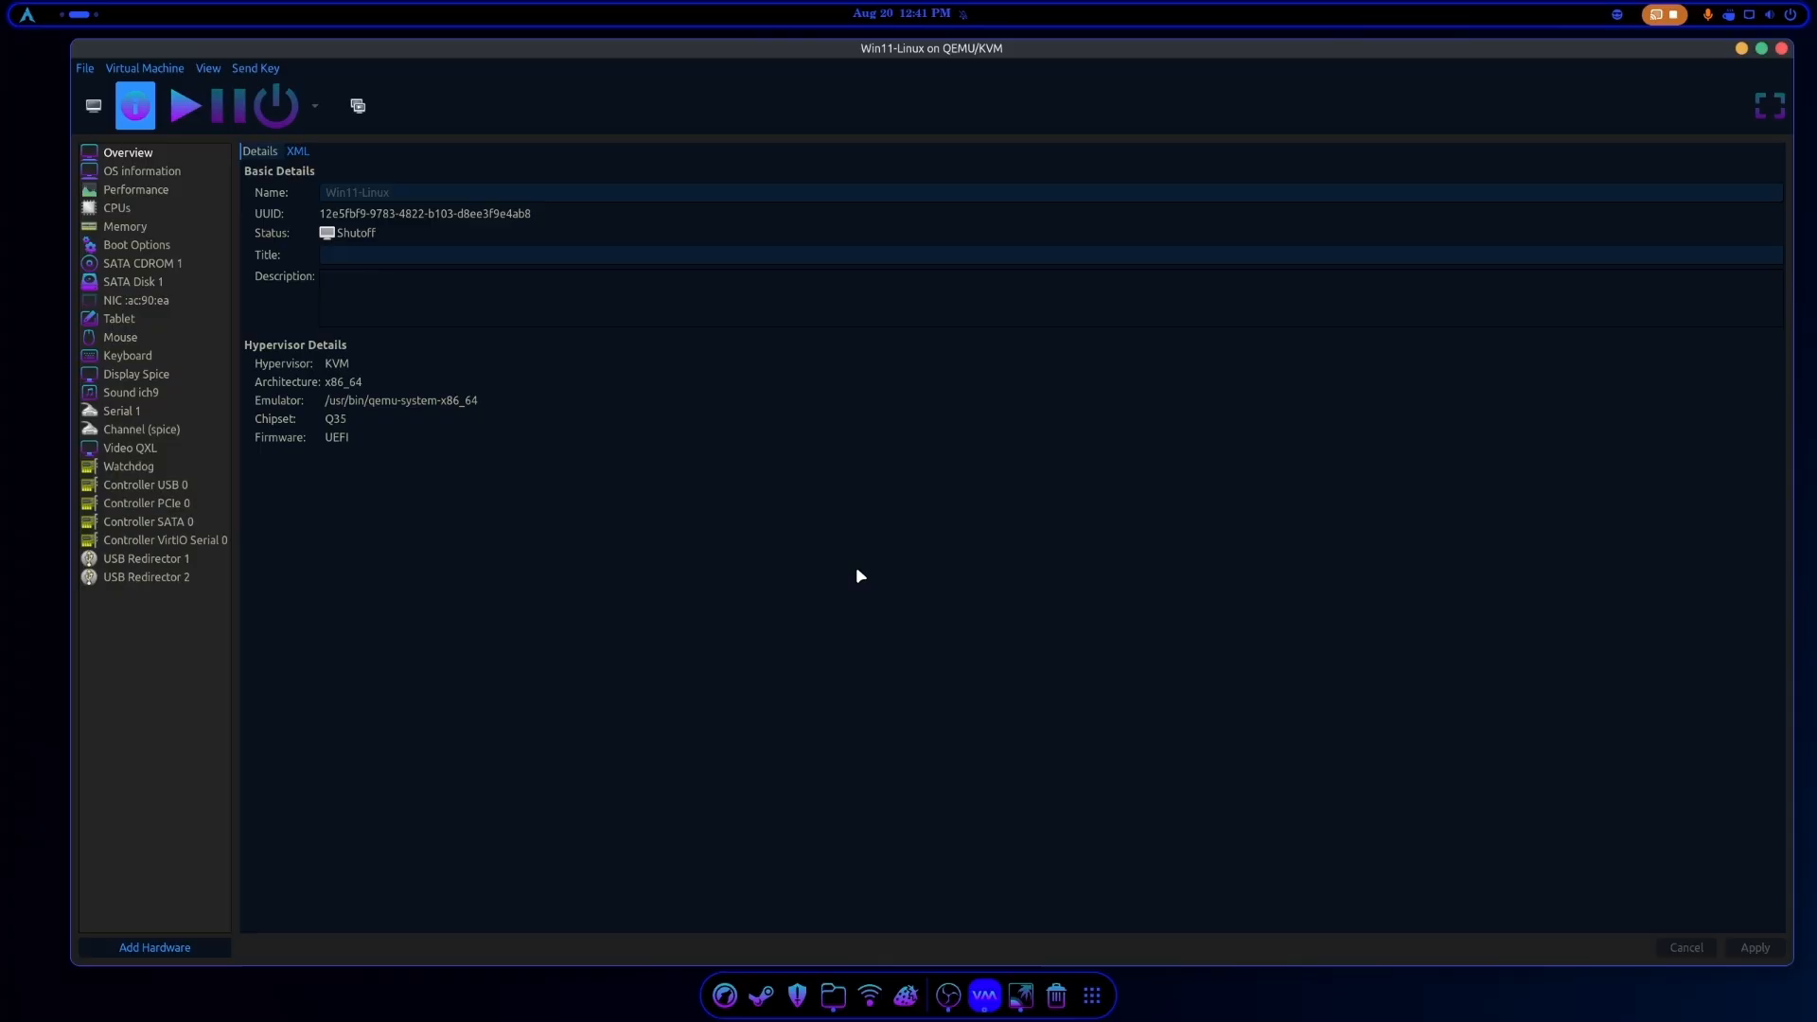
Inspect the attached Windows 11 ISO on SATA CDROM 1 and the 128 GiB qcow2 disk on SATA Disk 1.
click(142, 263)
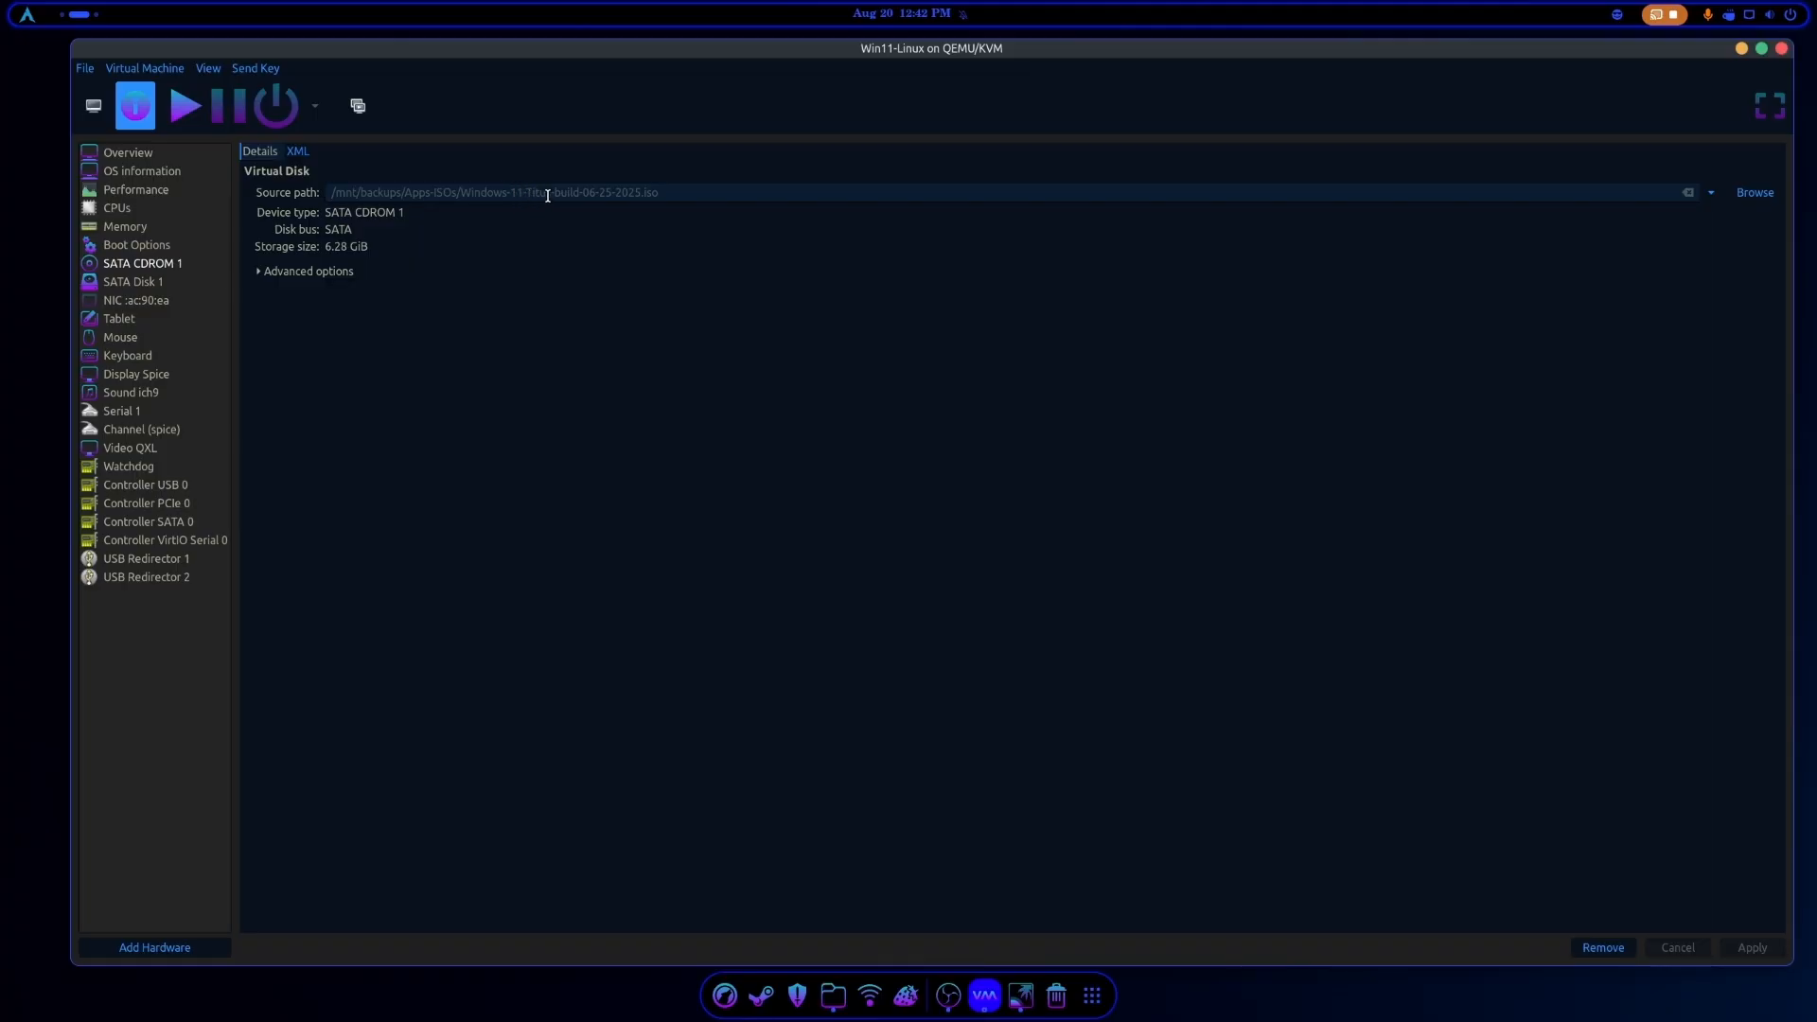
mouse_move(560, 229)
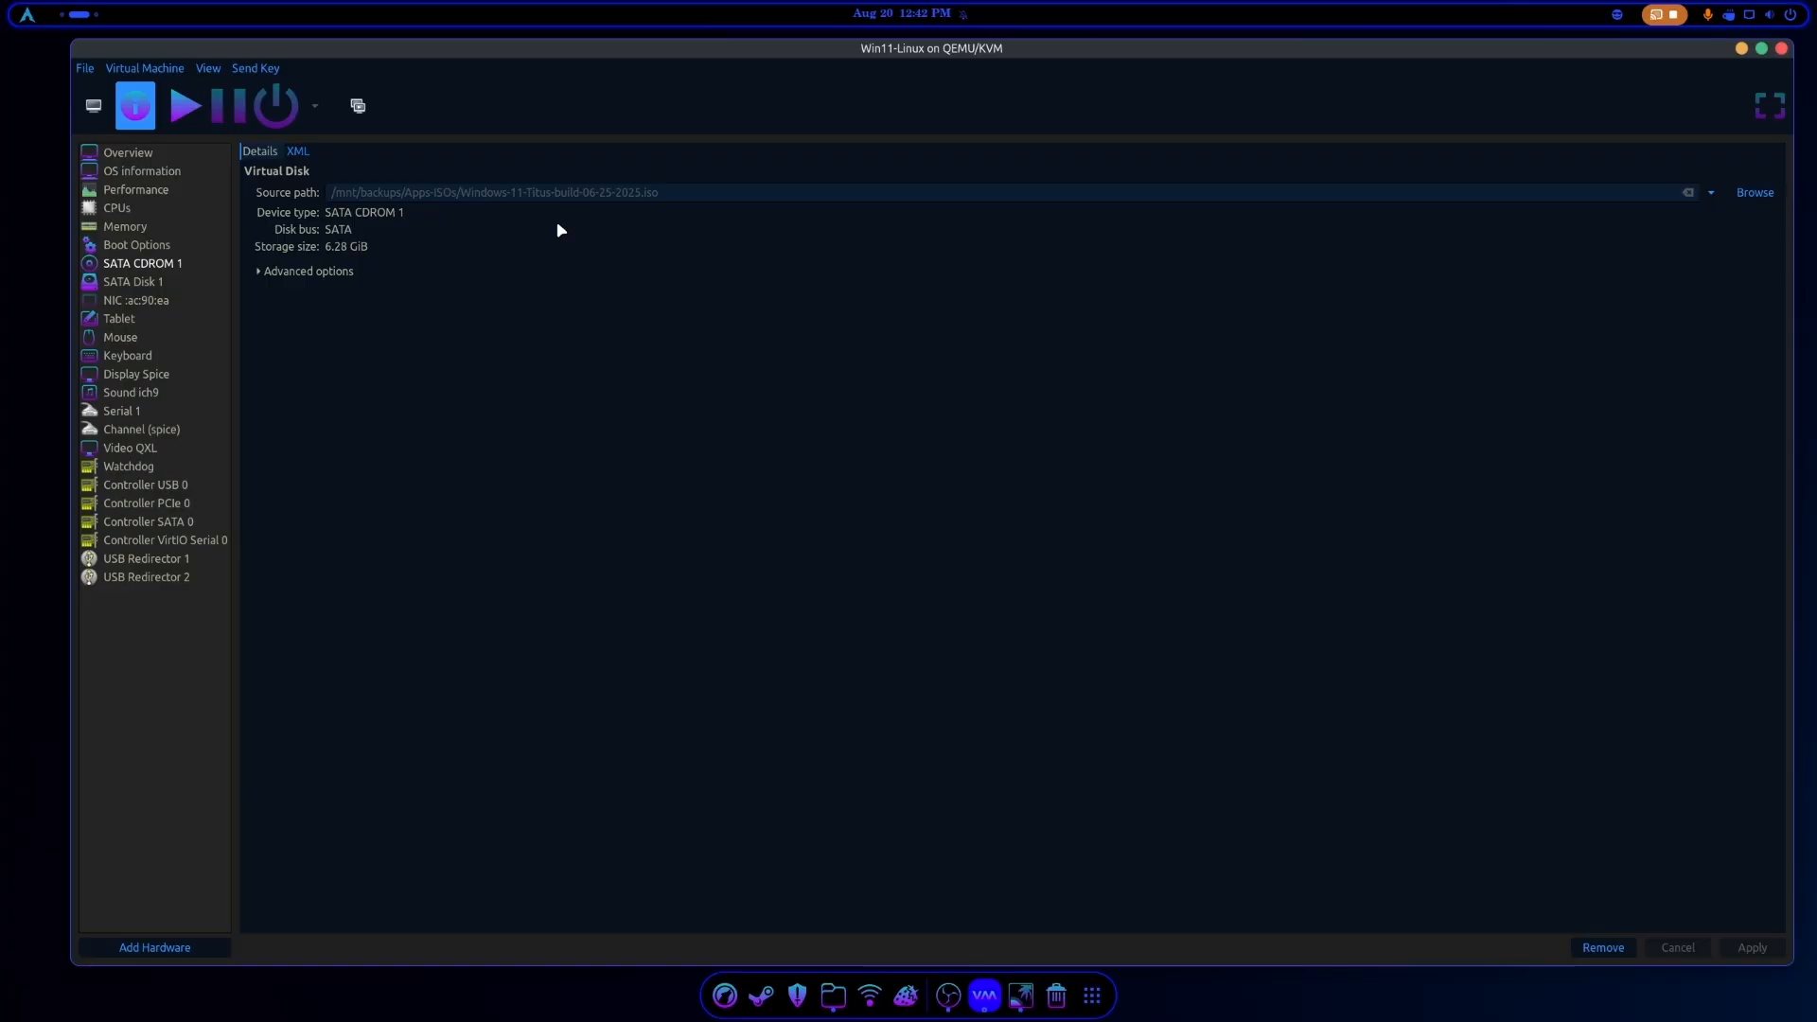
mouse_move(653, 293)
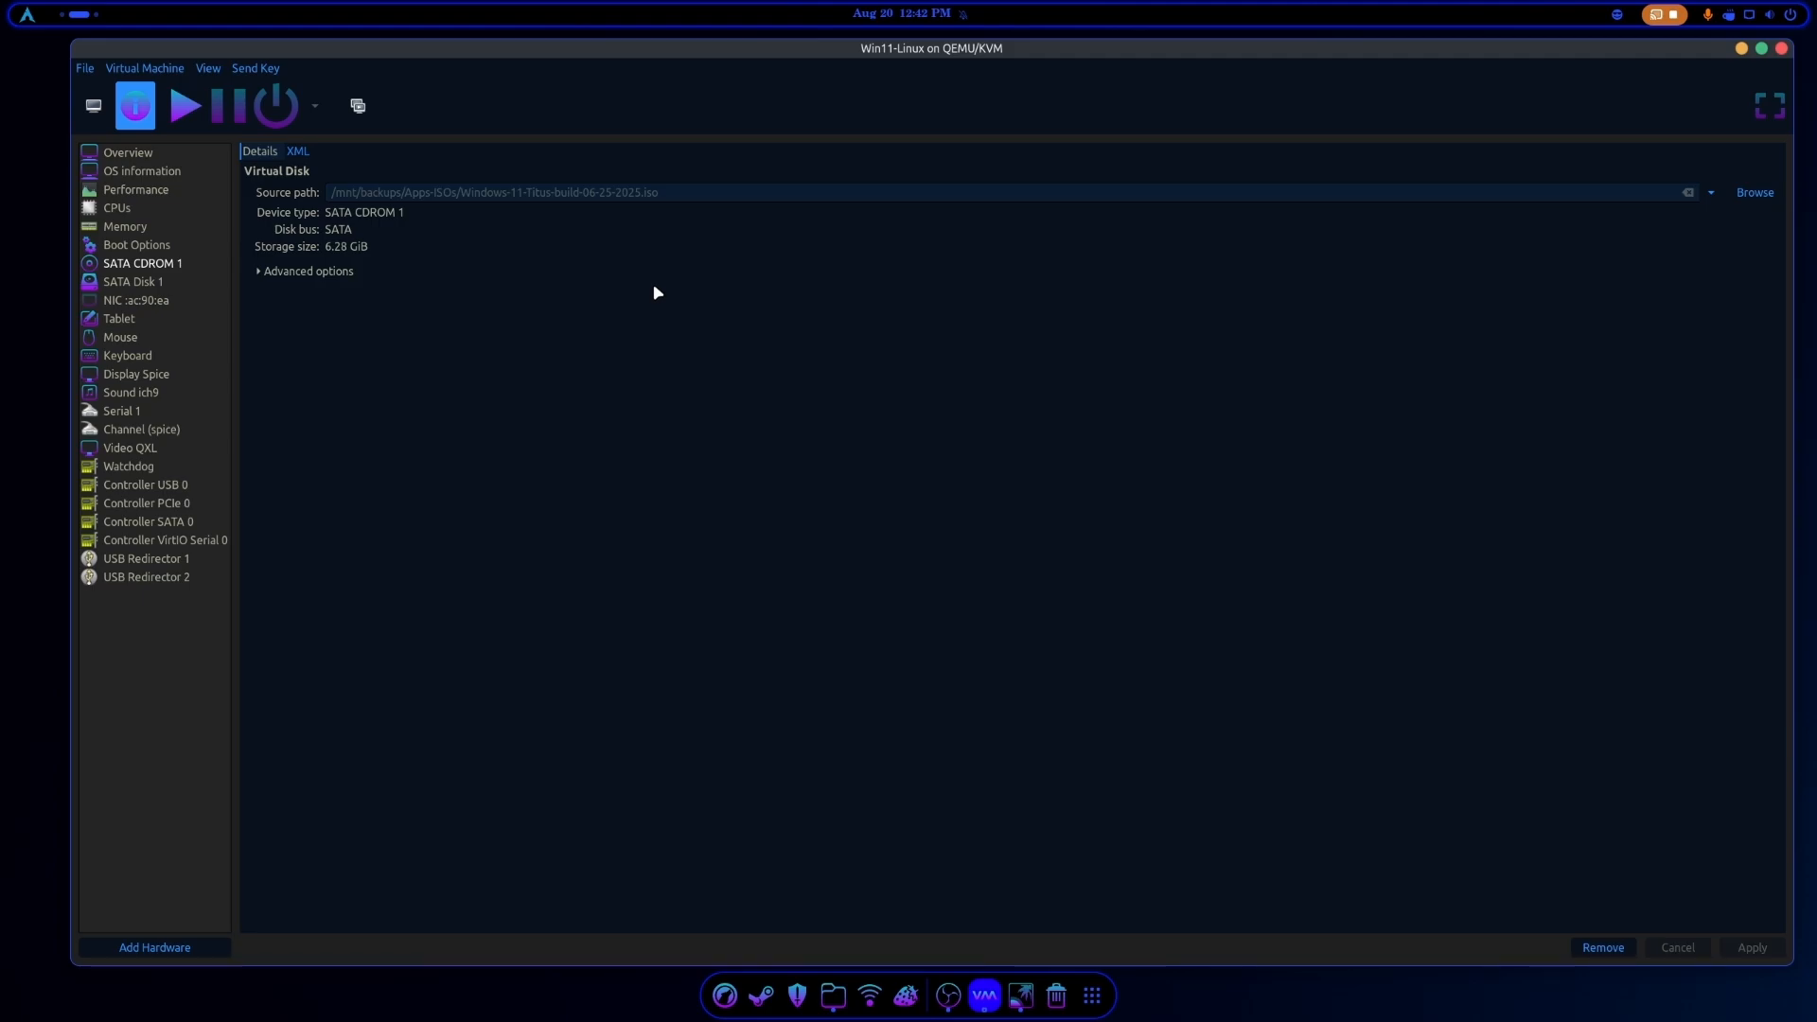
mouse_move(602, 319)
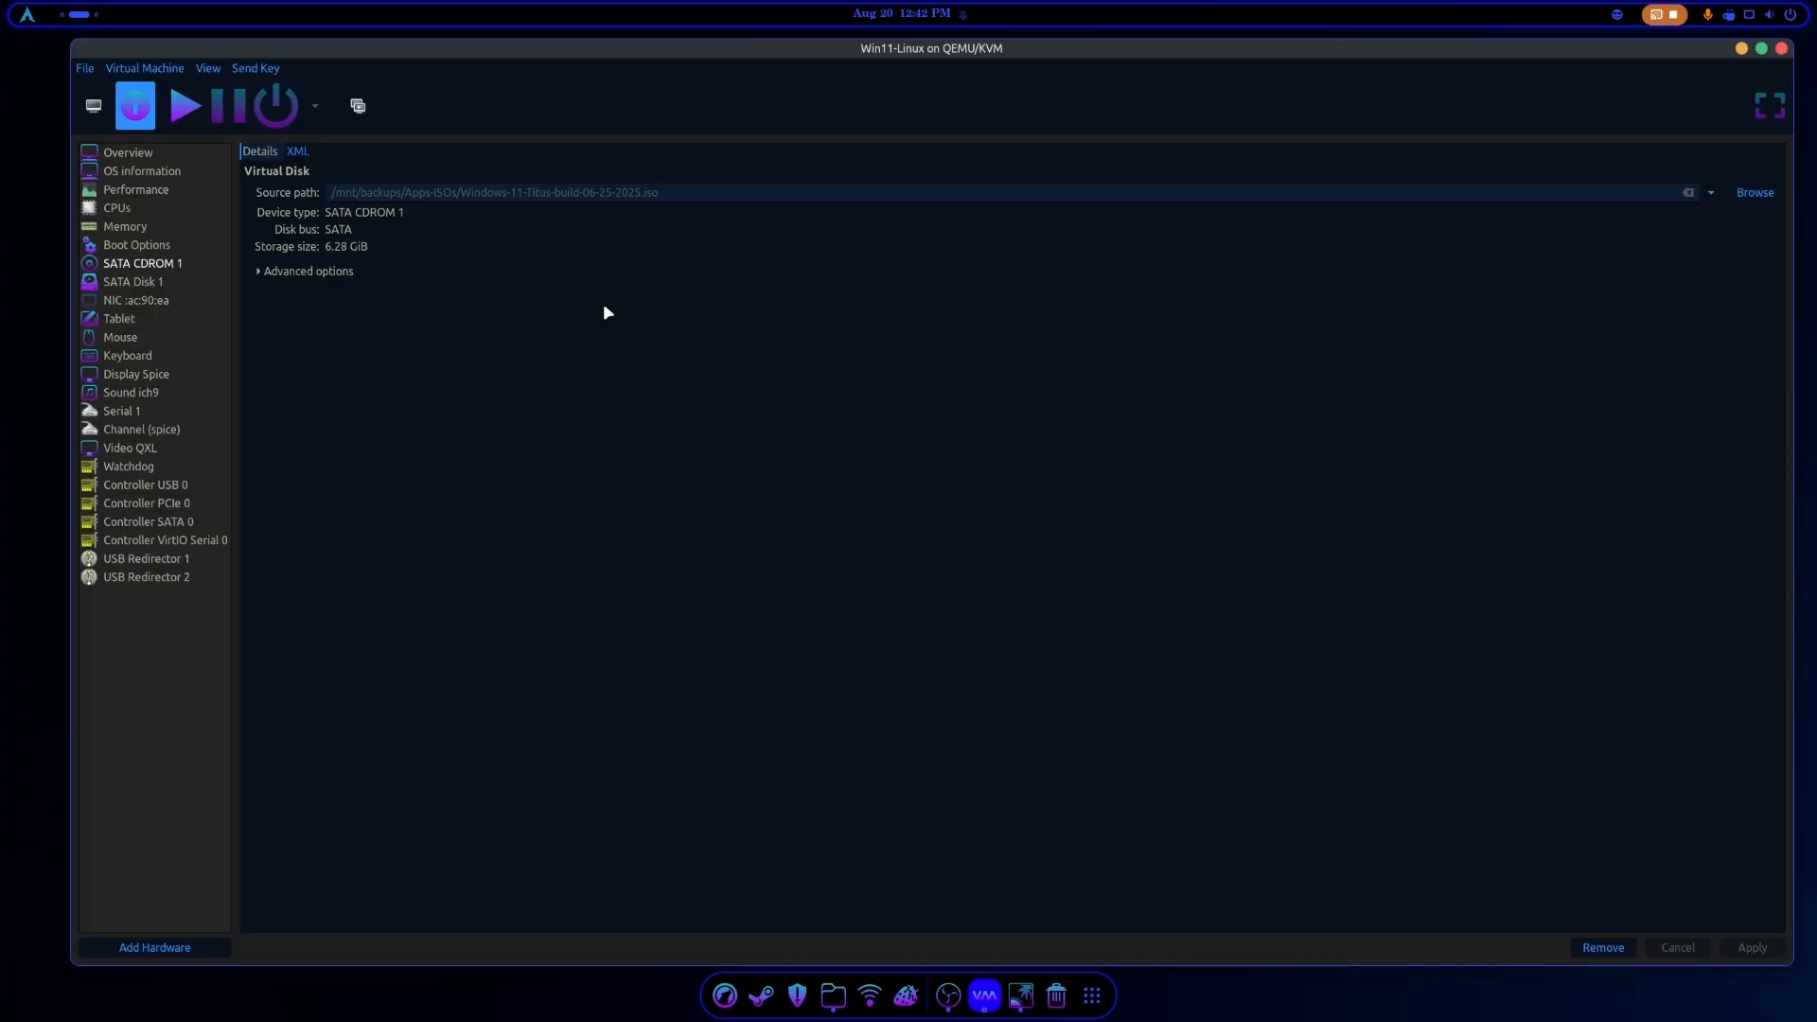
mouse_move(488, 208)
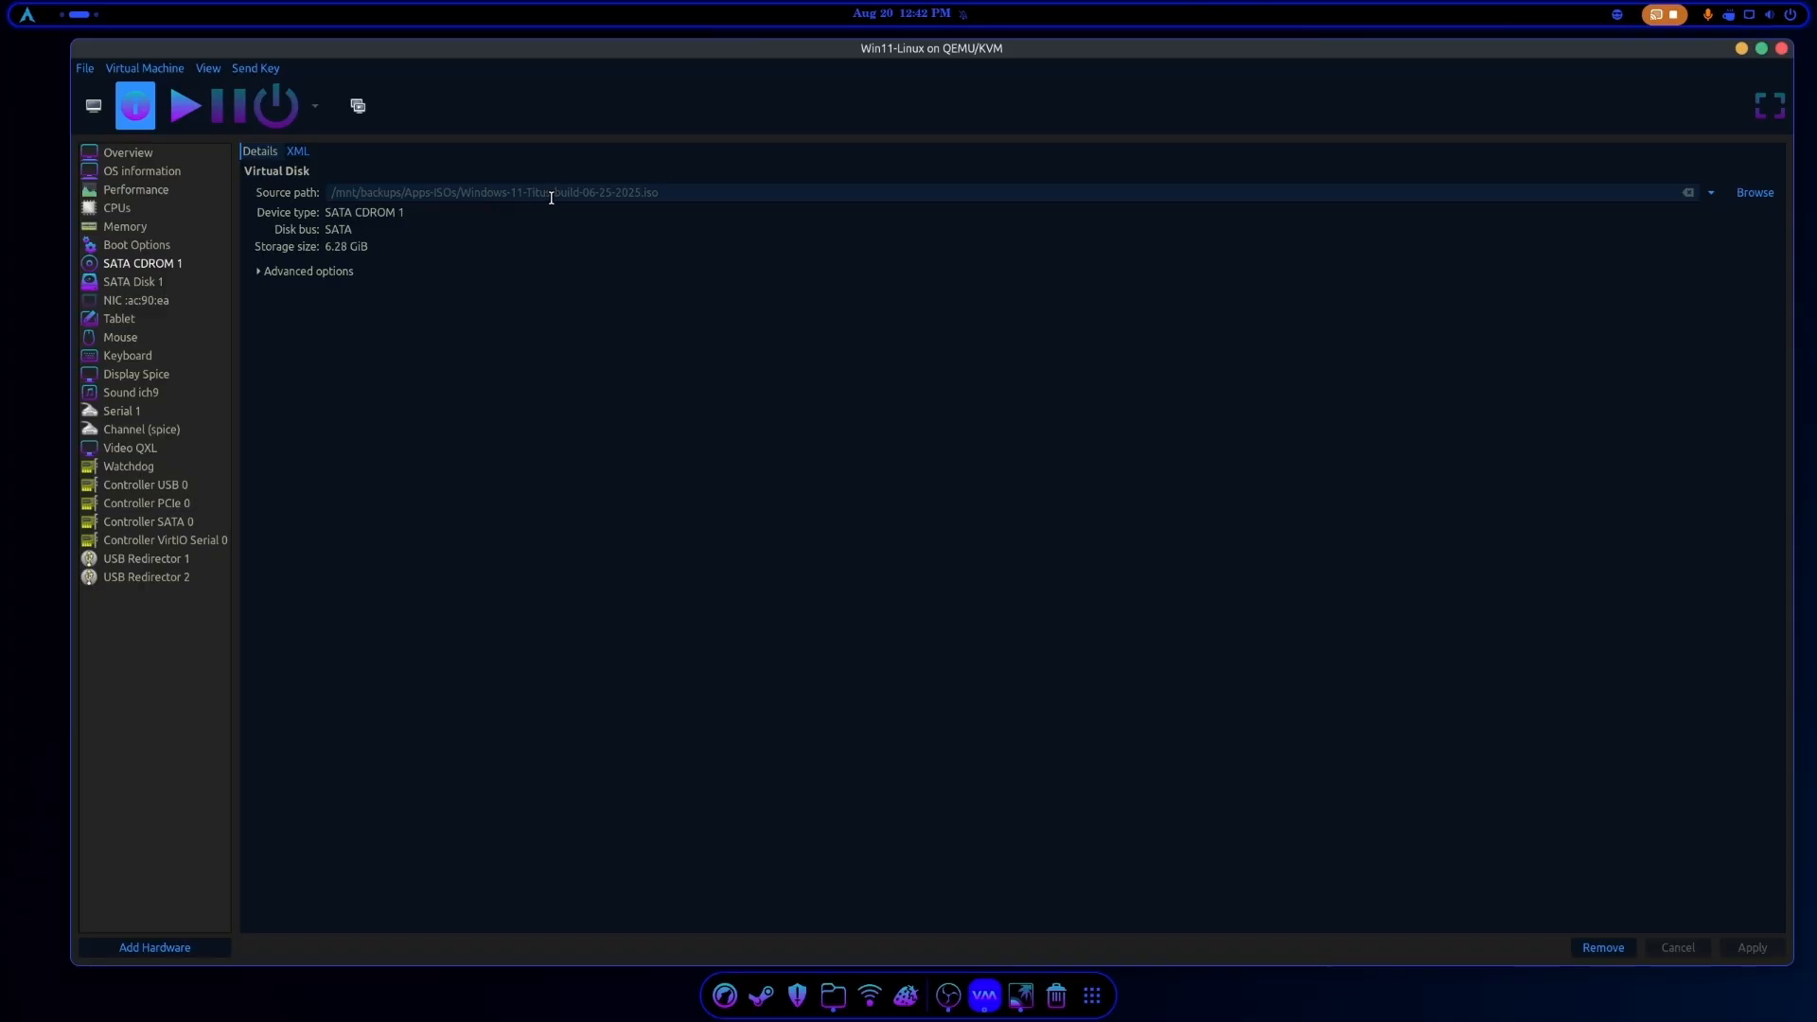
mouse_move(547, 282)
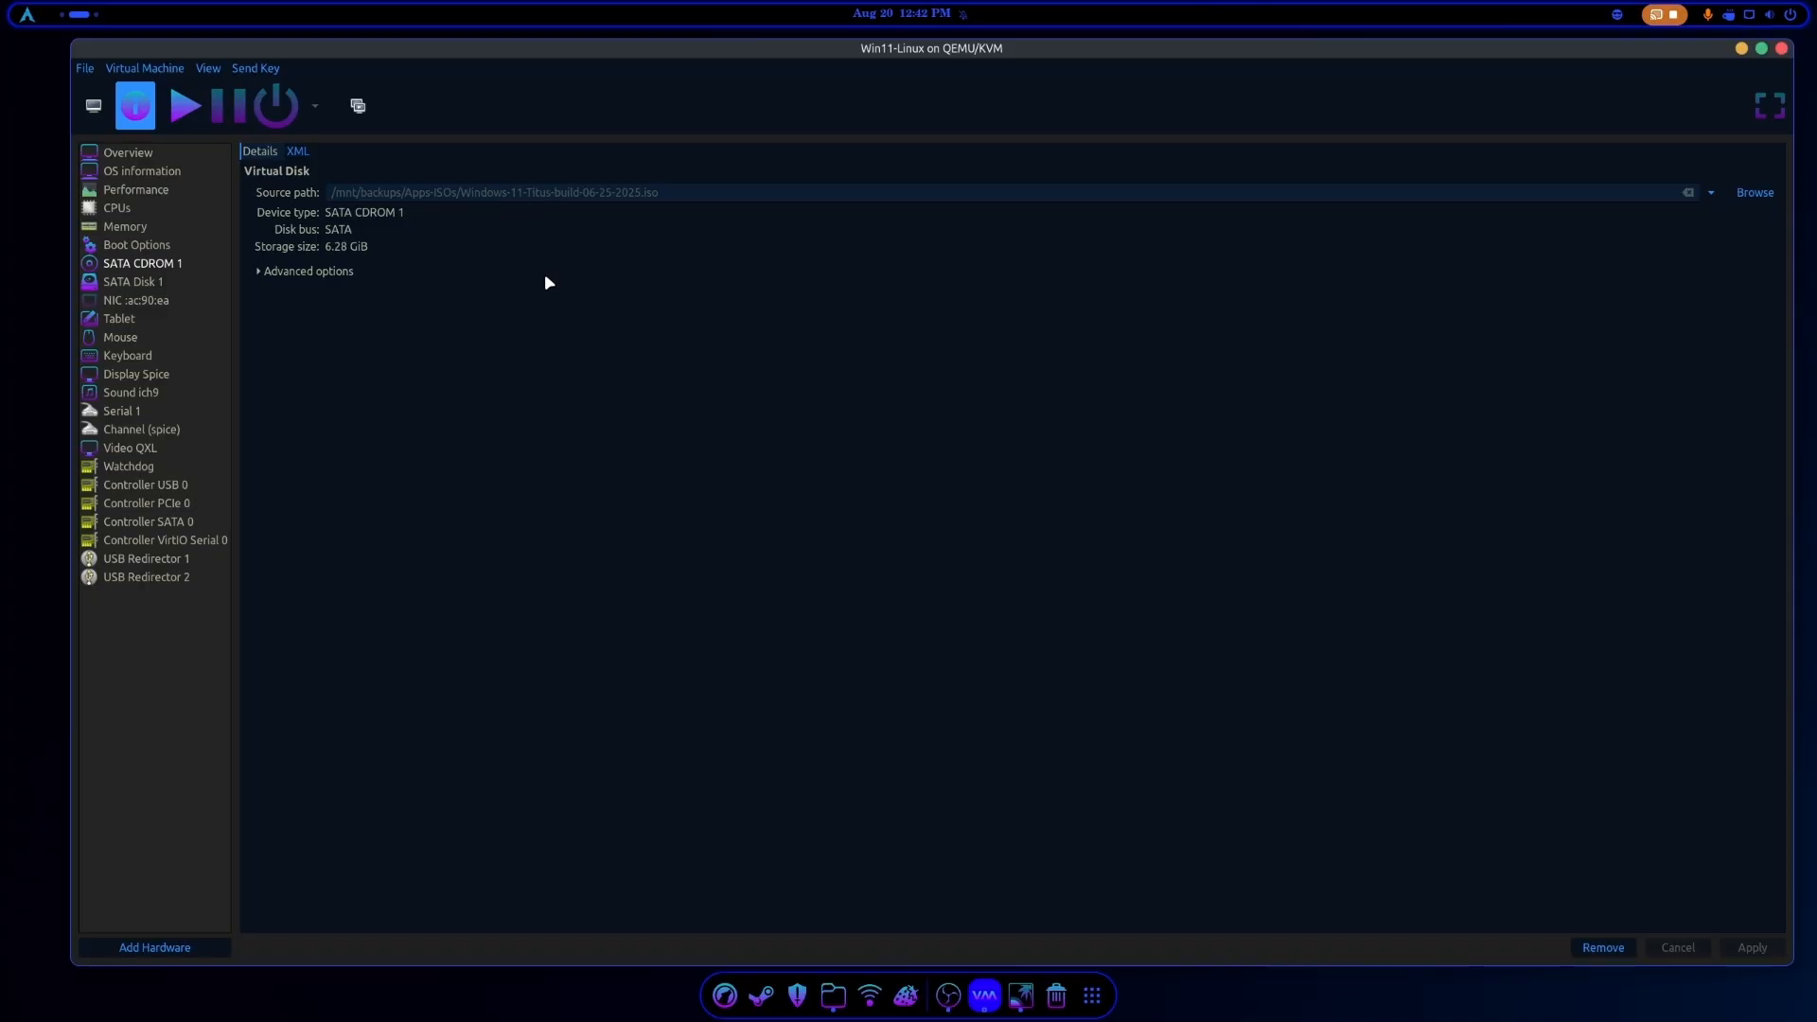
mouse_move(570, 267)
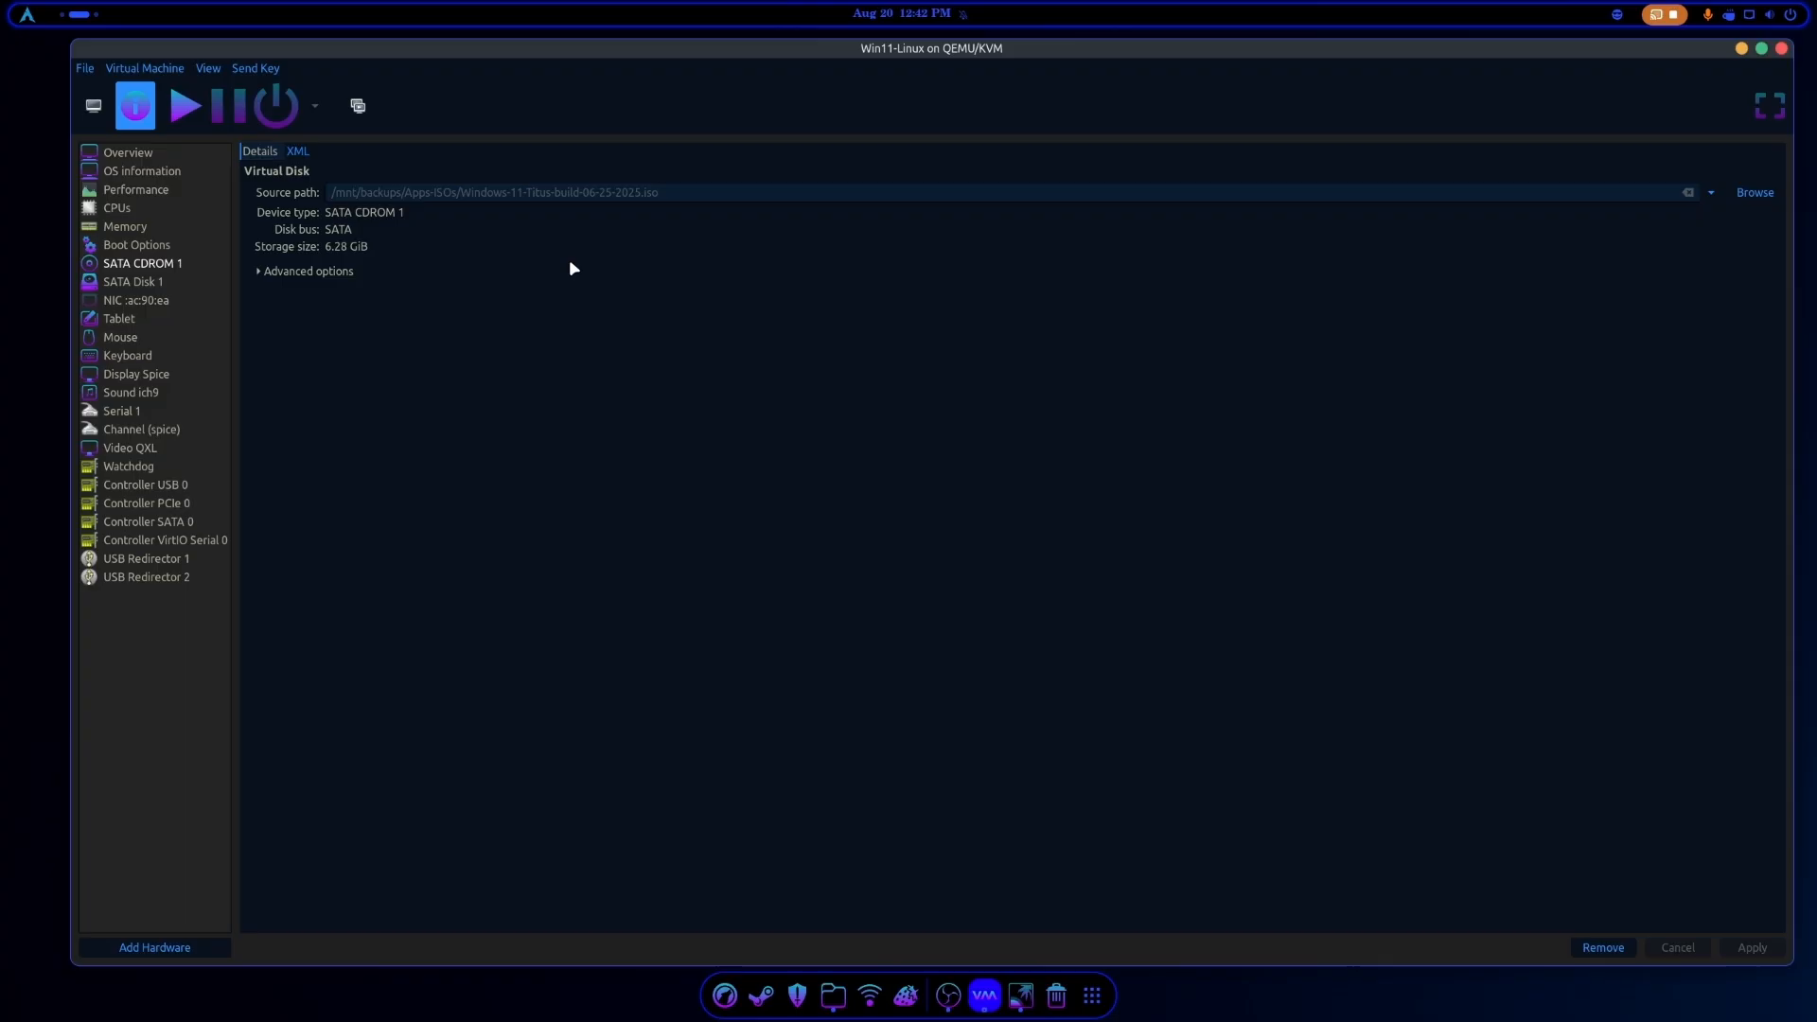
click(133, 280)
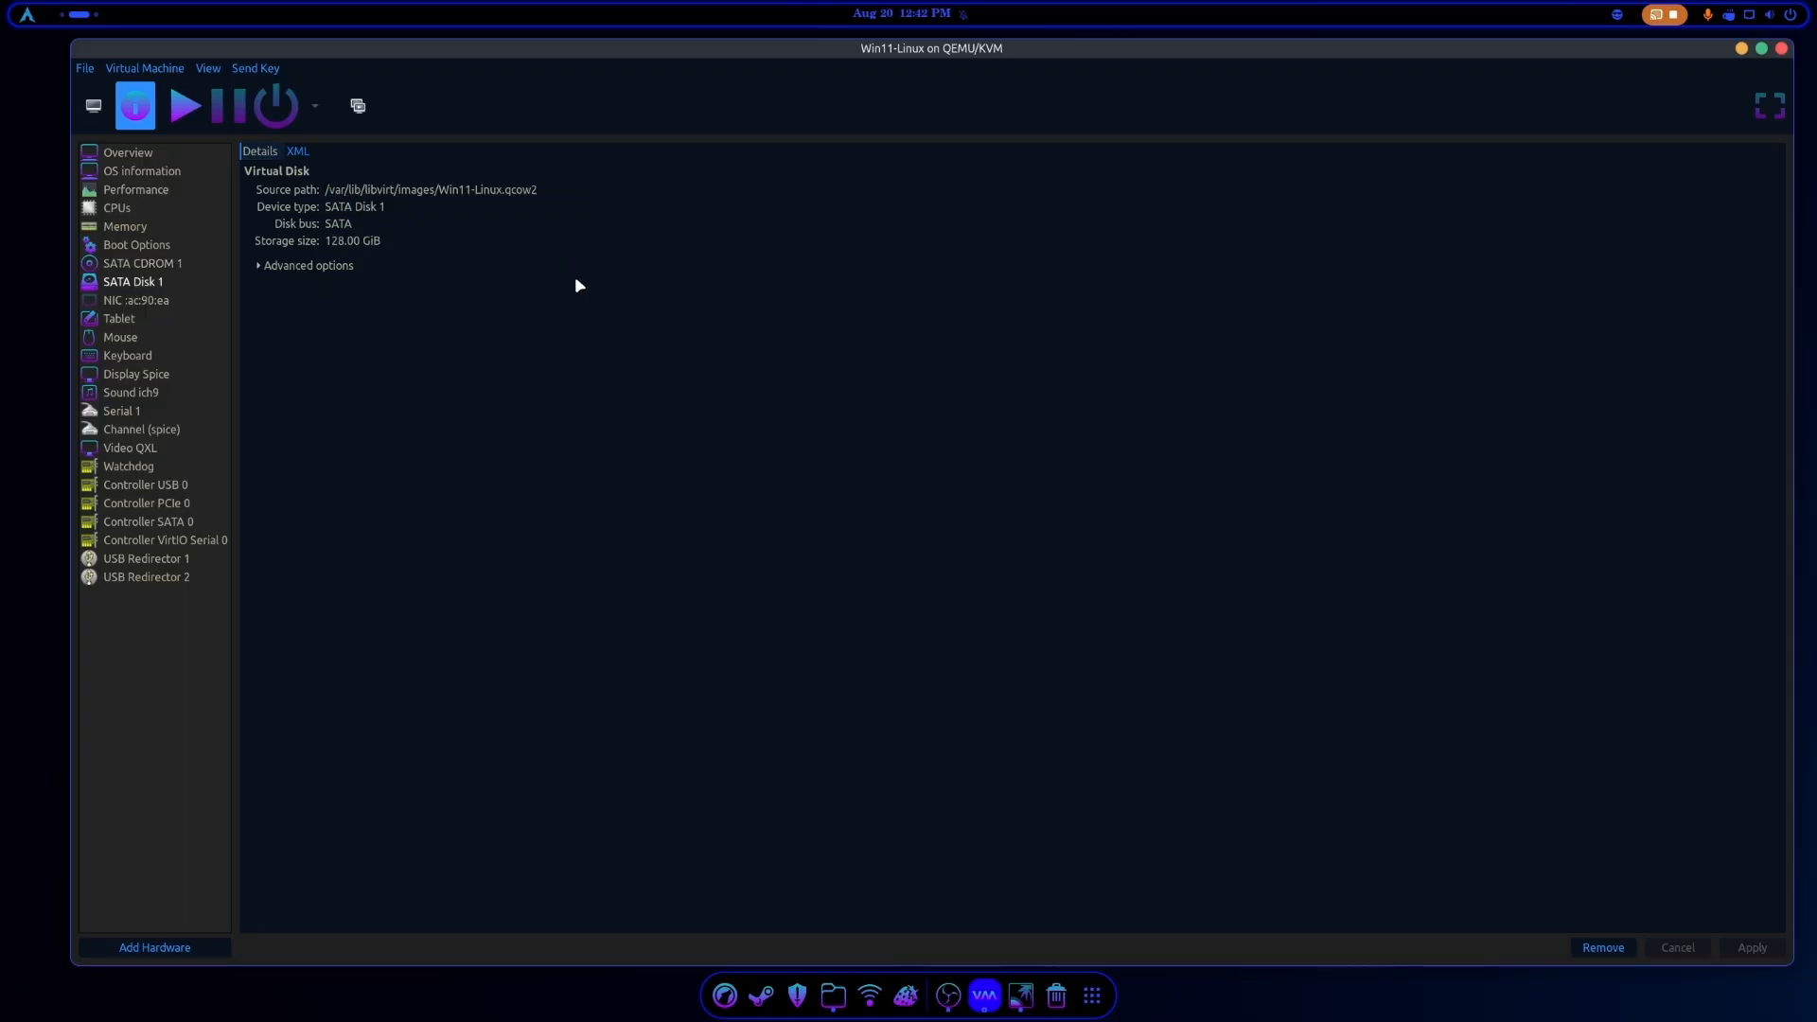
mouse_move(330, 252)
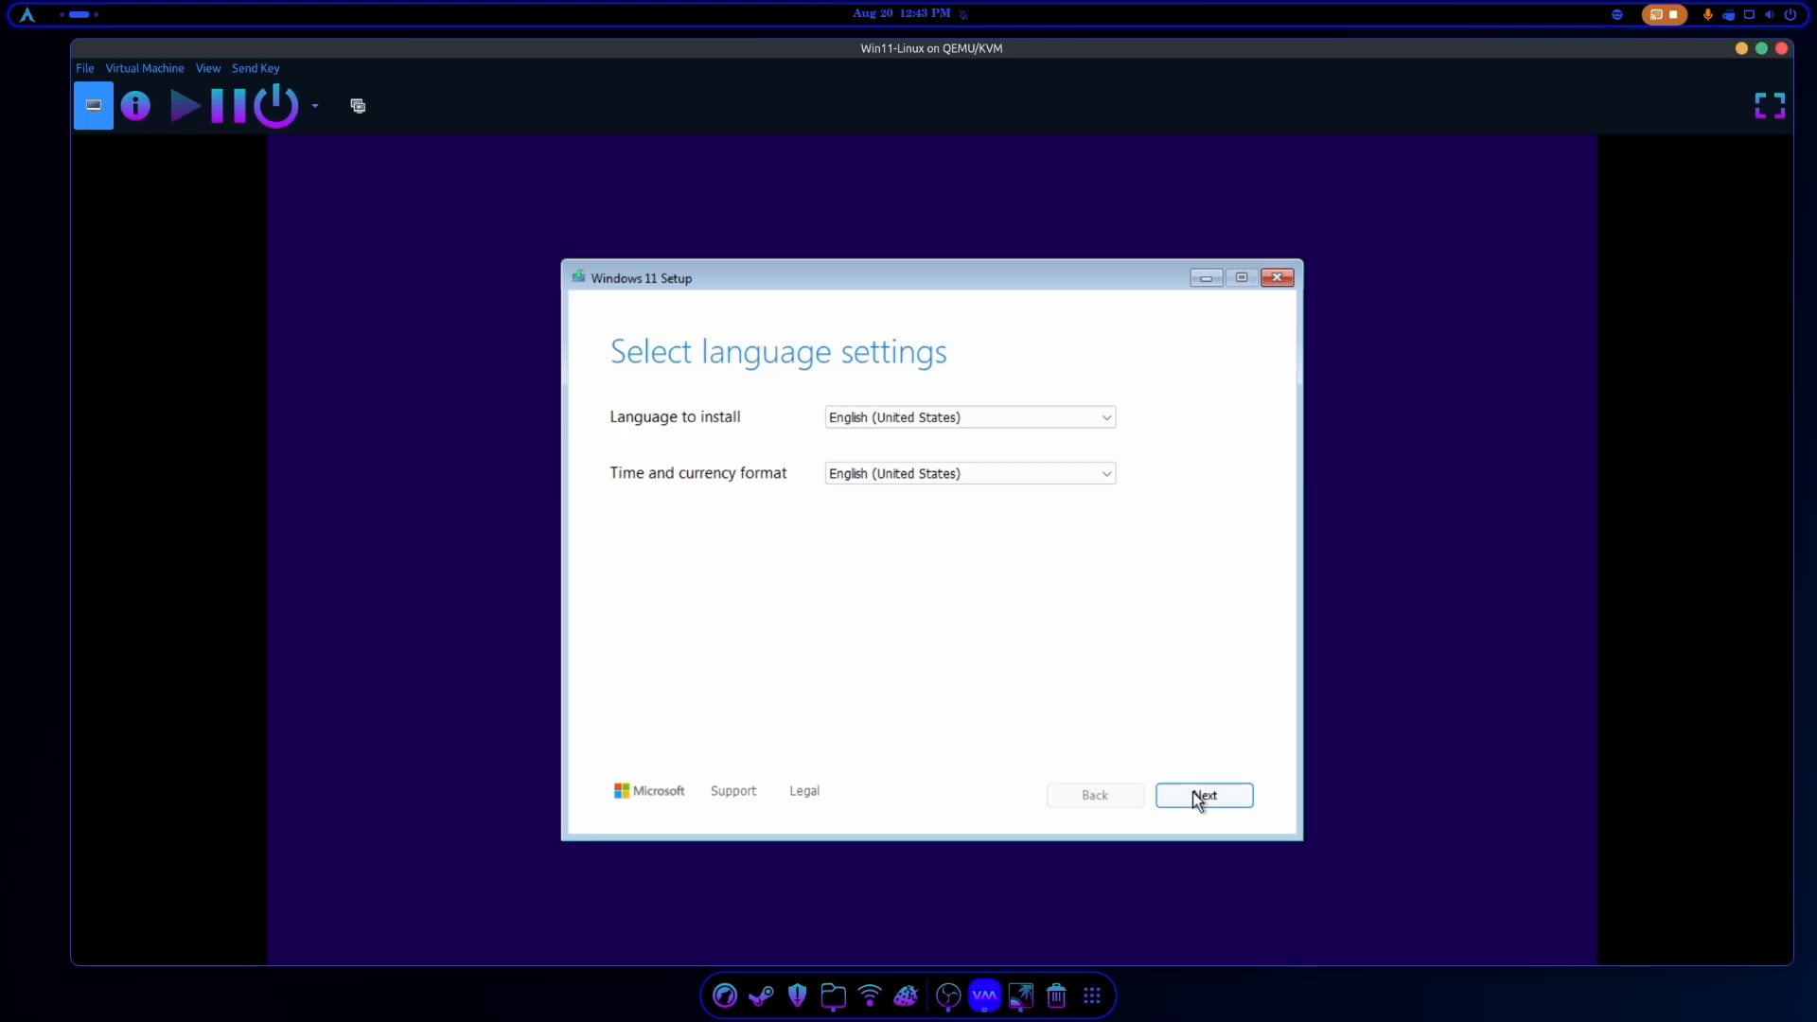
Keep English, agree to data deletion, skip the product key and accept the license terms.
click(1204, 795)
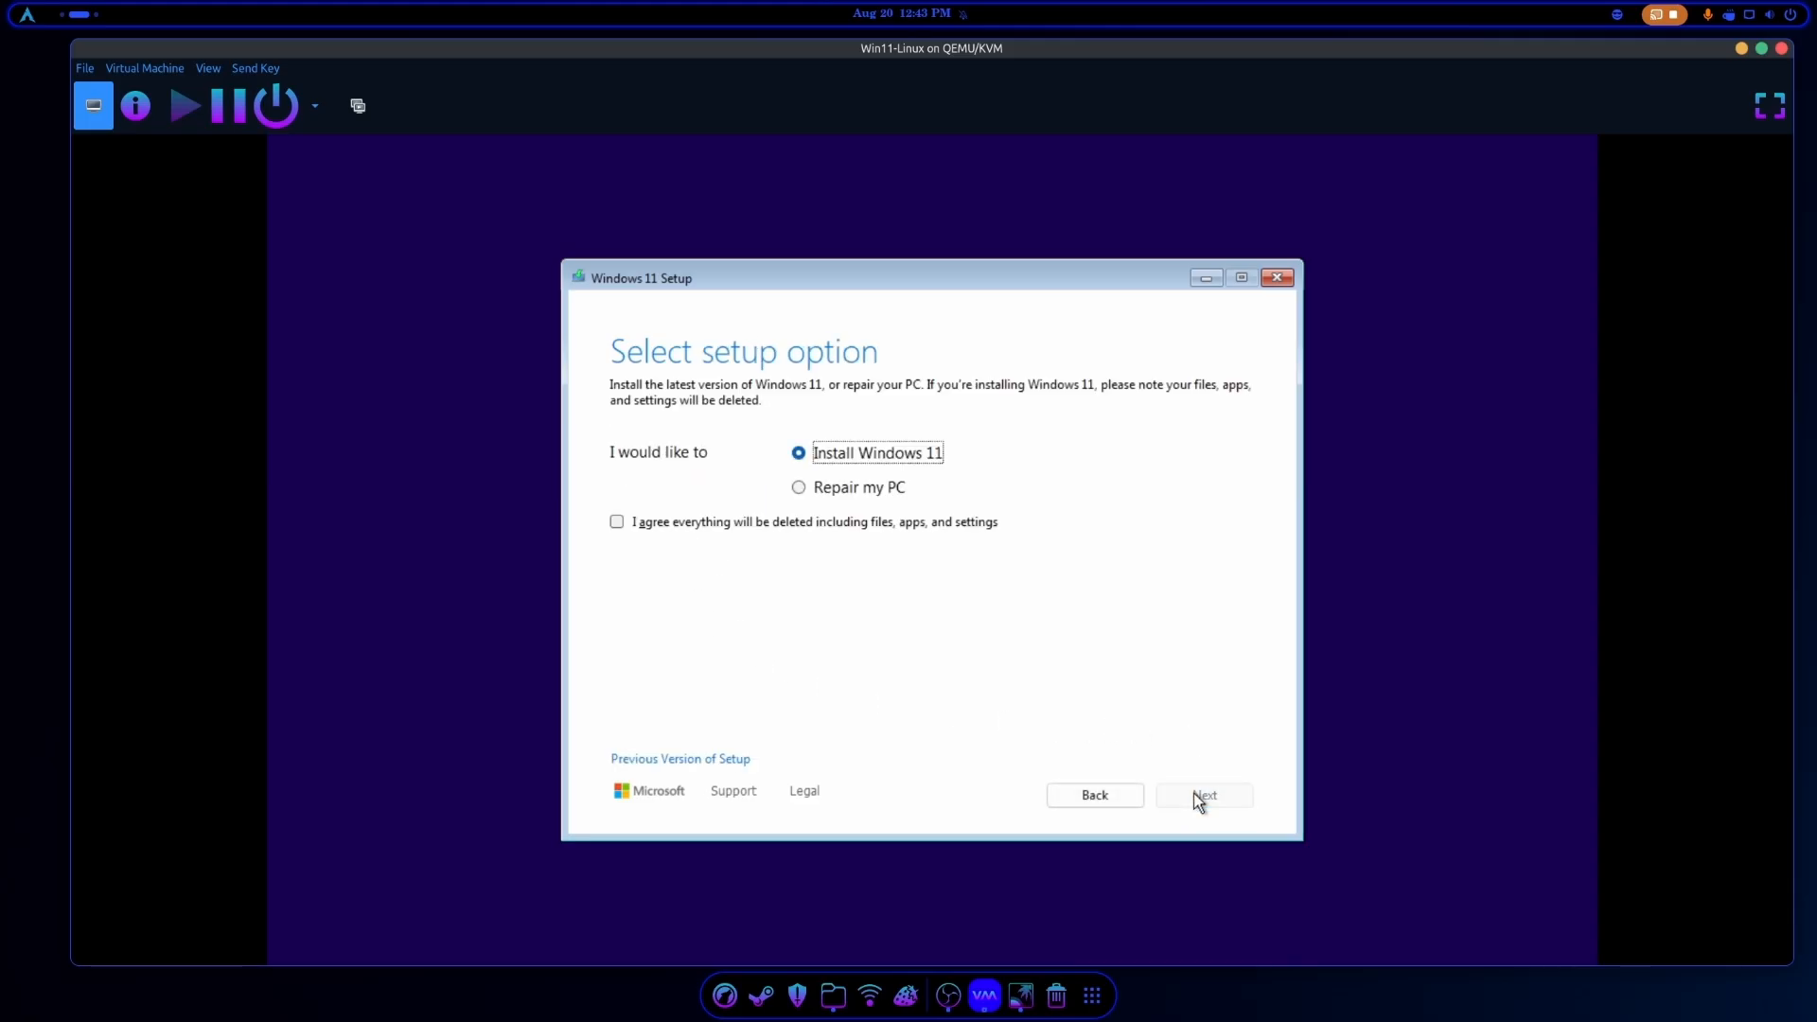
mouse_move(843, 483)
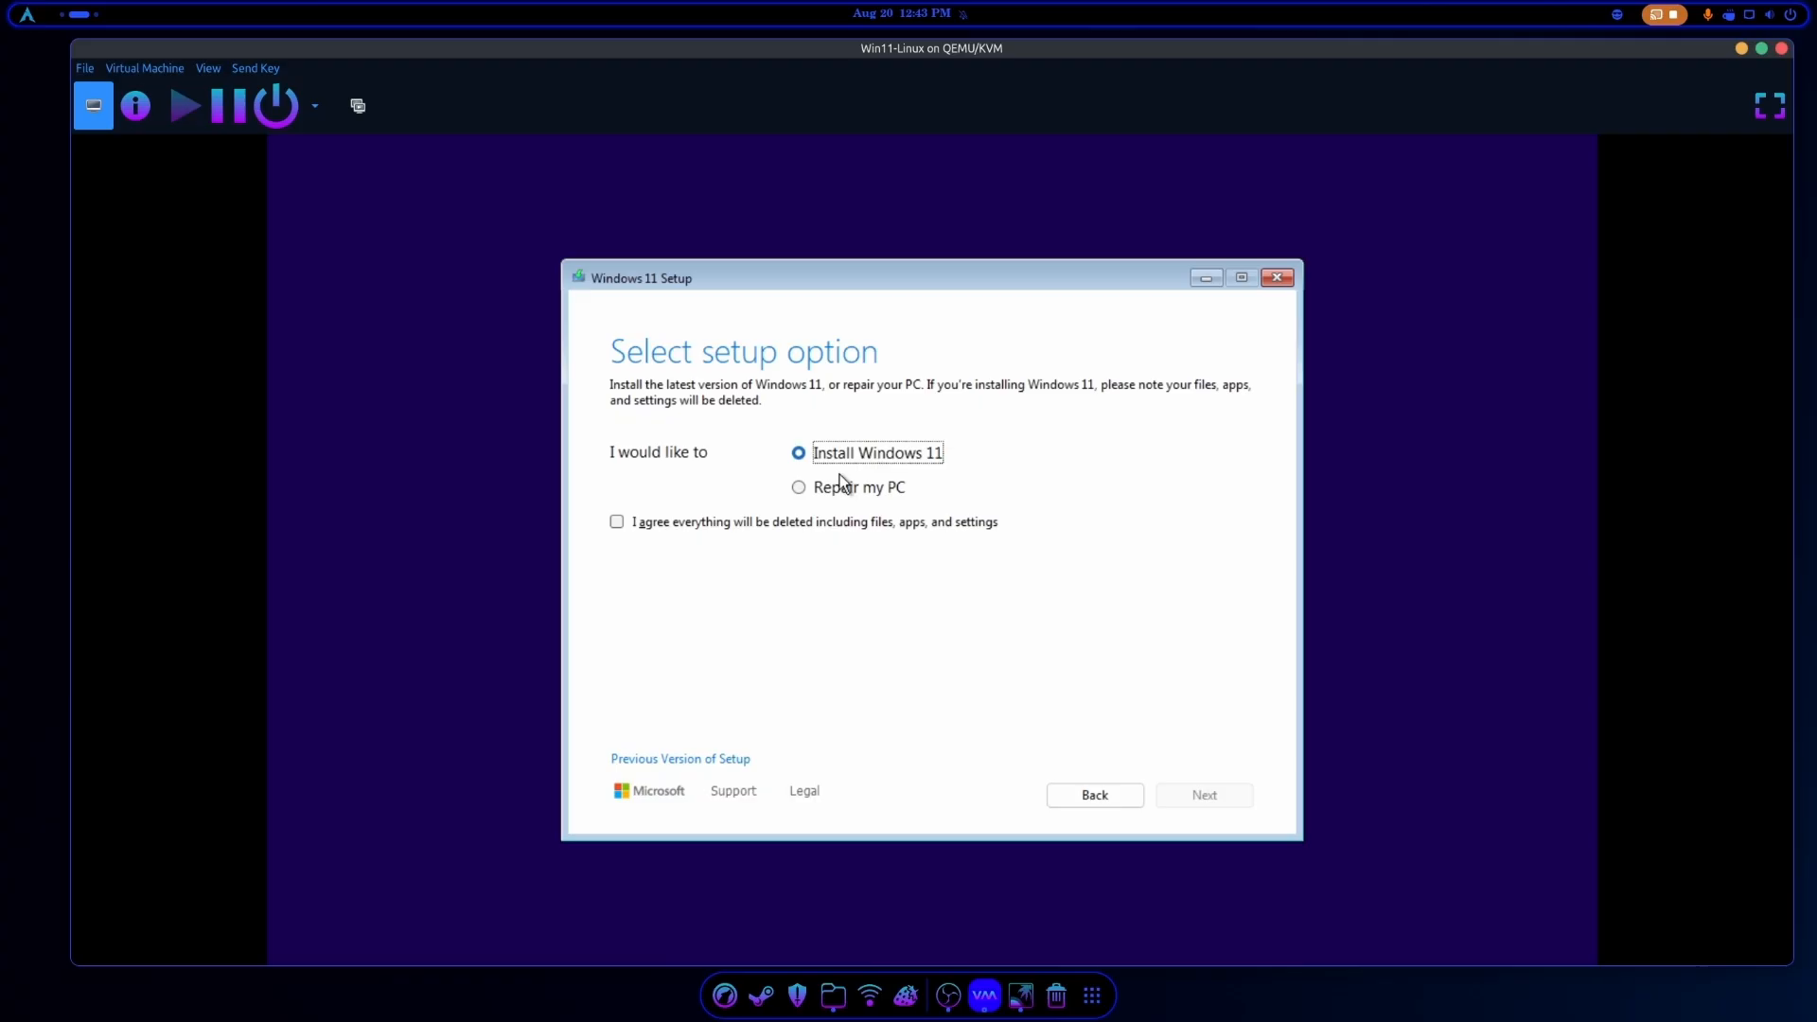
click(617, 522)
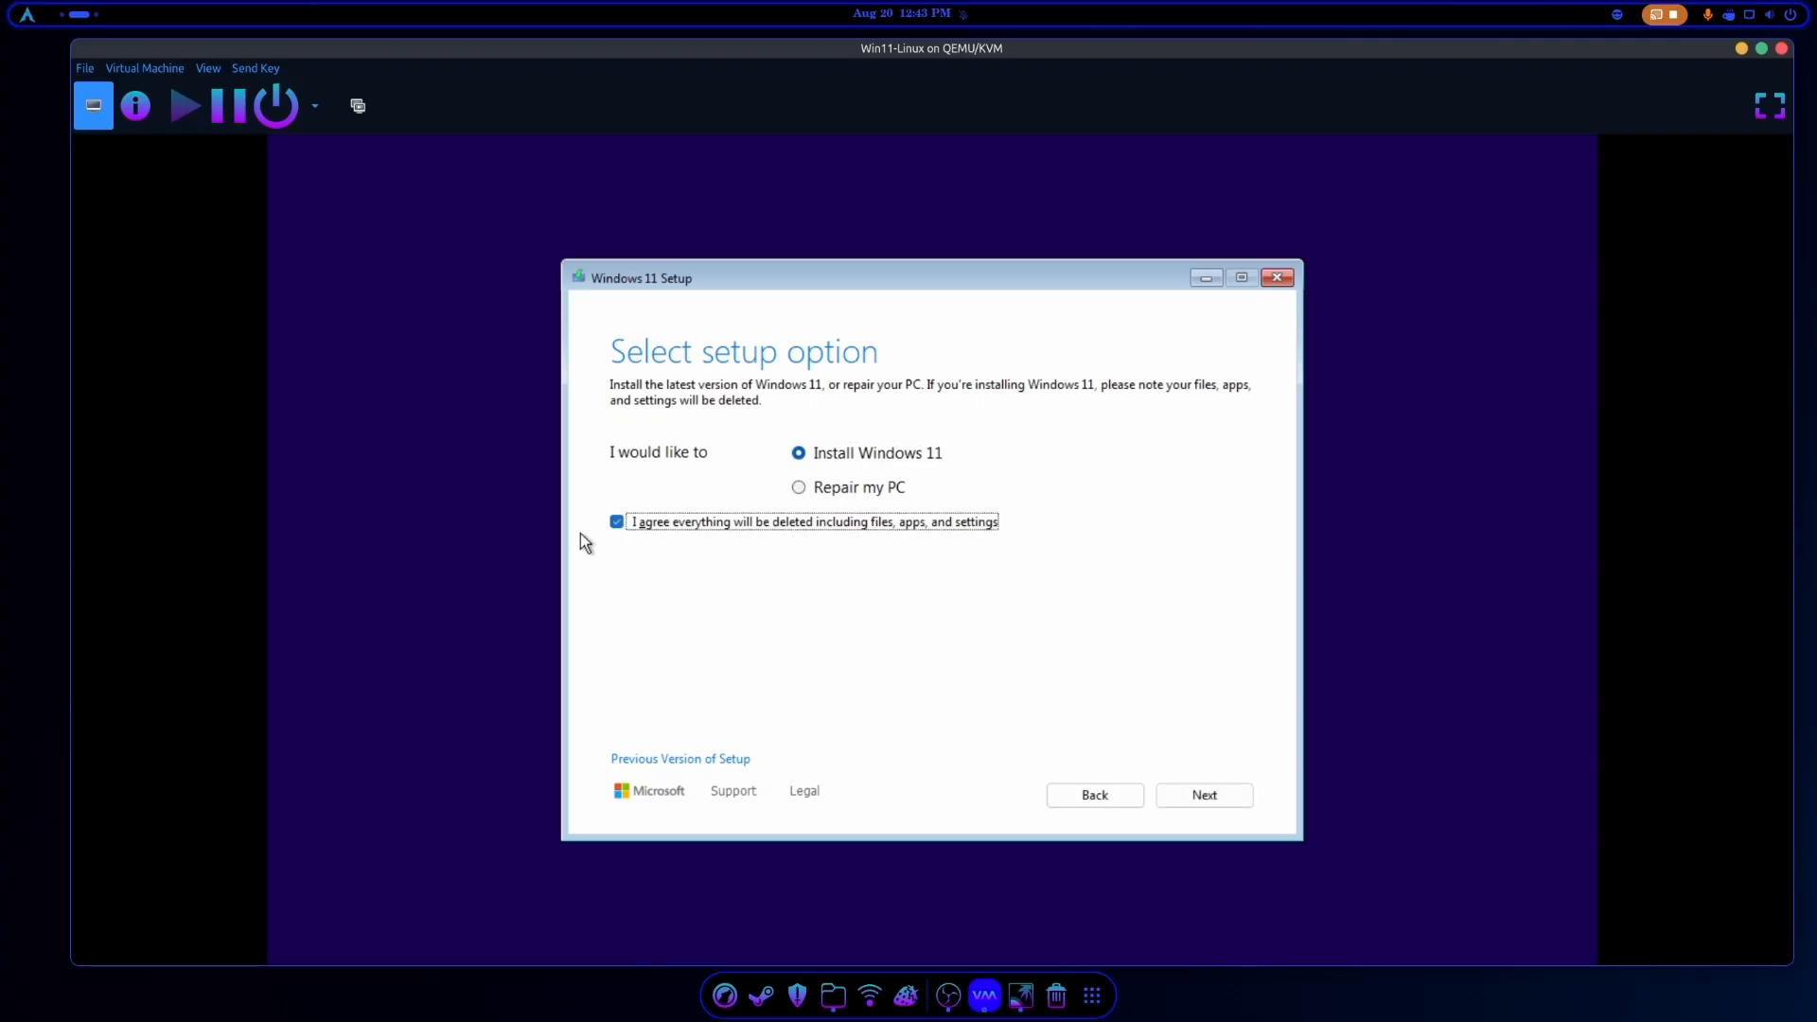
click(1204, 795)
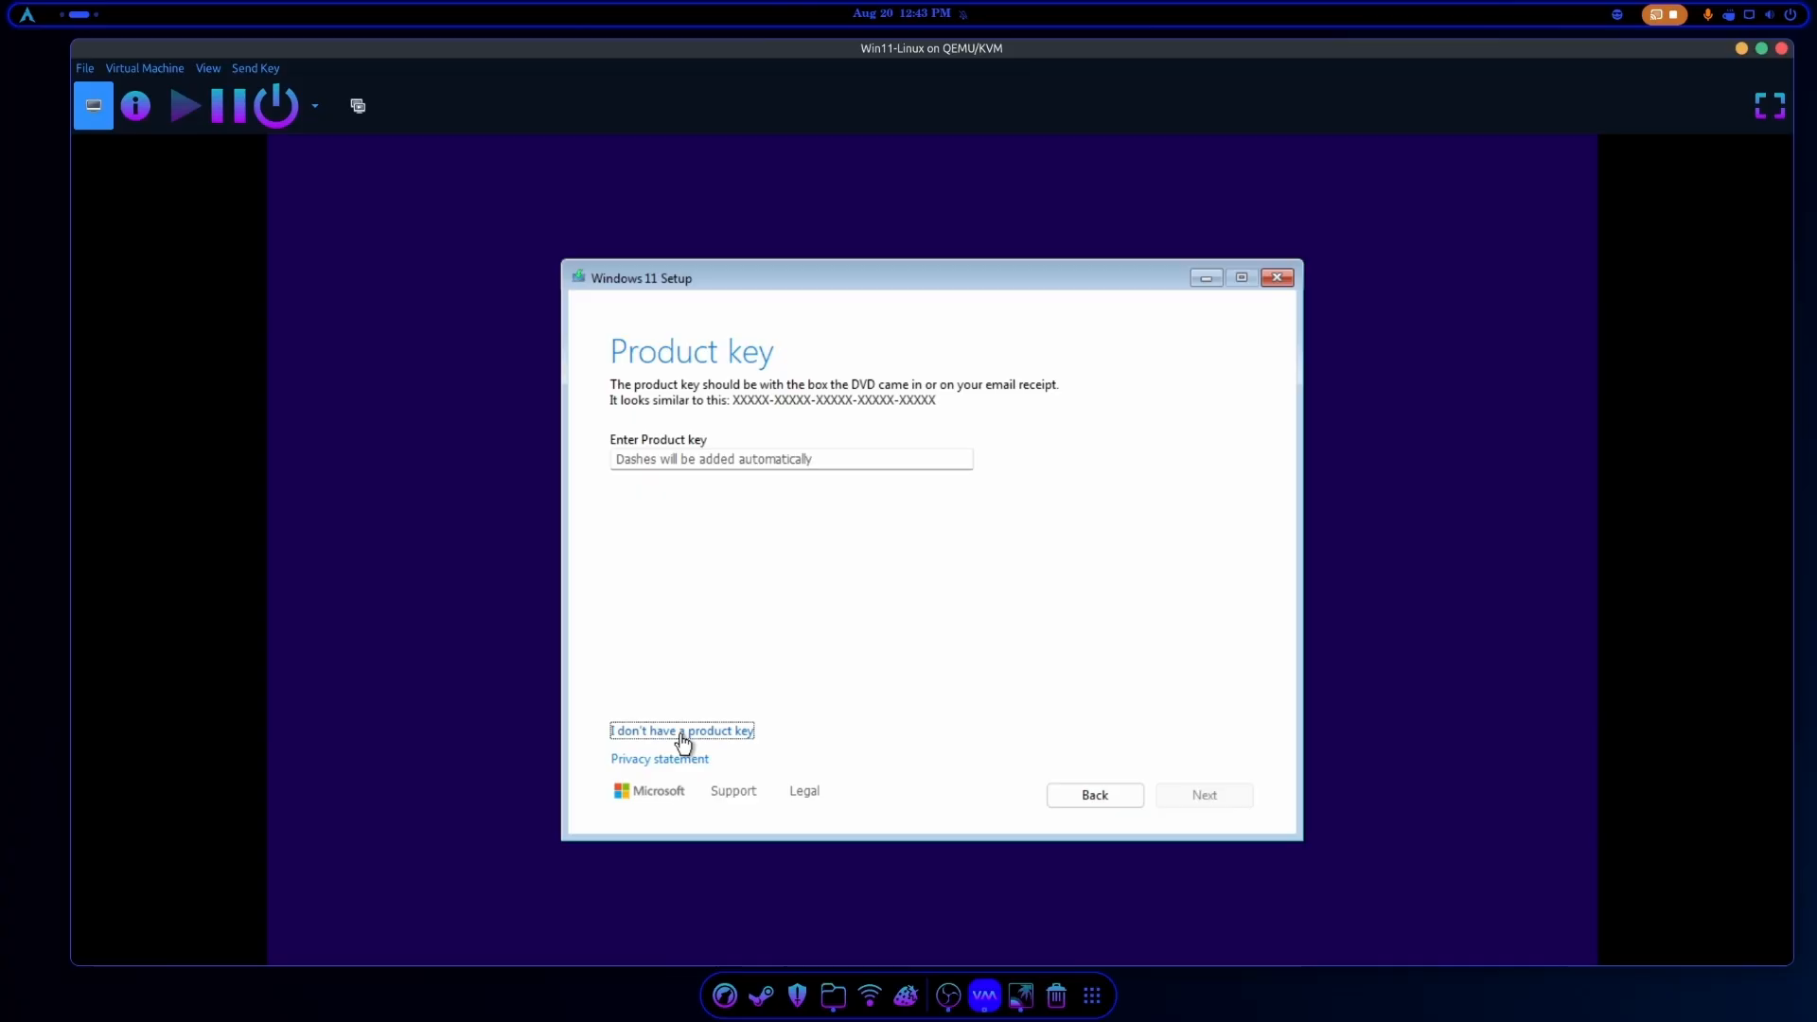
click(681, 730)
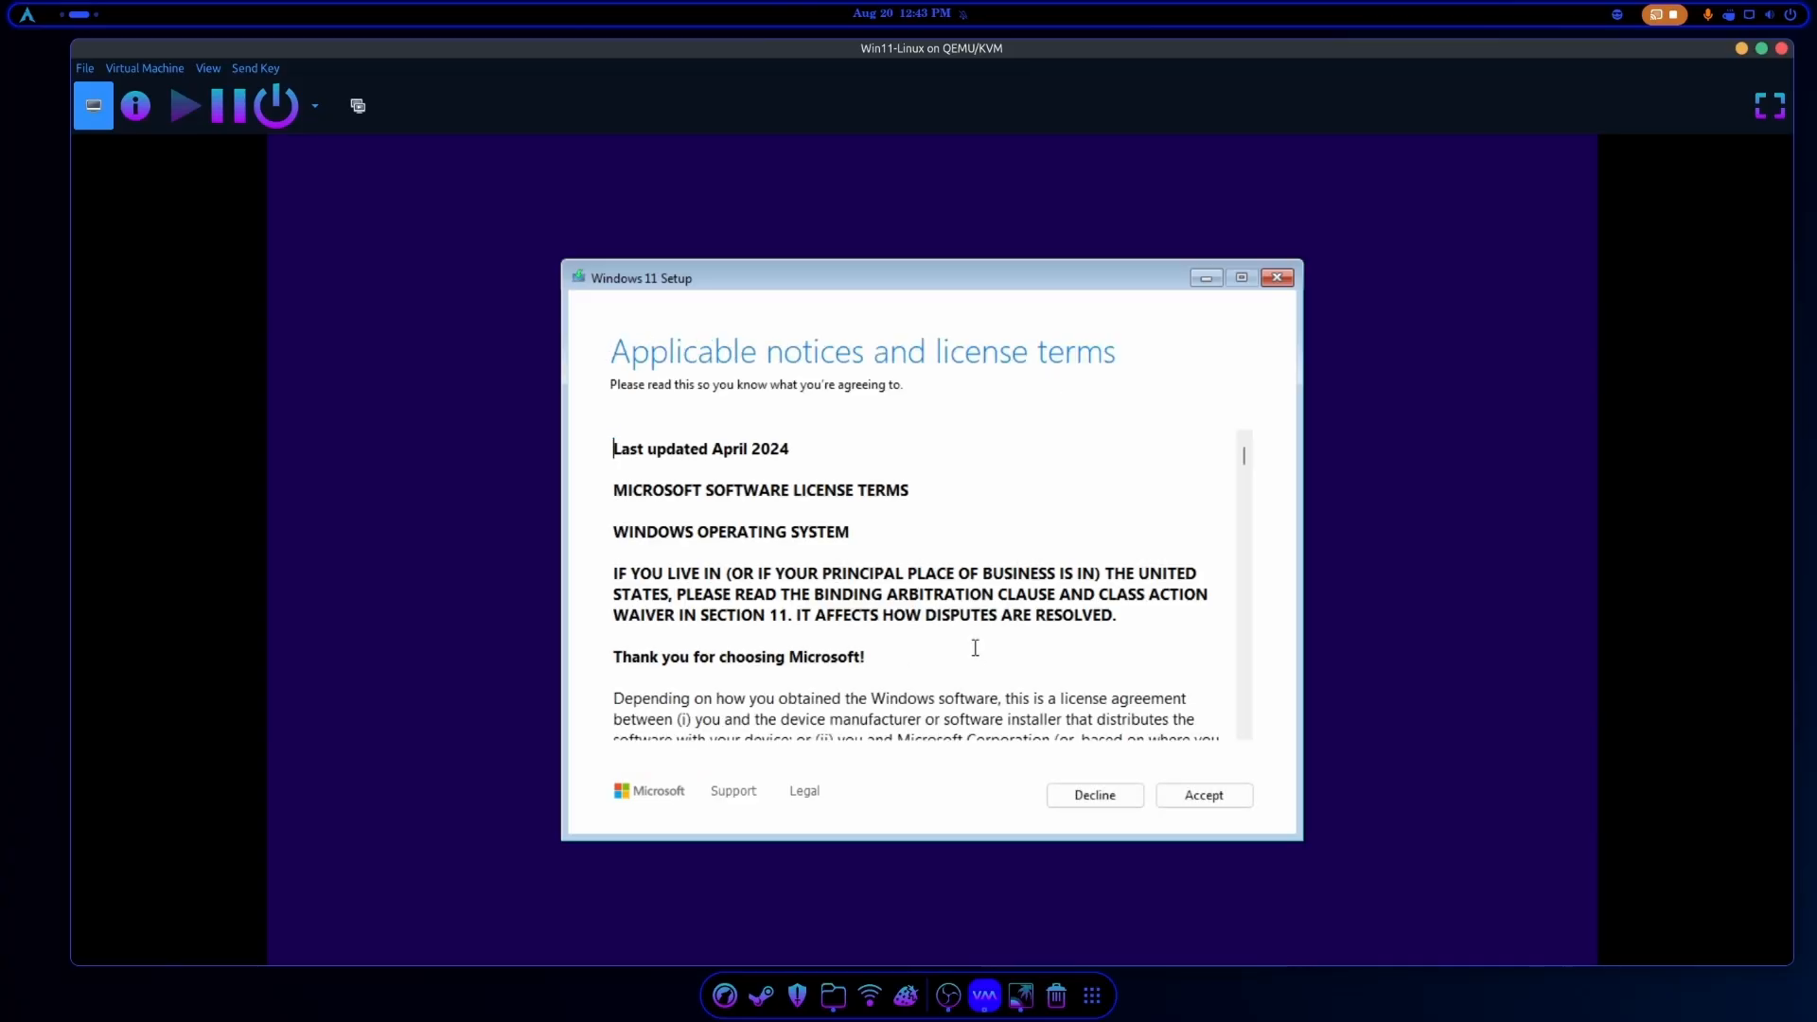
click(1203, 795)
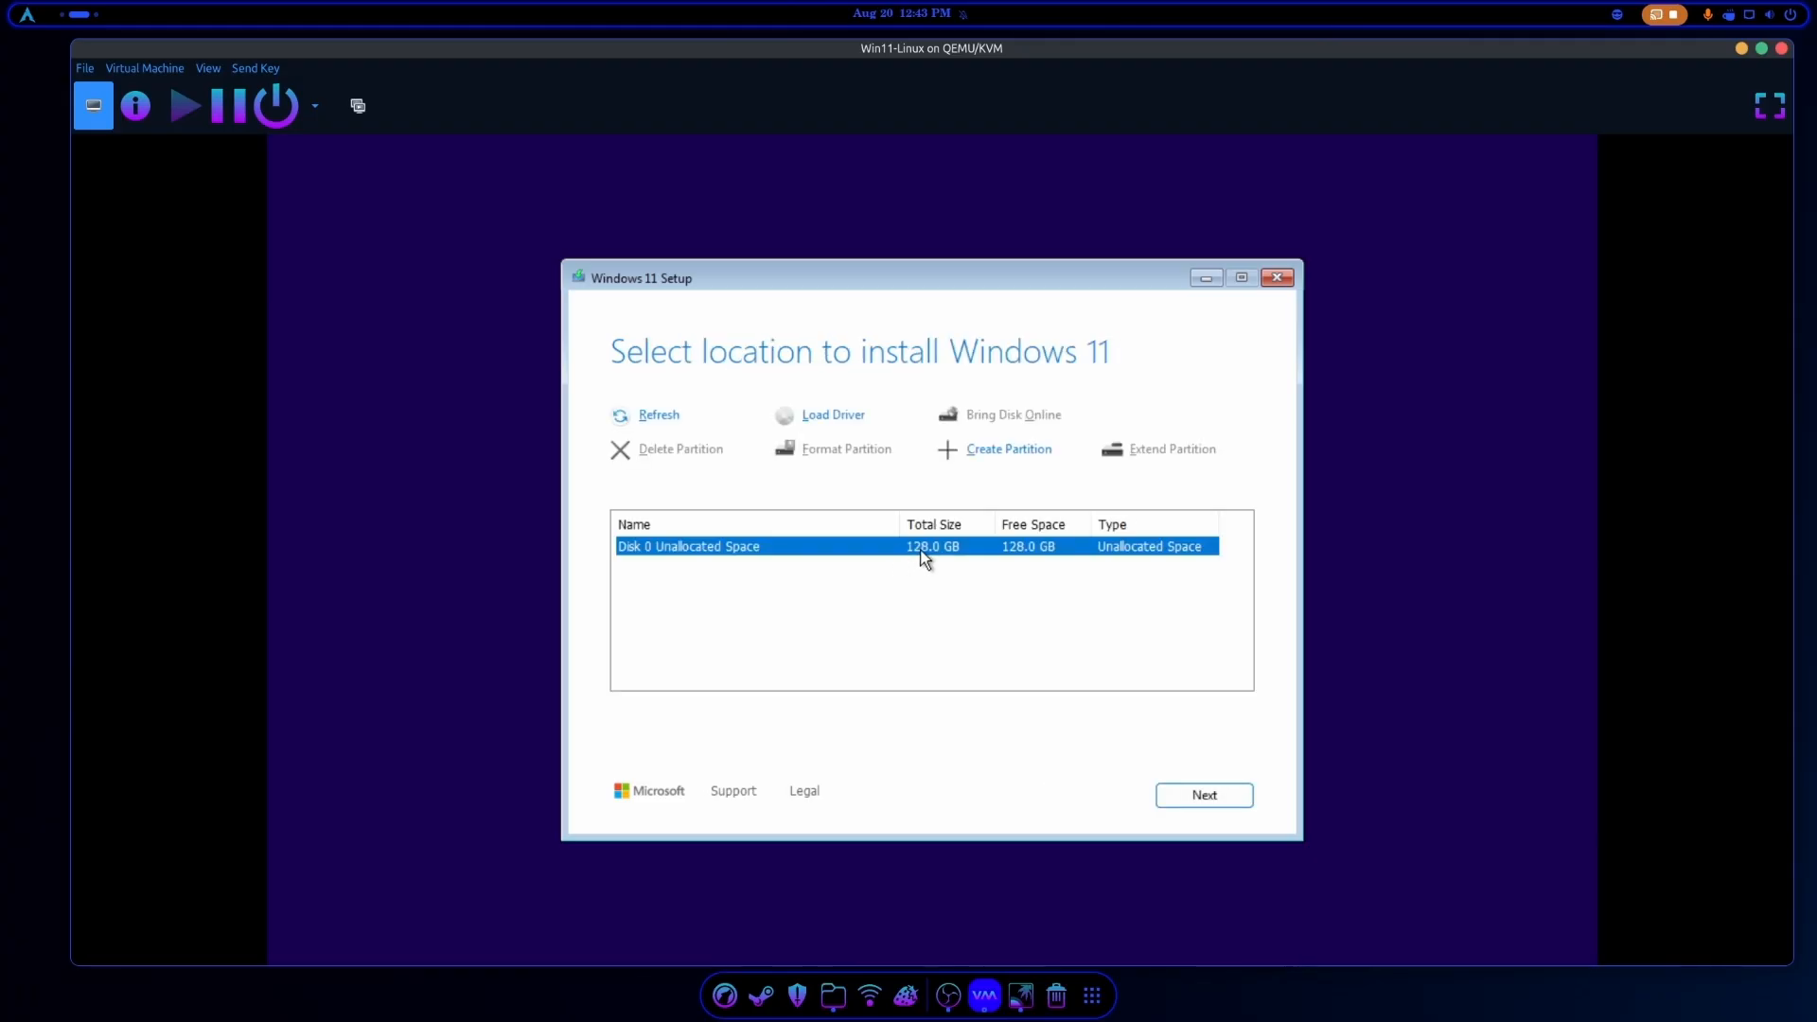
mouse_move(852, 556)
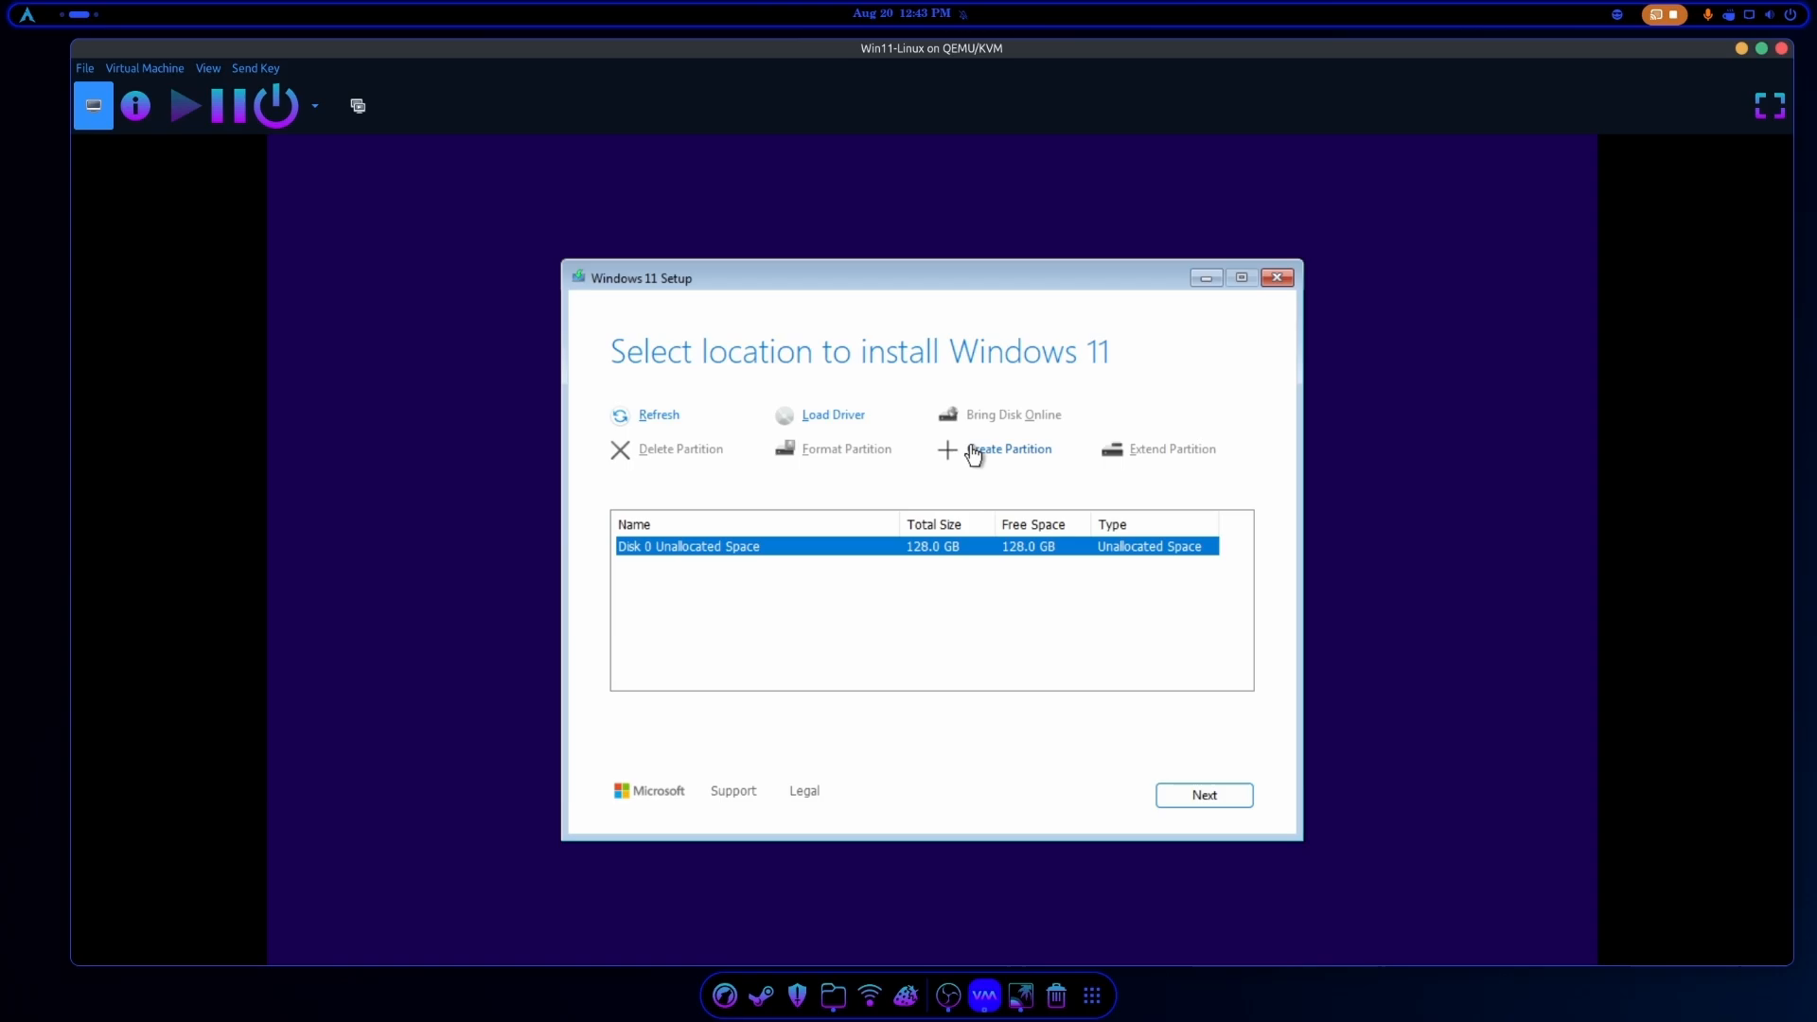
mouse_move(999, 452)
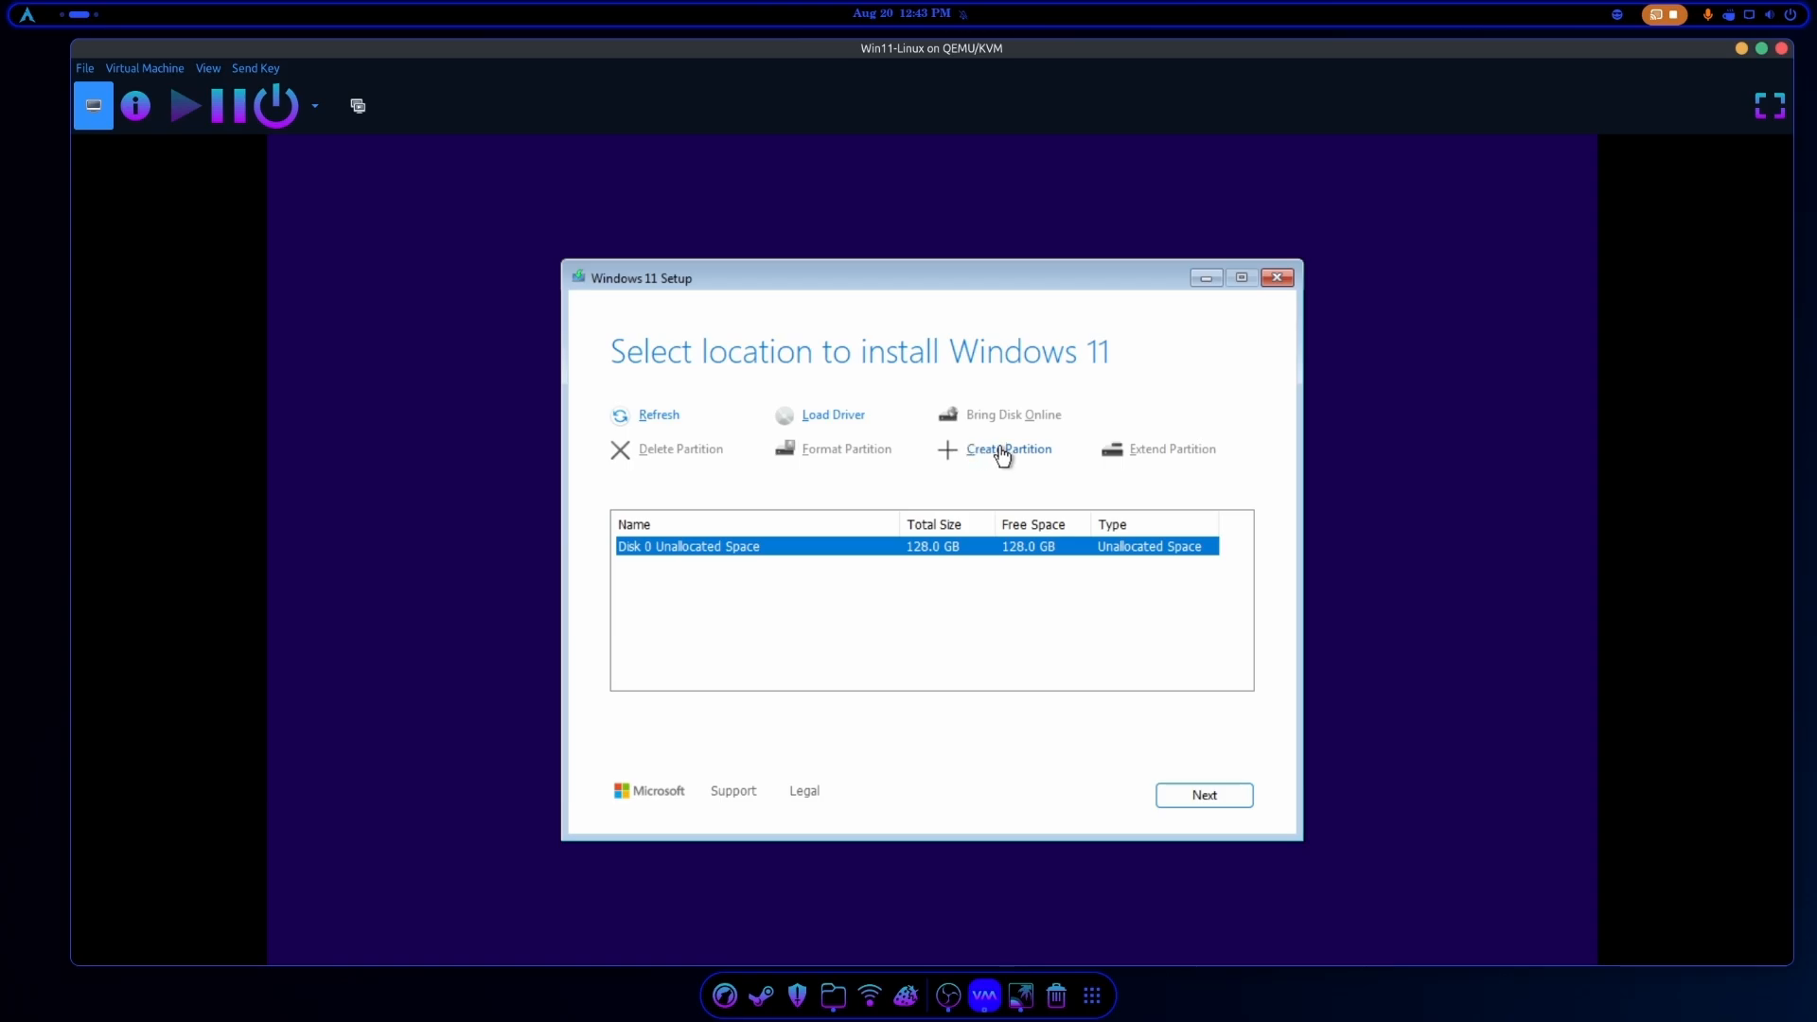
mouse_move(697, 562)
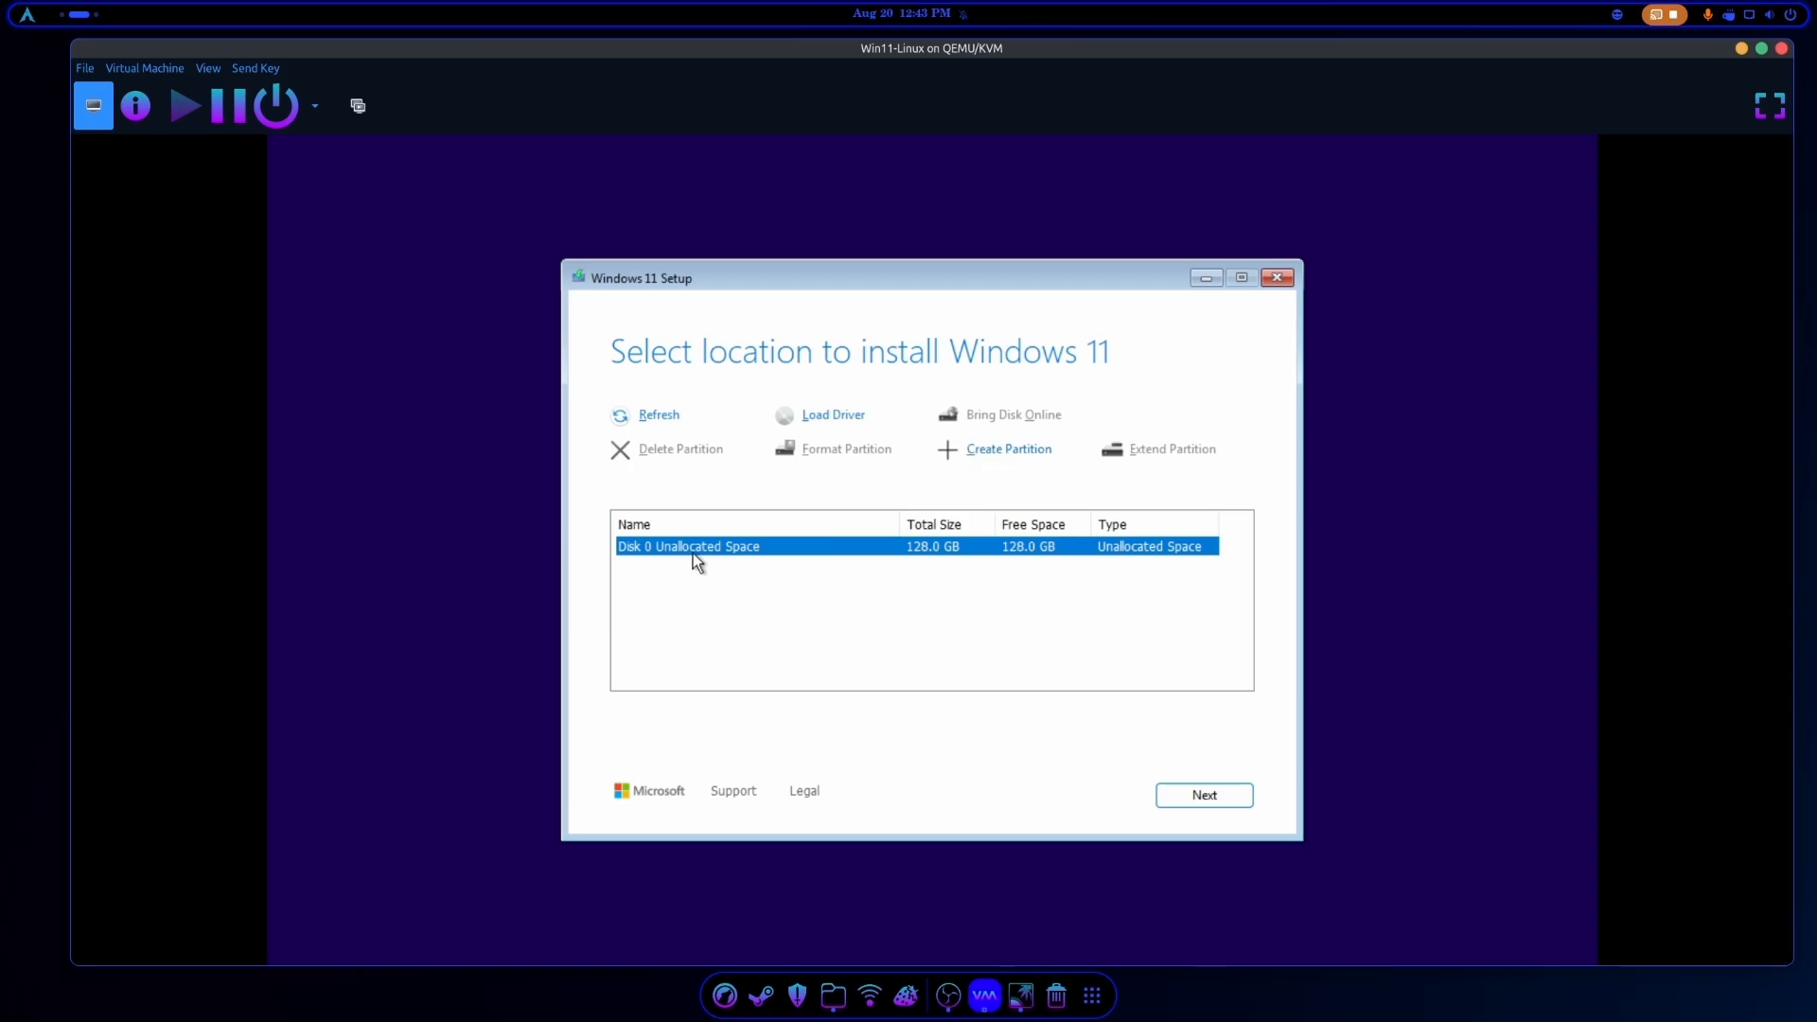
mouse_move(666, 557)
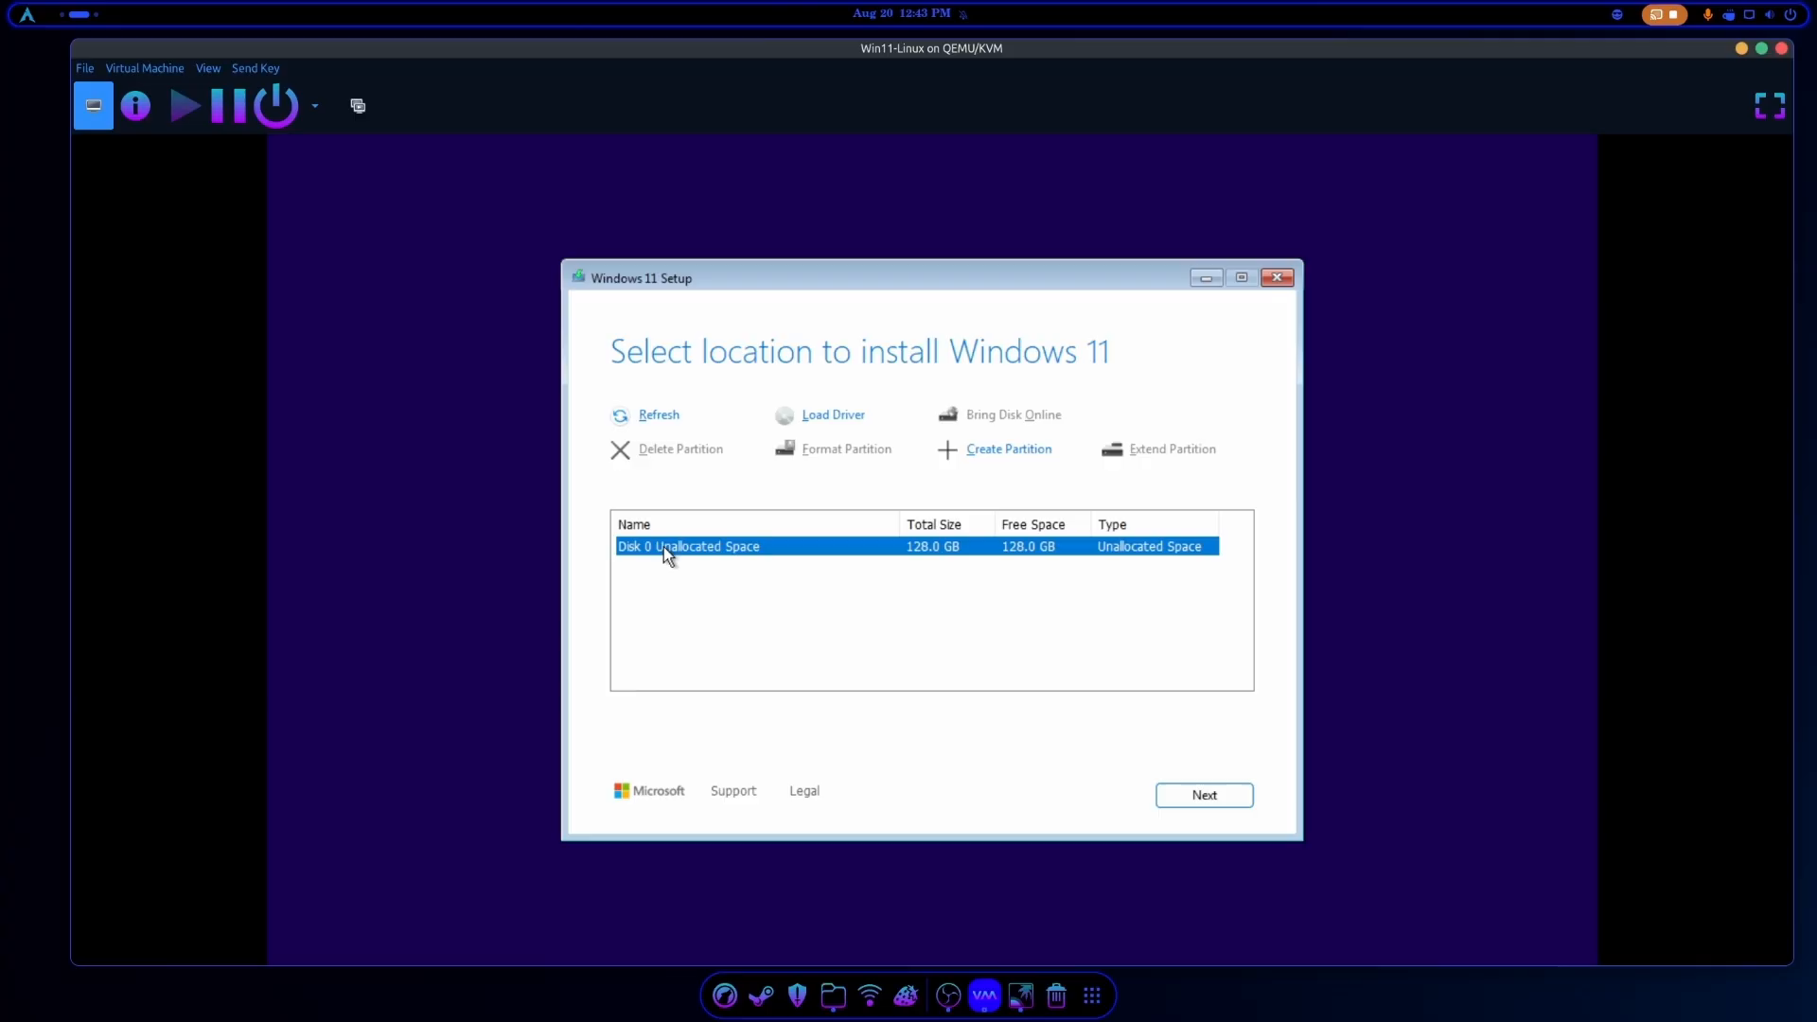
mouse_move(642, 581)
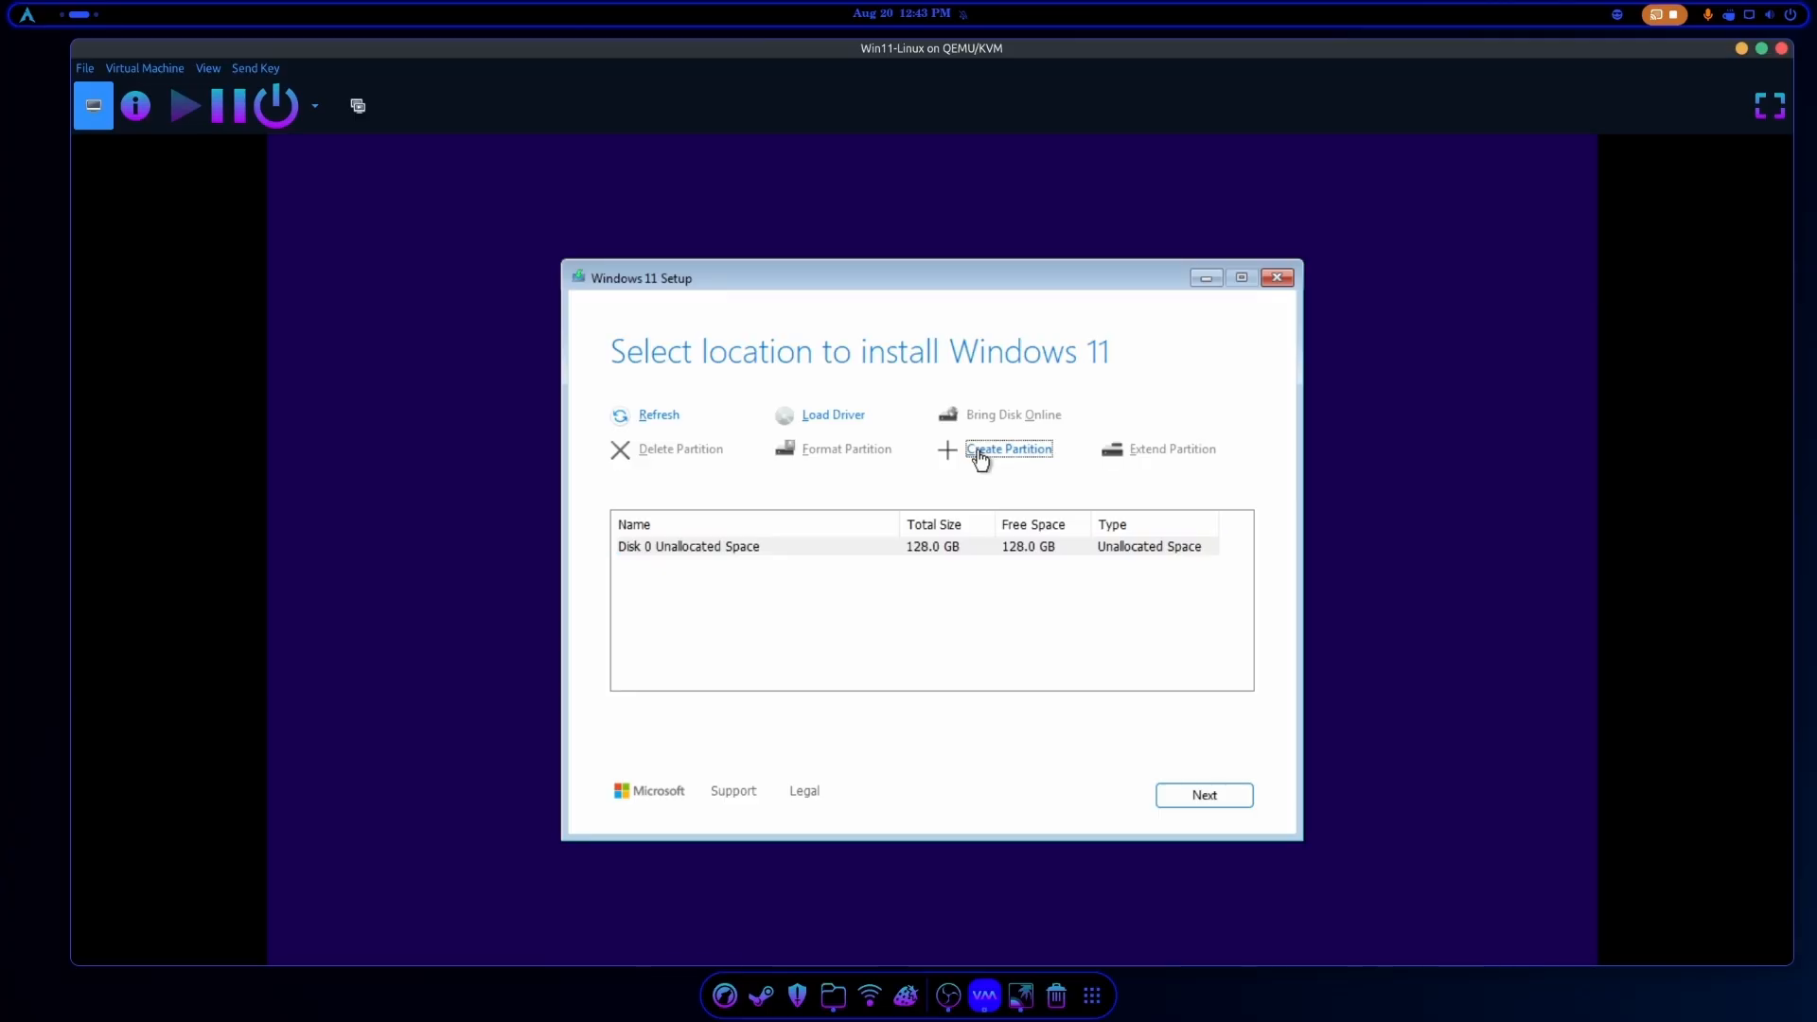
Create a 64070 MB partition on the disk and allow the extra system partitions.
click(1009, 448)
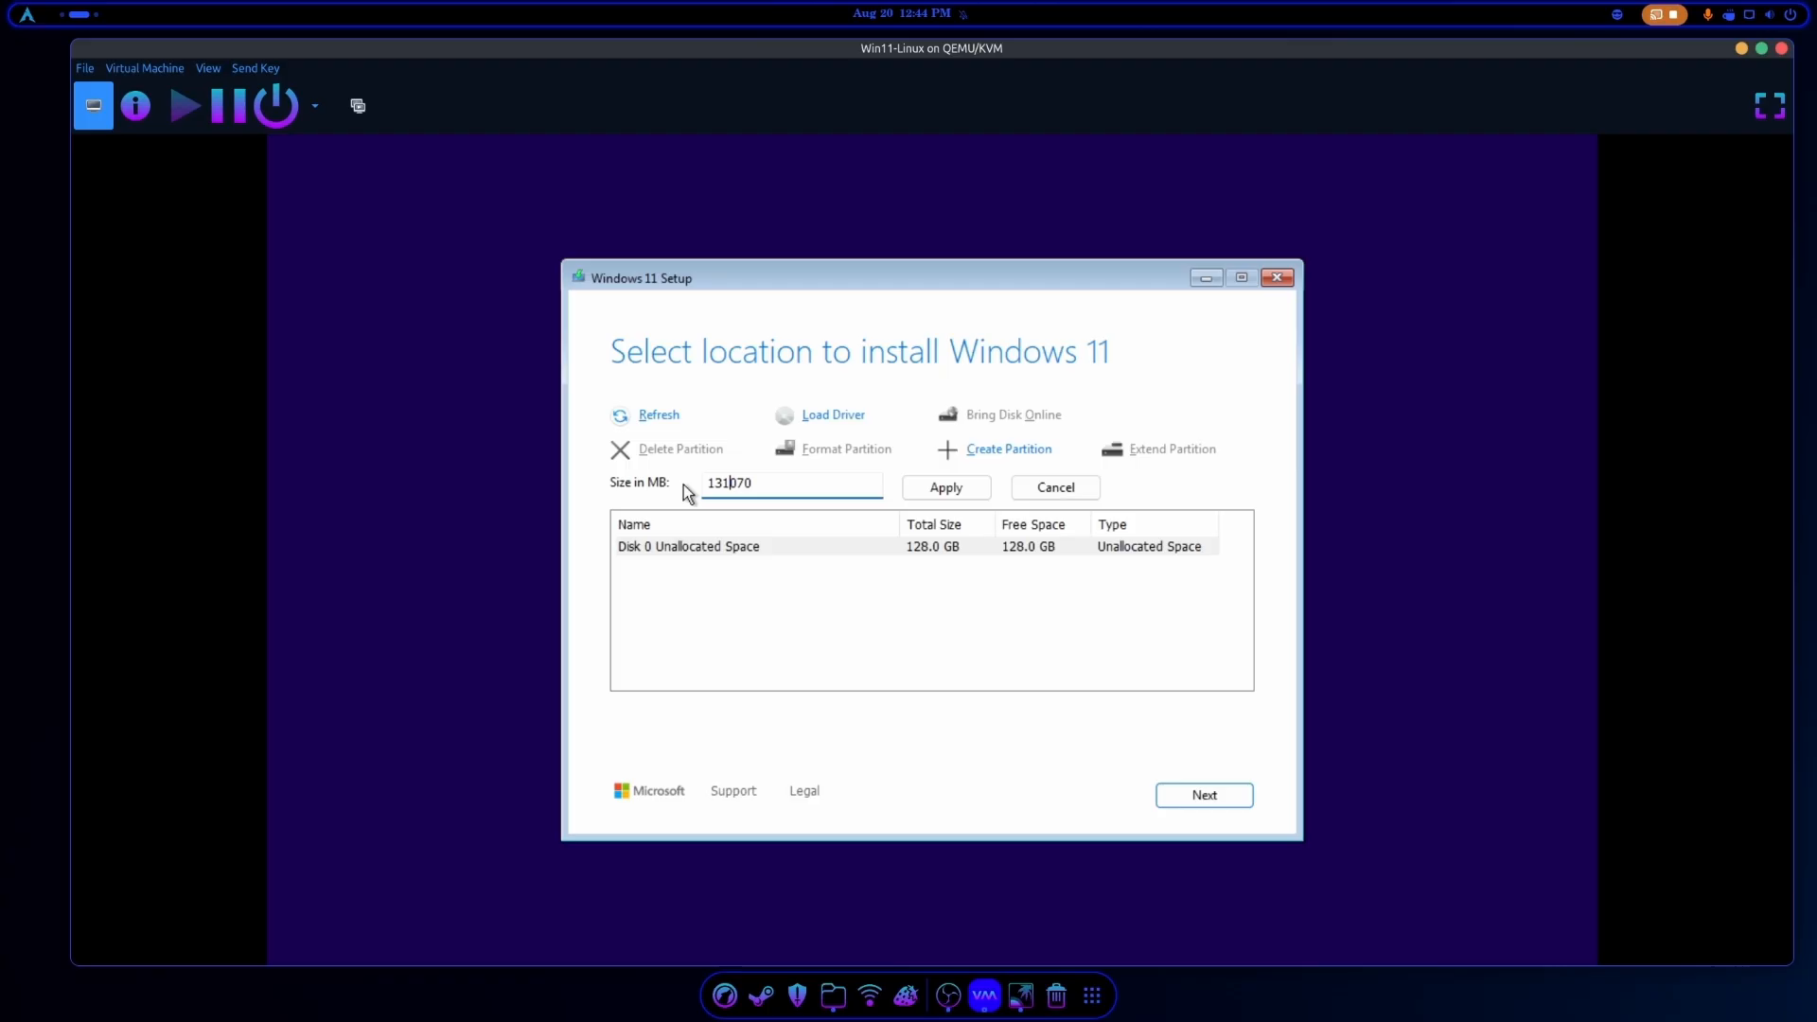
text(64070)
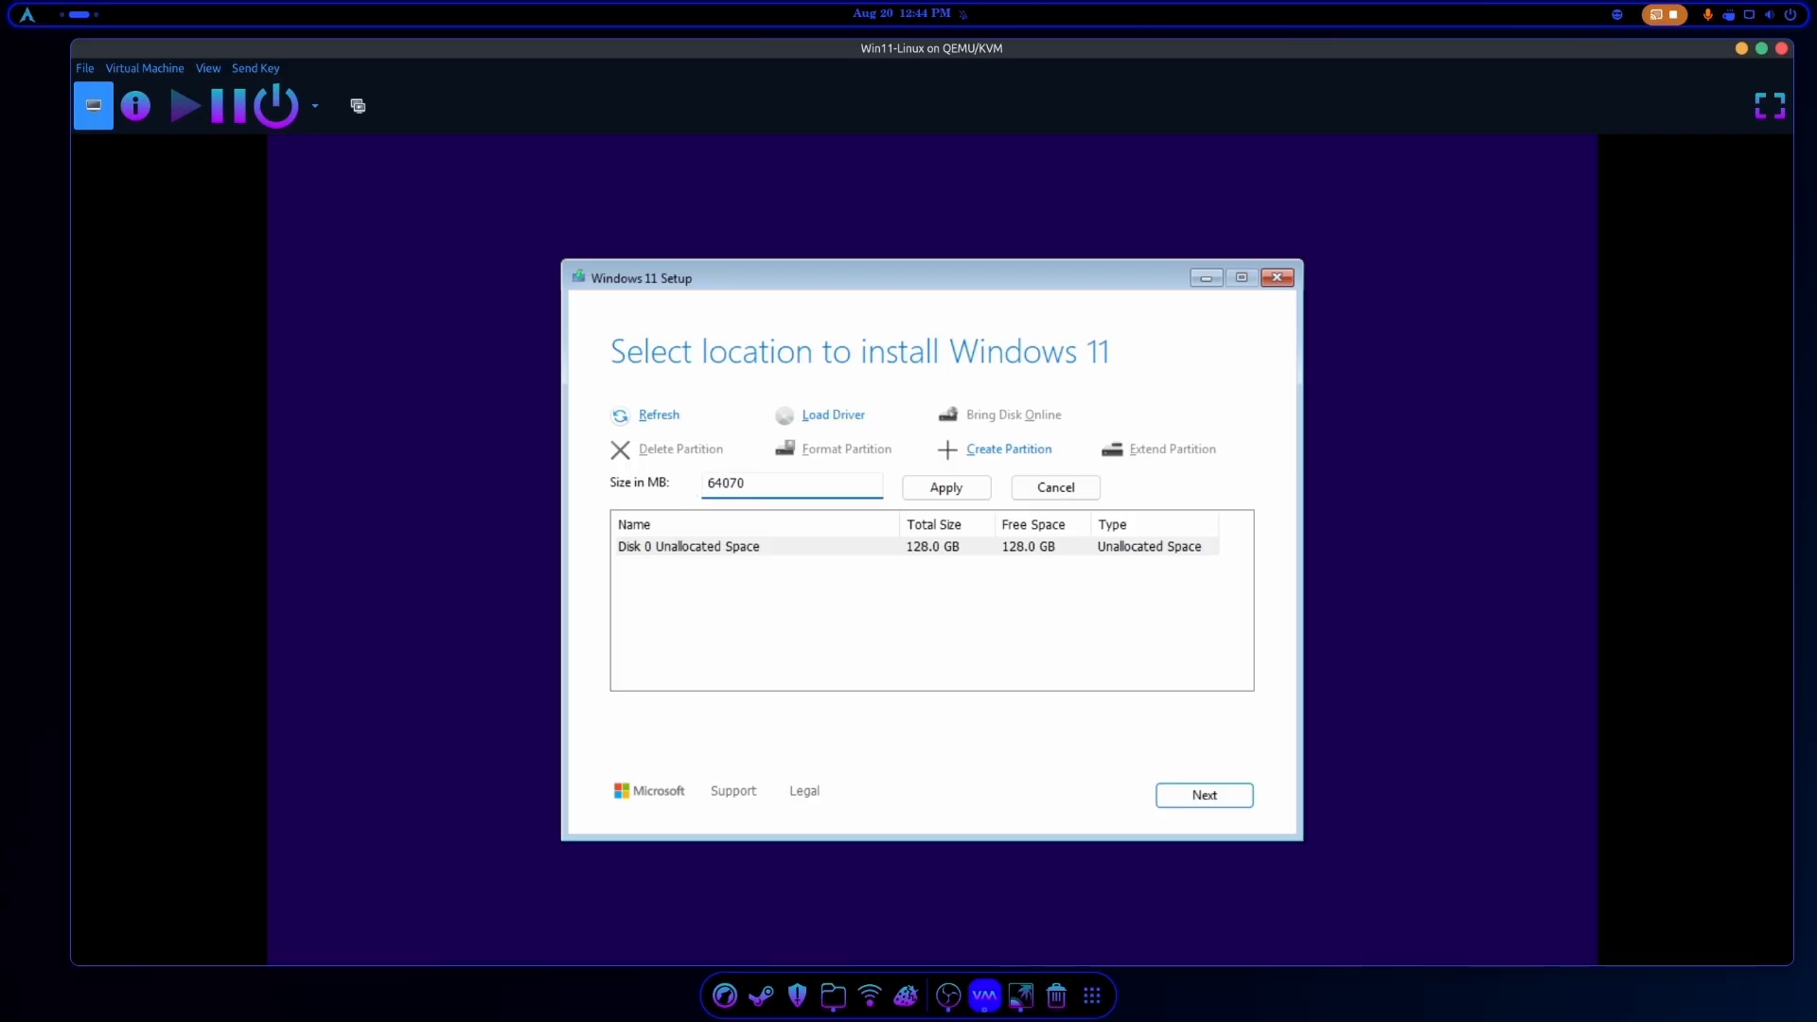
click(1053, 487)
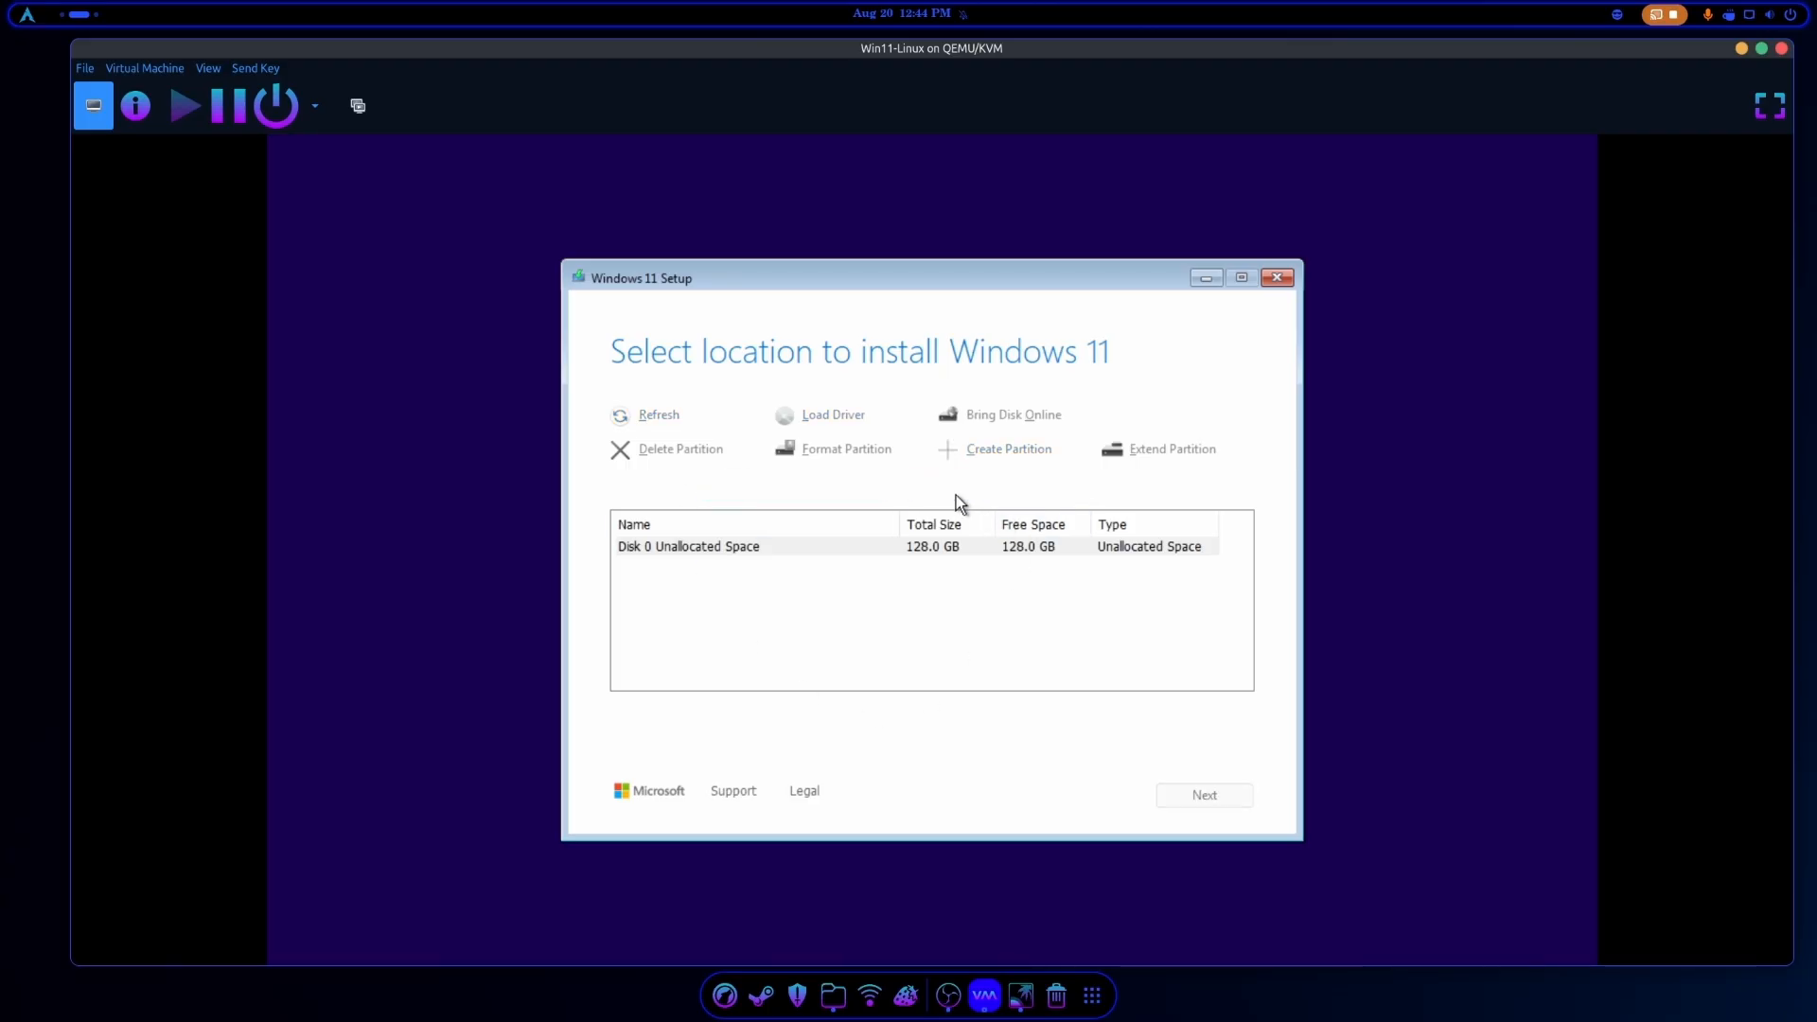
mouse_move(941, 617)
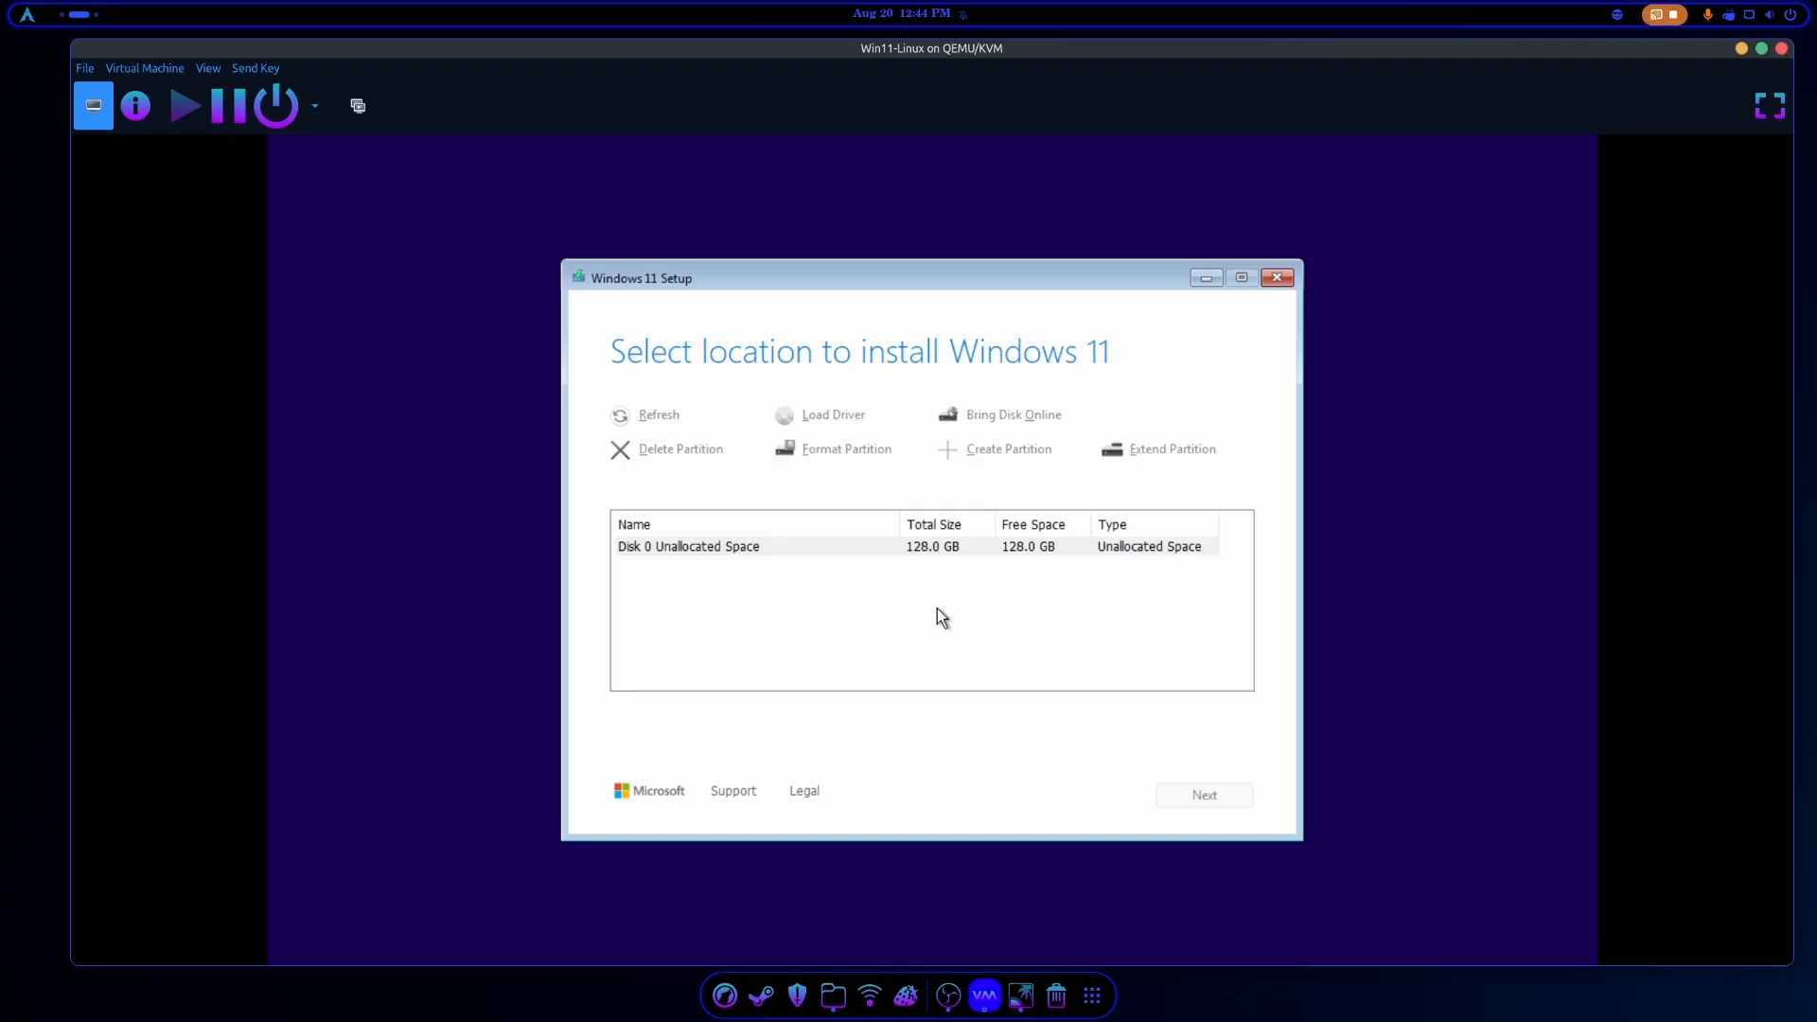
click(1005, 449)
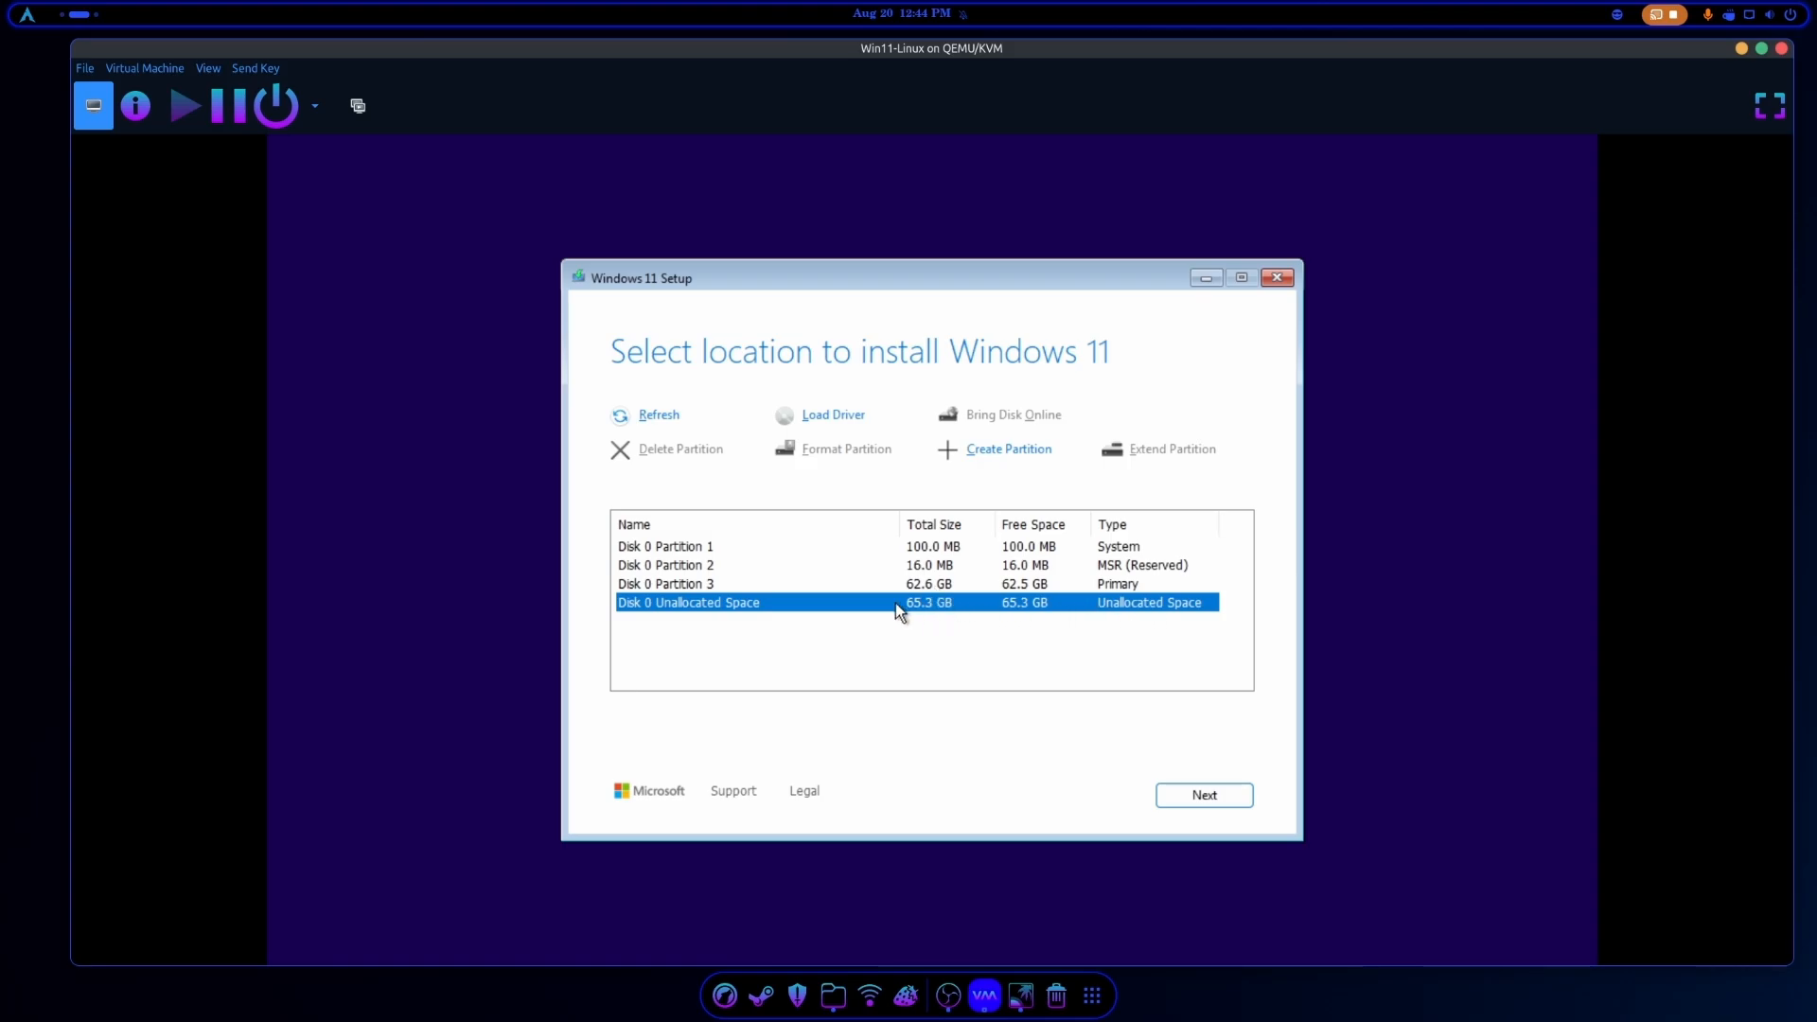
mouse_move(737, 613)
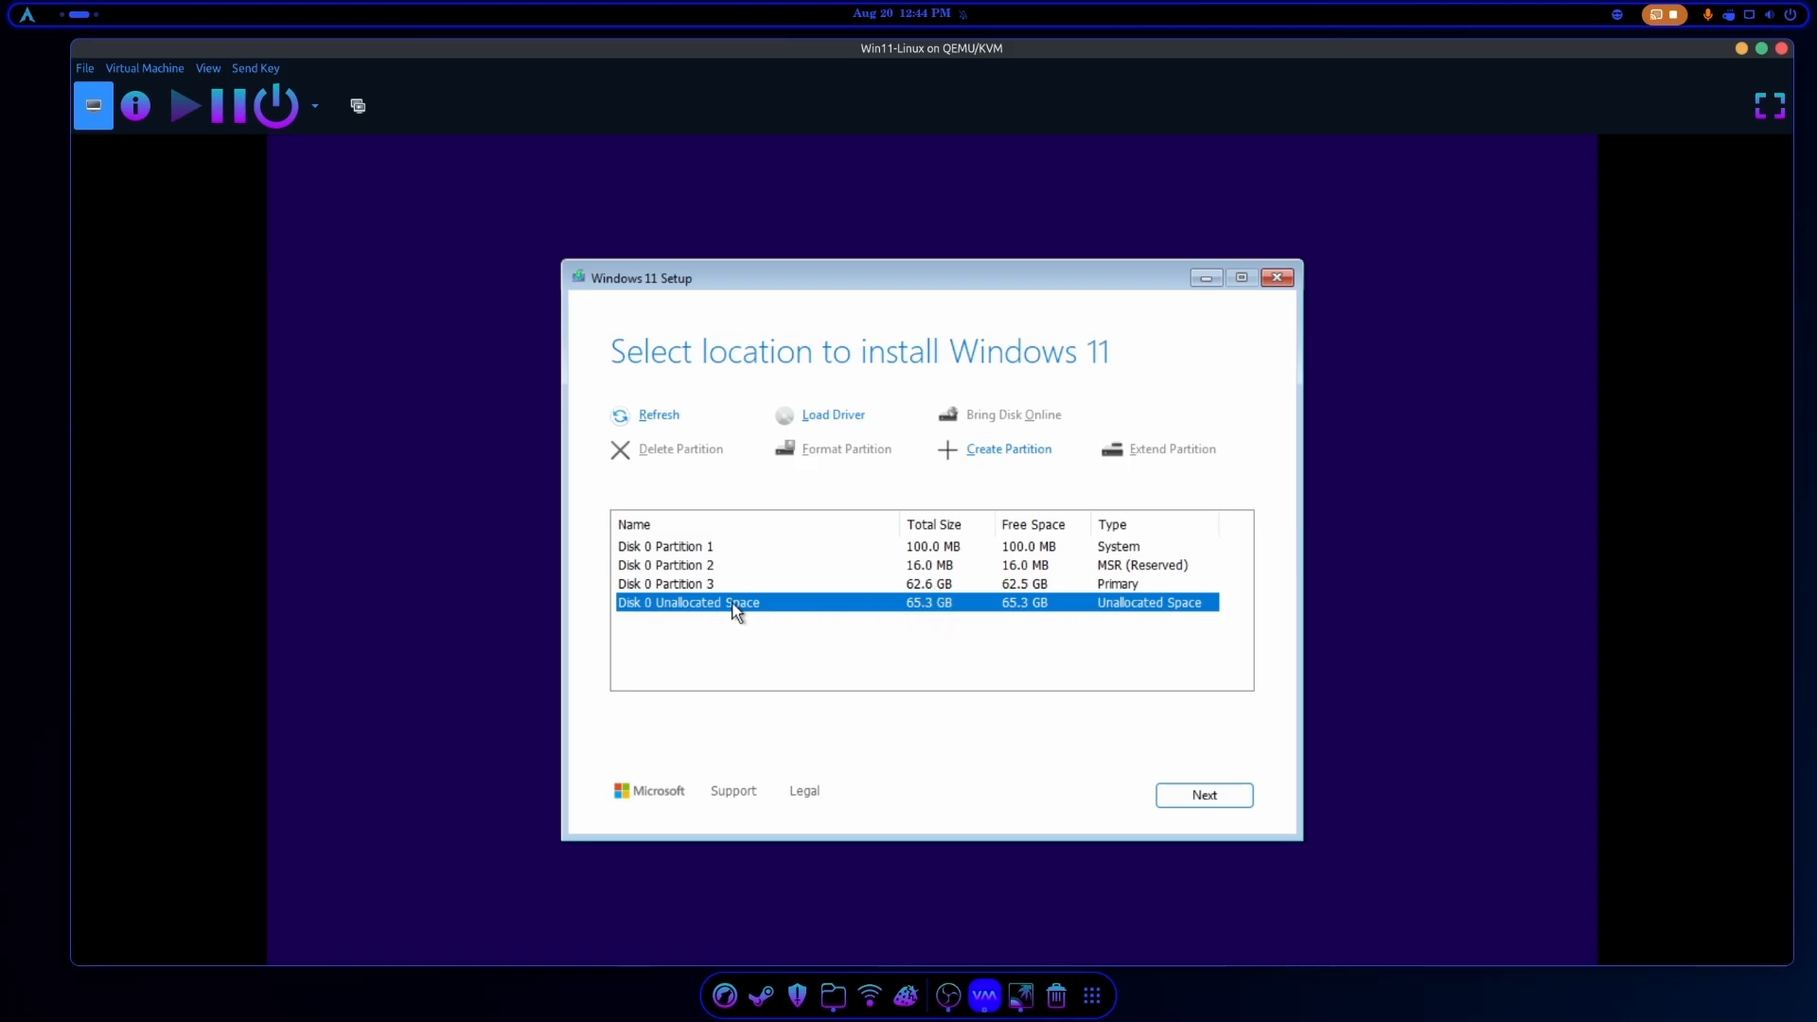
mouse_move(1057, 611)
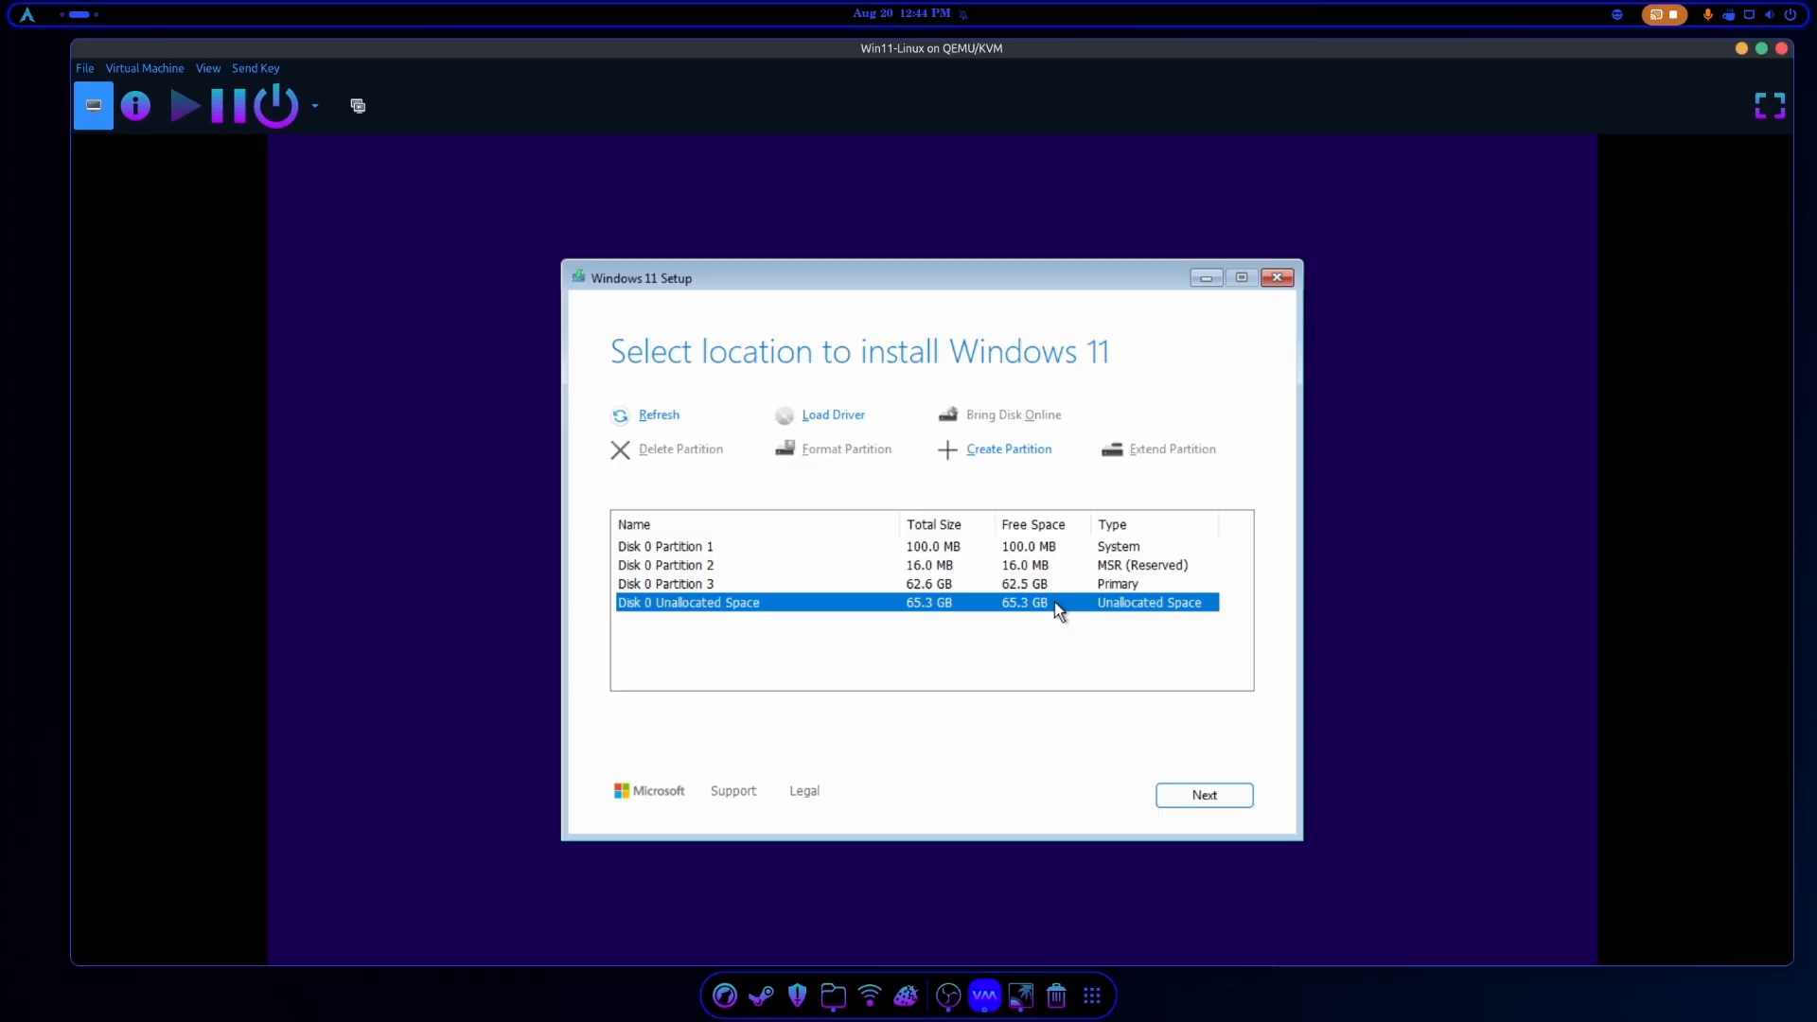
mouse_move(677, 594)
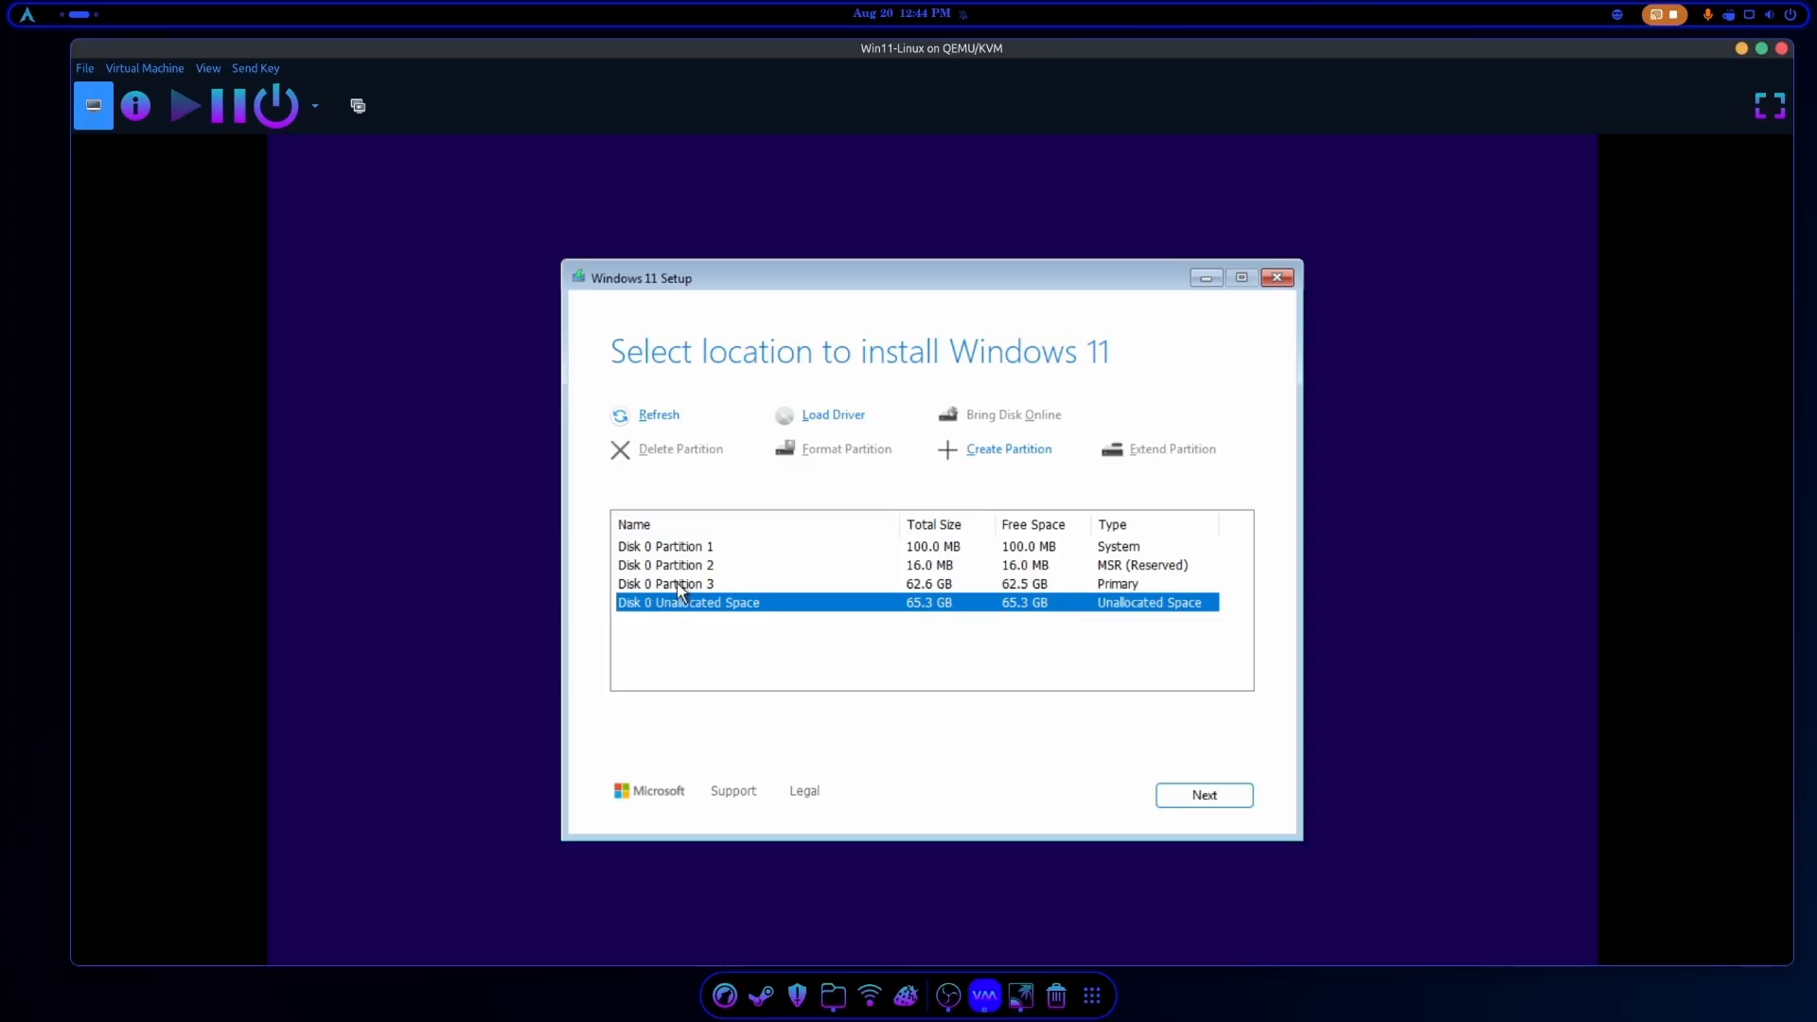
Install Windows 11 Pro on the new 62.6 GB Disk 0 Partition 3.
click(665, 583)
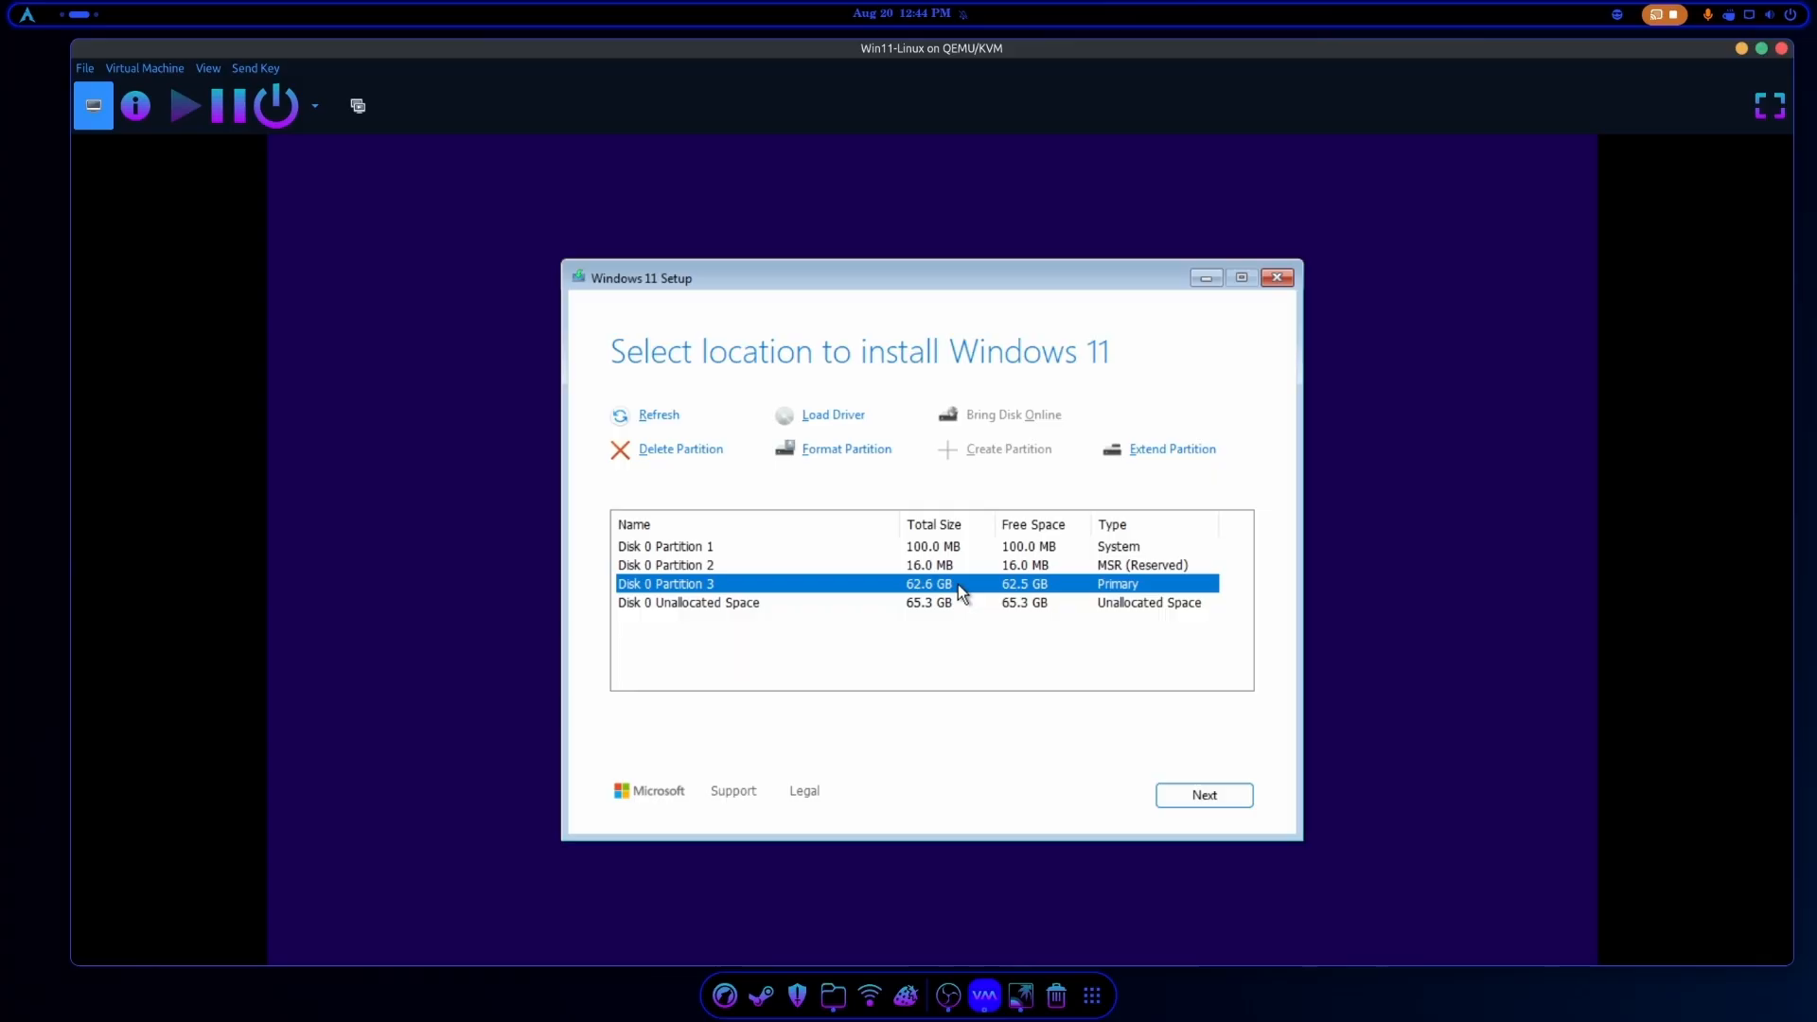
click(1204, 795)
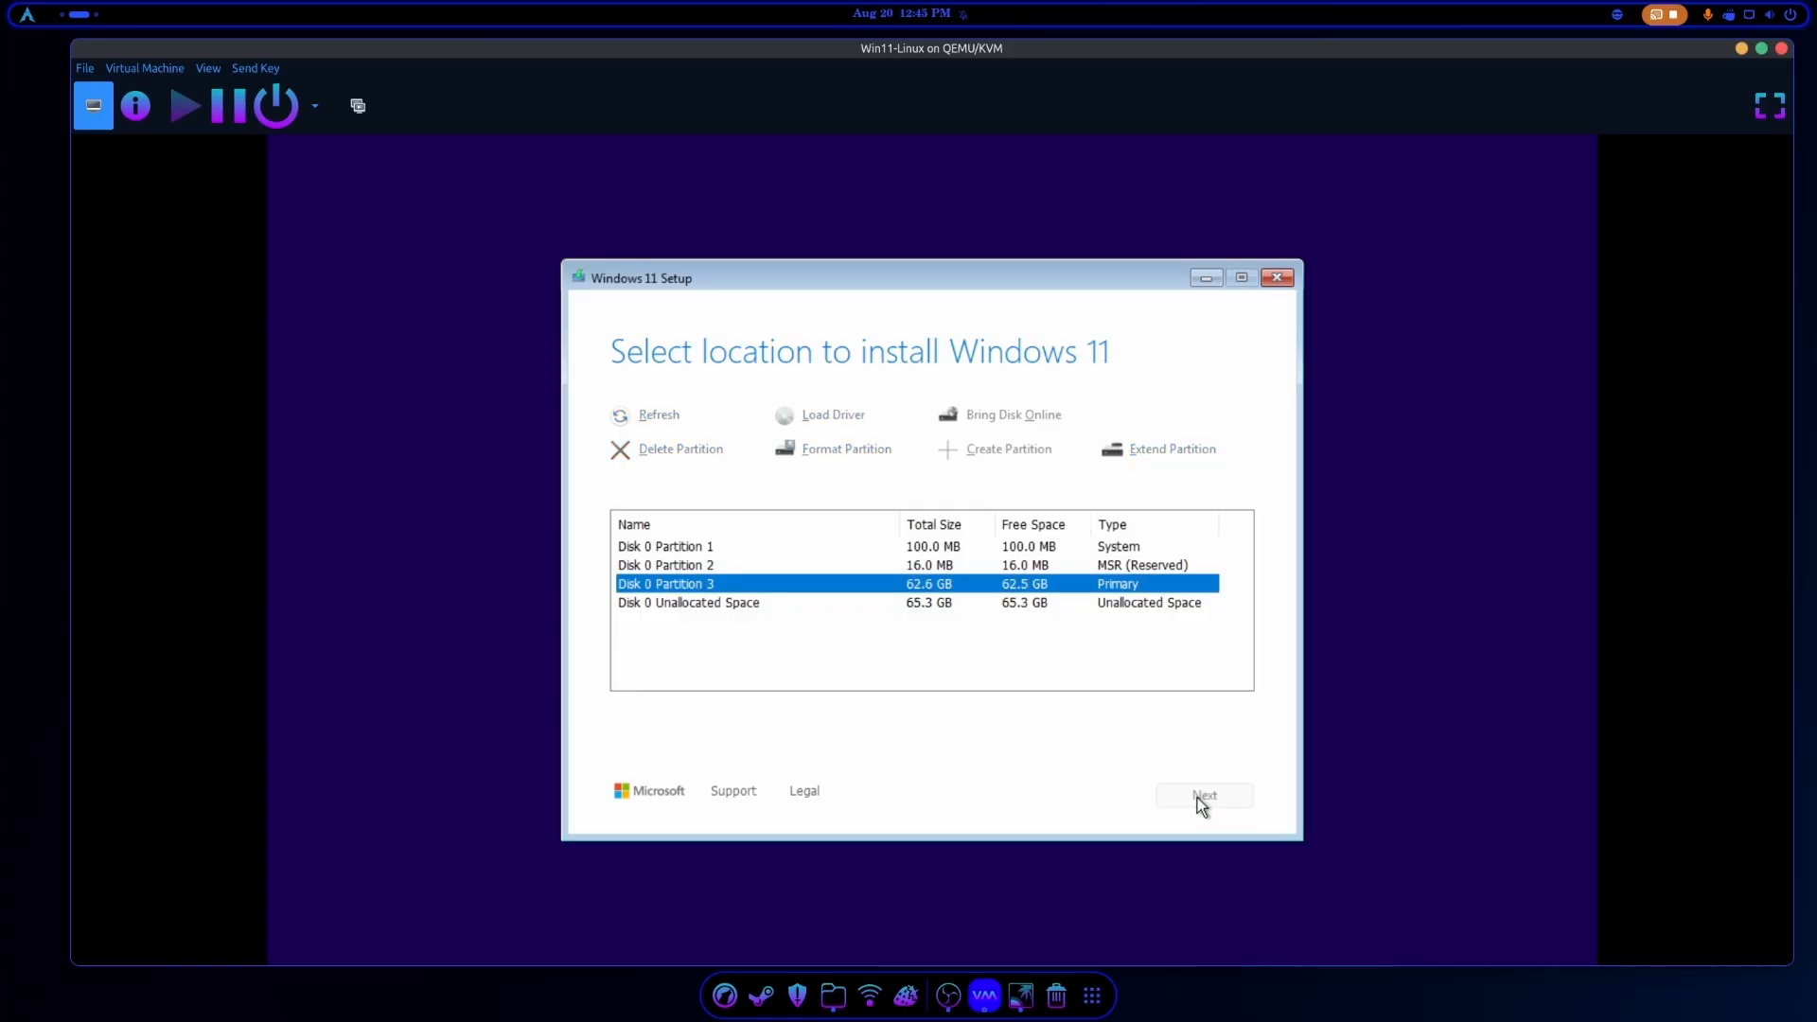
click(1204, 795)
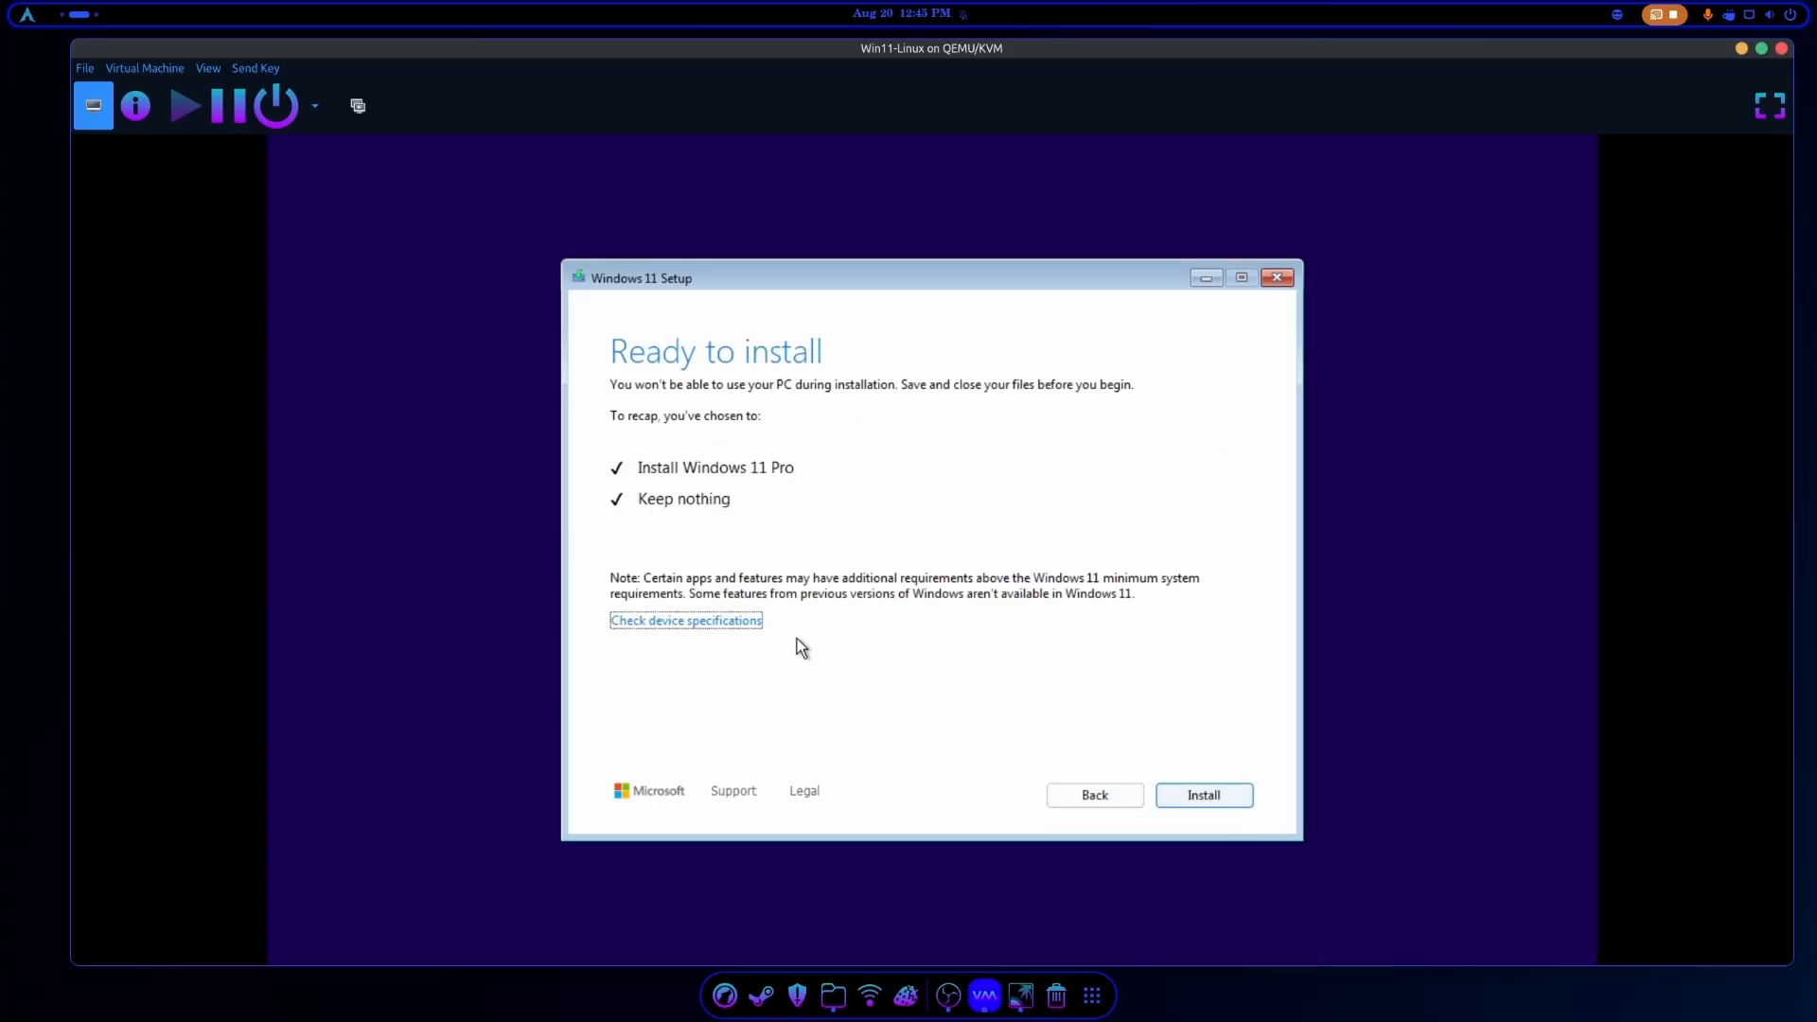
click(1204, 795)
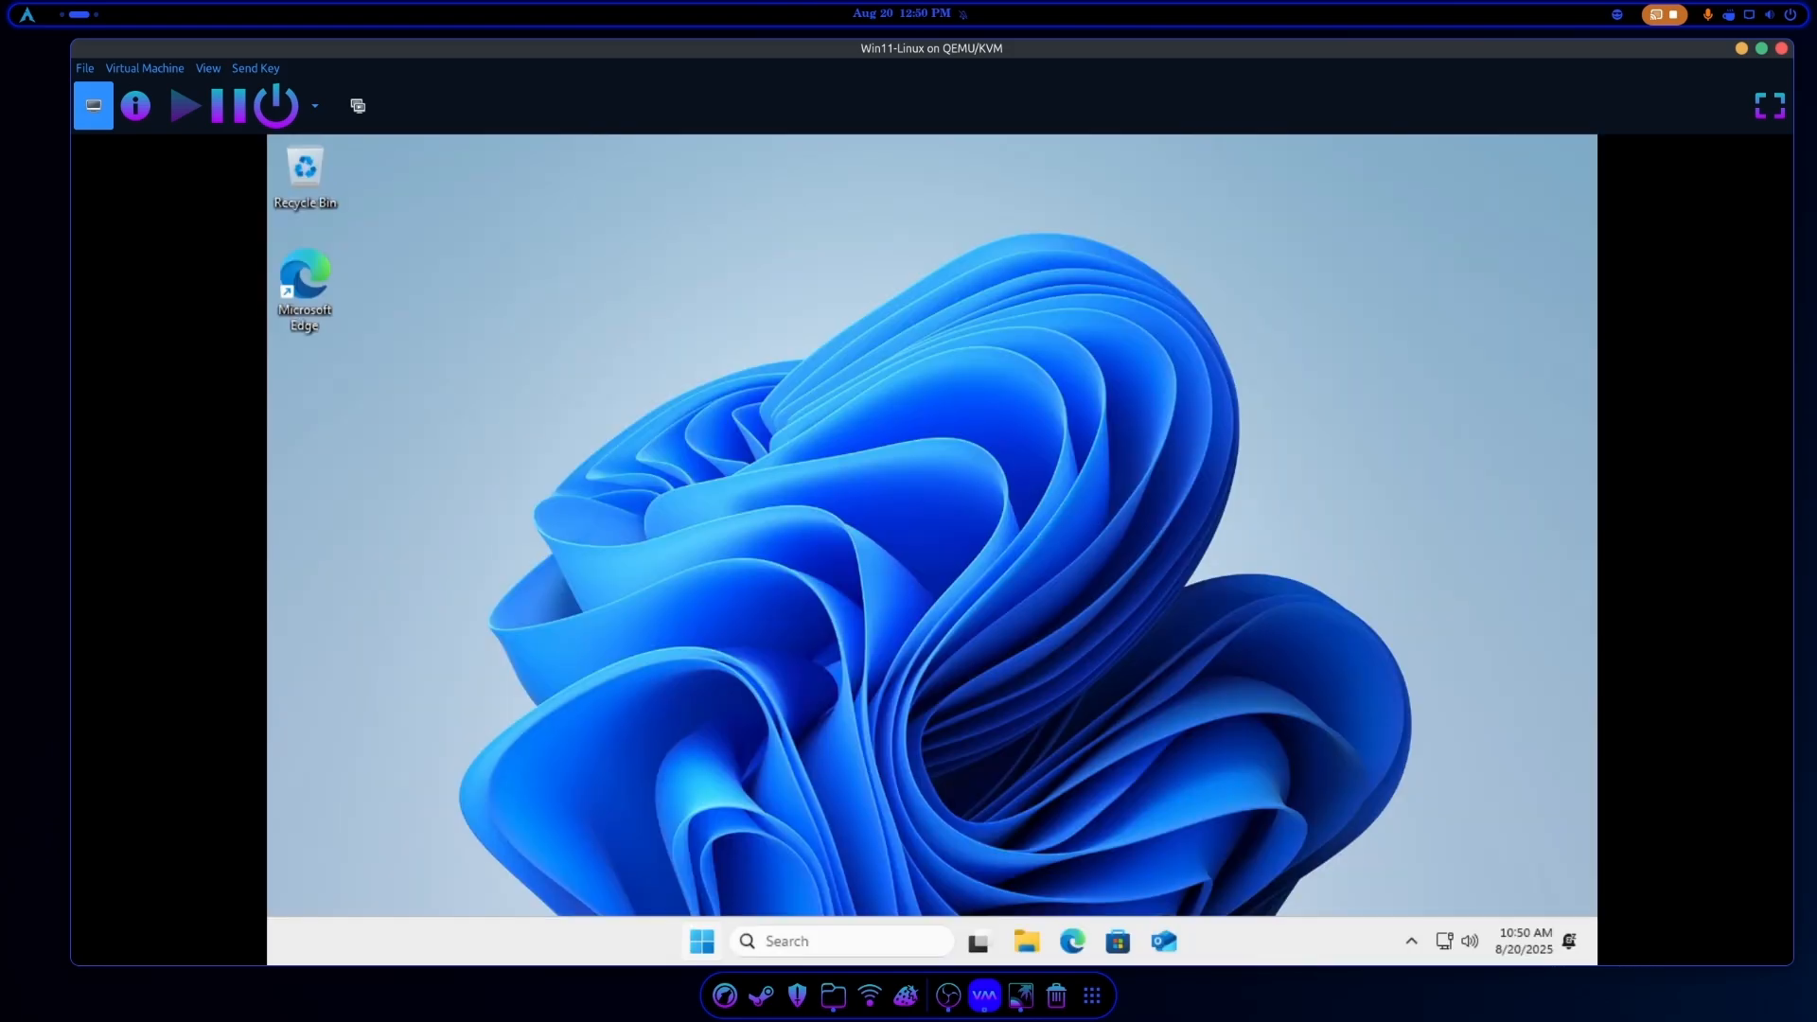
mouse_move(1178, 340)
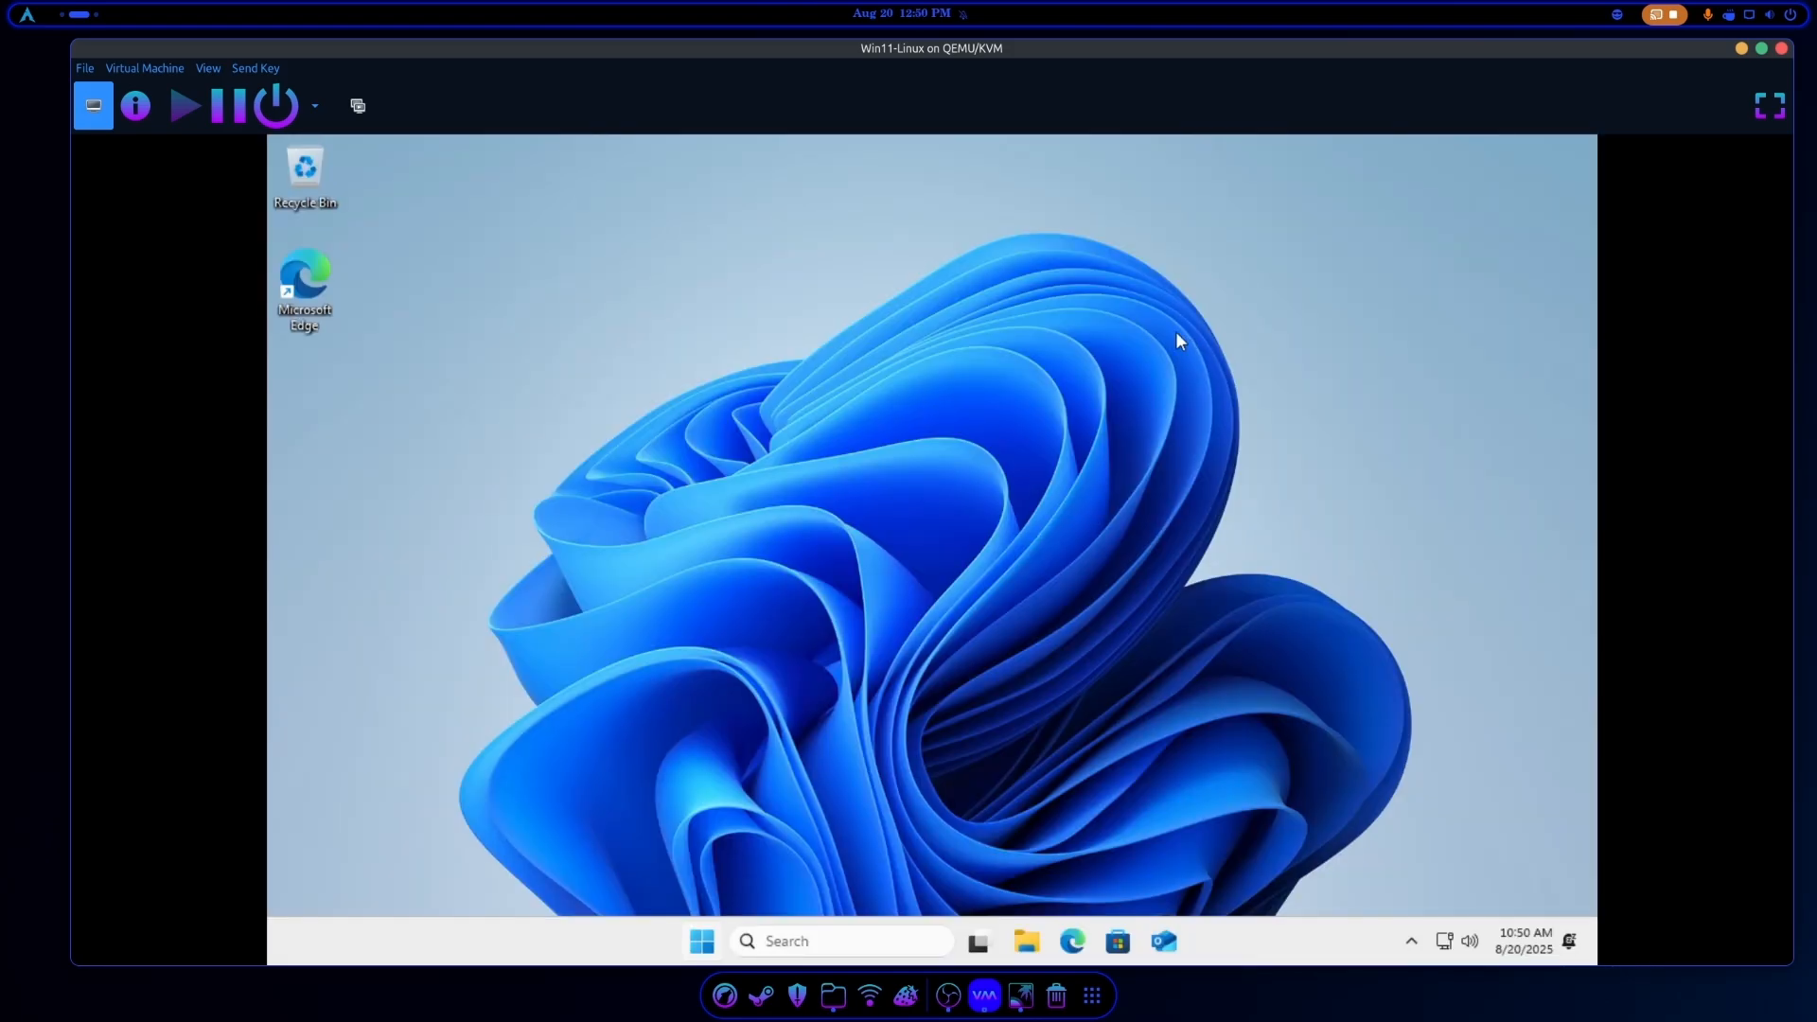
mouse_move(623, 712)
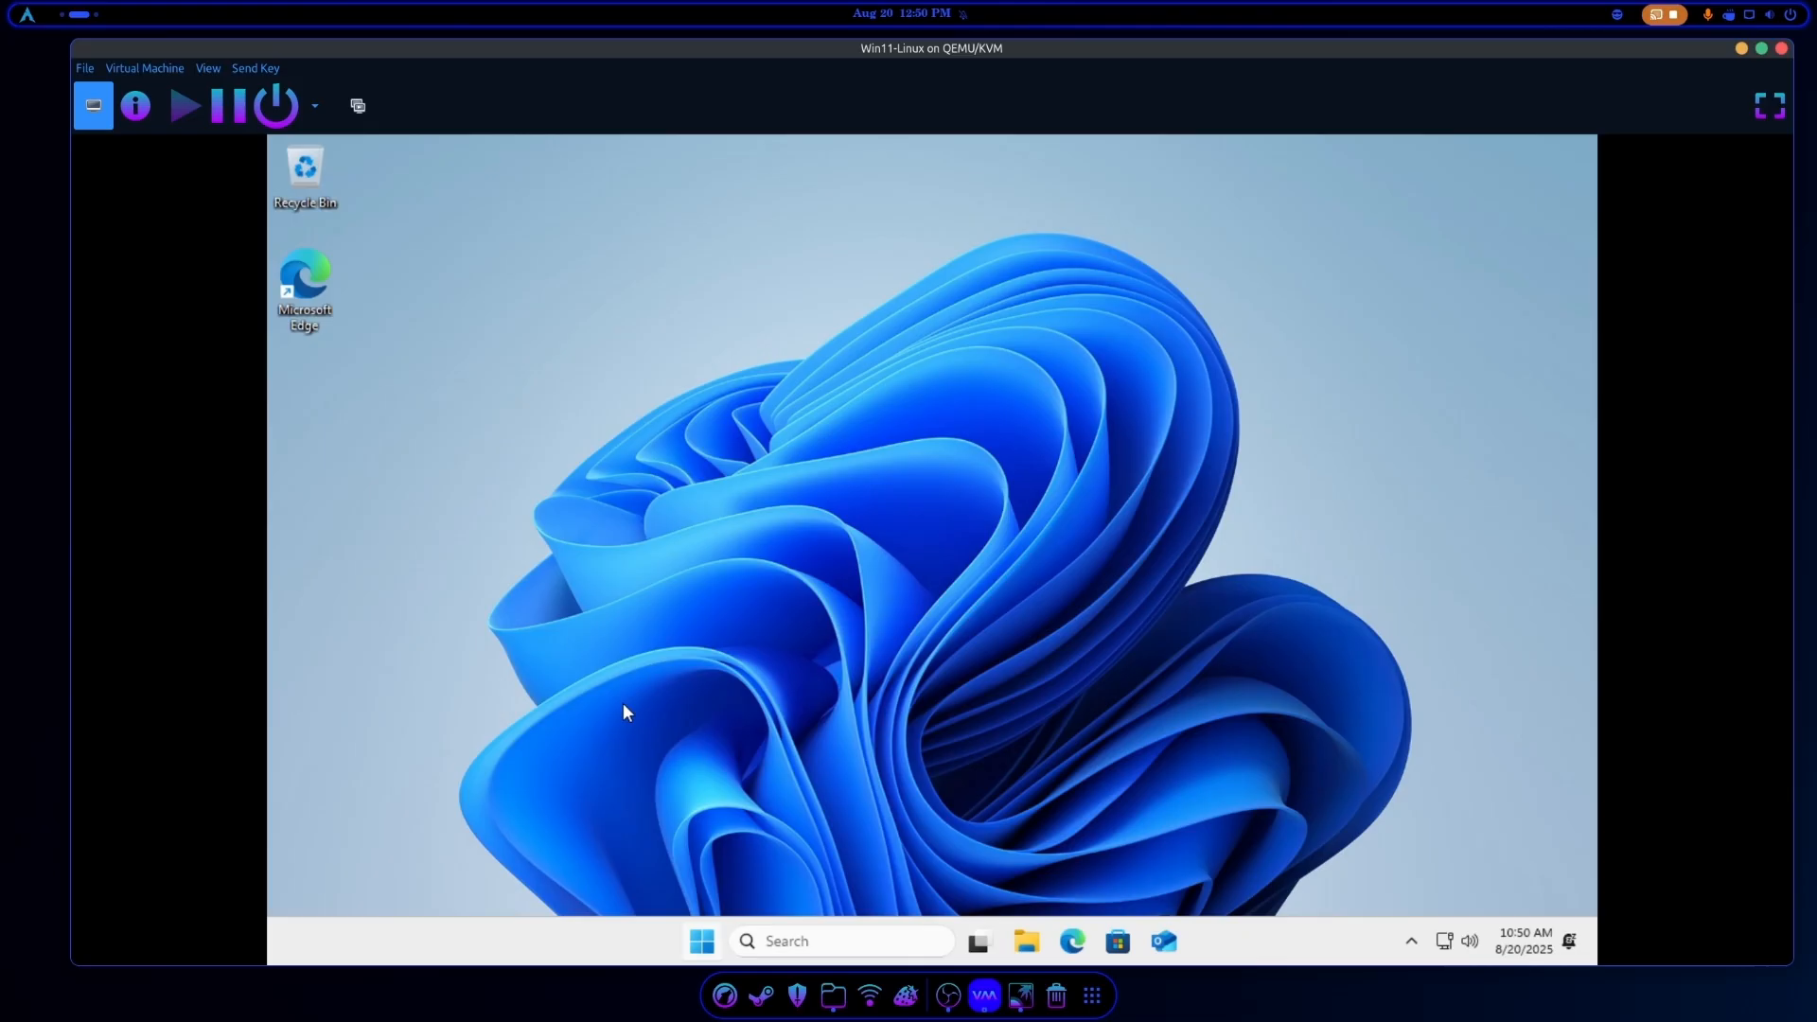
Show the Start menu's power options with Shut down and Restart.
click(1185, 941)
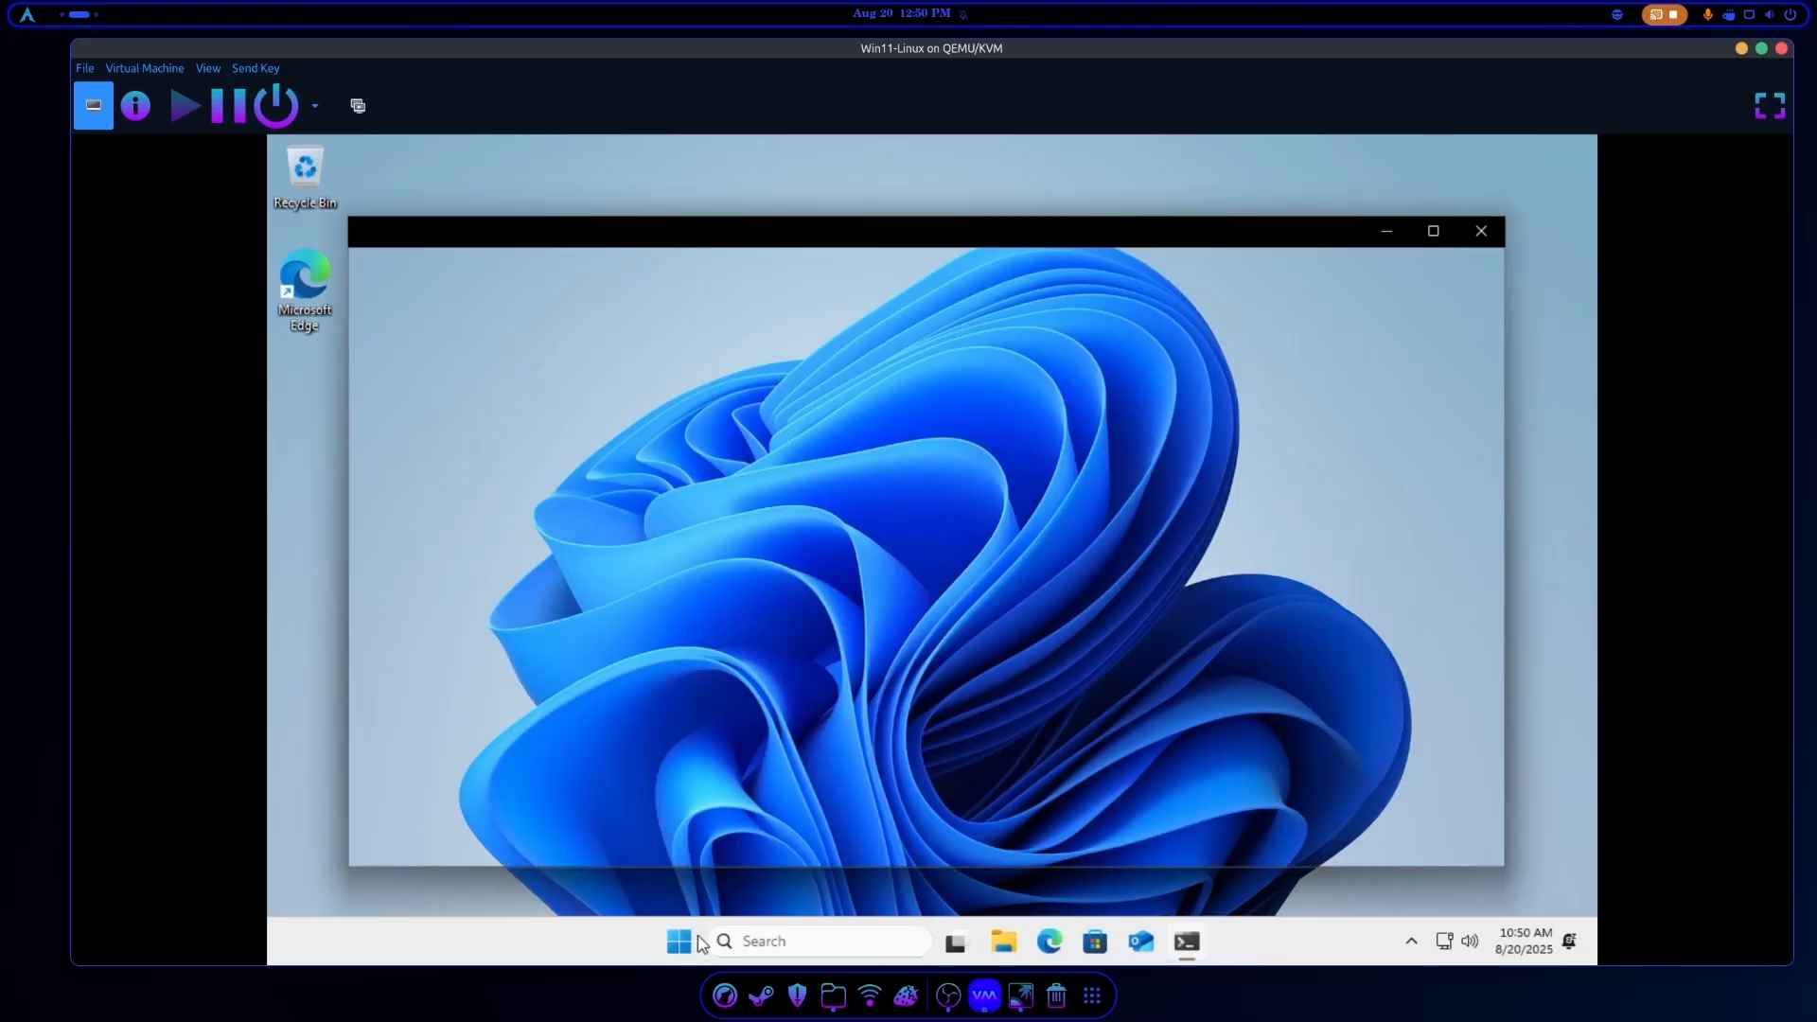
click(678, 941)
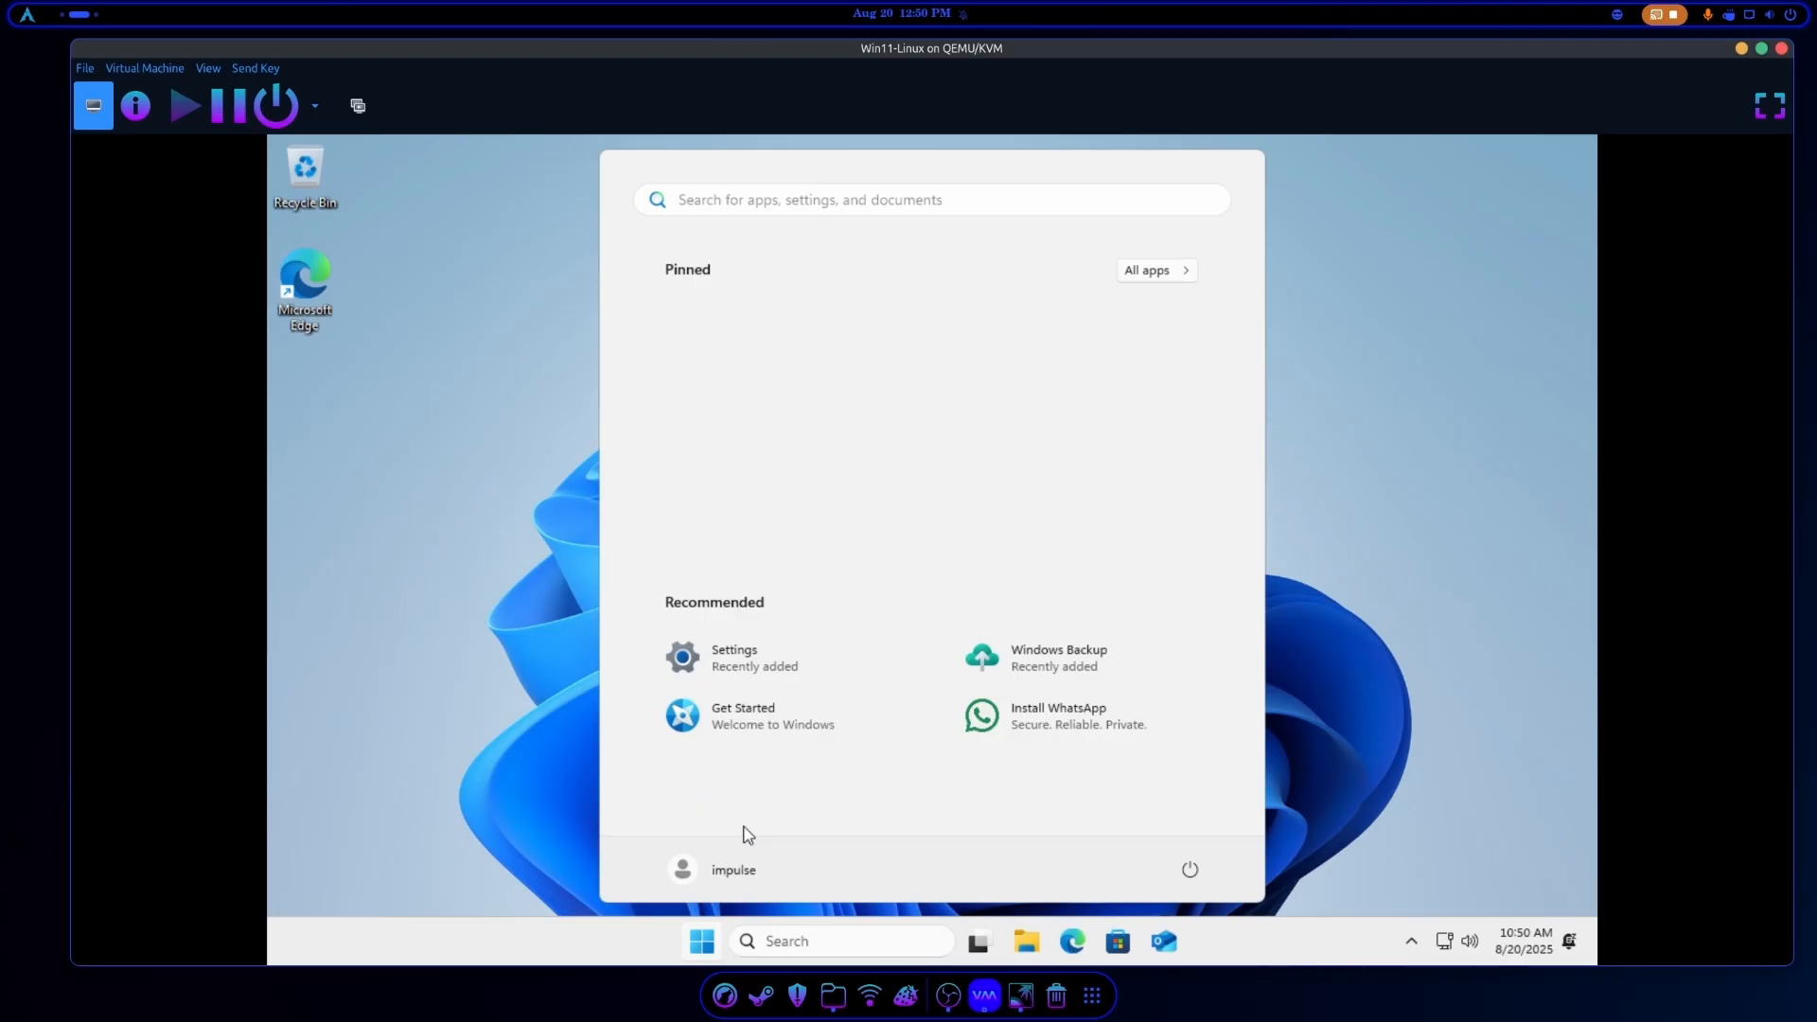
mouse_move(1189, 869)
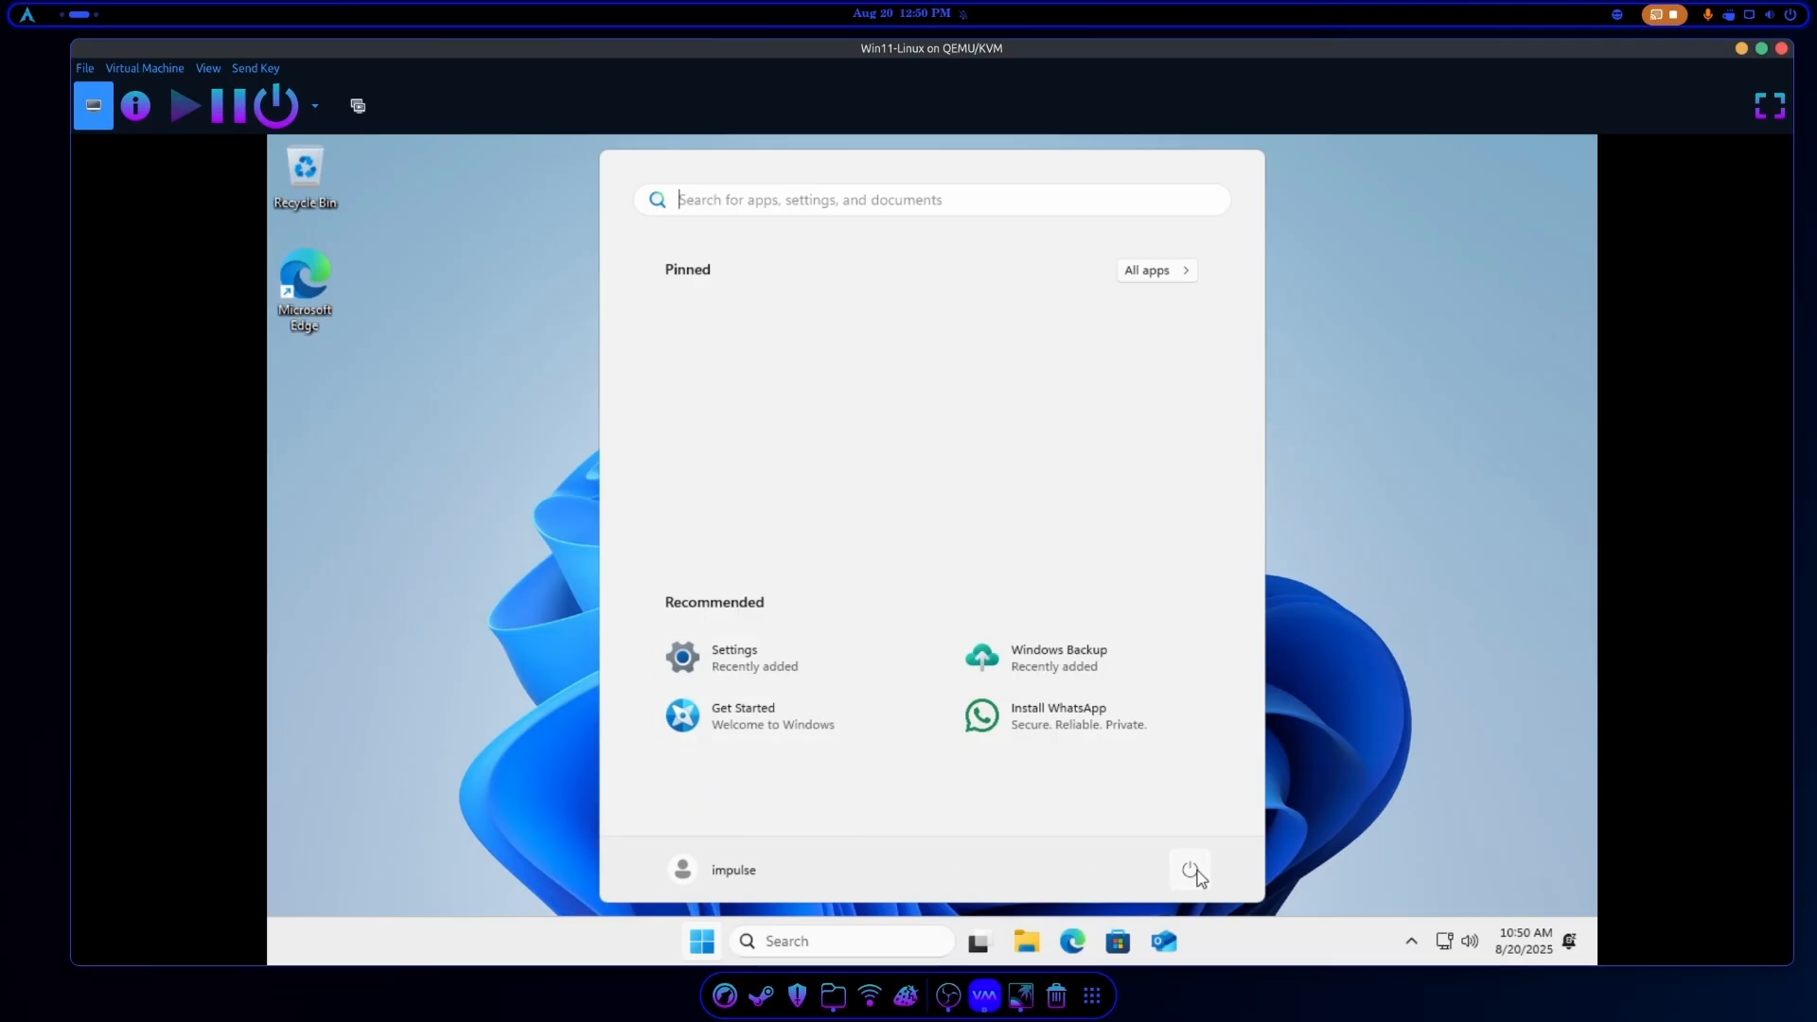
click(1189, 870)
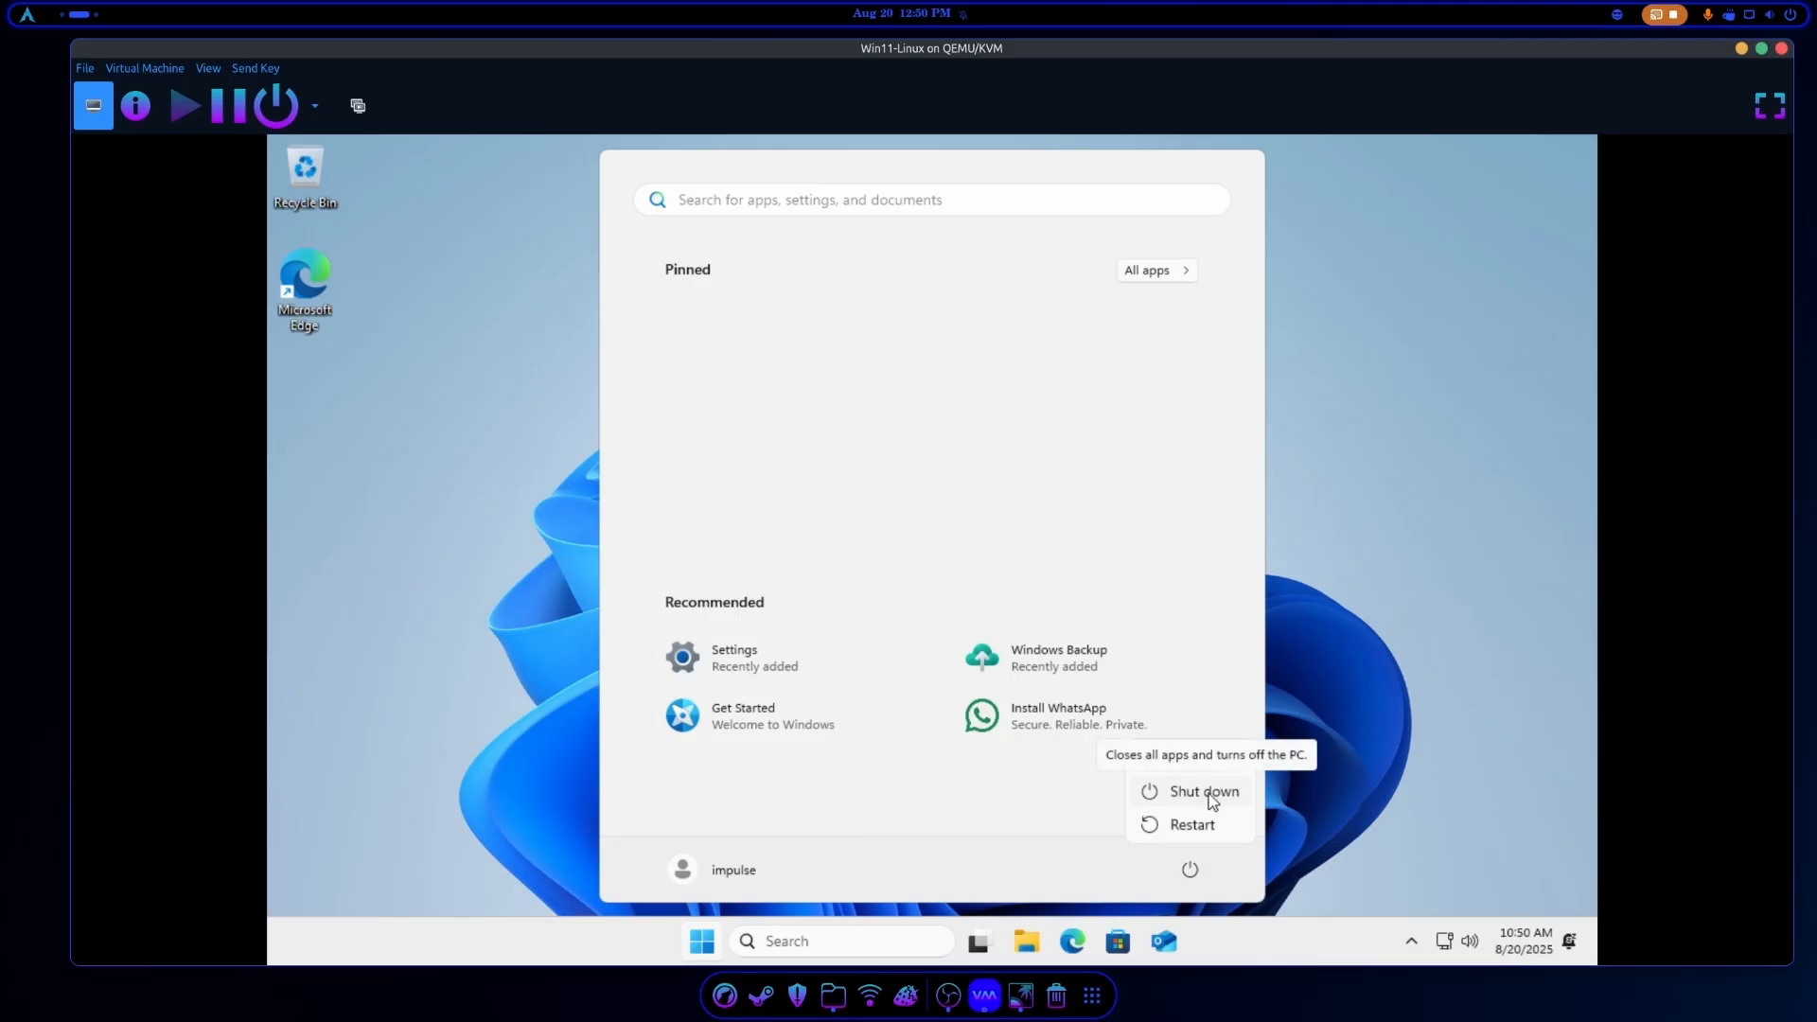
Shut down the Windows 11 guest and view the VM's virtual hardware details.
click(1202, 792)
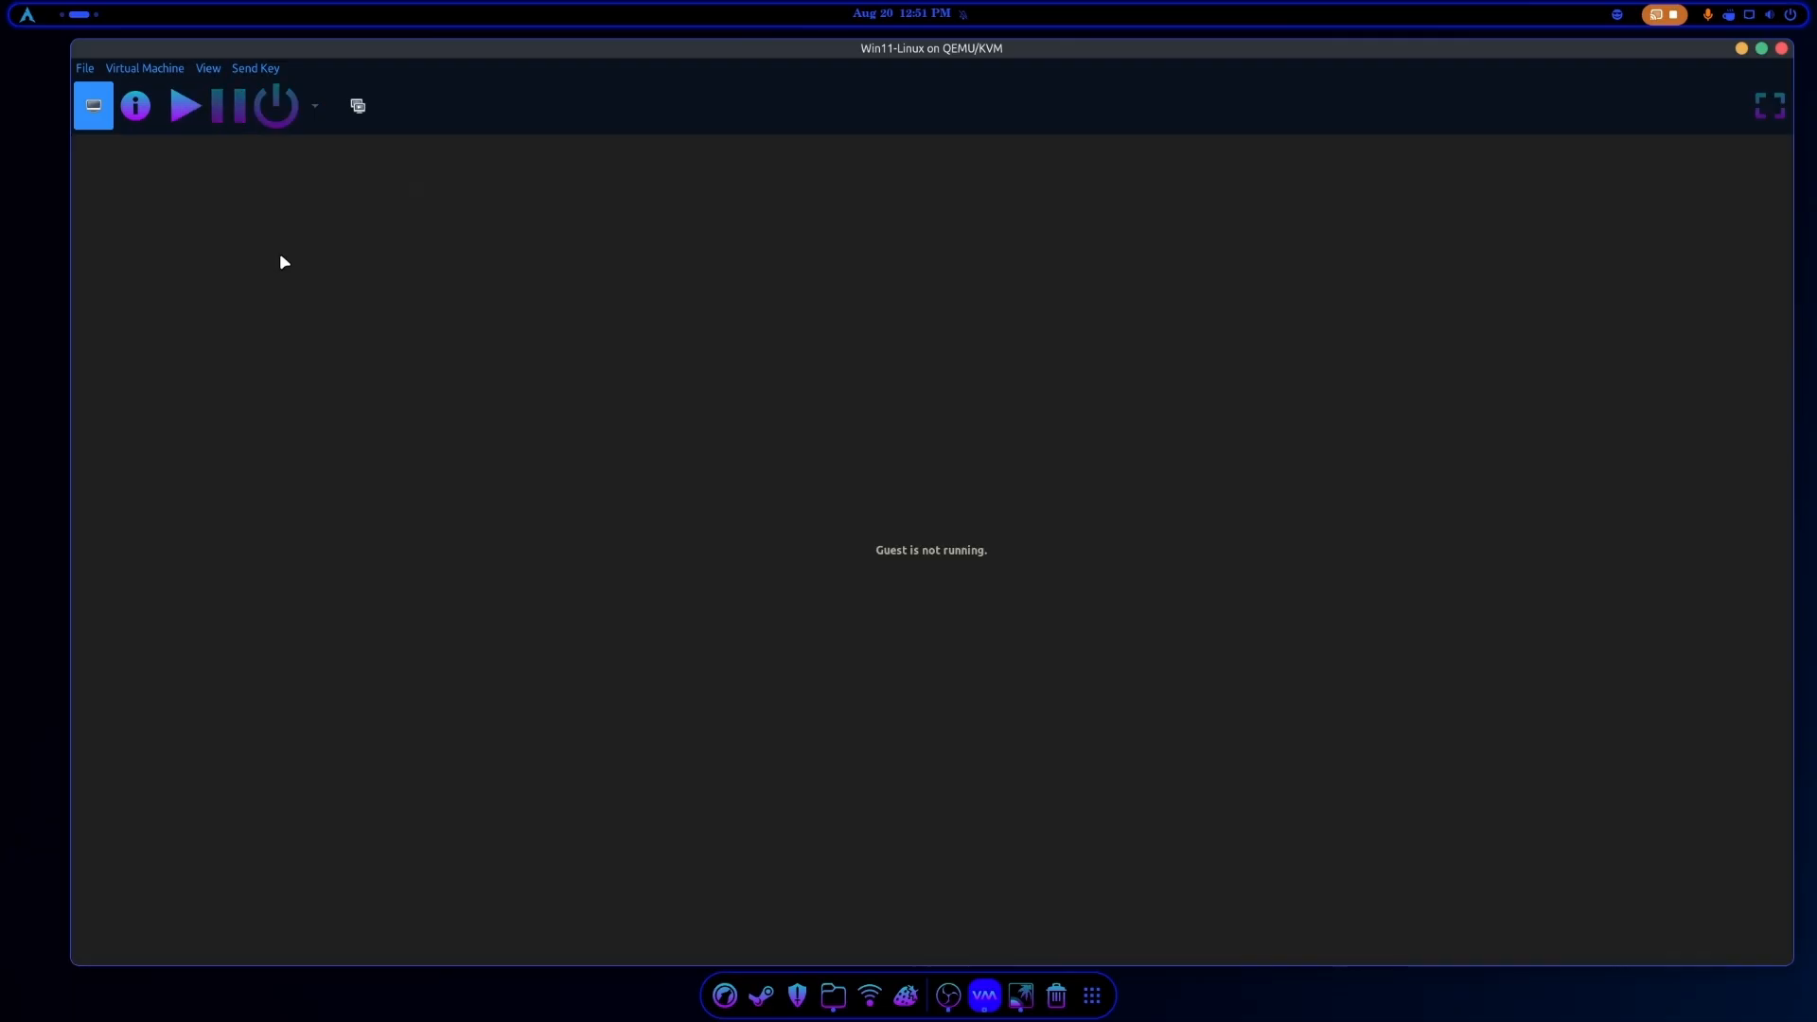
mouse_move(148, 161)
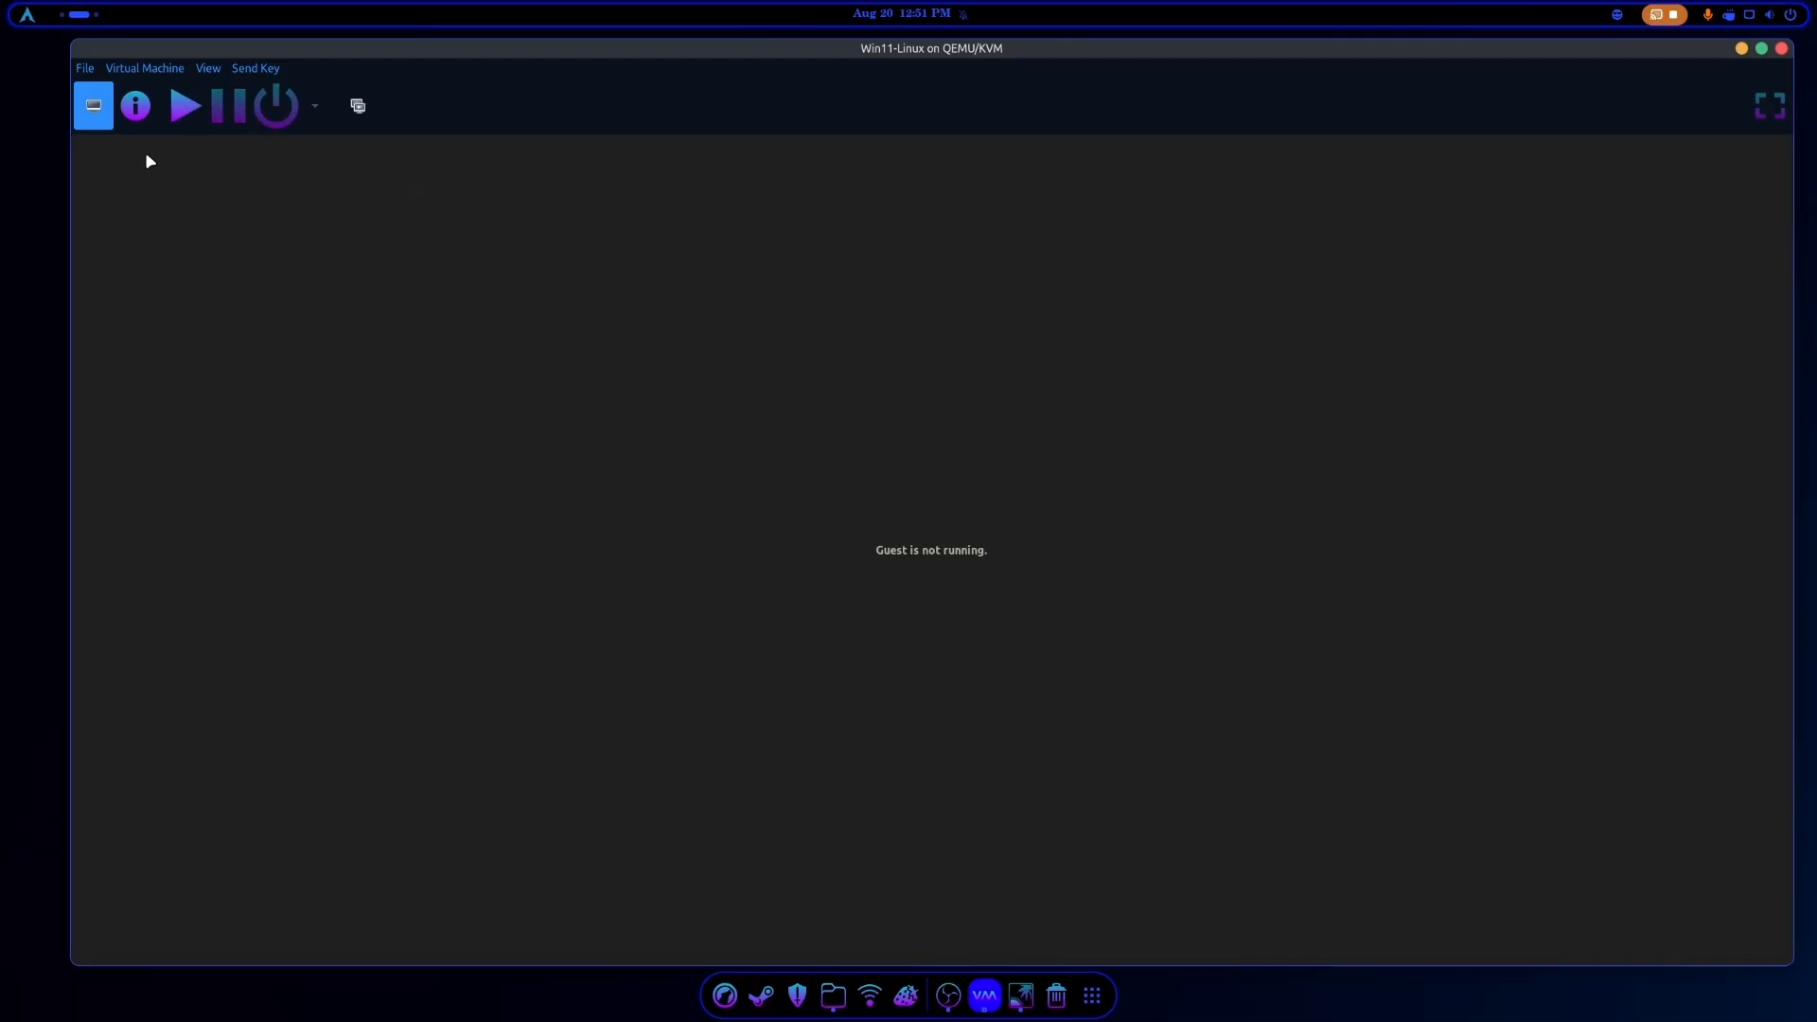
click(135, 106)
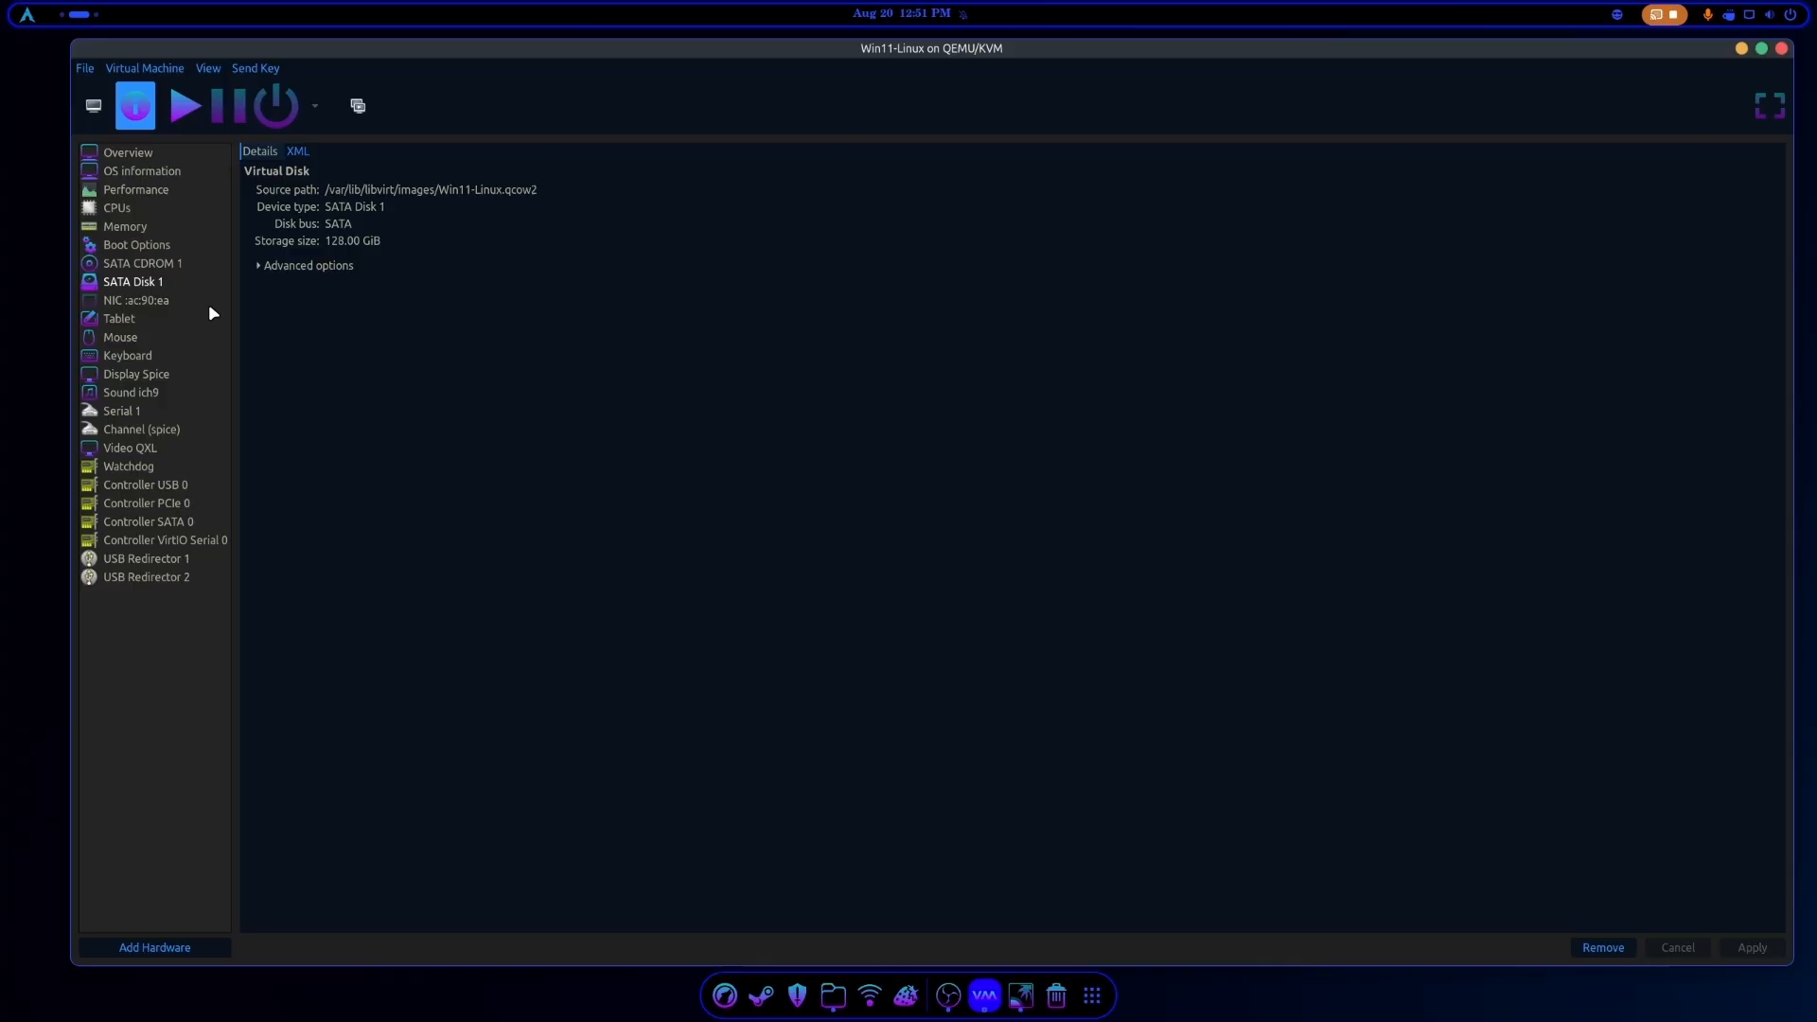
Load cachyos-desktop-linux-250713.iso into SATA CDROM 1 and apply the change when moving to Boot Options.
click(142, 263)
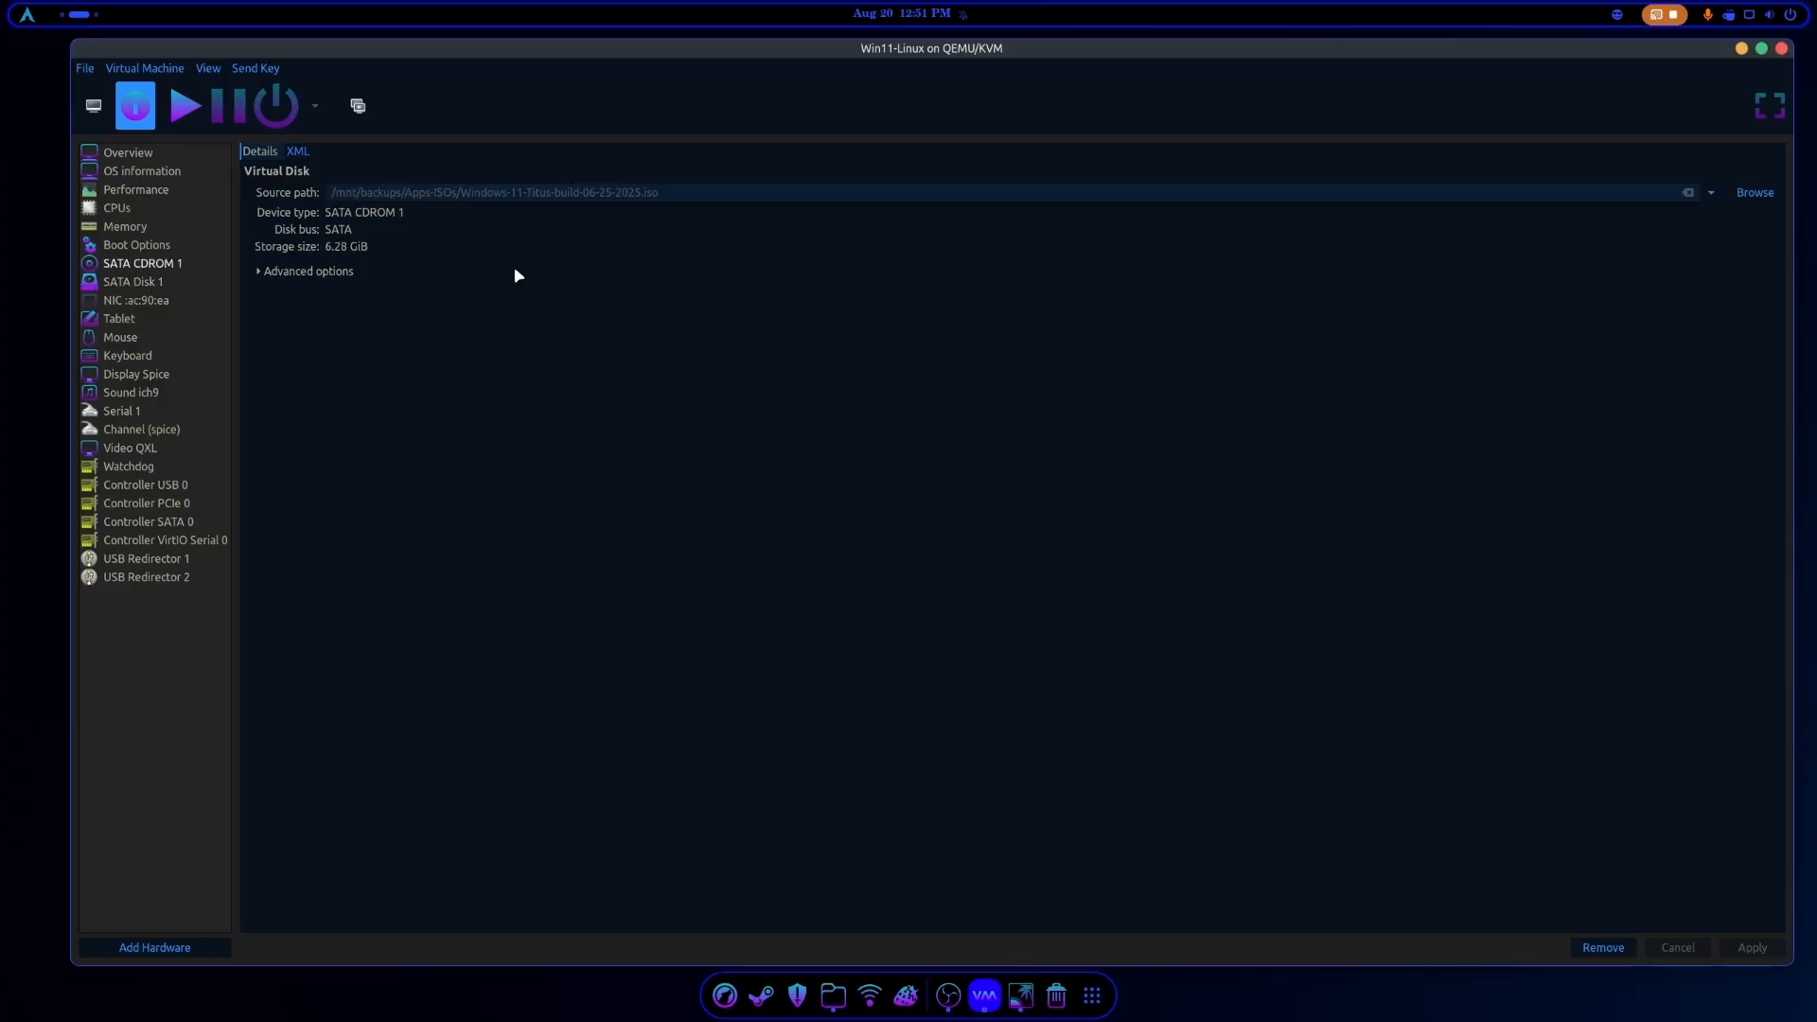
click(1753, 193)
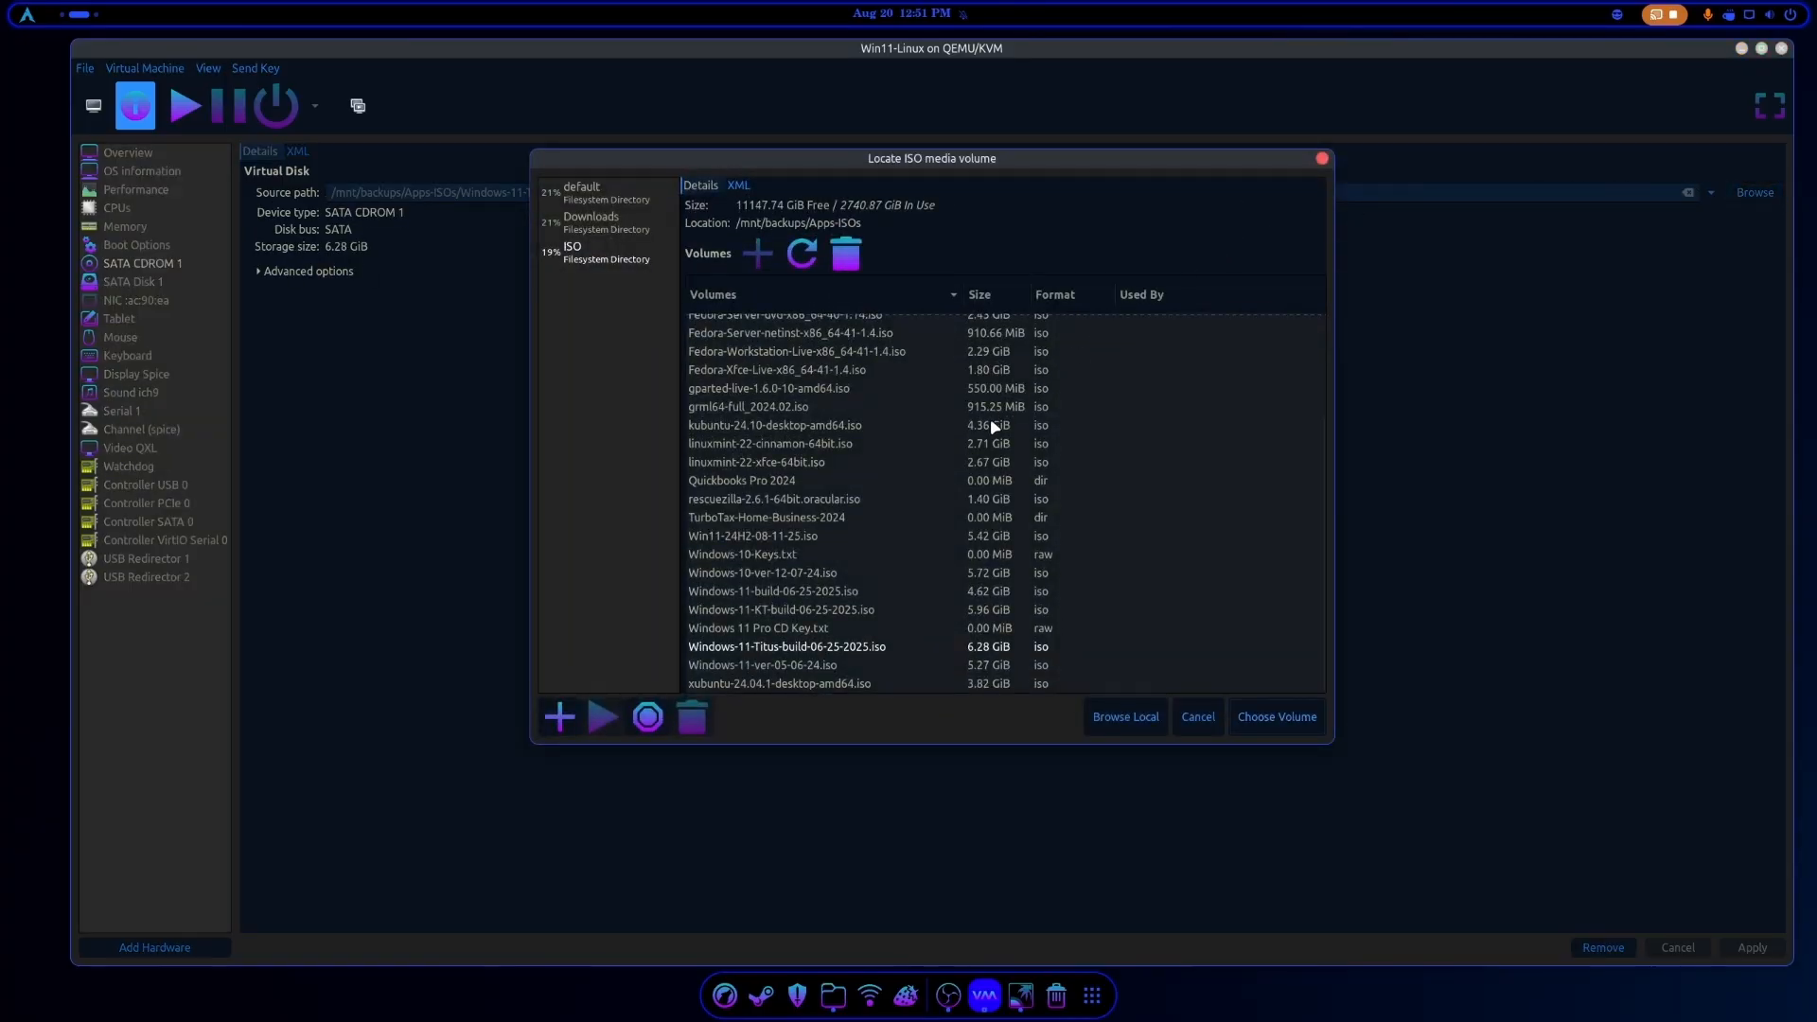
scroll(up, 3)
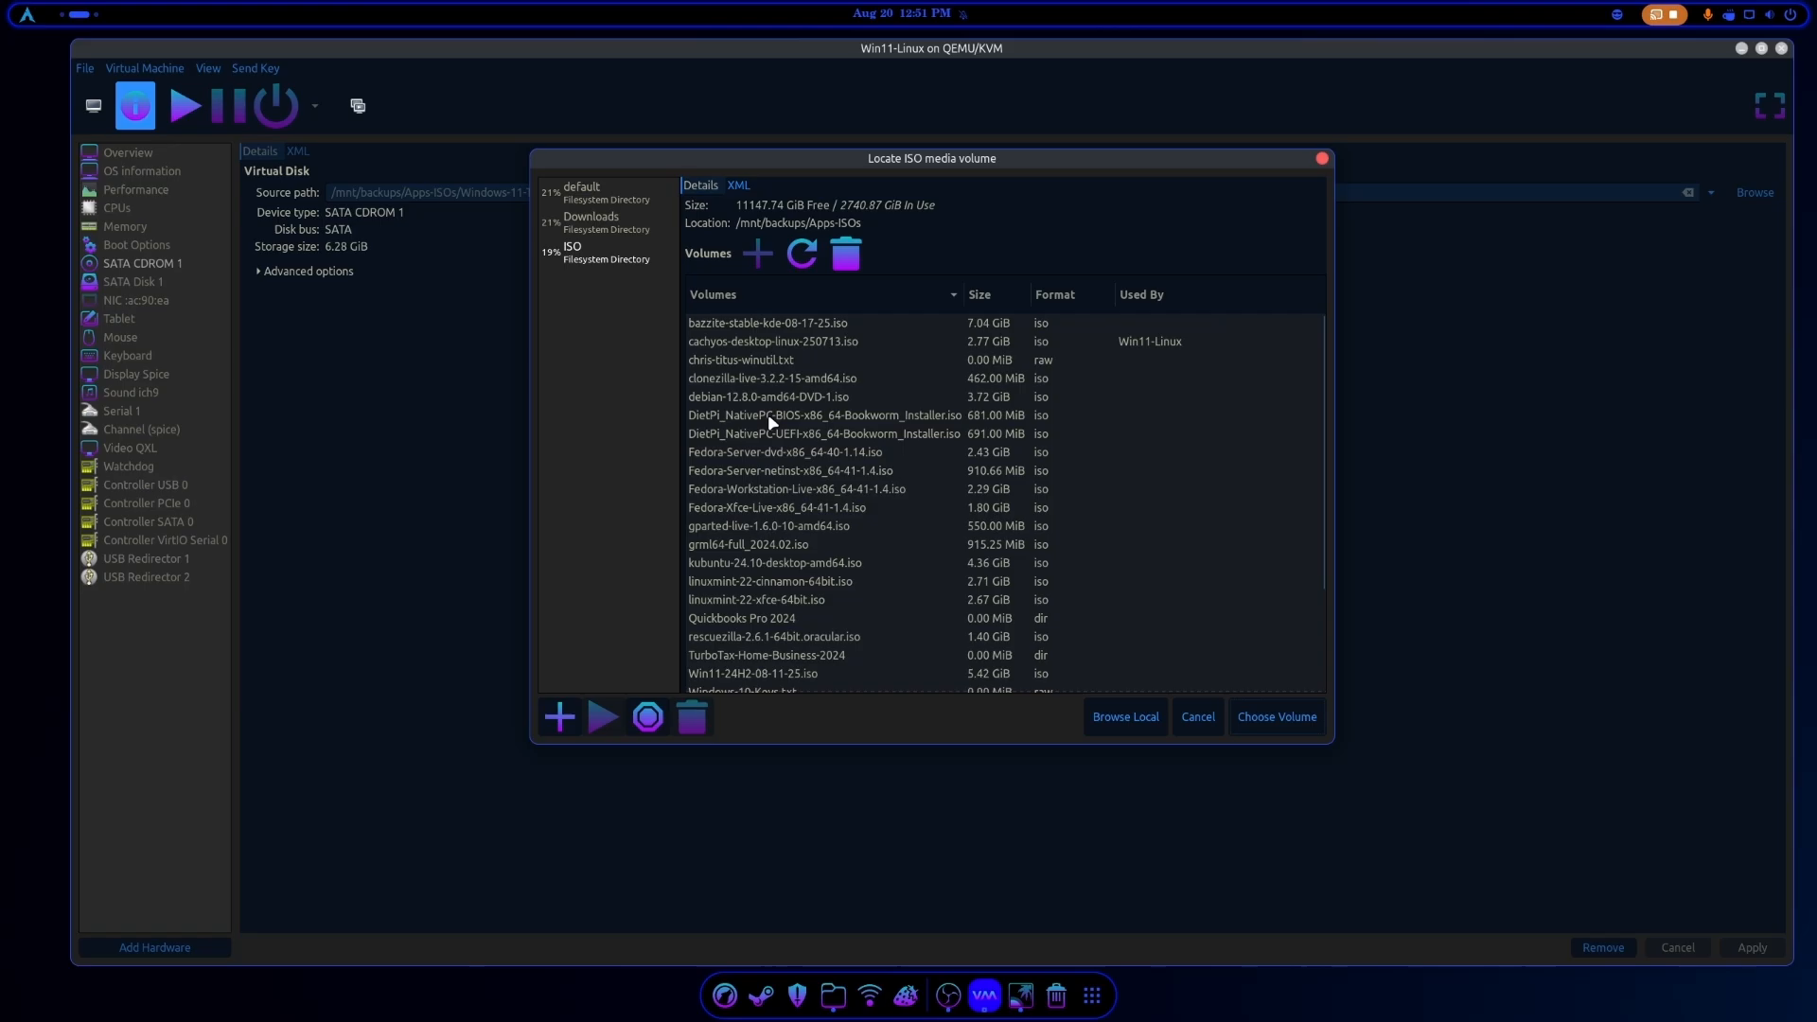
click(1274, 716)
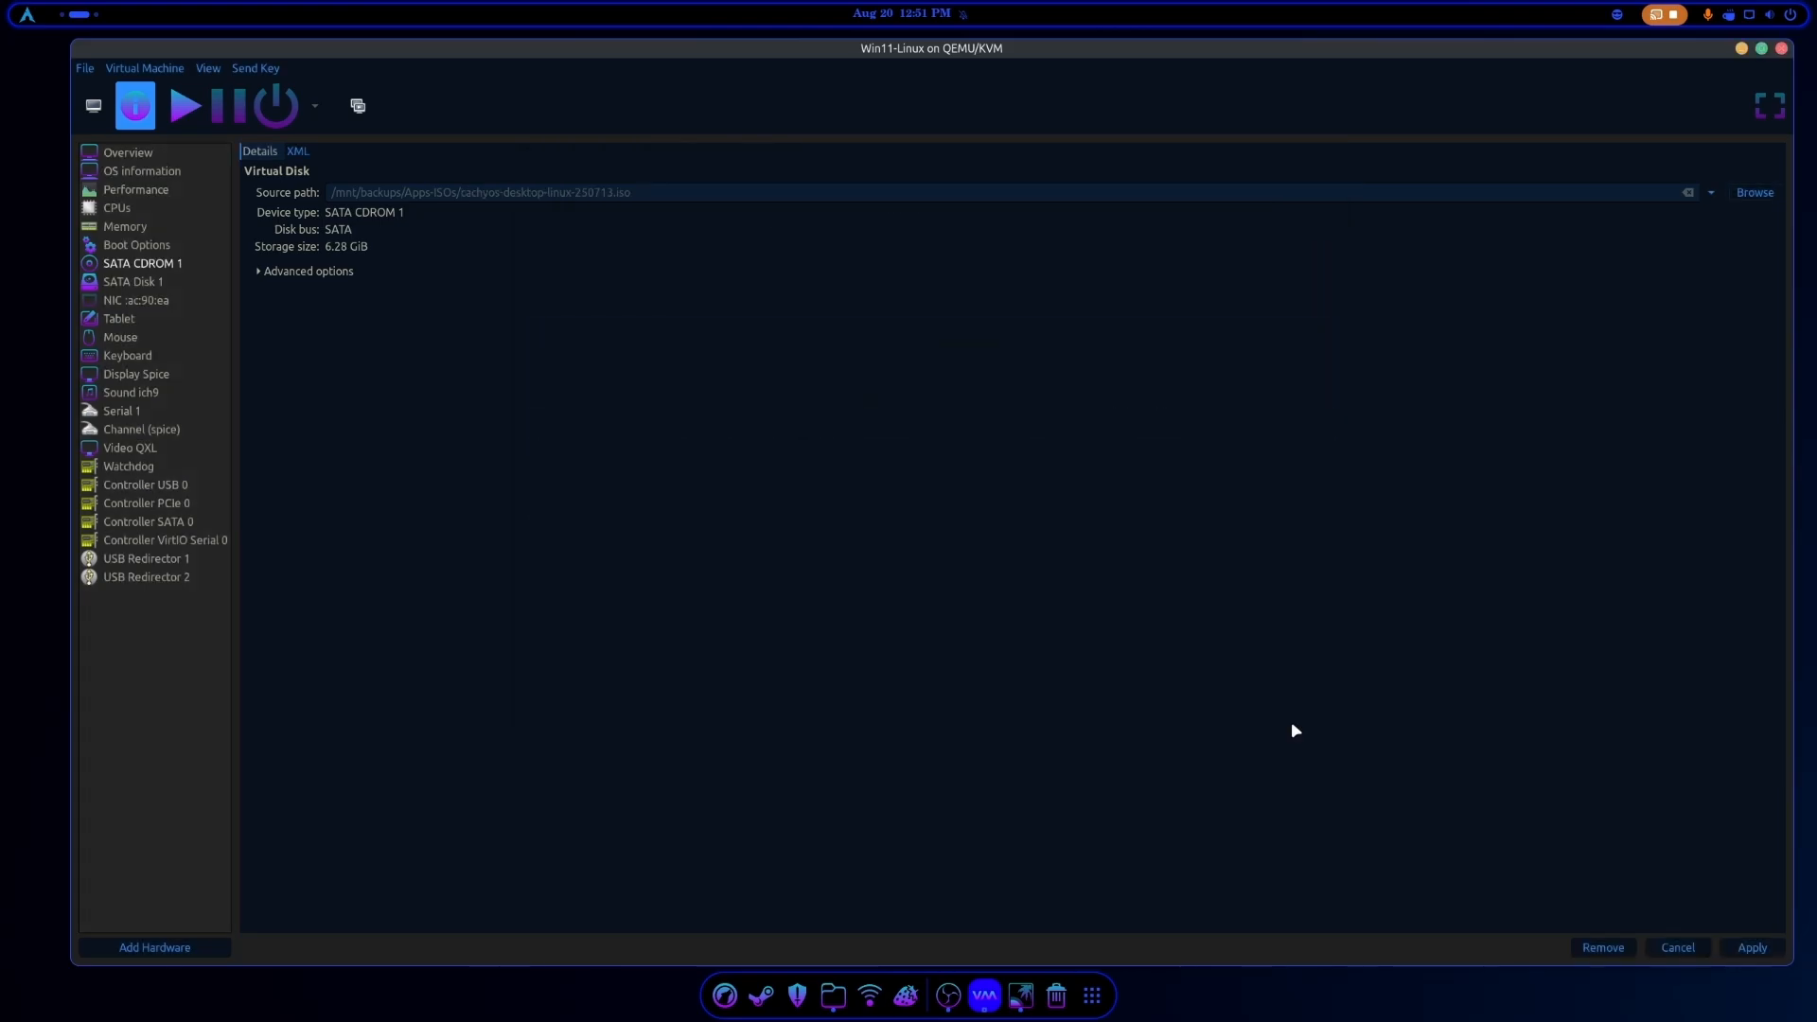
click(137, 245)
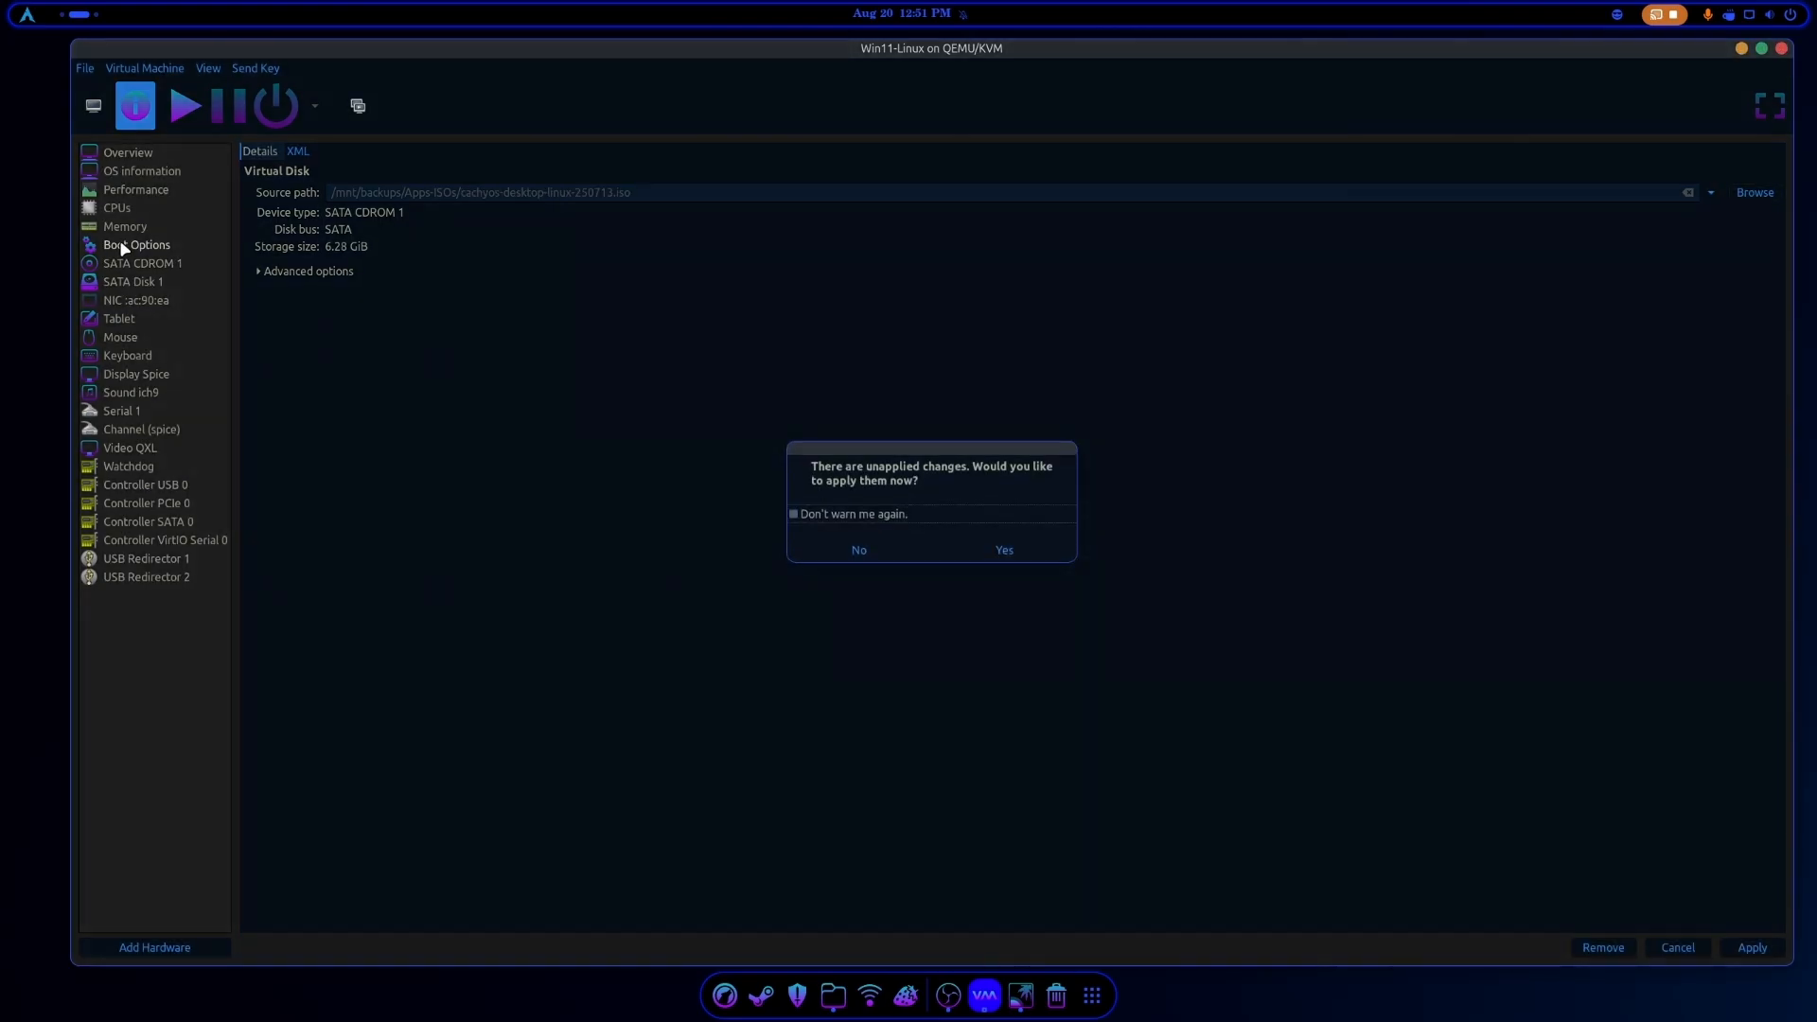
click(858, 549)
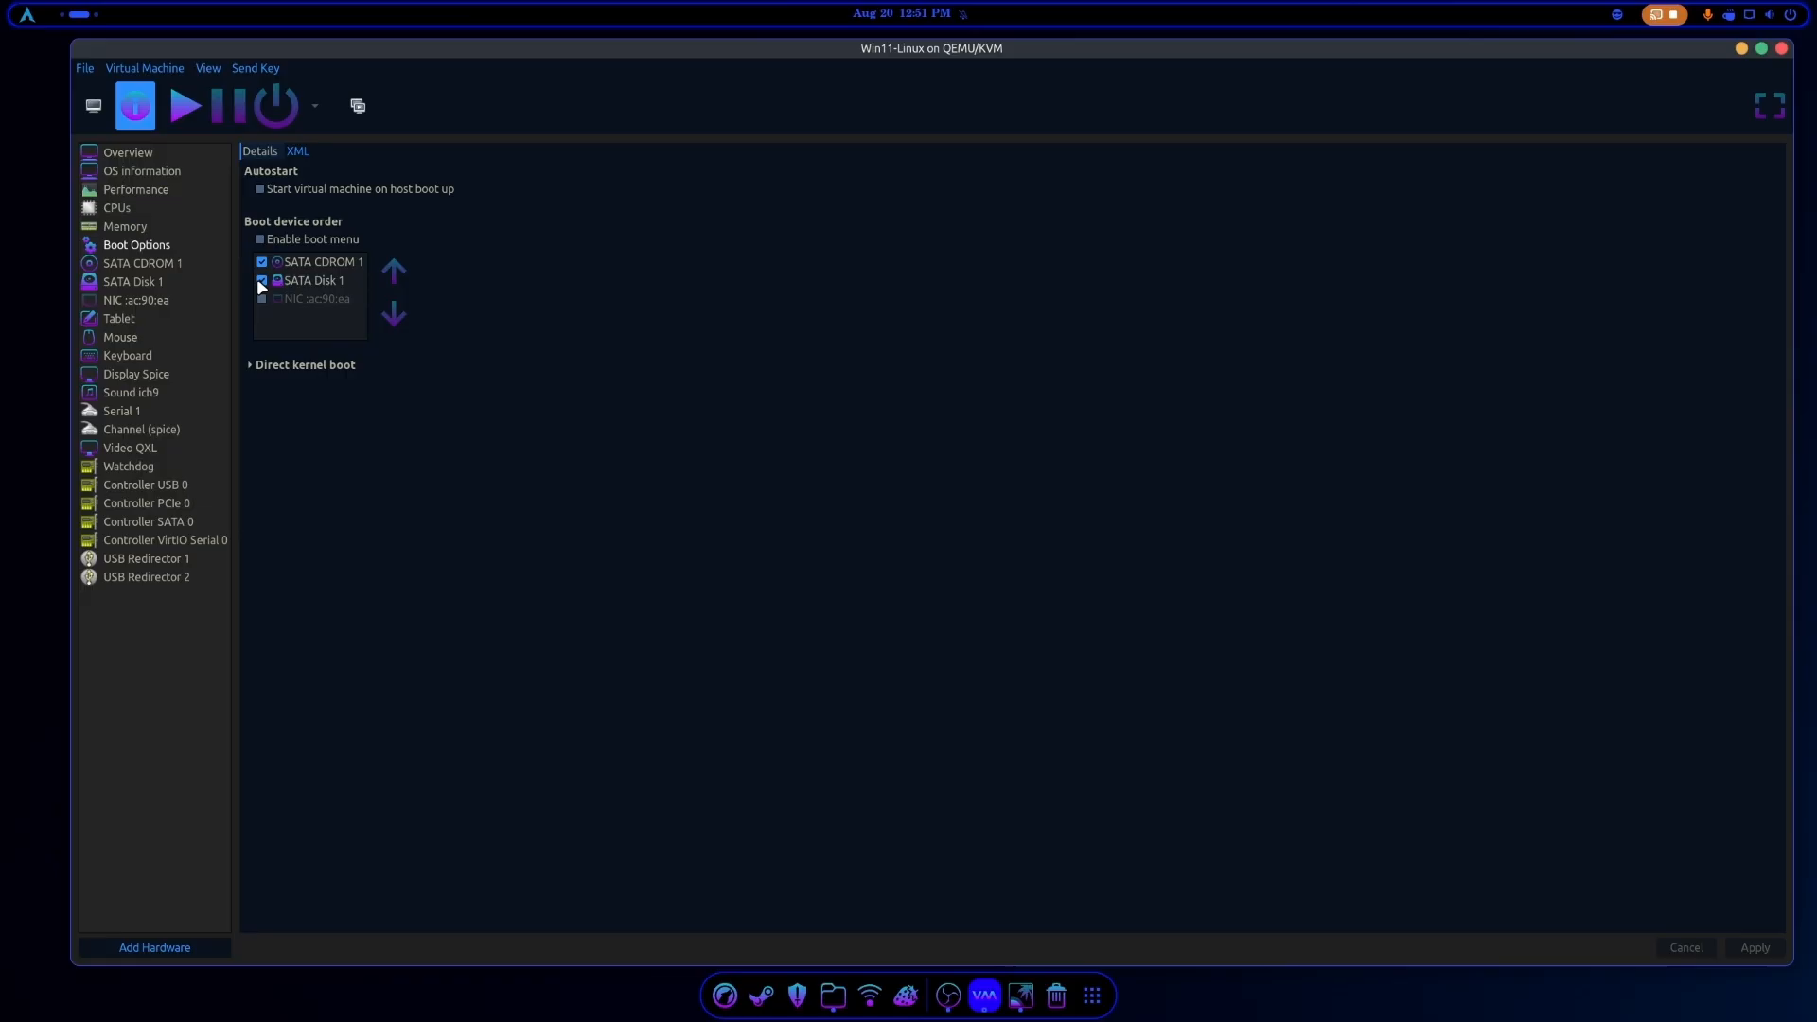
Enable SATA Disk 1 as a boot device below SATA CDROM 1.
click(261, 280)
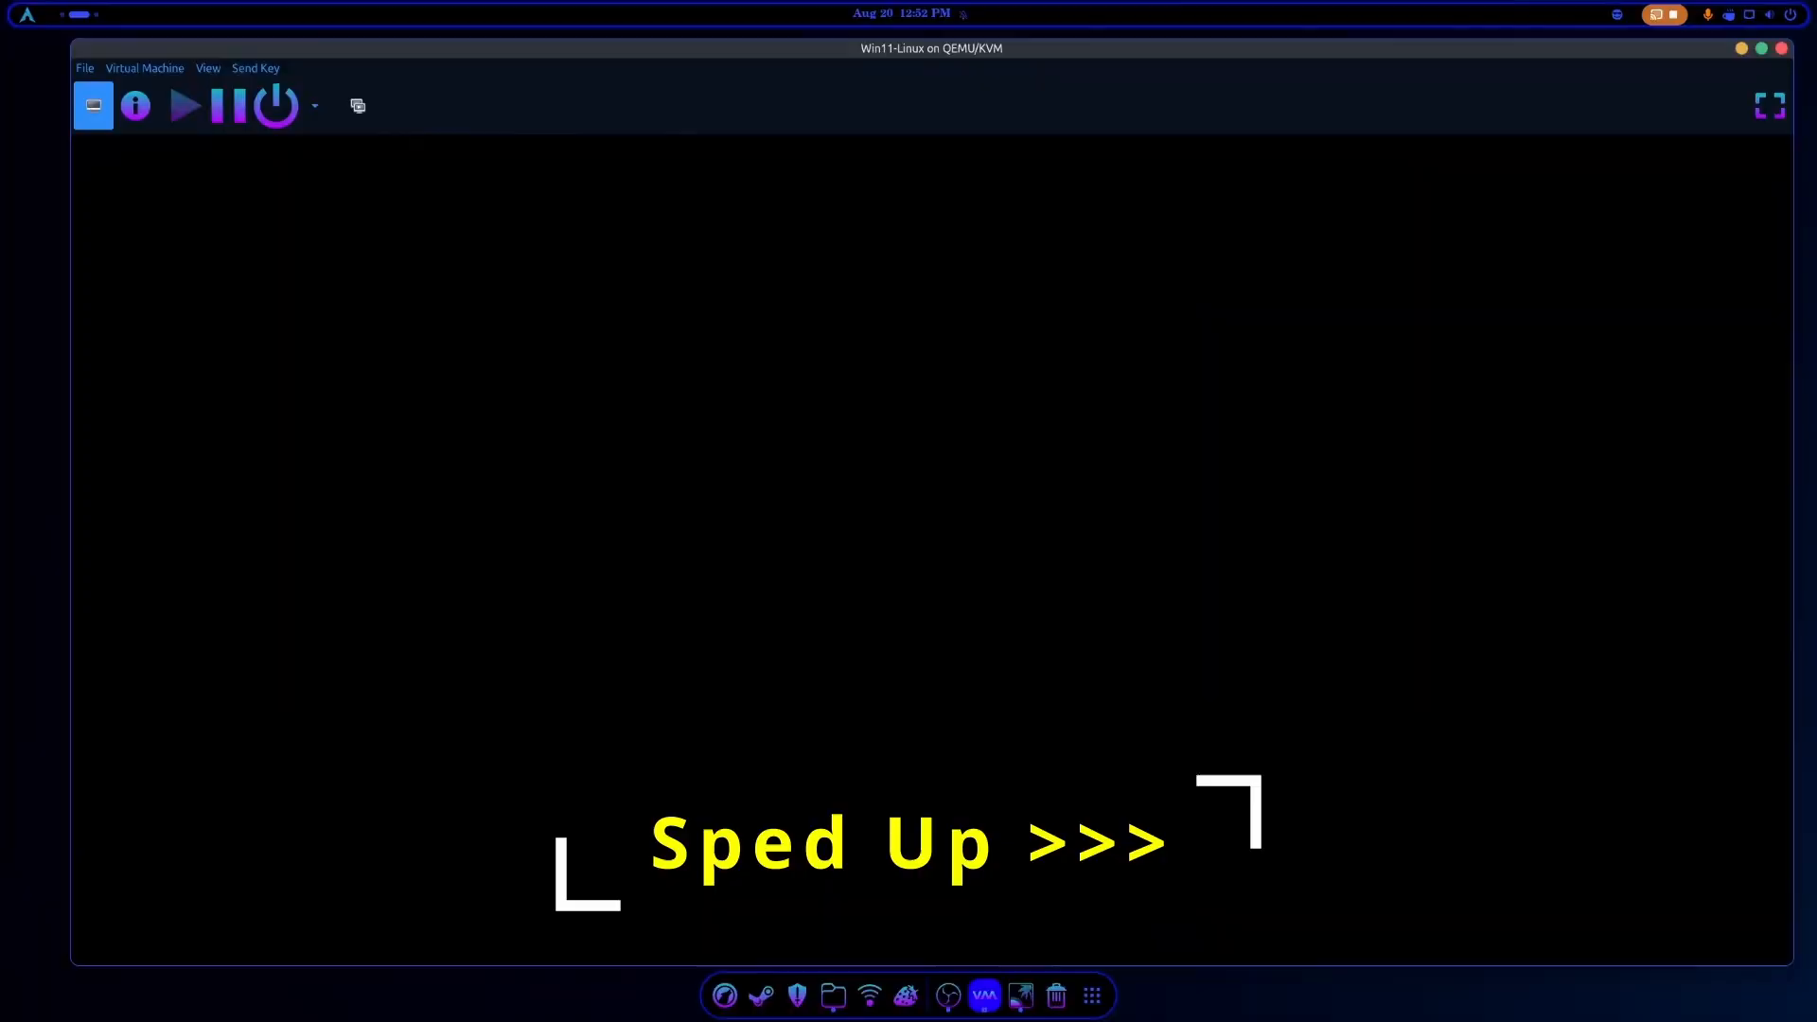
mouse_move(498, 481)
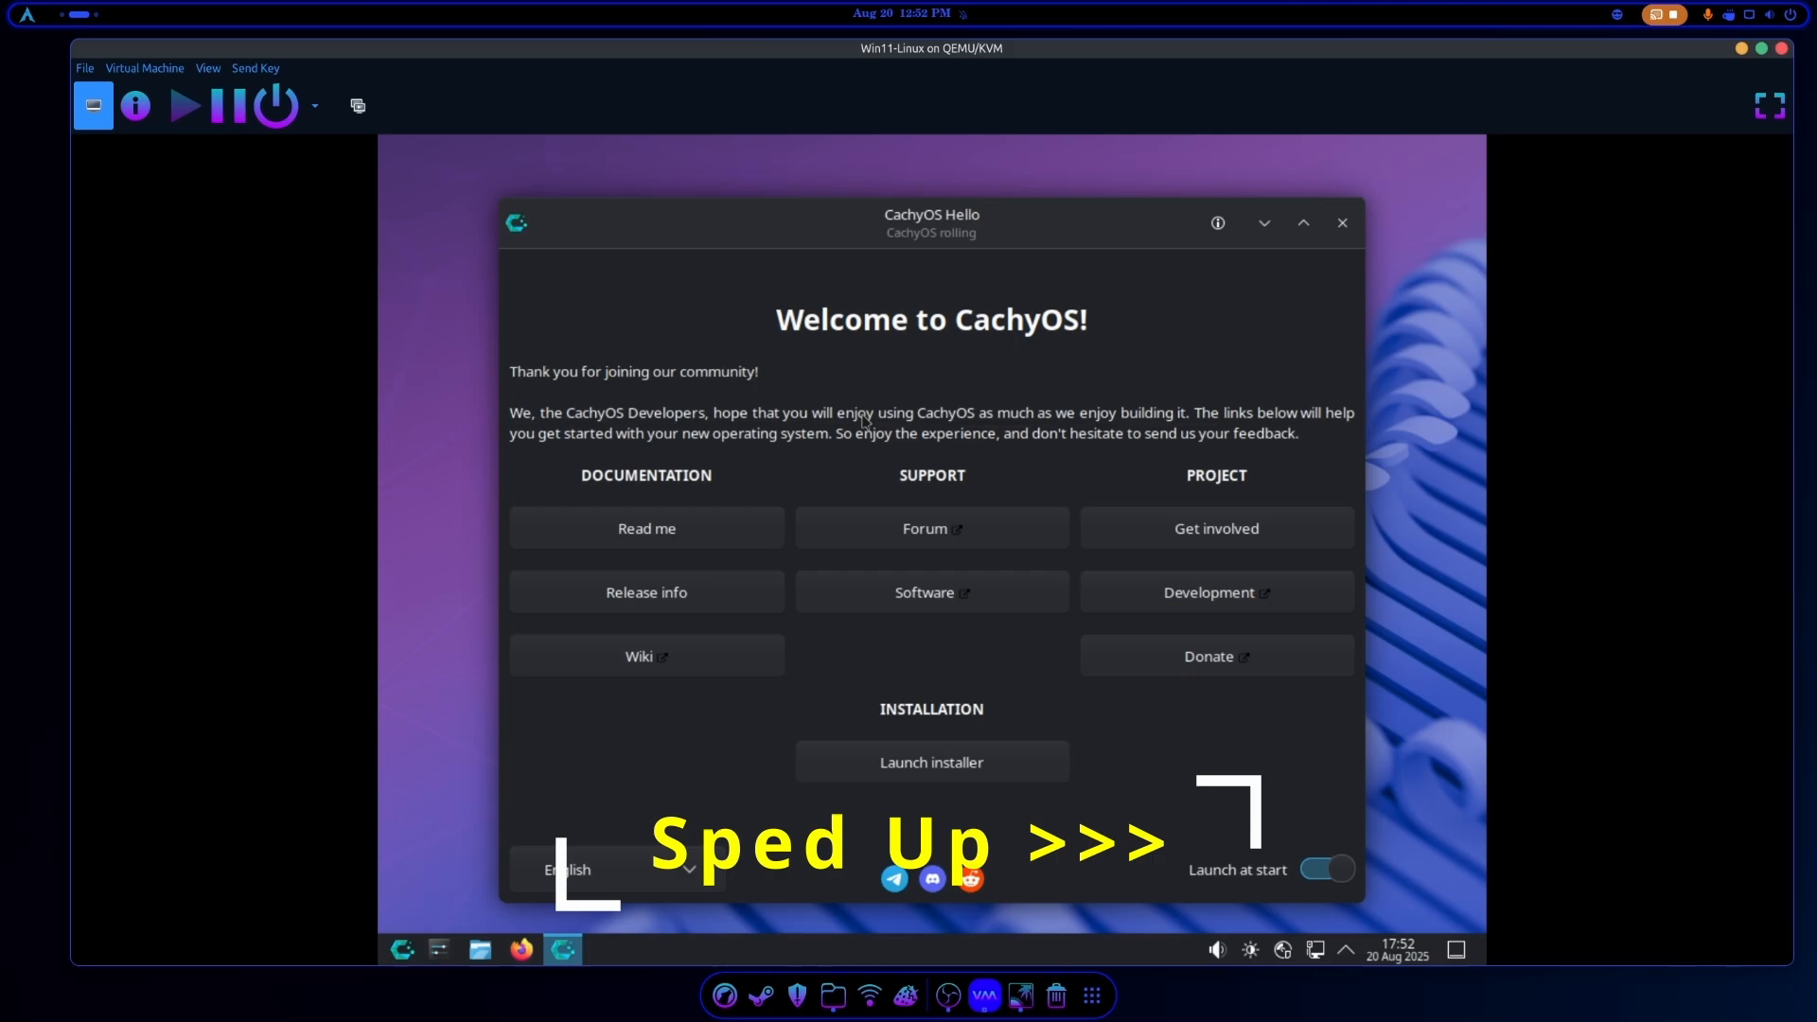
Launch the installer from CachyOS Hello to reach the bootloader choice.
click(931, 761)
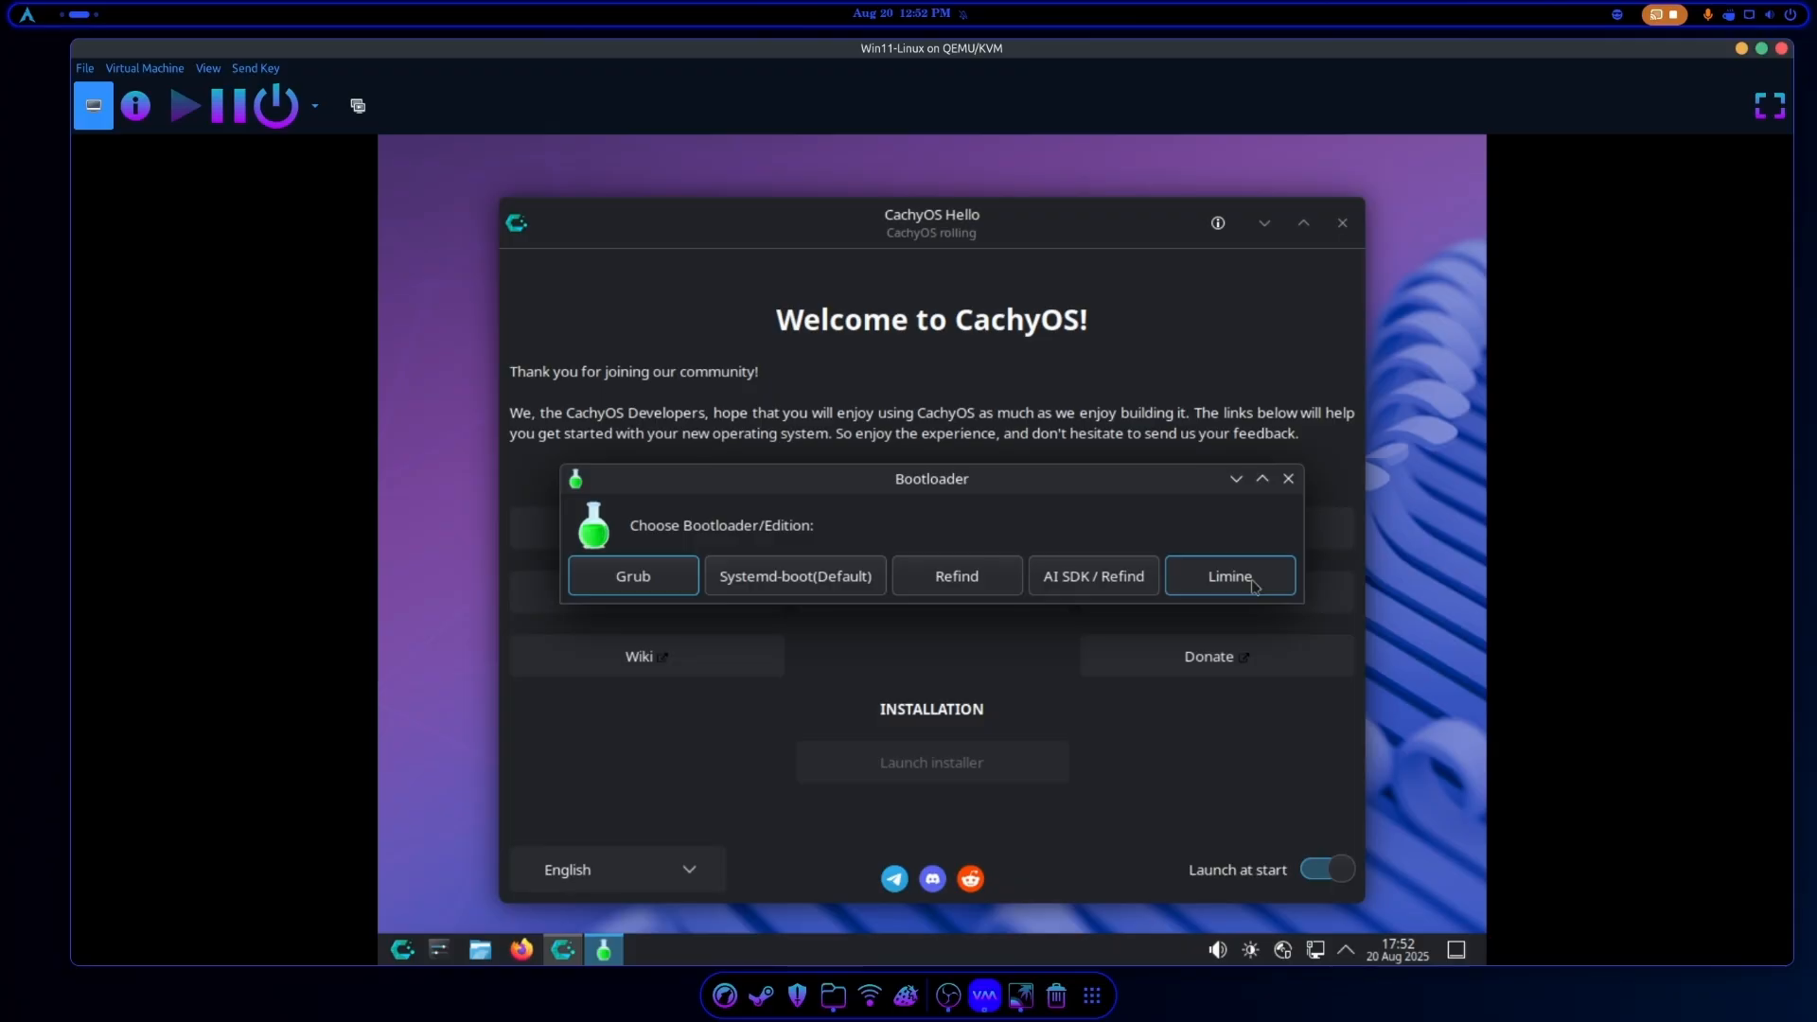
Choose Limine as bootloader and advance the installer past the keyboard page to partitioning.
click(1230, 575)
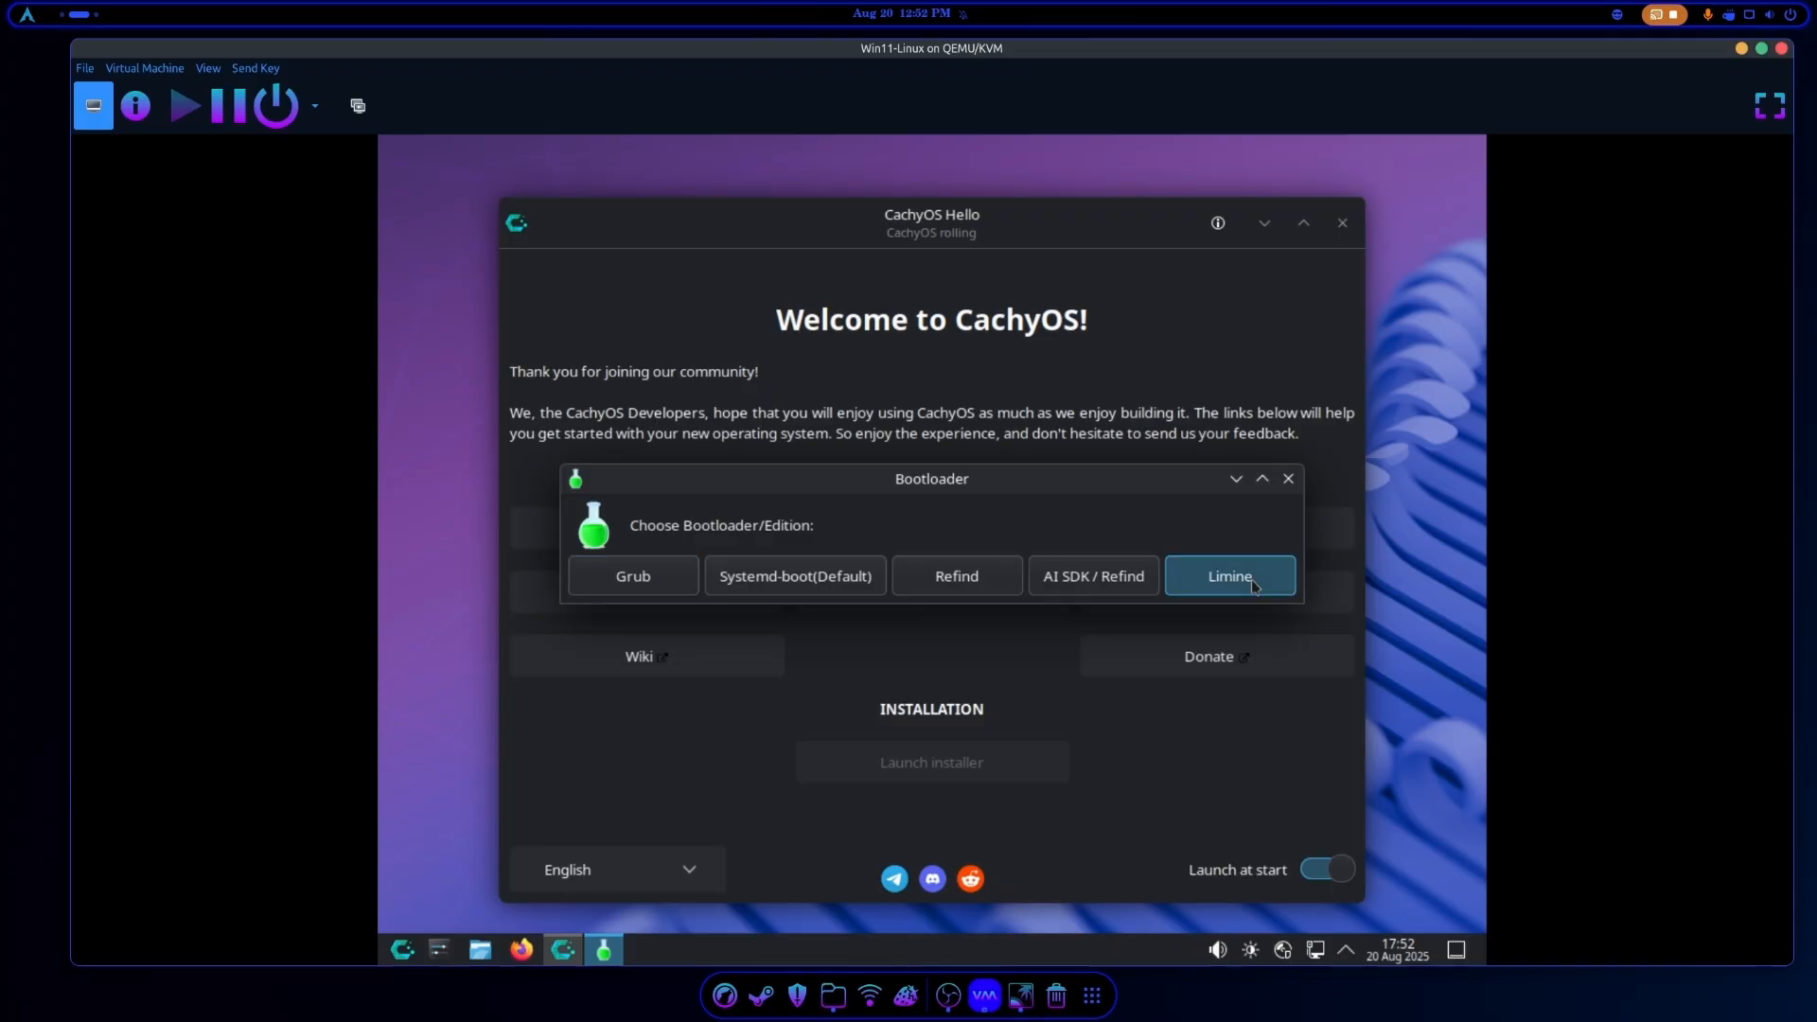
click(1287, 477)
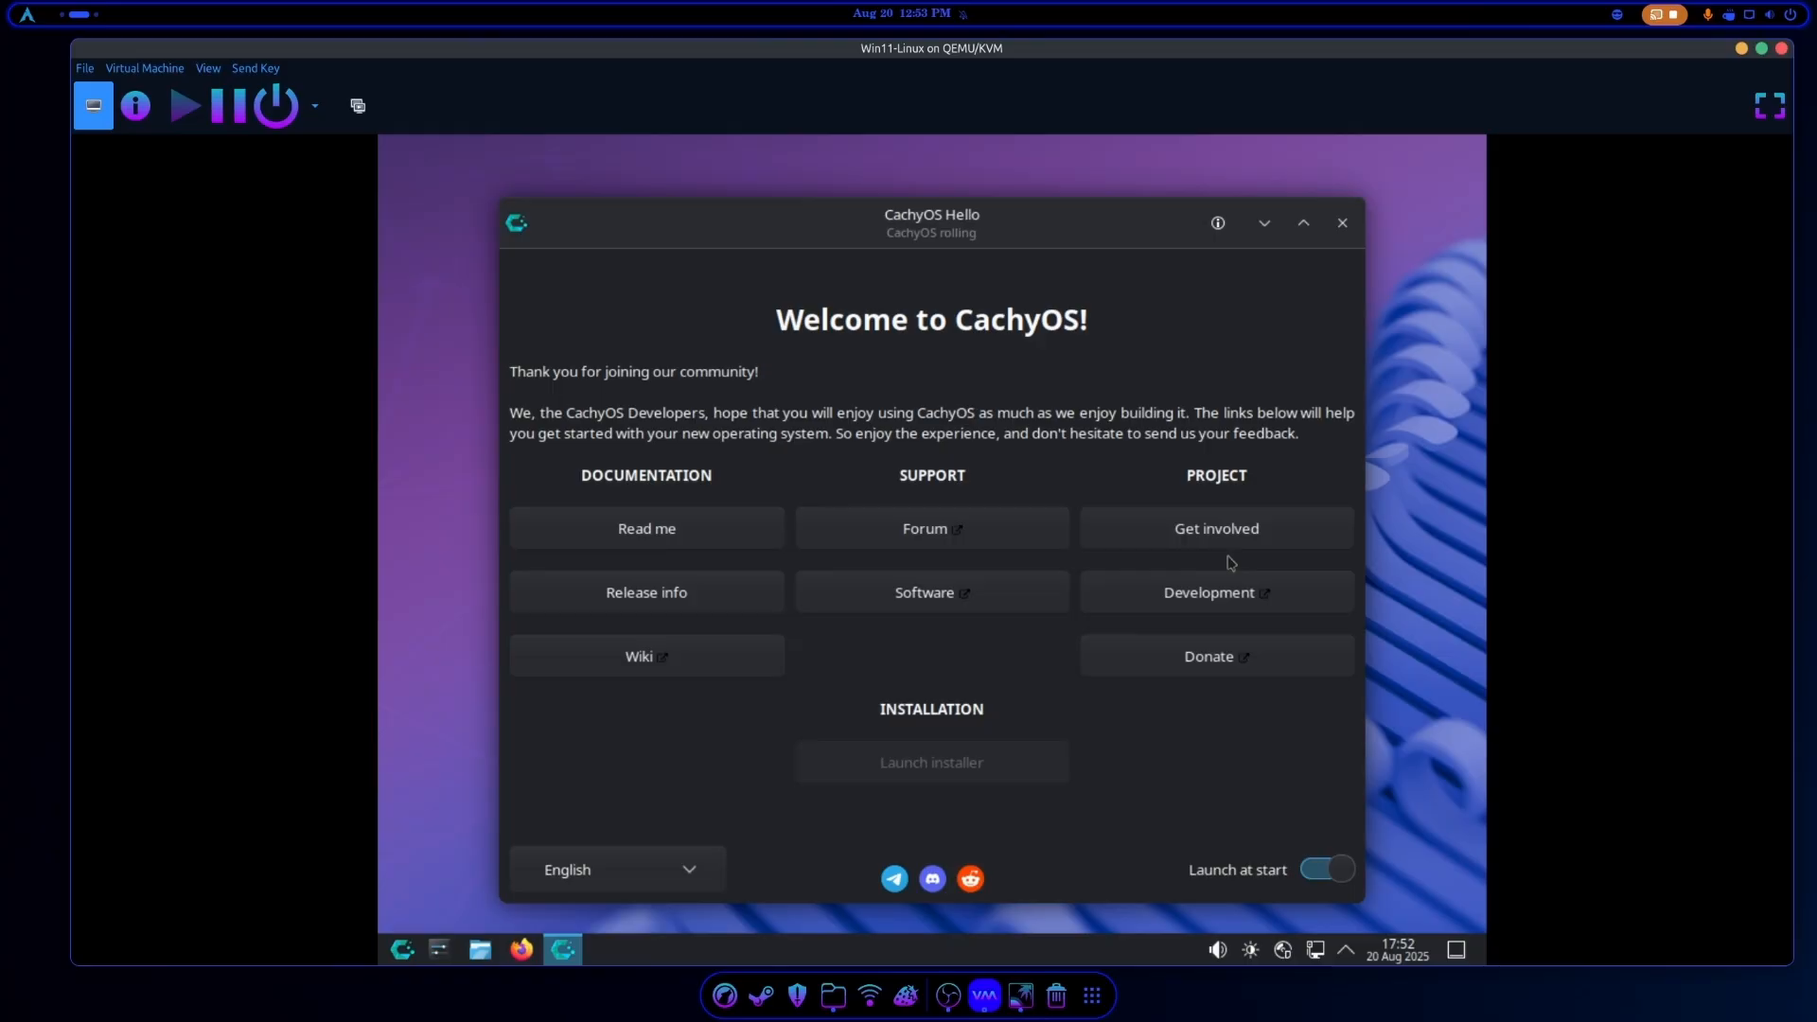
click(929, 761)
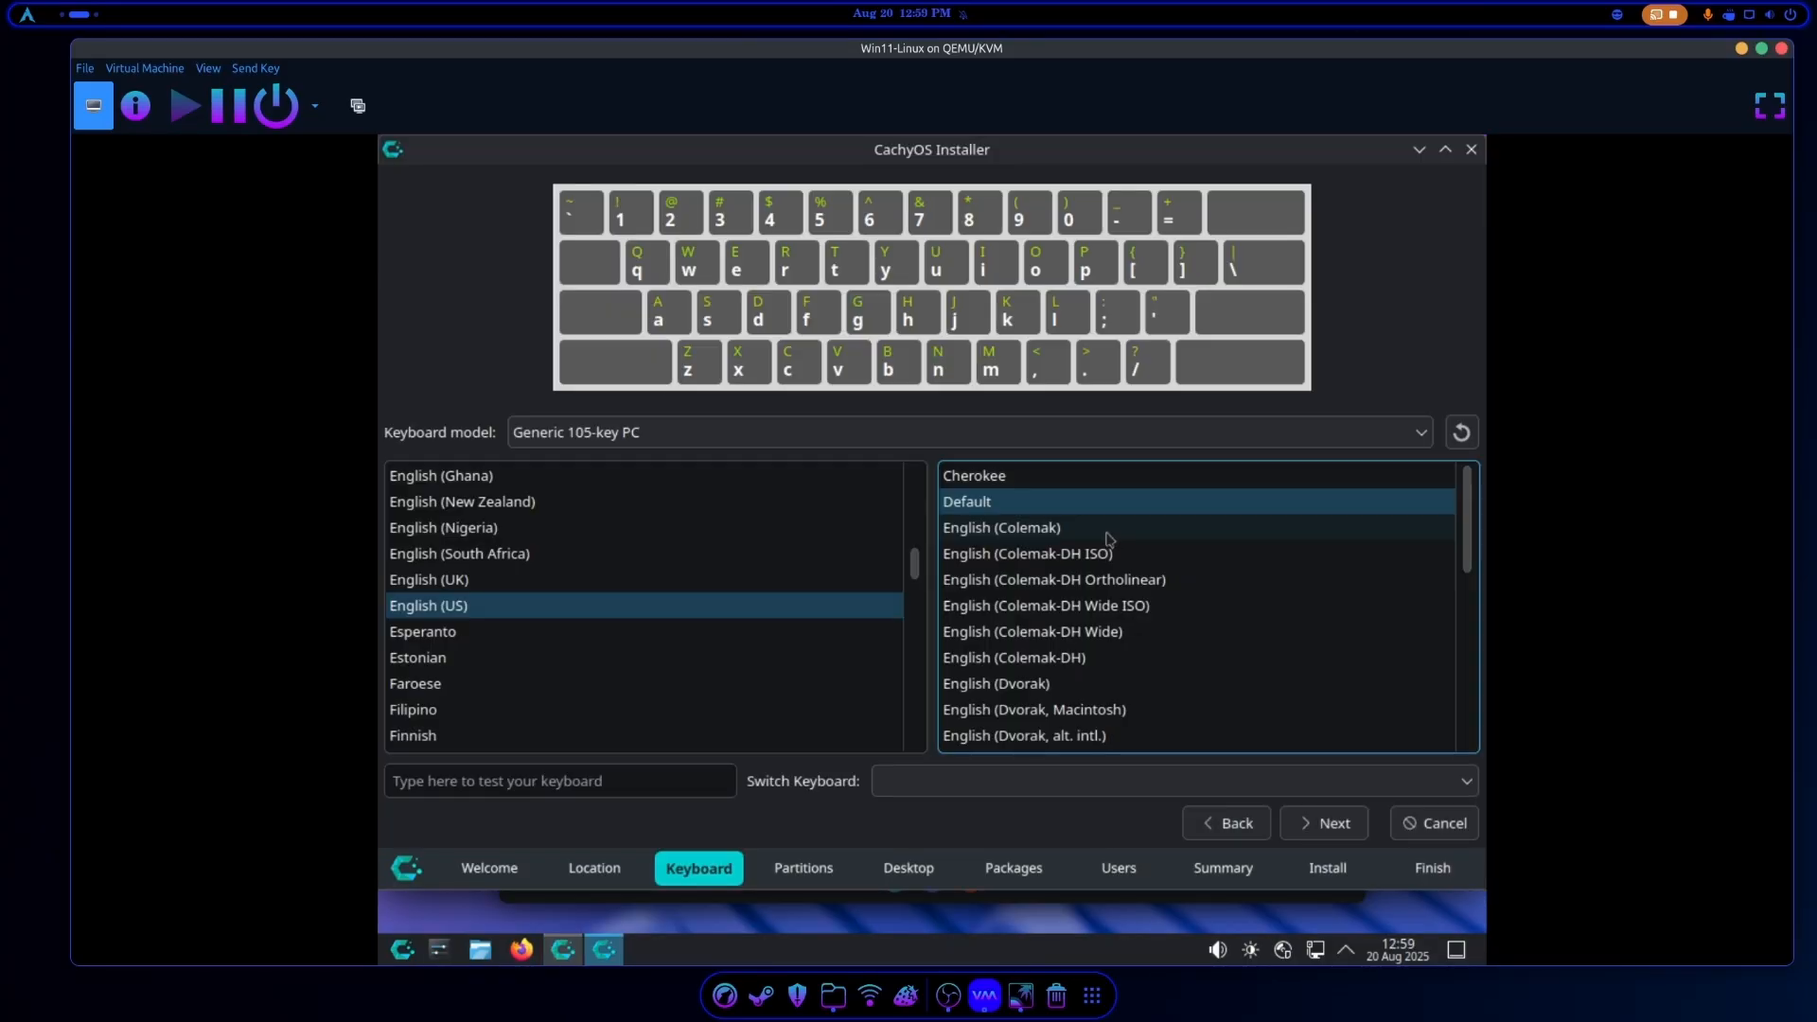
click(1321, 823)
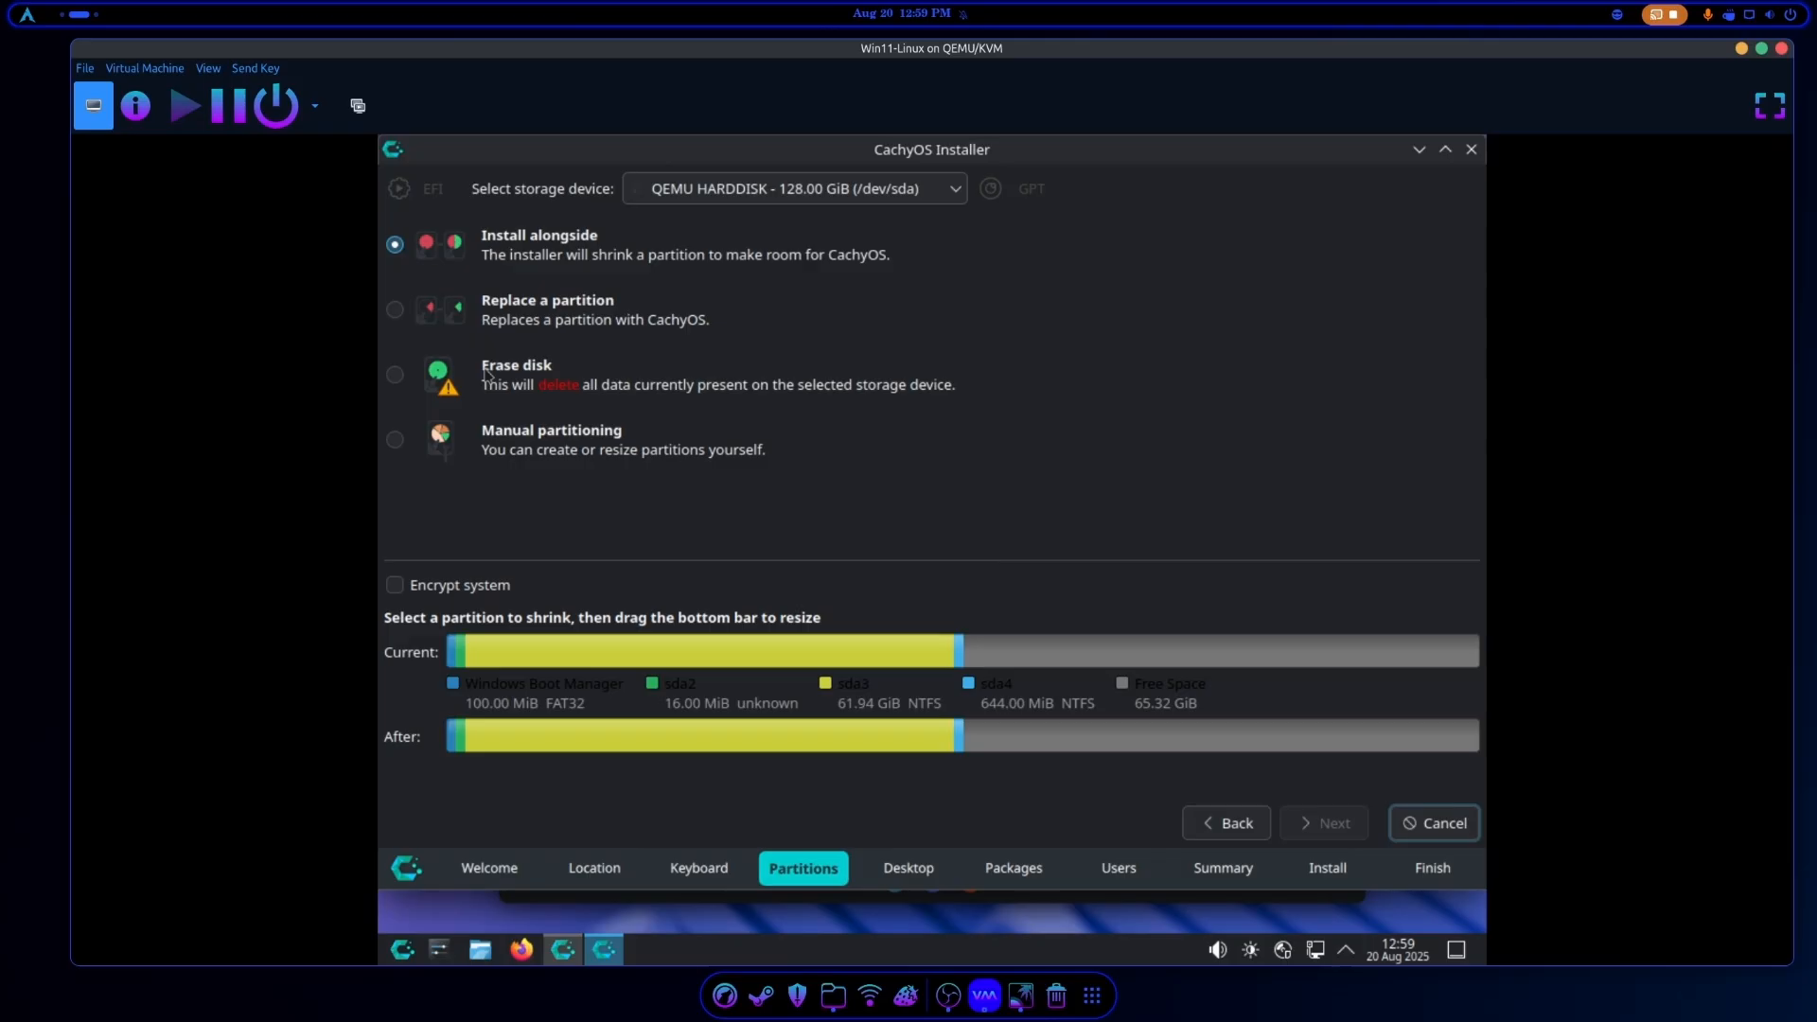
Choose manual partitioning and start creating a partition in the 65.32 GiB free space.
click(395, 443)
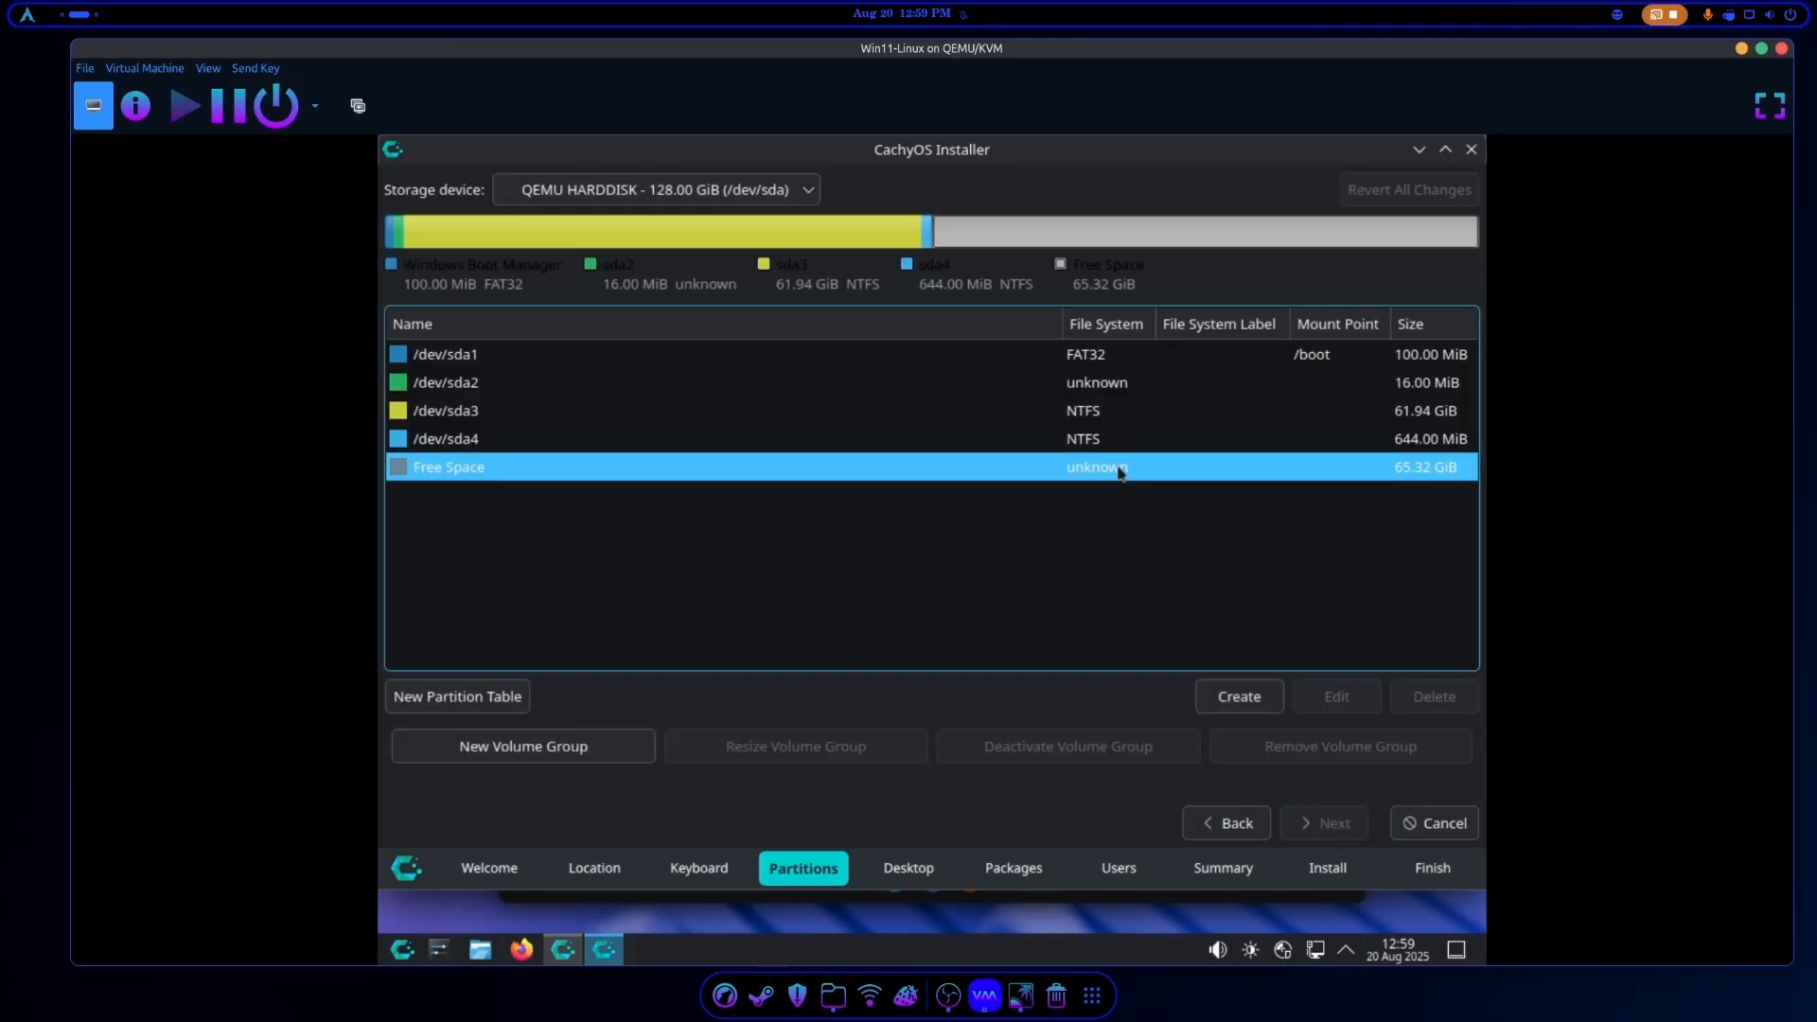
mouse_move(1238, 697)
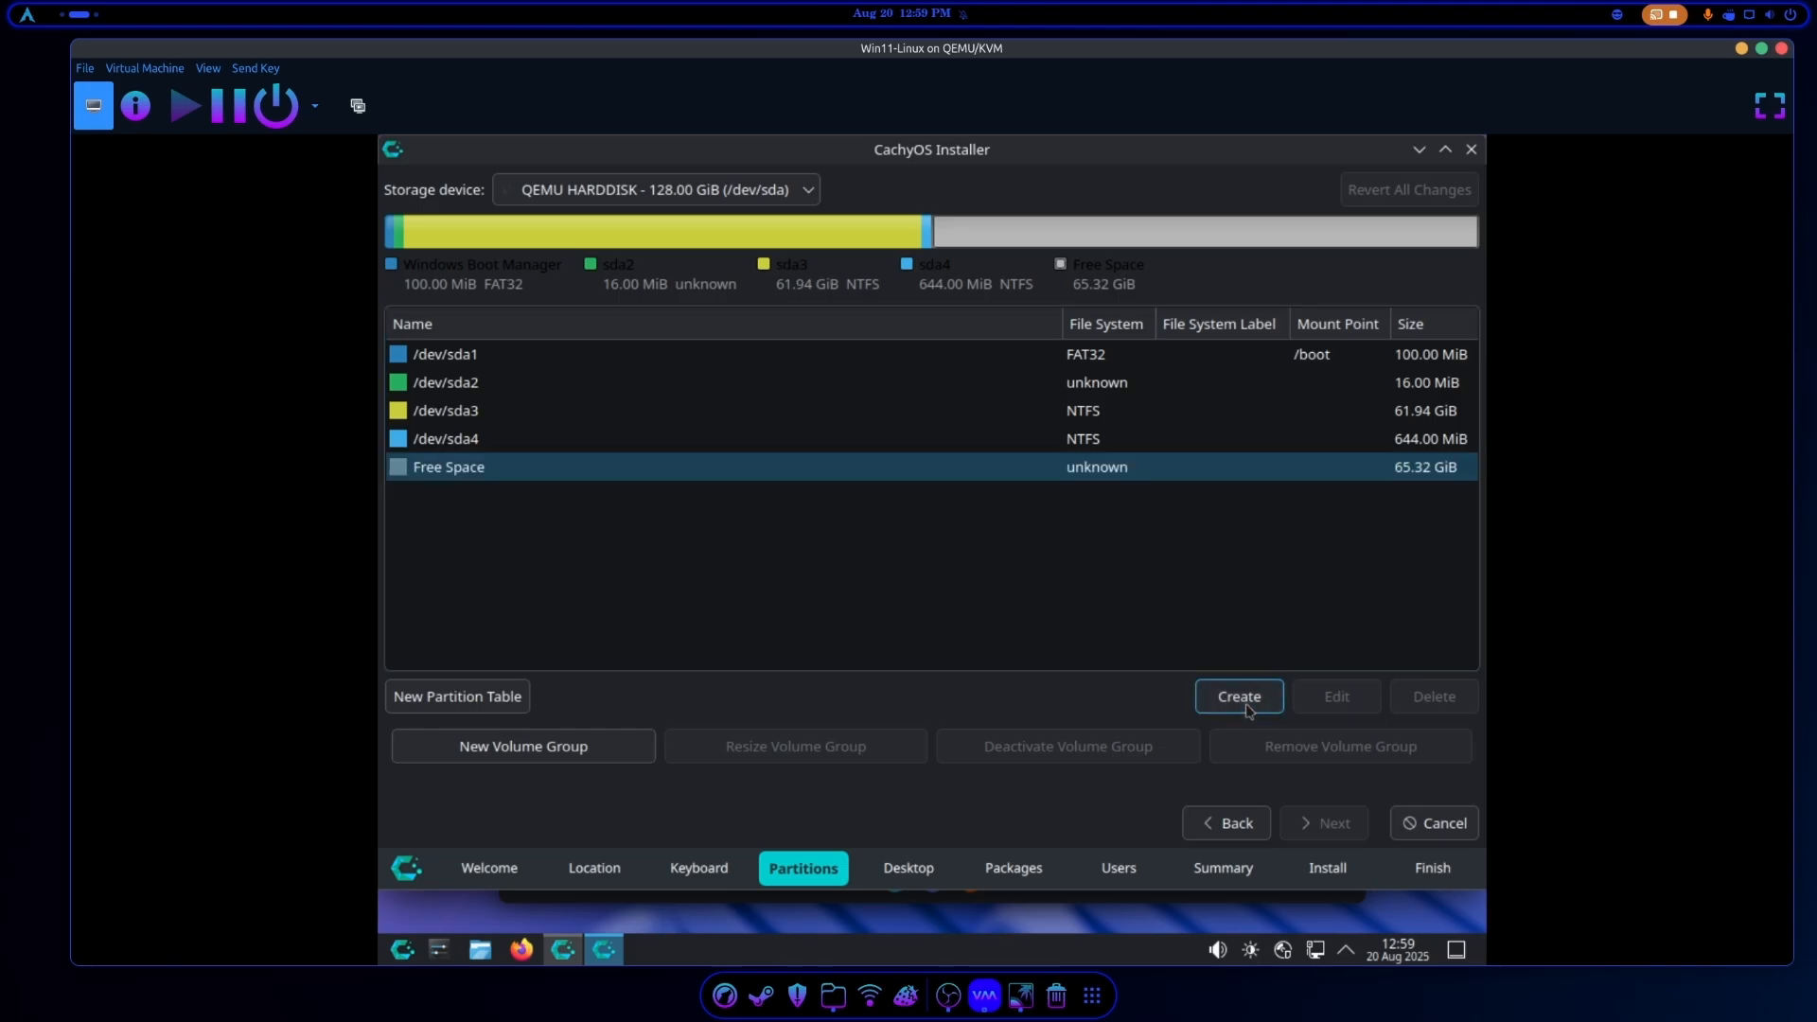
click(1238, 696)
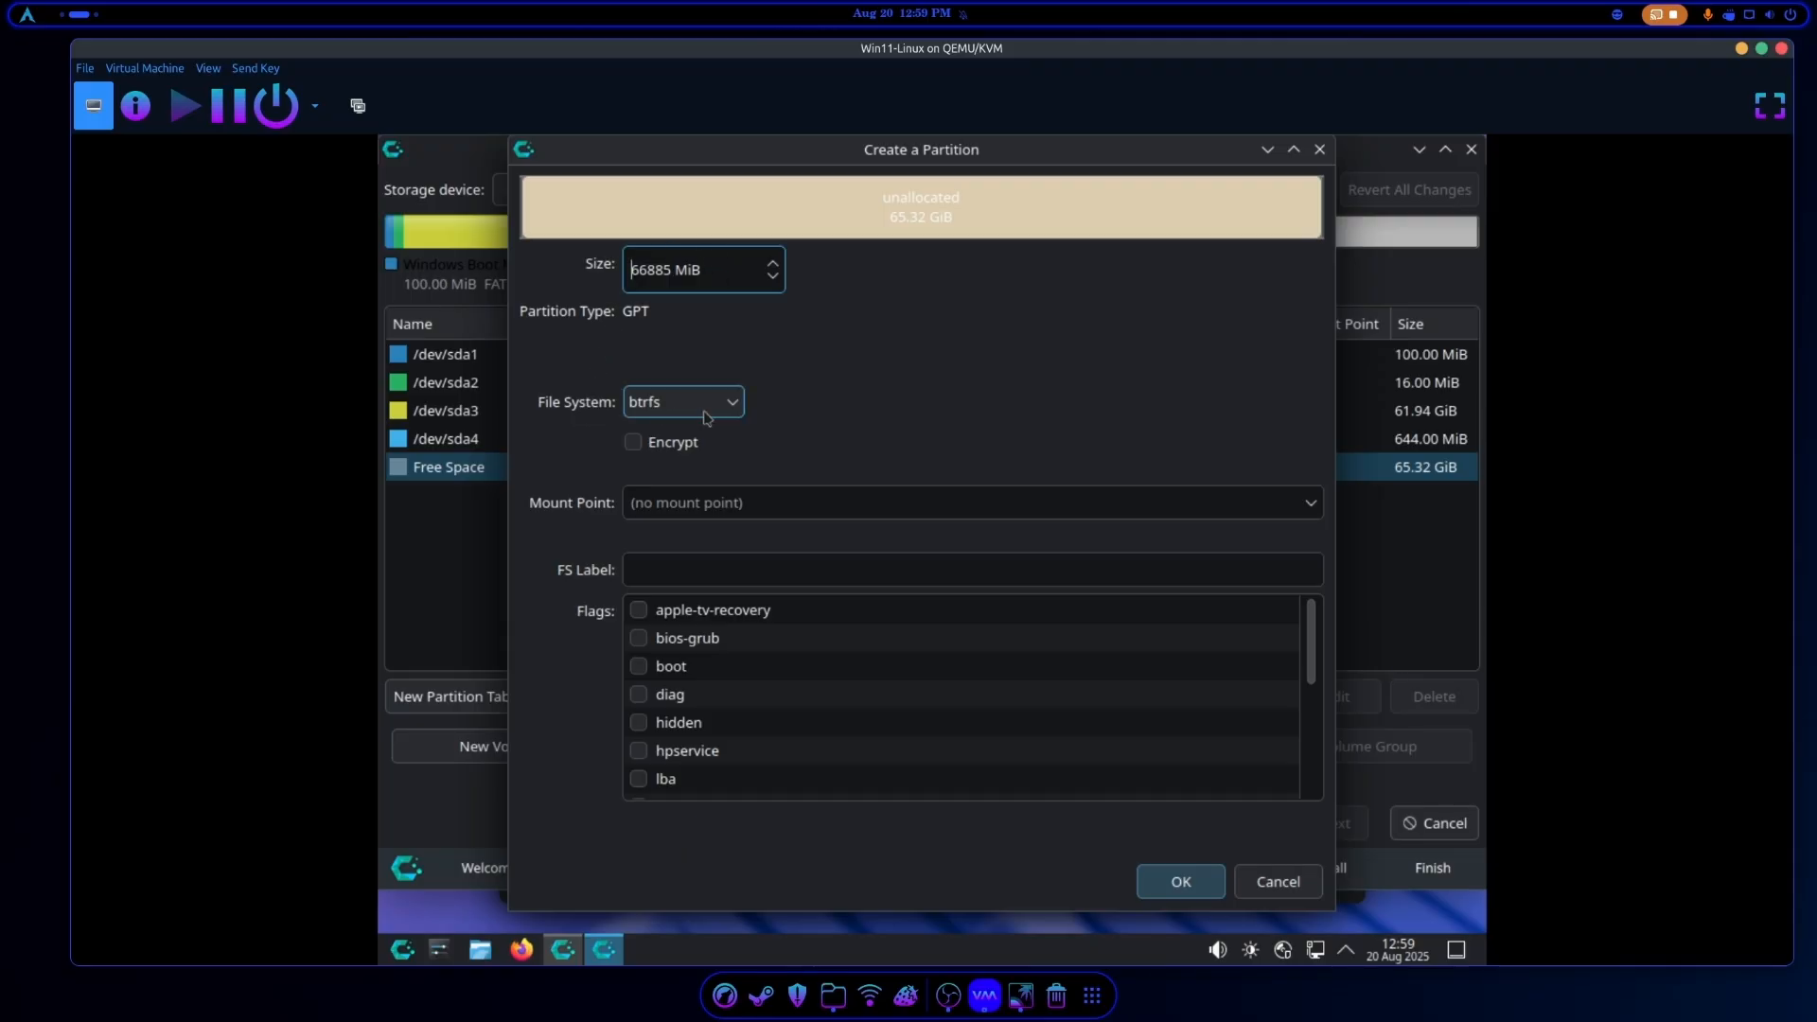
Create the 65.32 GiB Btrfs partition mounted at / with the swap flag and confirm it.
click(1310, 502)
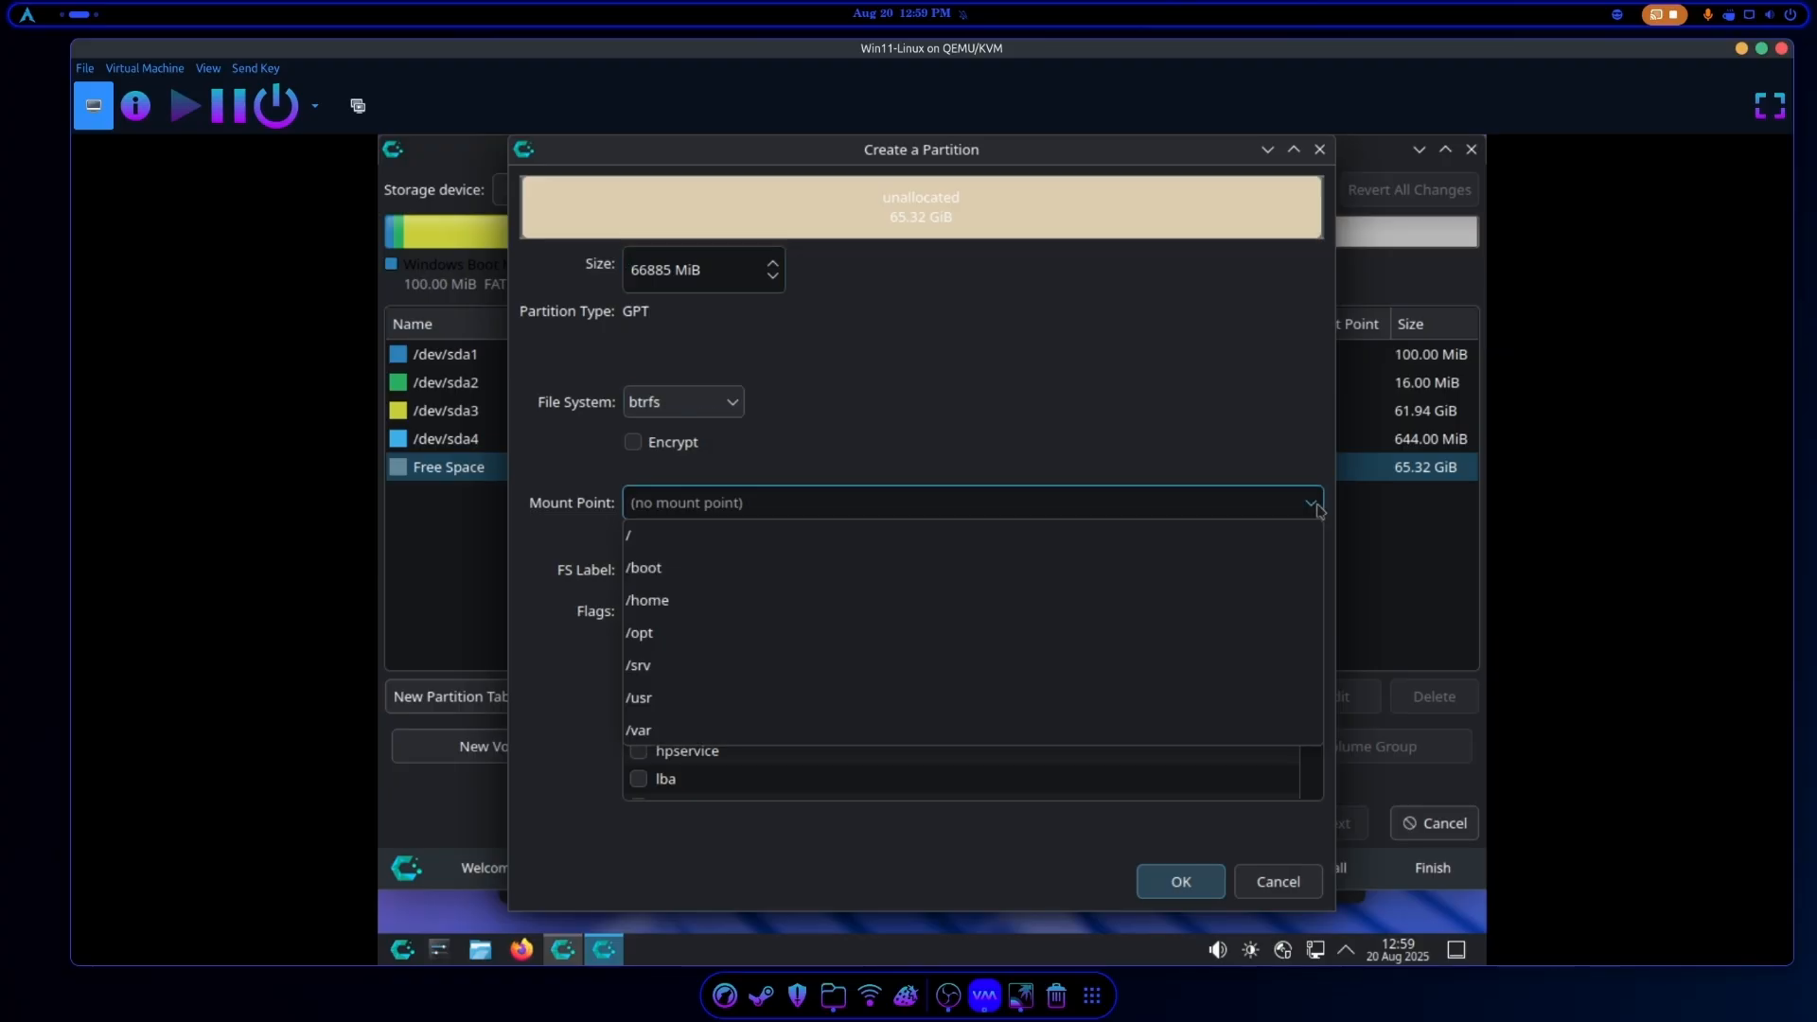
click(628, 535)
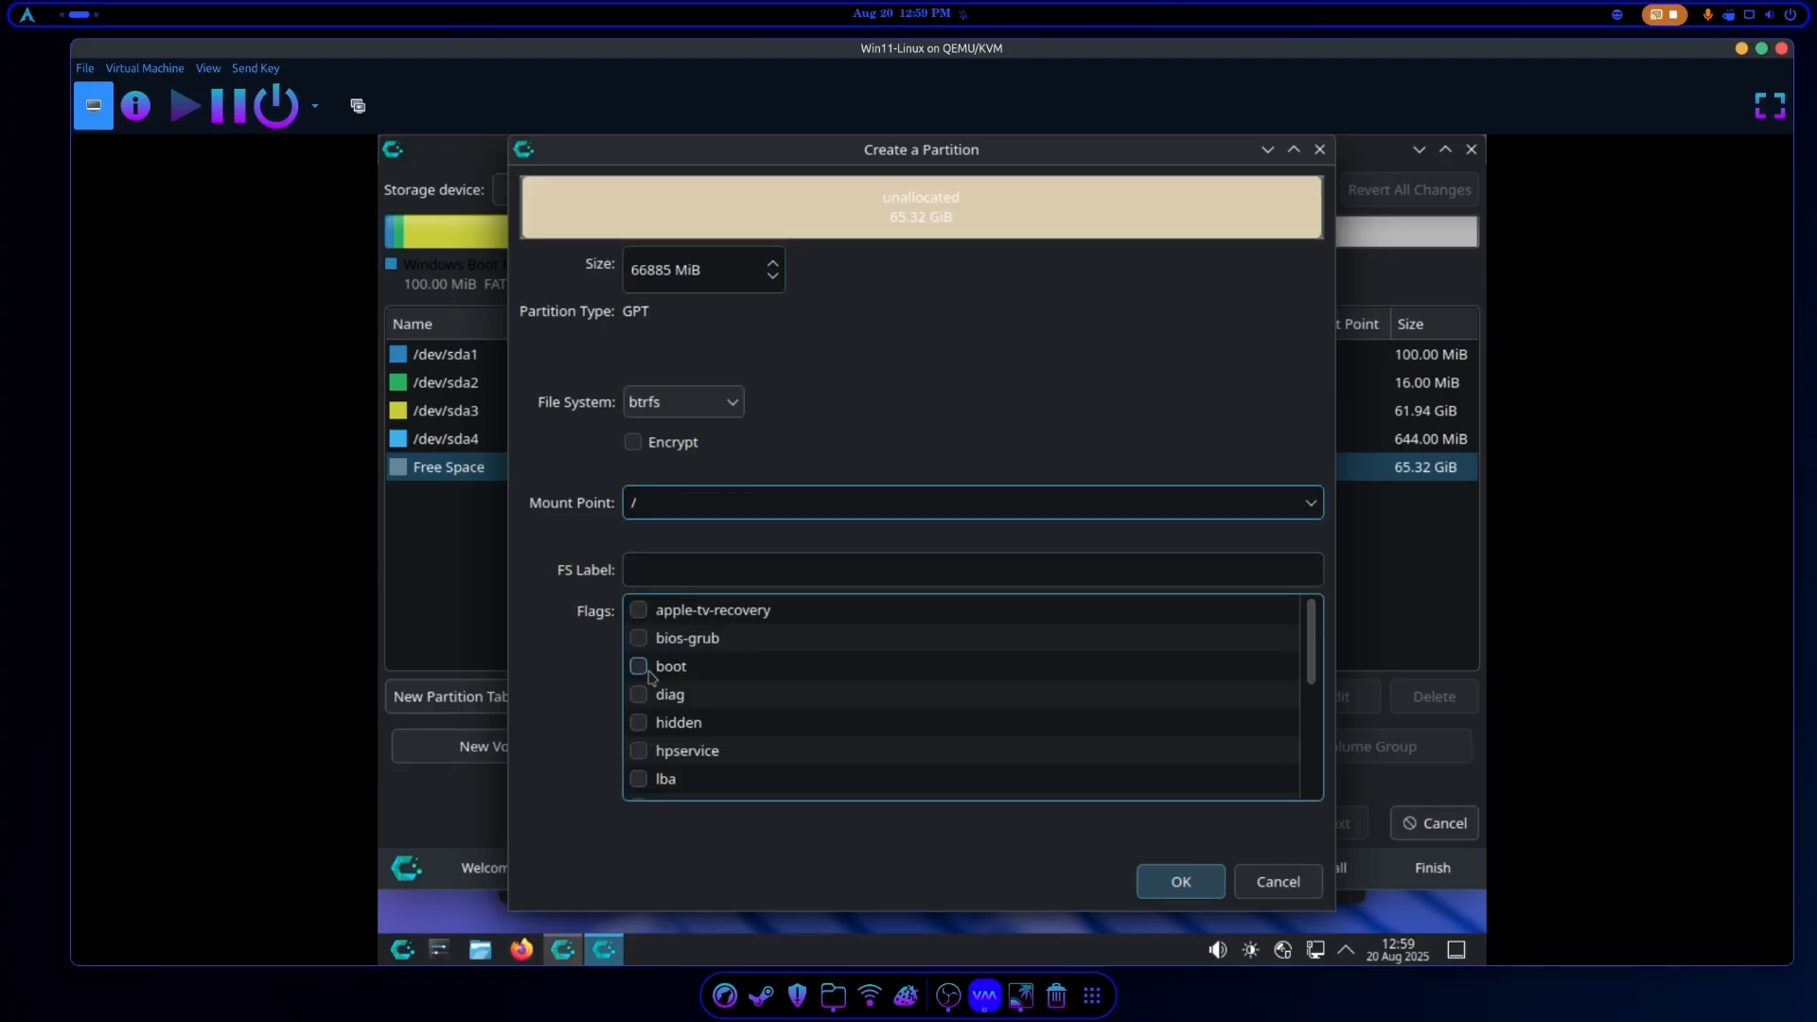
scroll(down, 3)
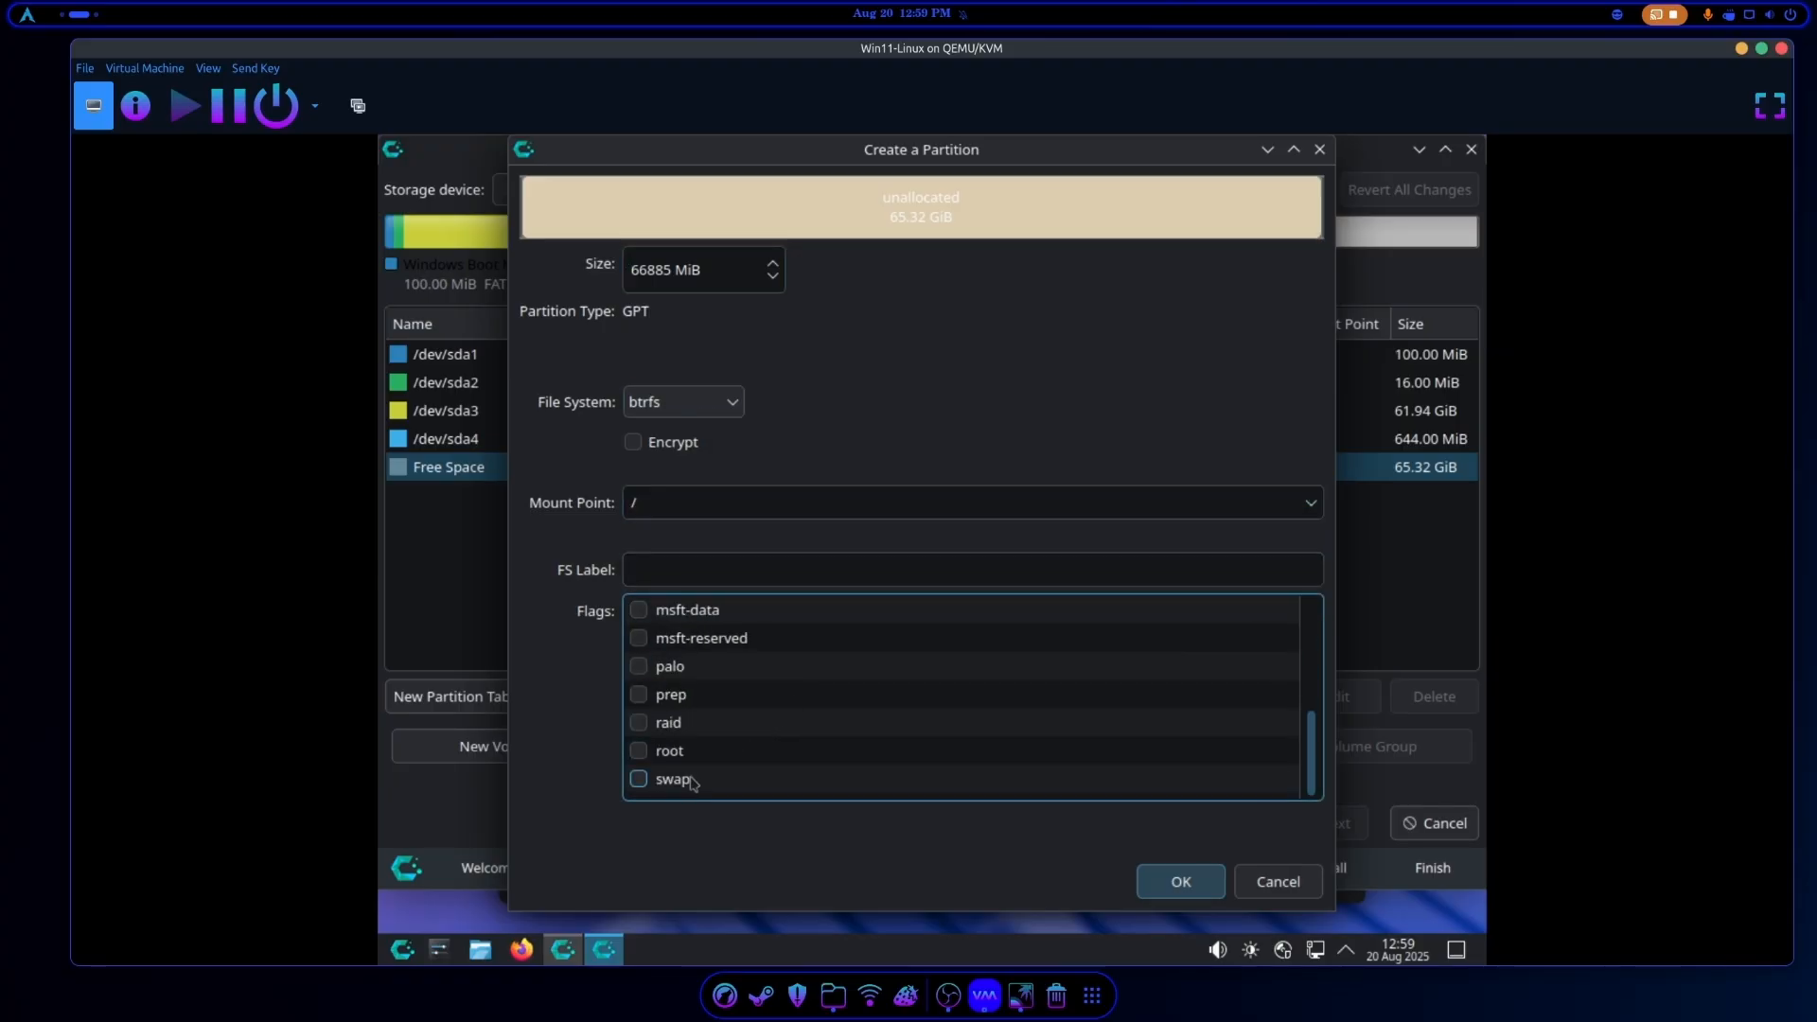
click(638, 778)
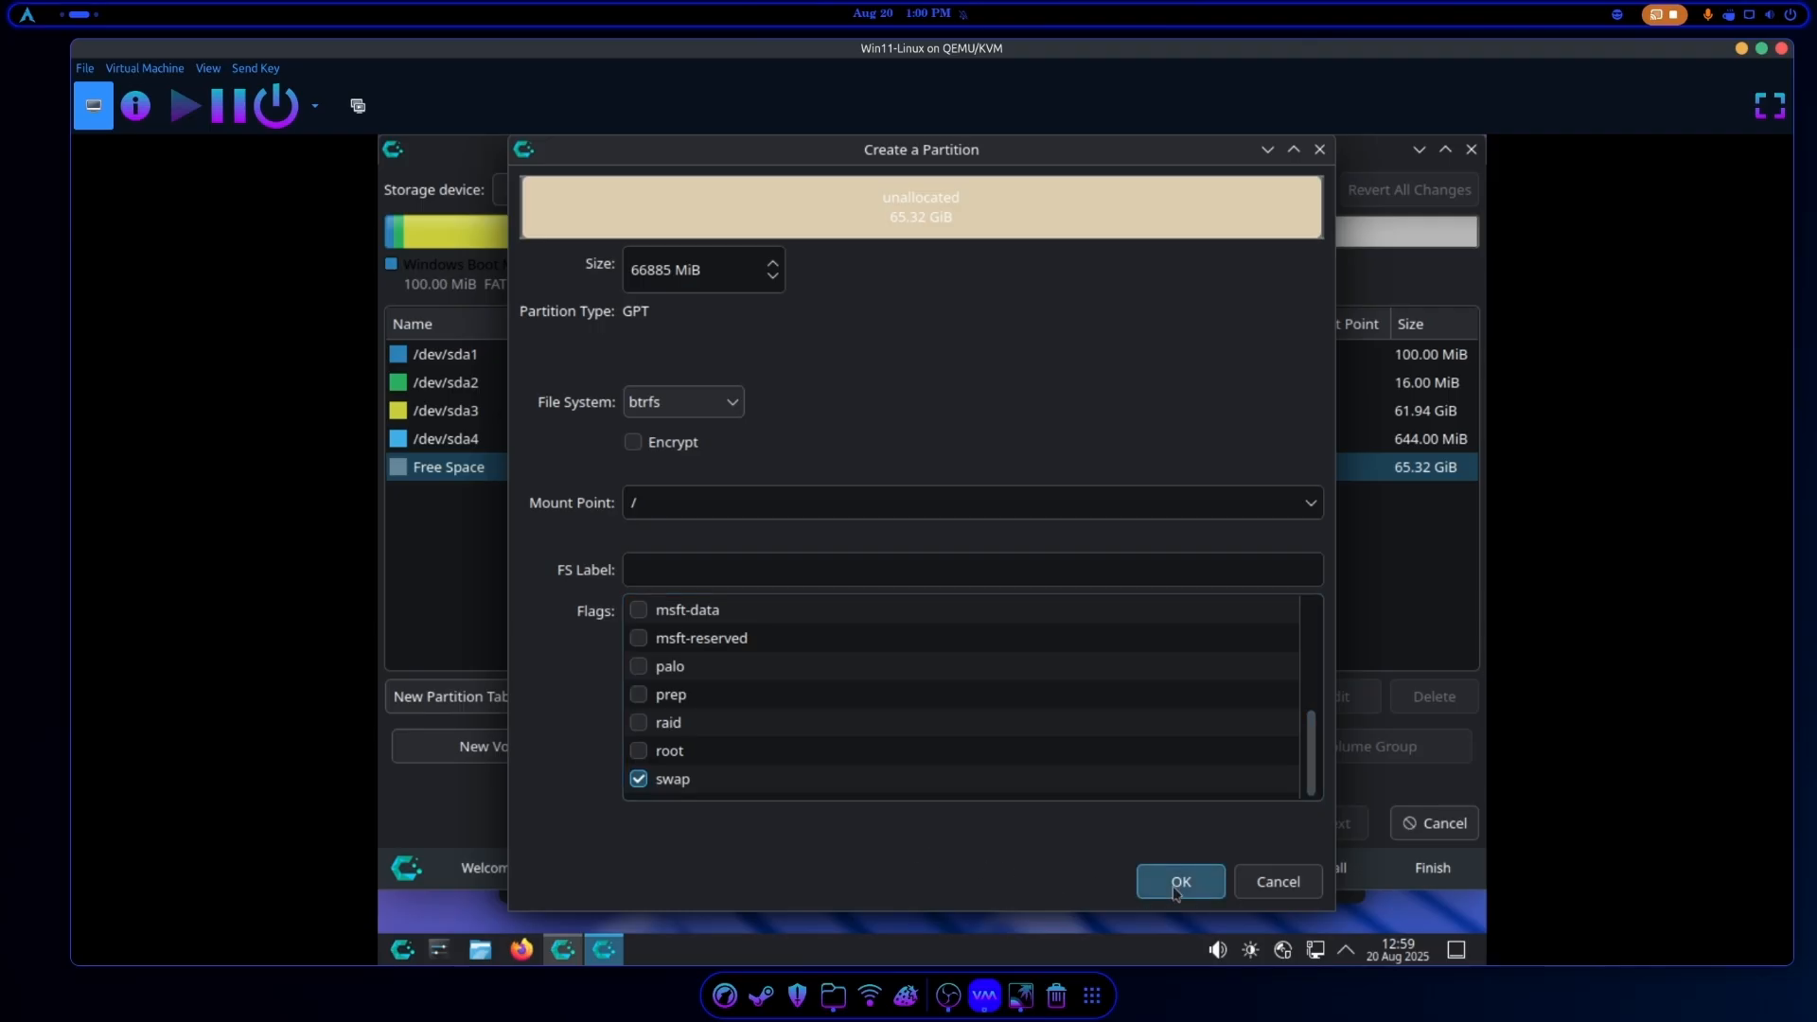
click(1179, 882)
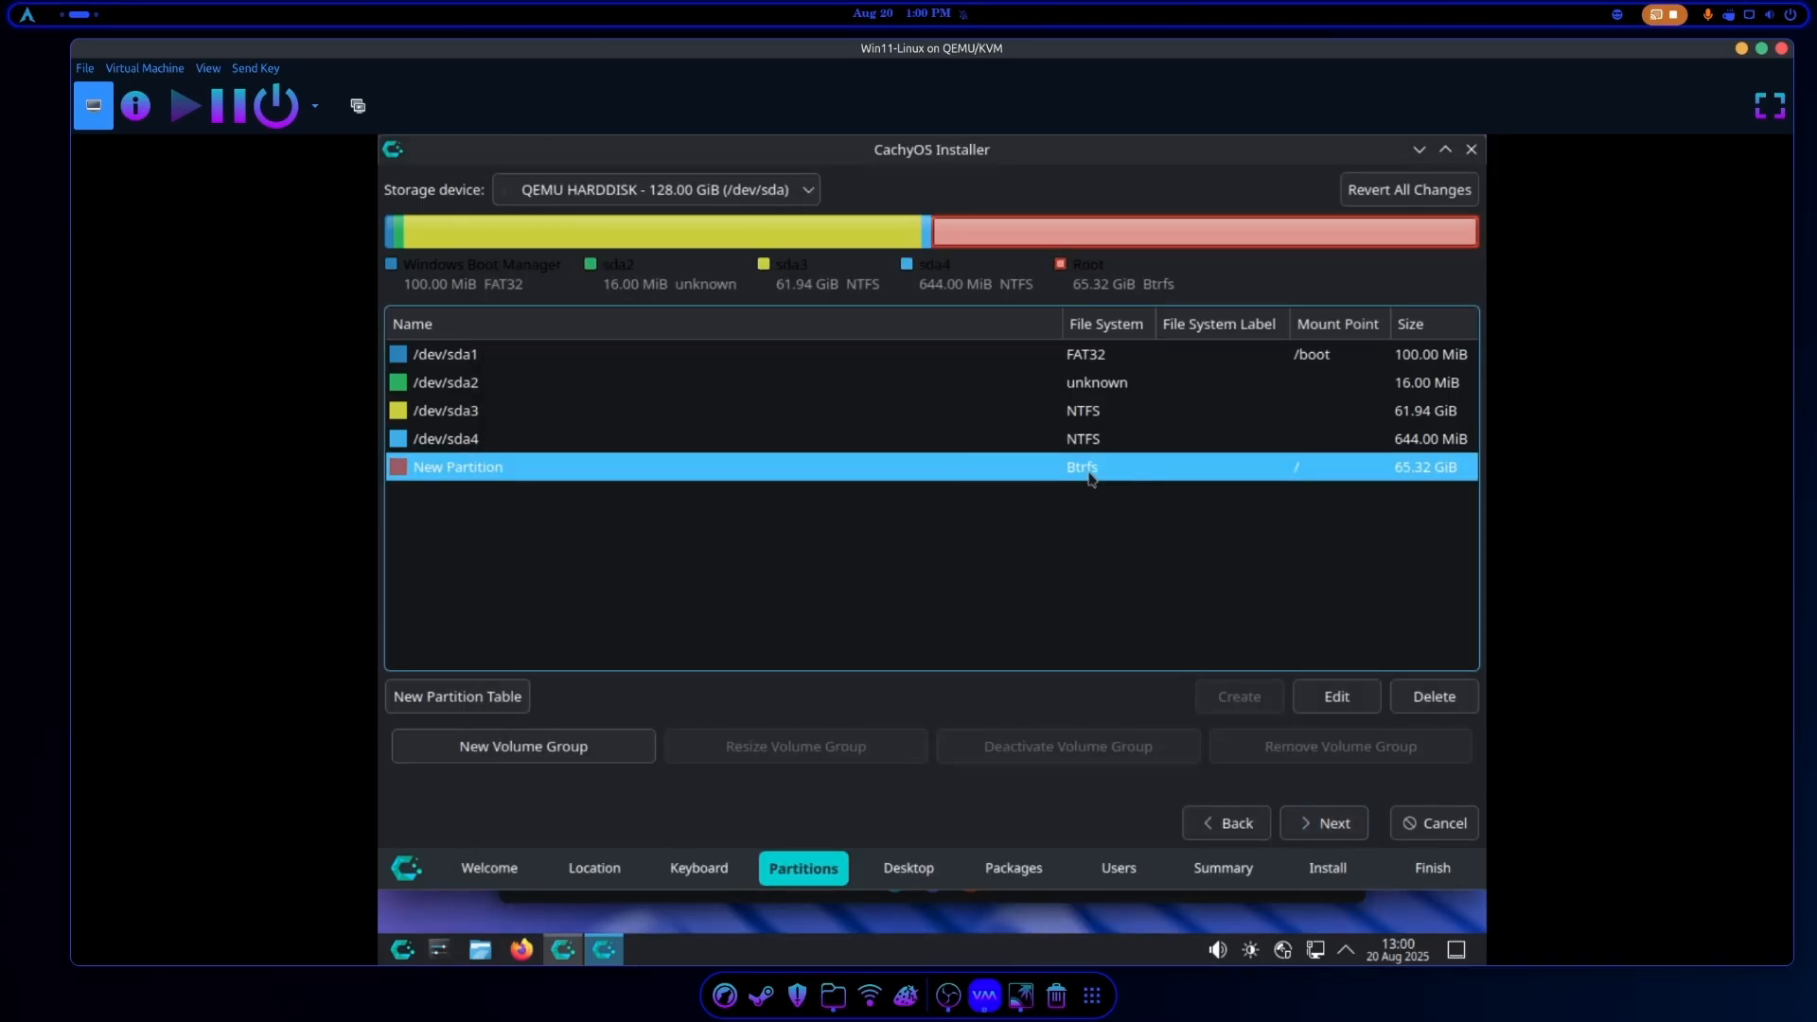
Continue past partitioning, accept the EFI warning, keep Plasma Desktop and the default packages.
click(1323, 824)
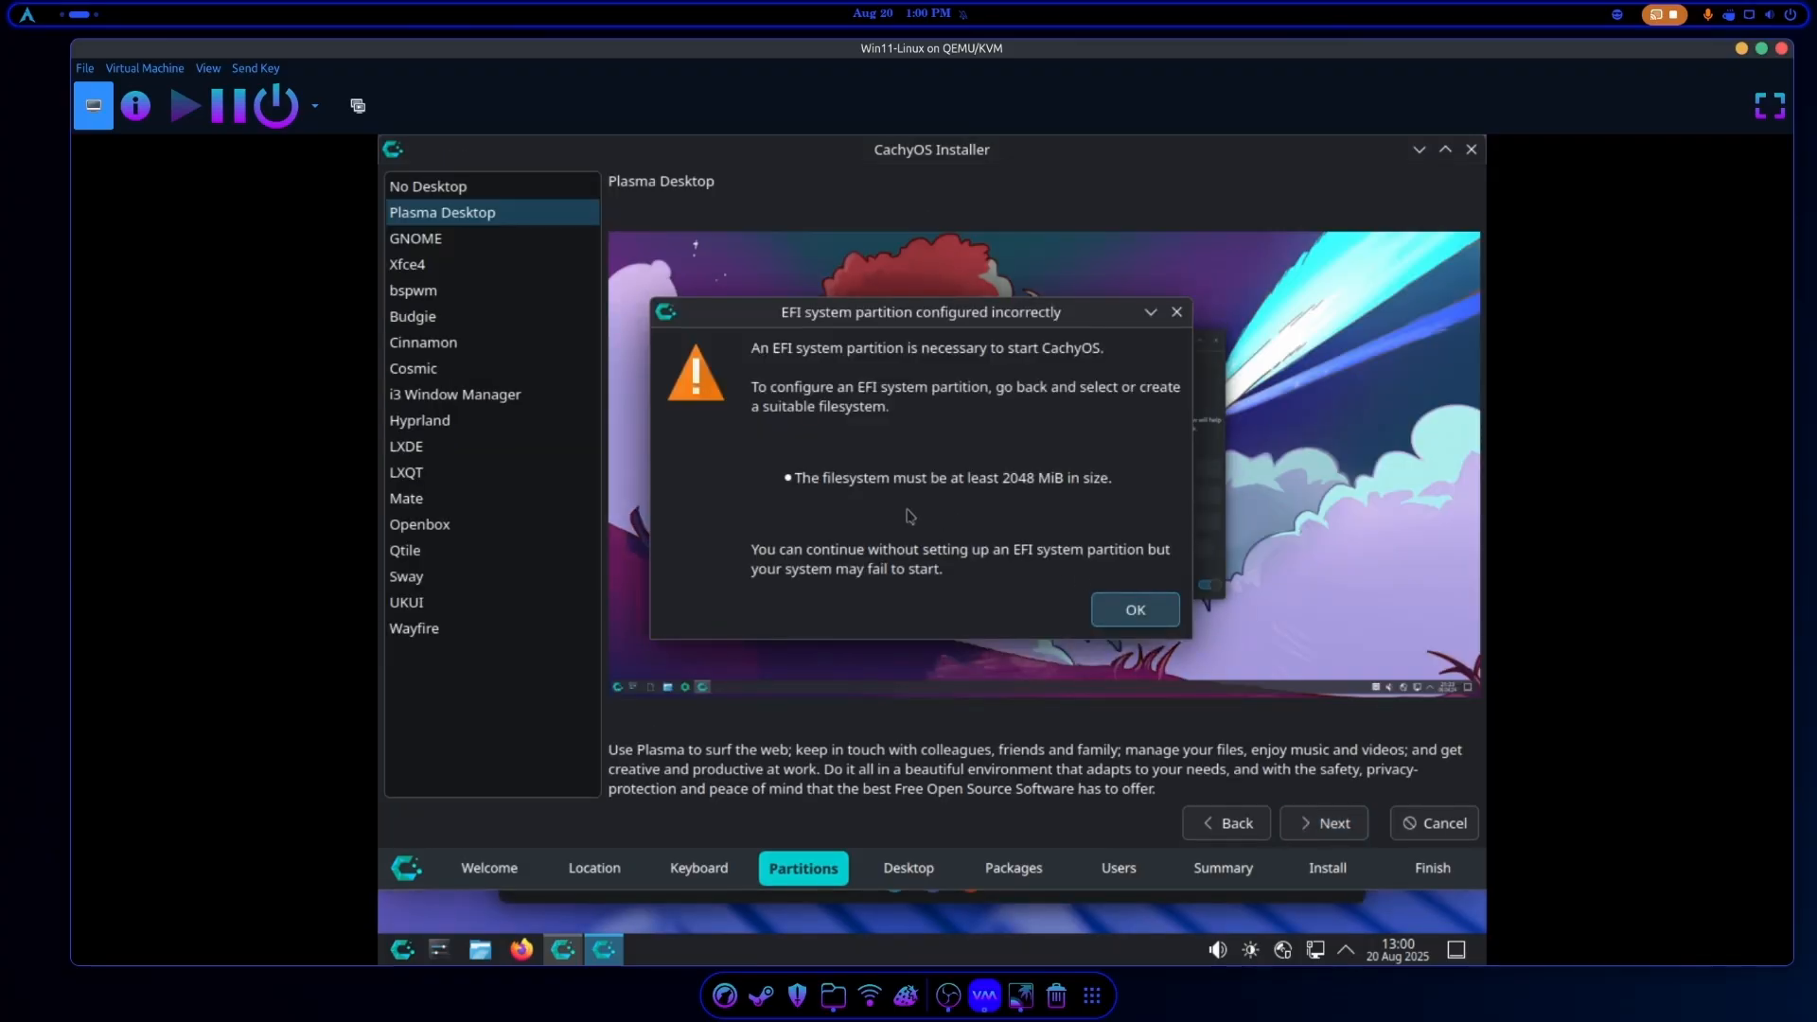
mouse_move(1110, 503)
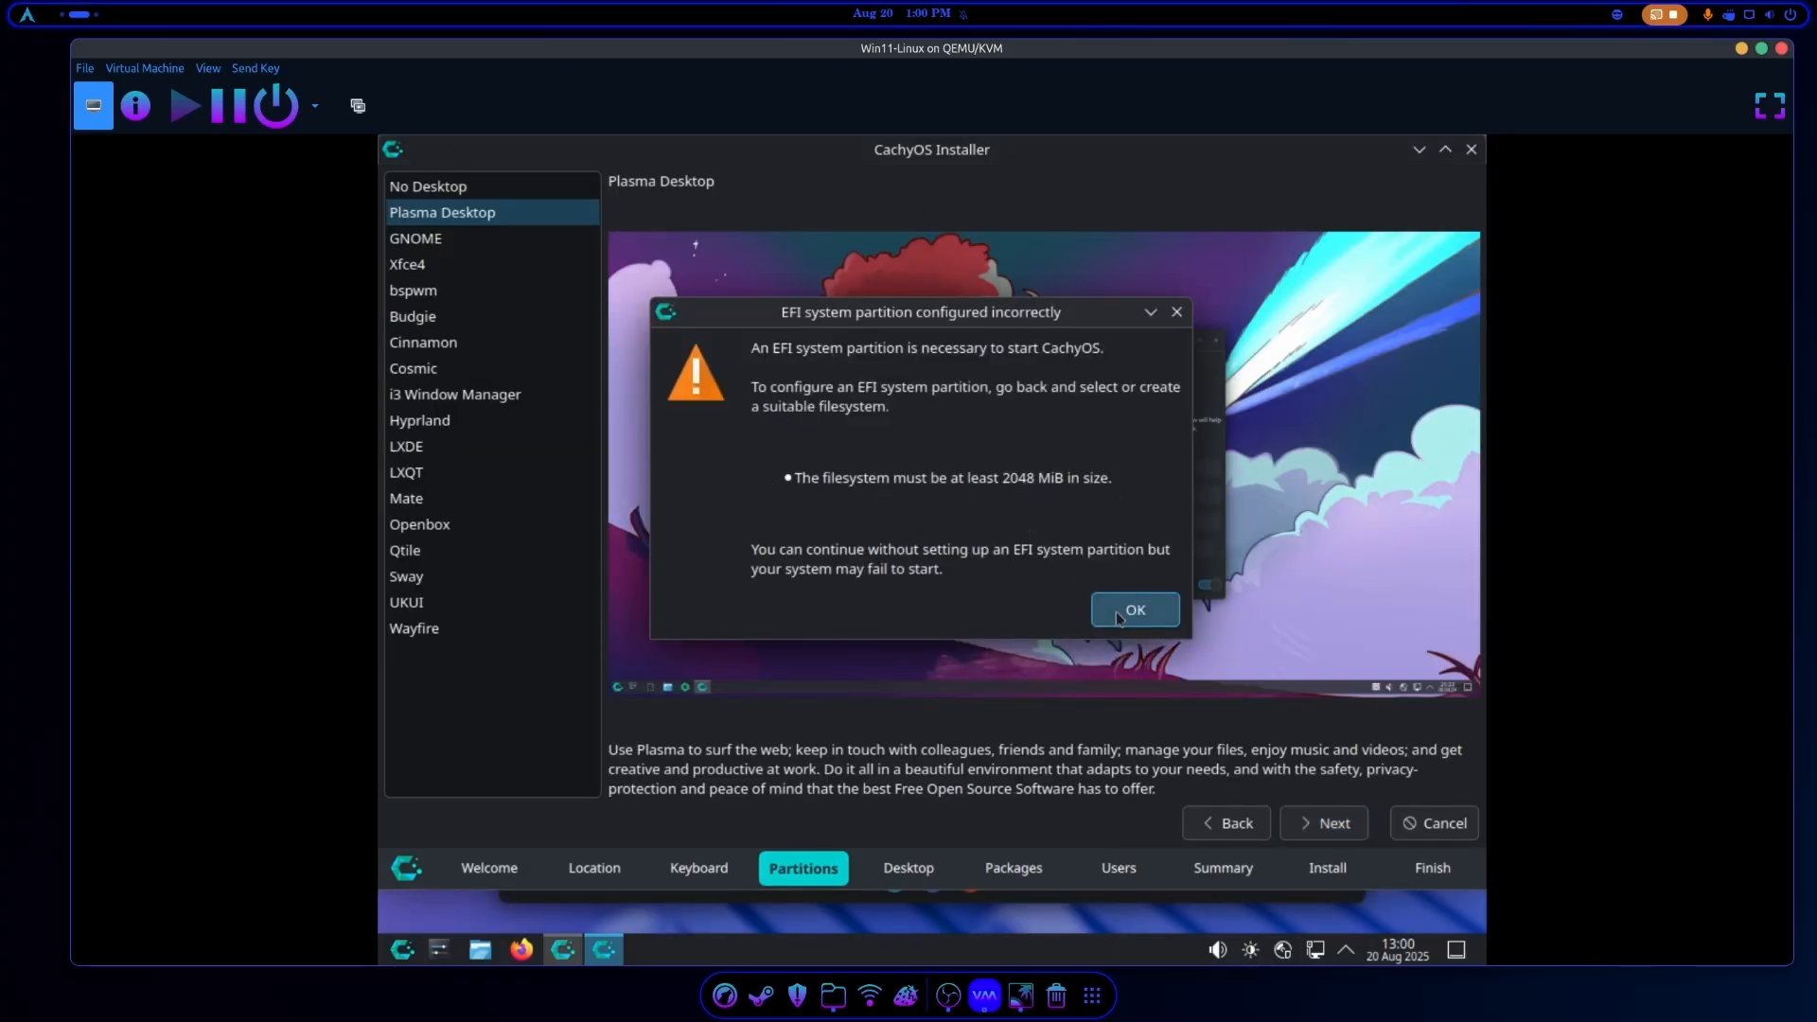
click(1134, 610)
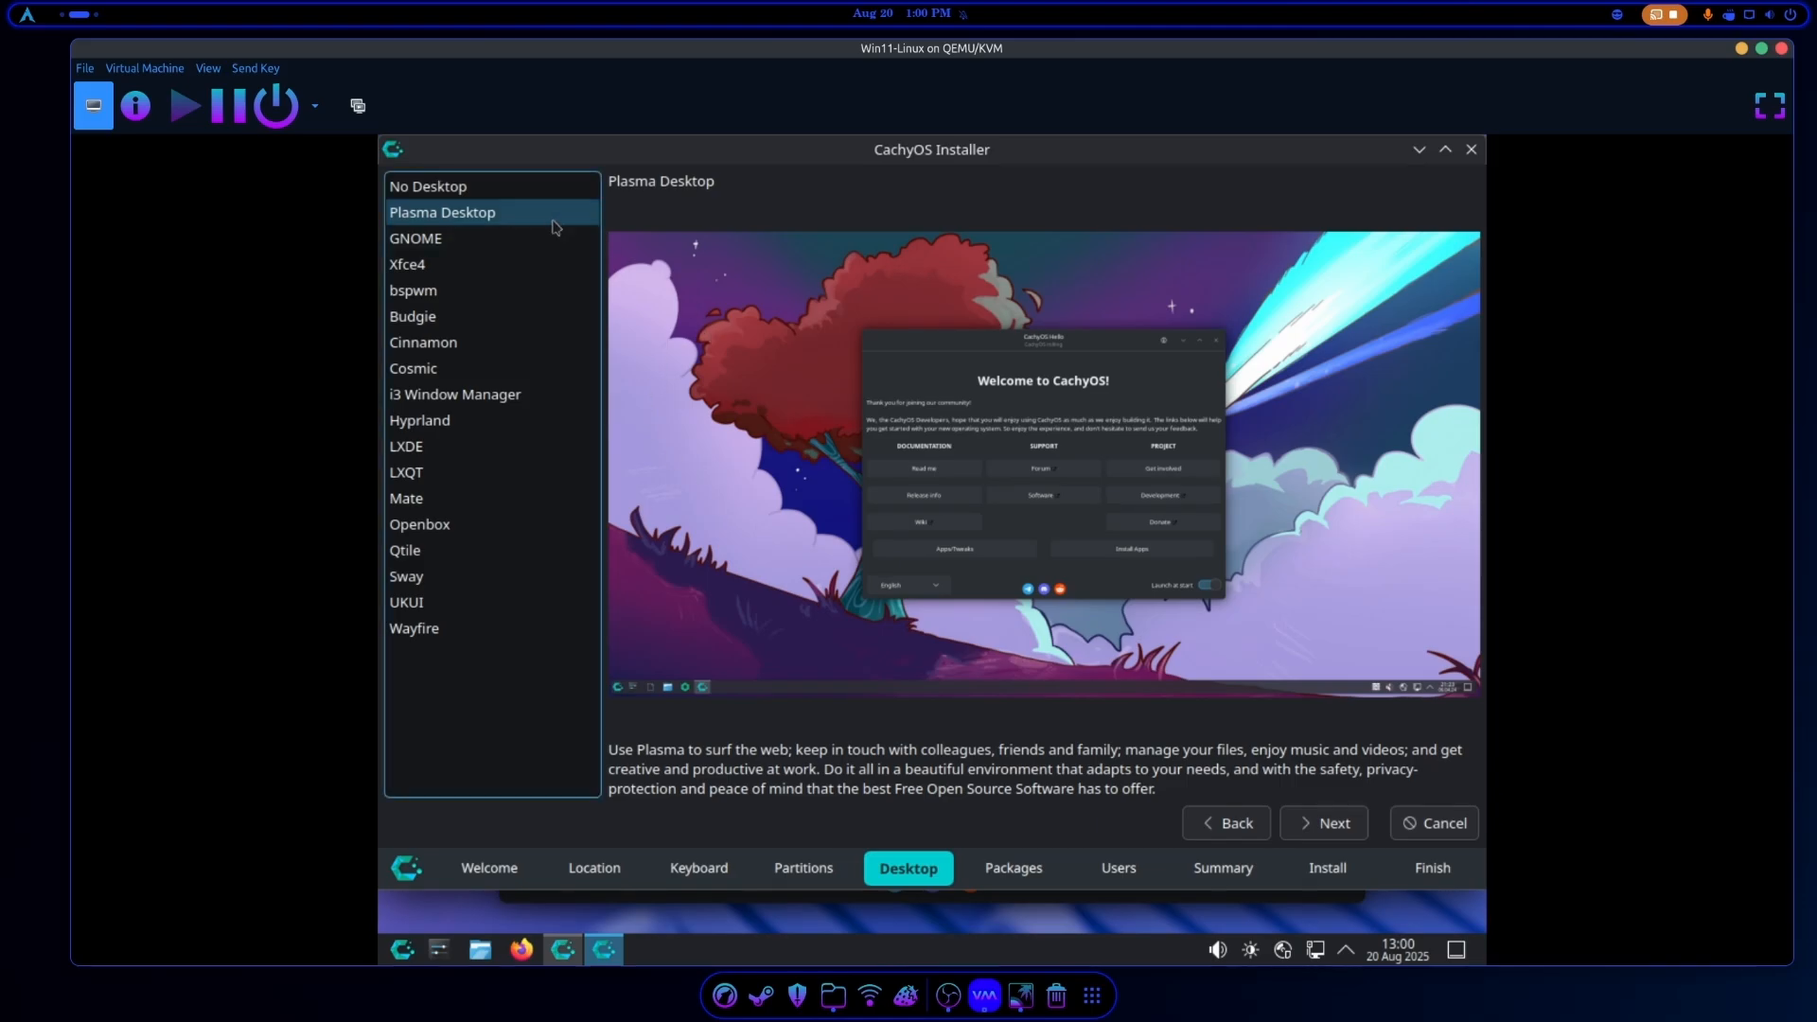
mouse_move(430, 547)
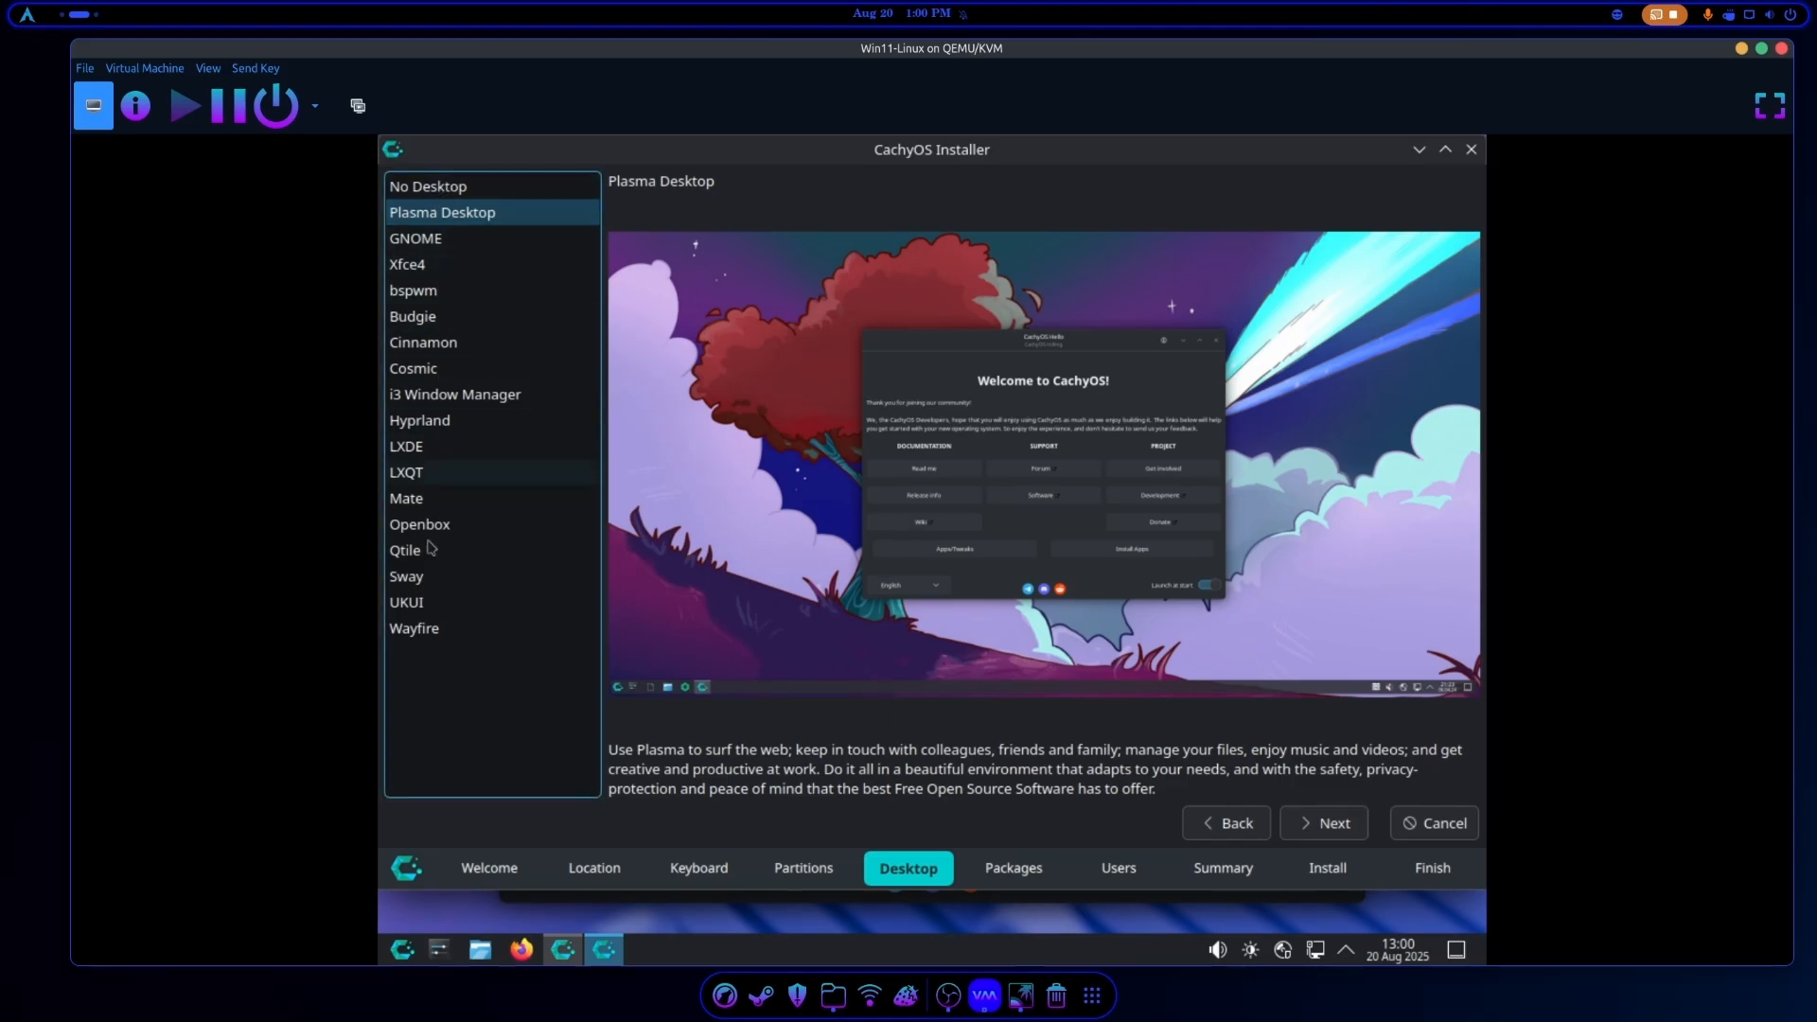
click(1323, 824)
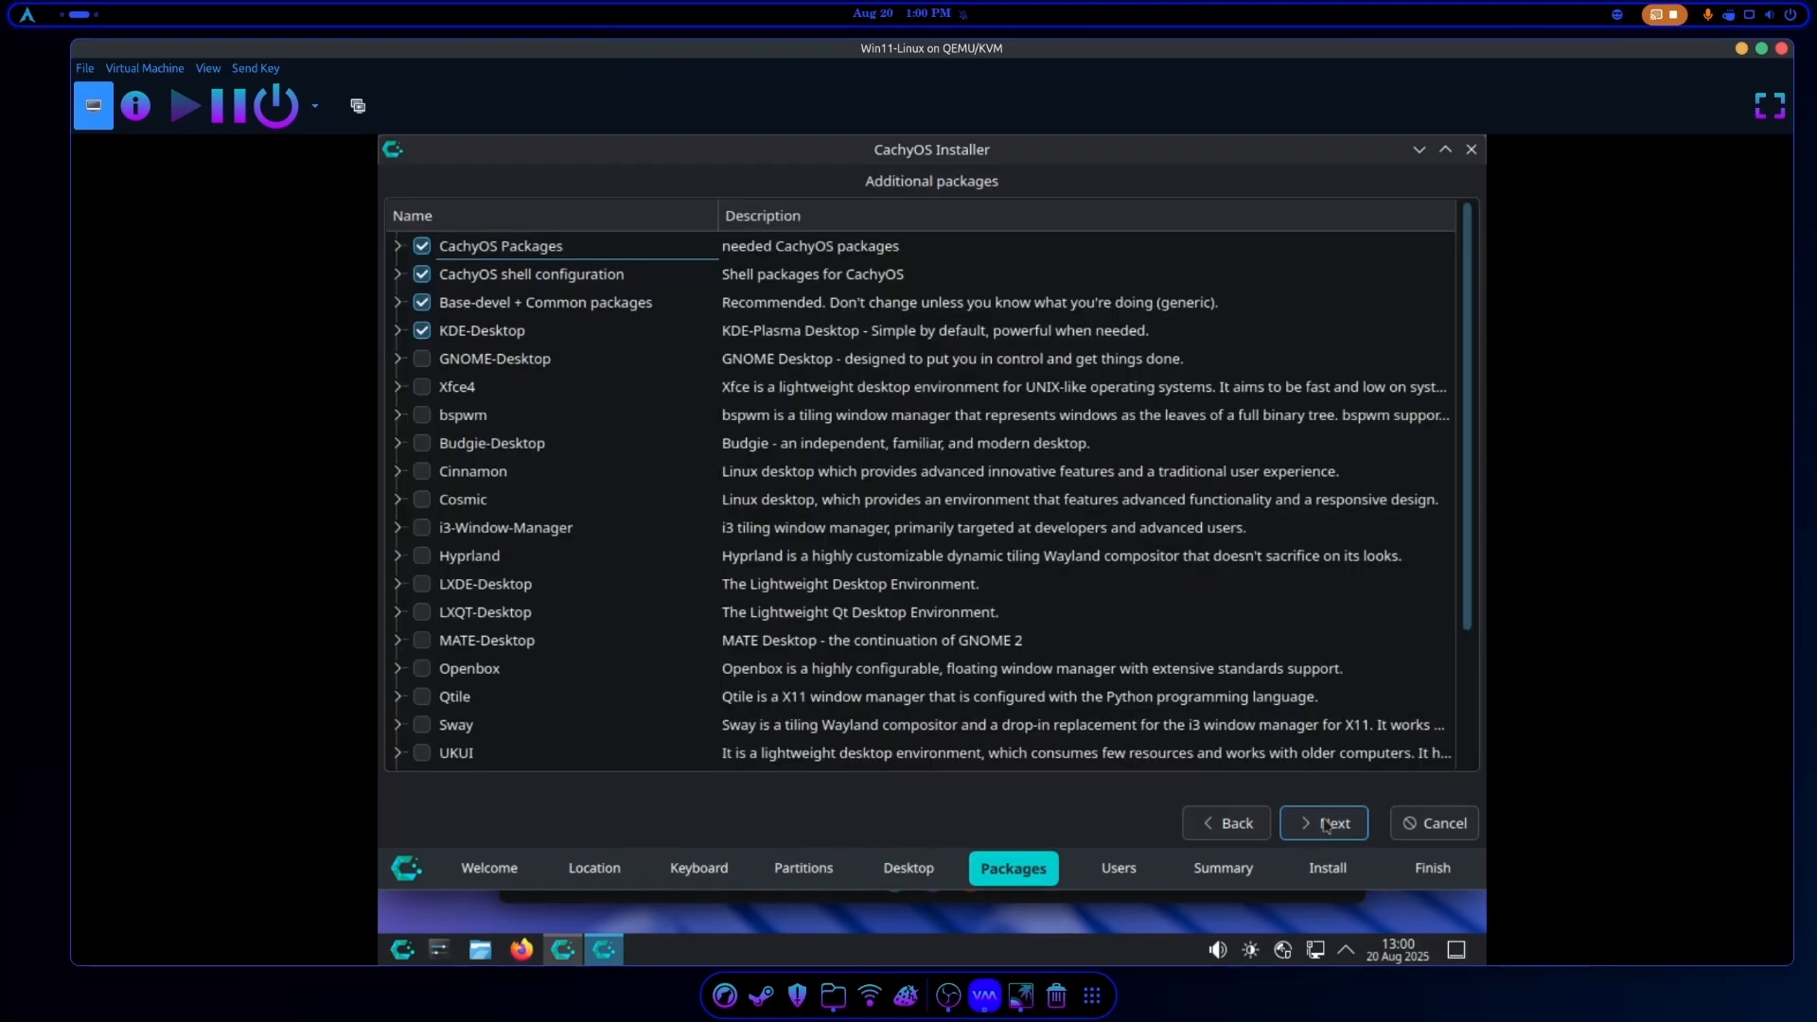
click(506, 528)
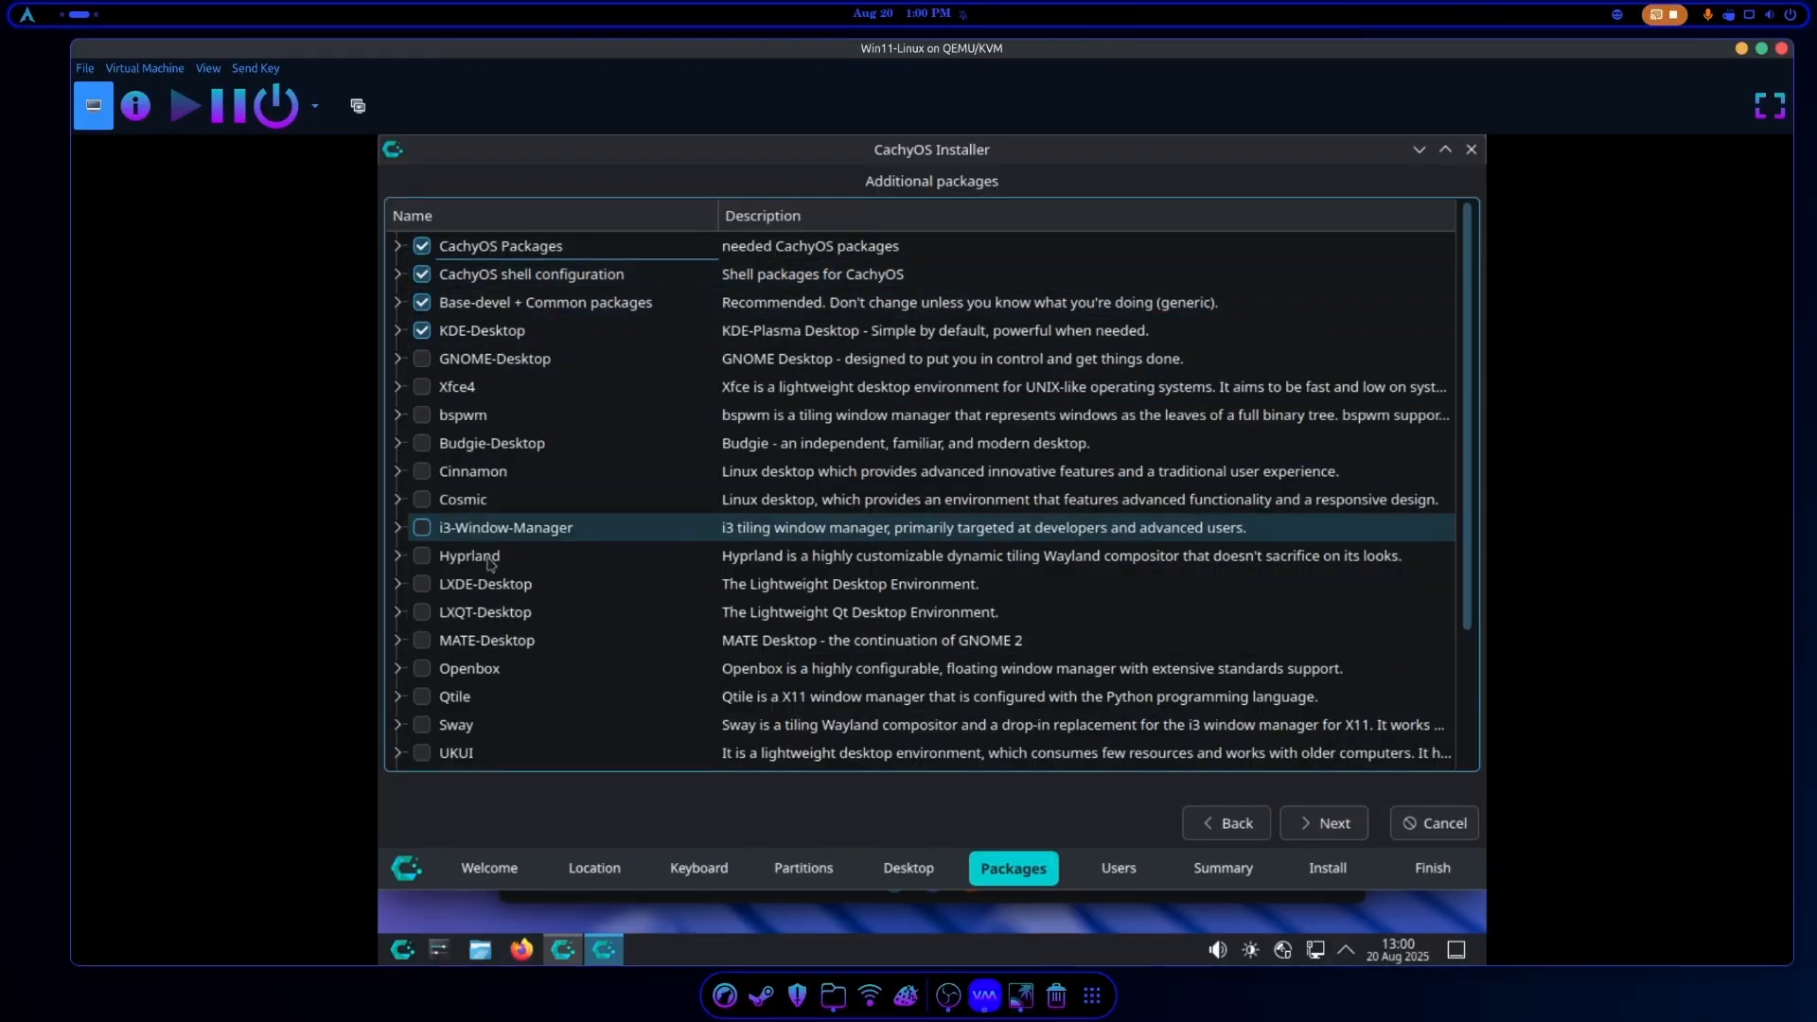
click(1324, 824)
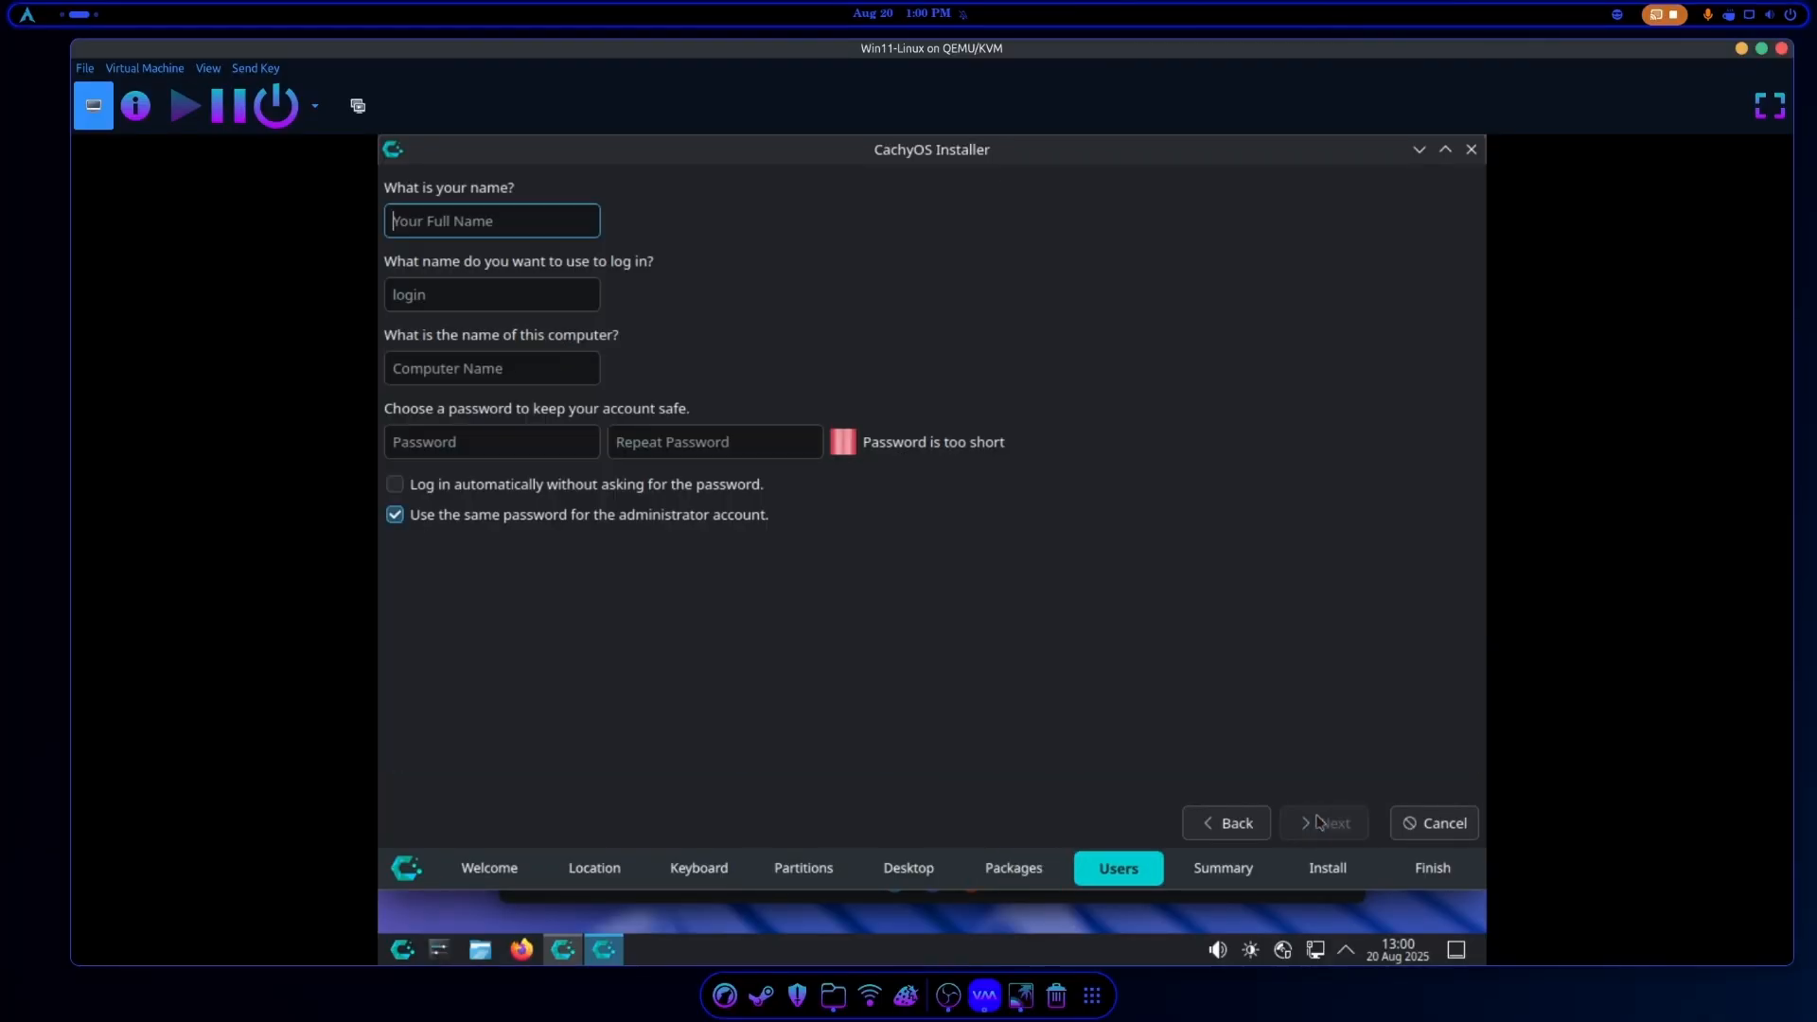
Enter the account details ('imp'), enable automatic login, and proceed to the Summary.
text(impulse)
click(490, 367)
text(impuse-test)
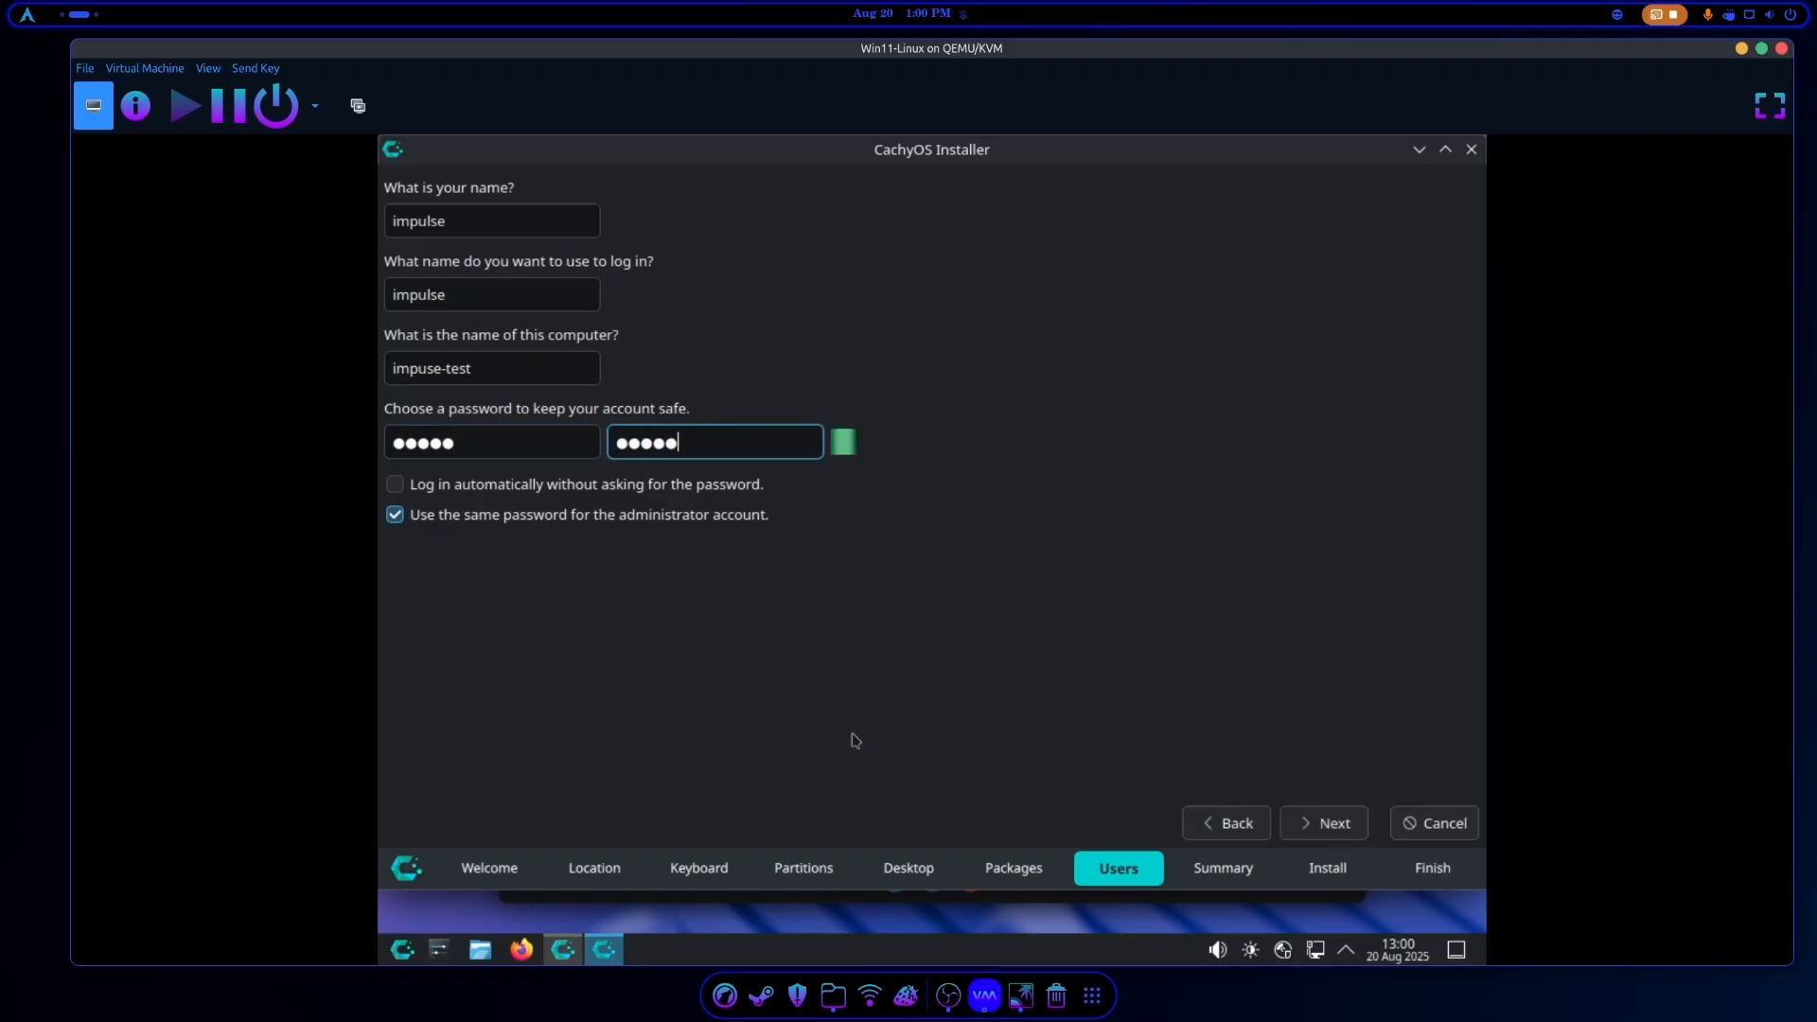
click(393, 482)
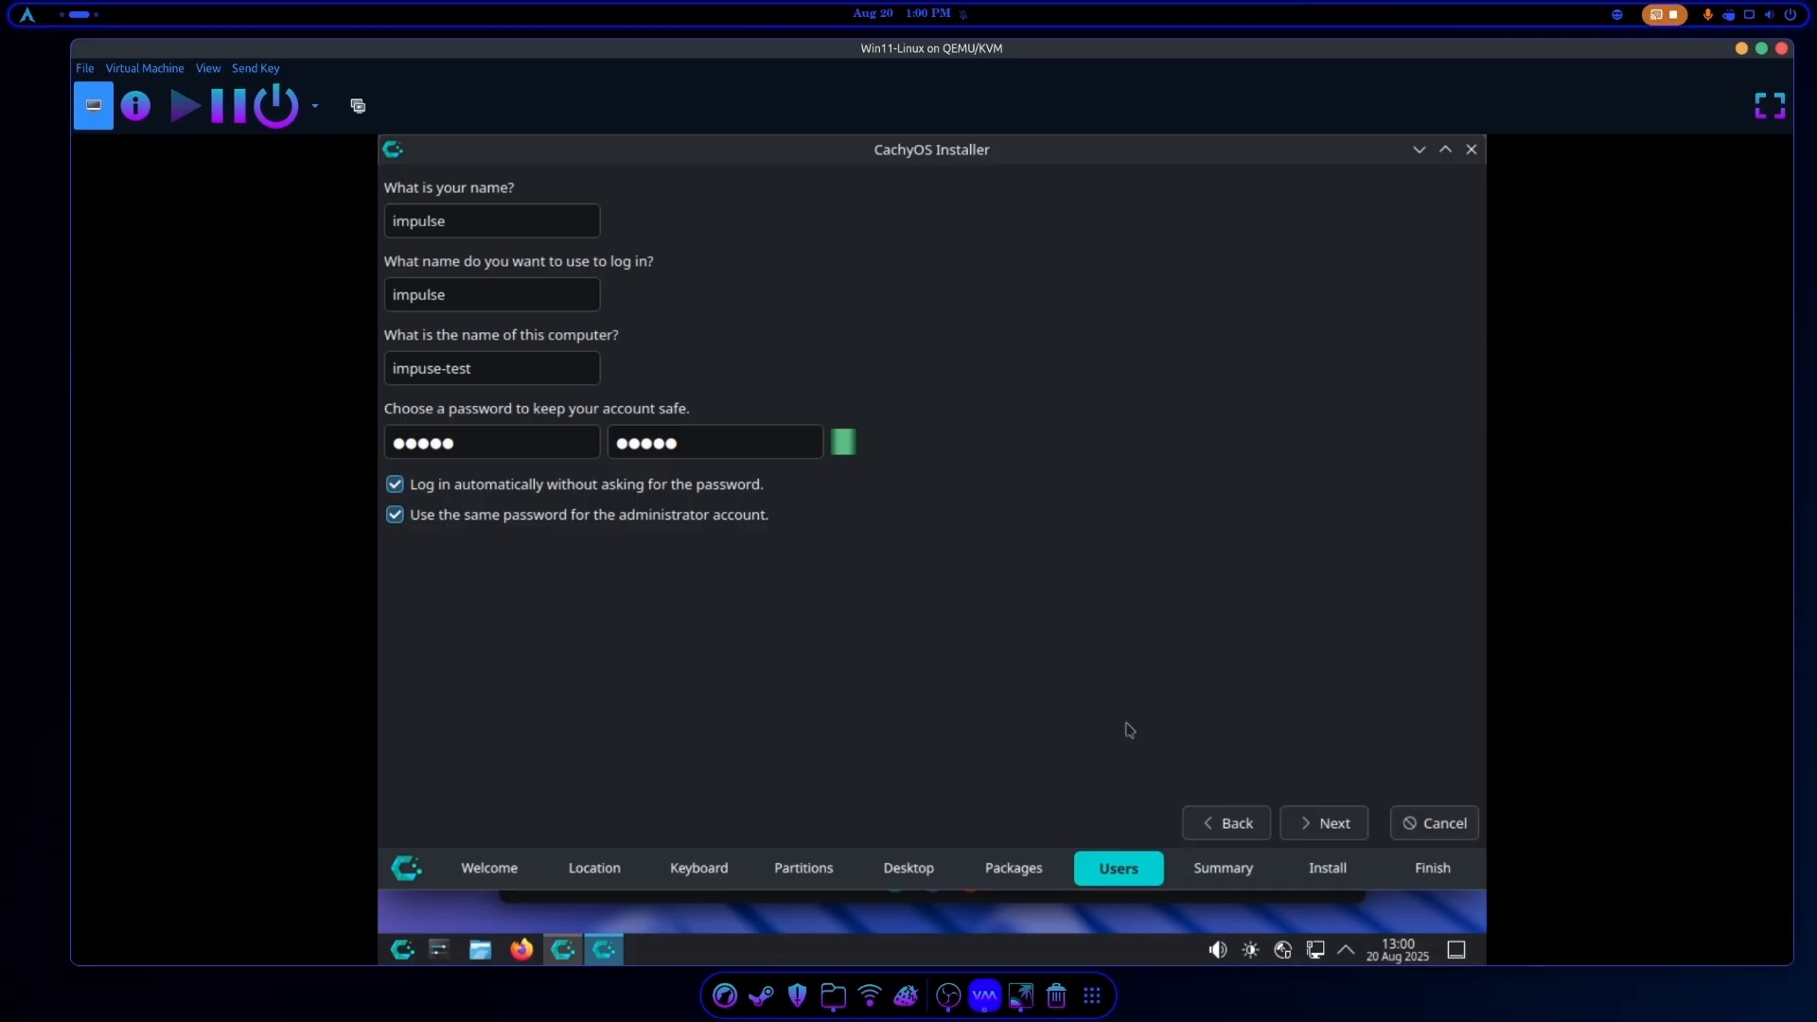
click(1323, 823)
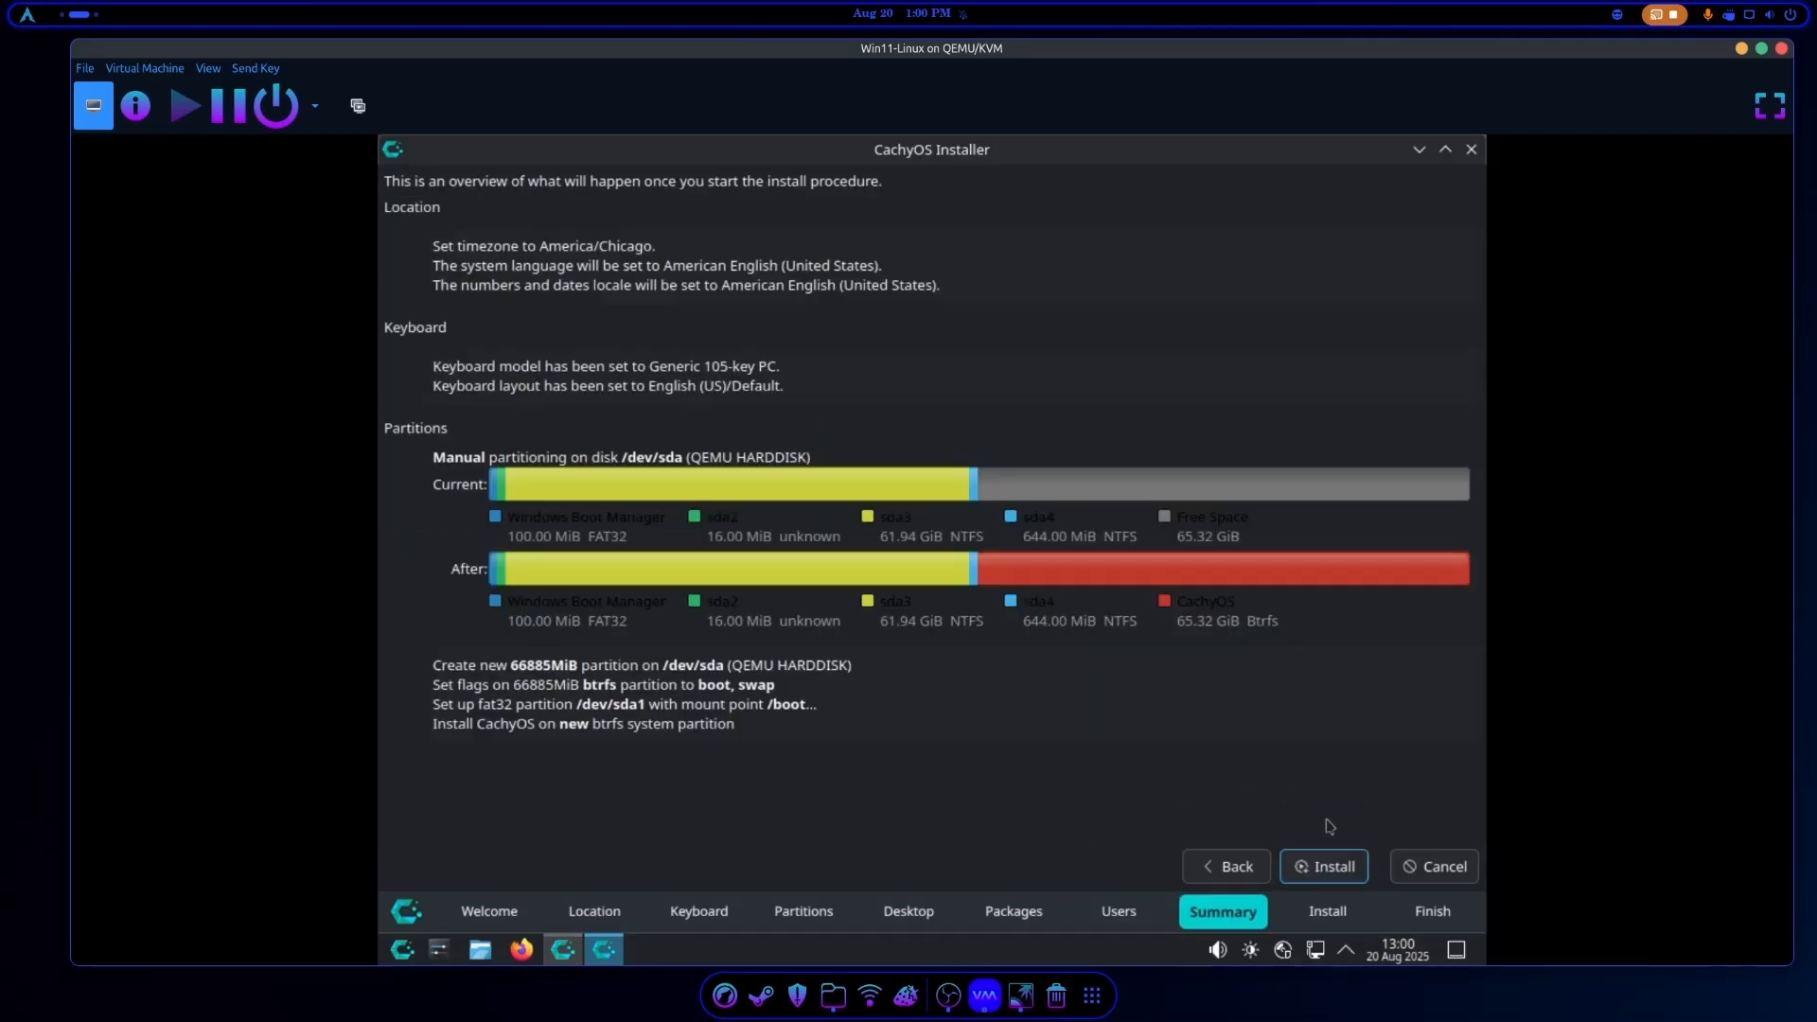
mouse_move(753, 569)
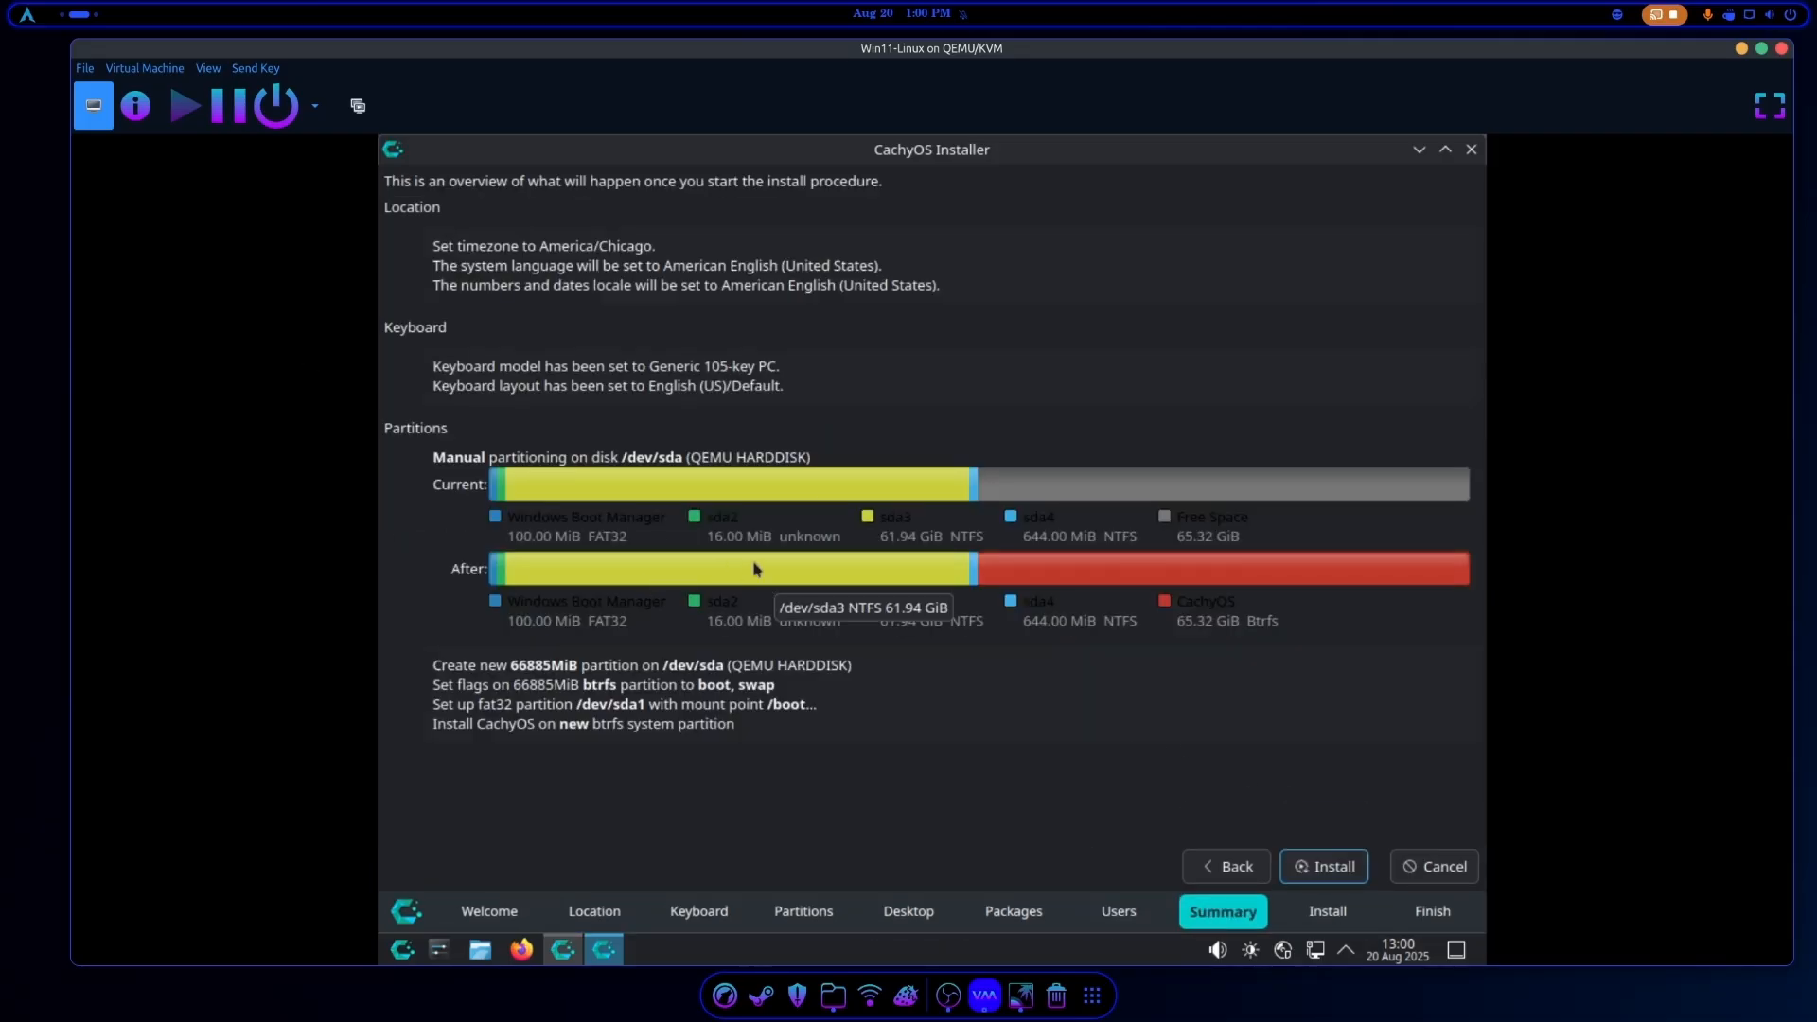
mouse_move(1213, 576)
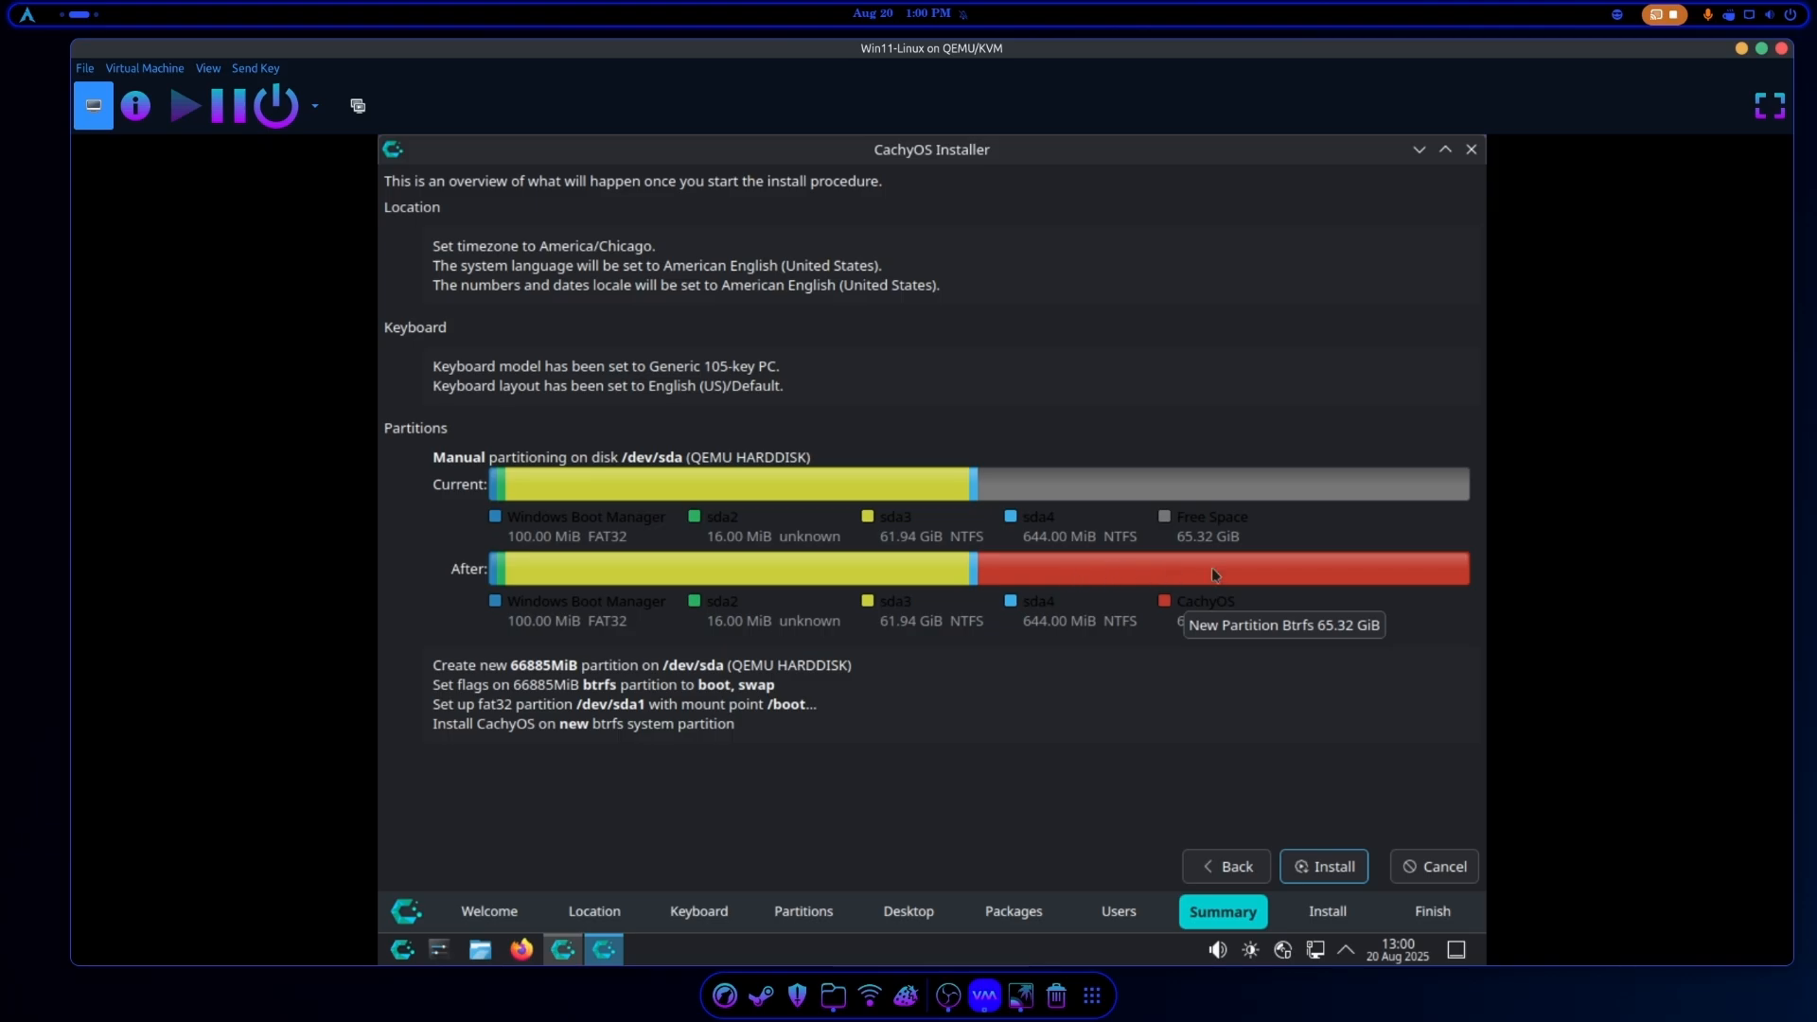
mouse_move(1218, 594)
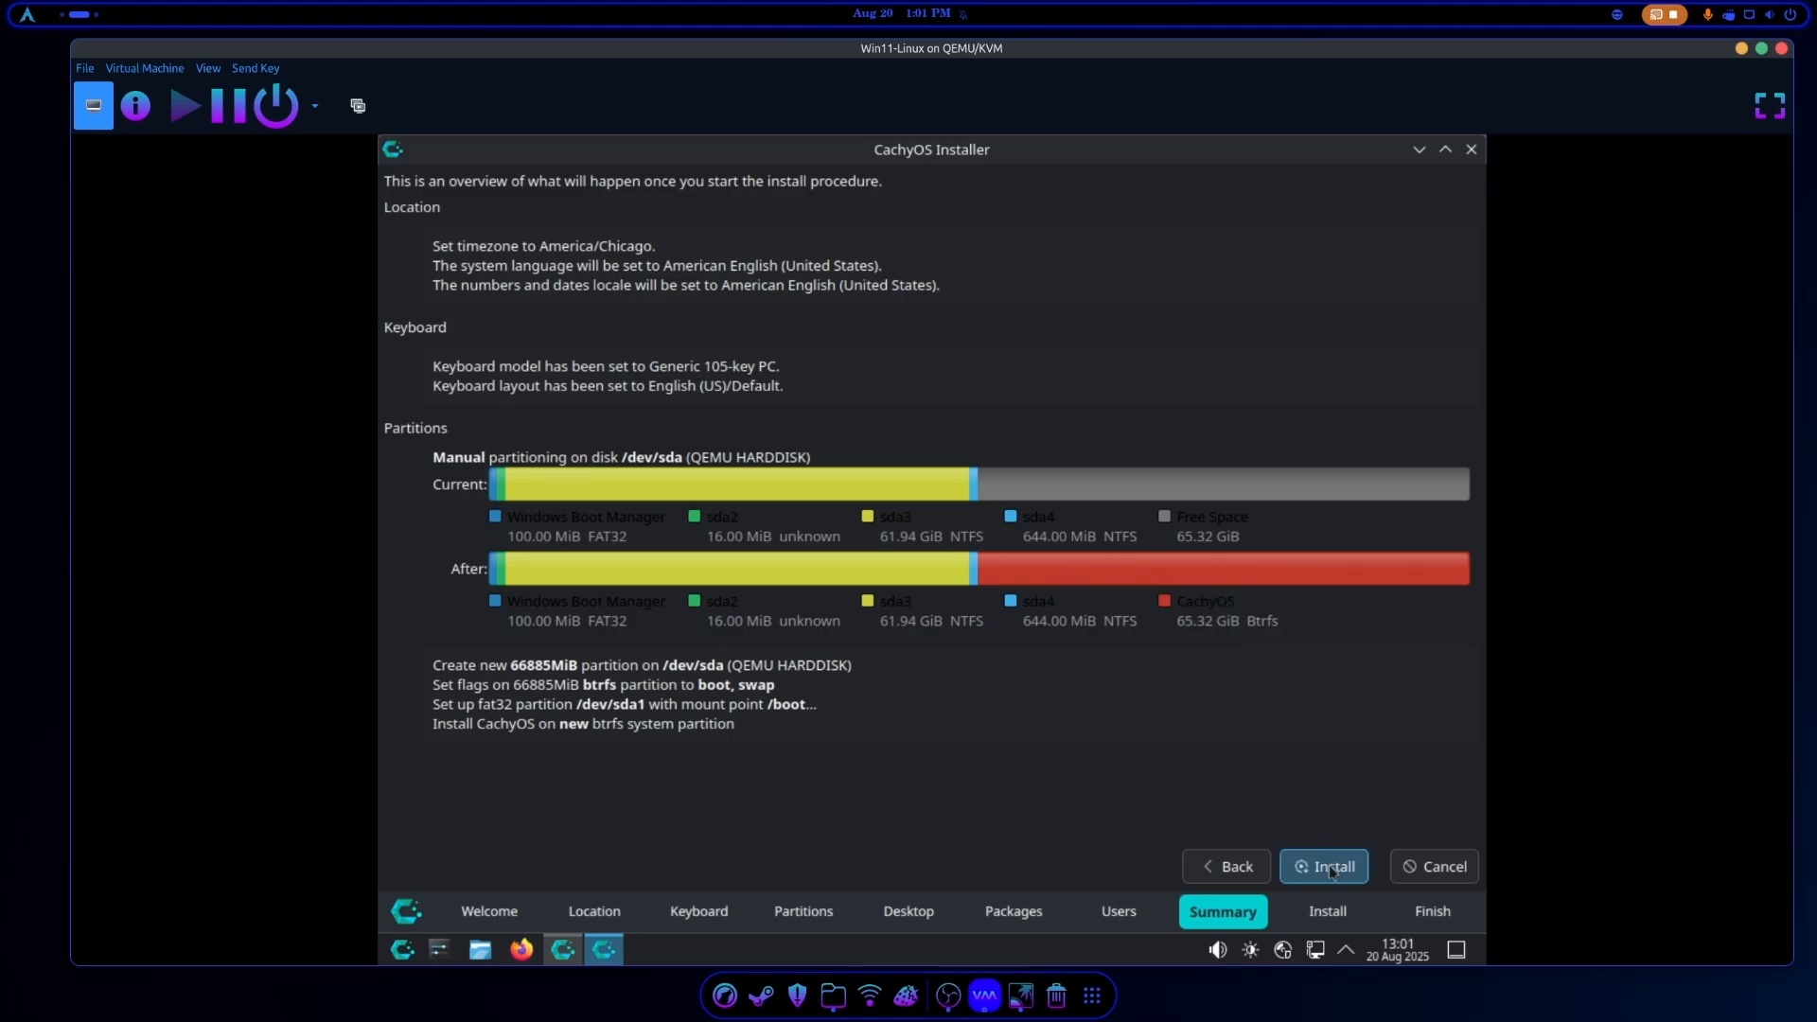
Run Install Now on the disk, then force the VM off as it reboots and start it again.
click(1323, 865)
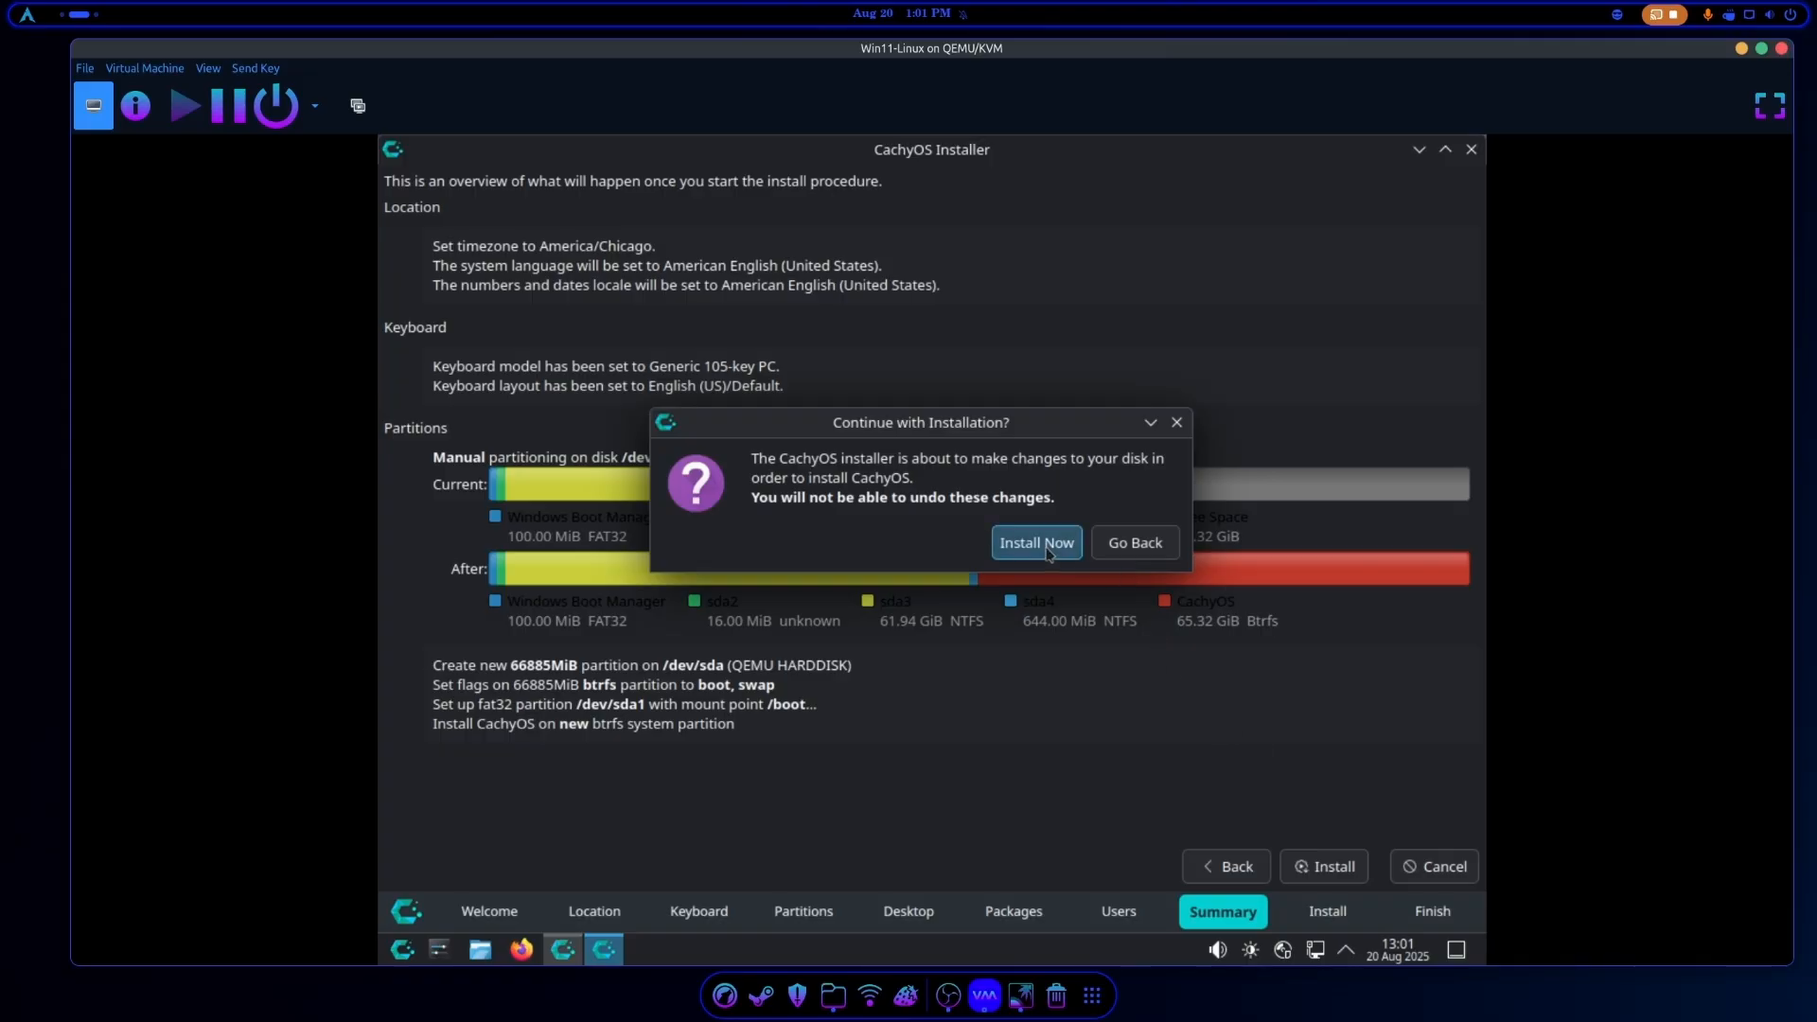
click(1036, 543)
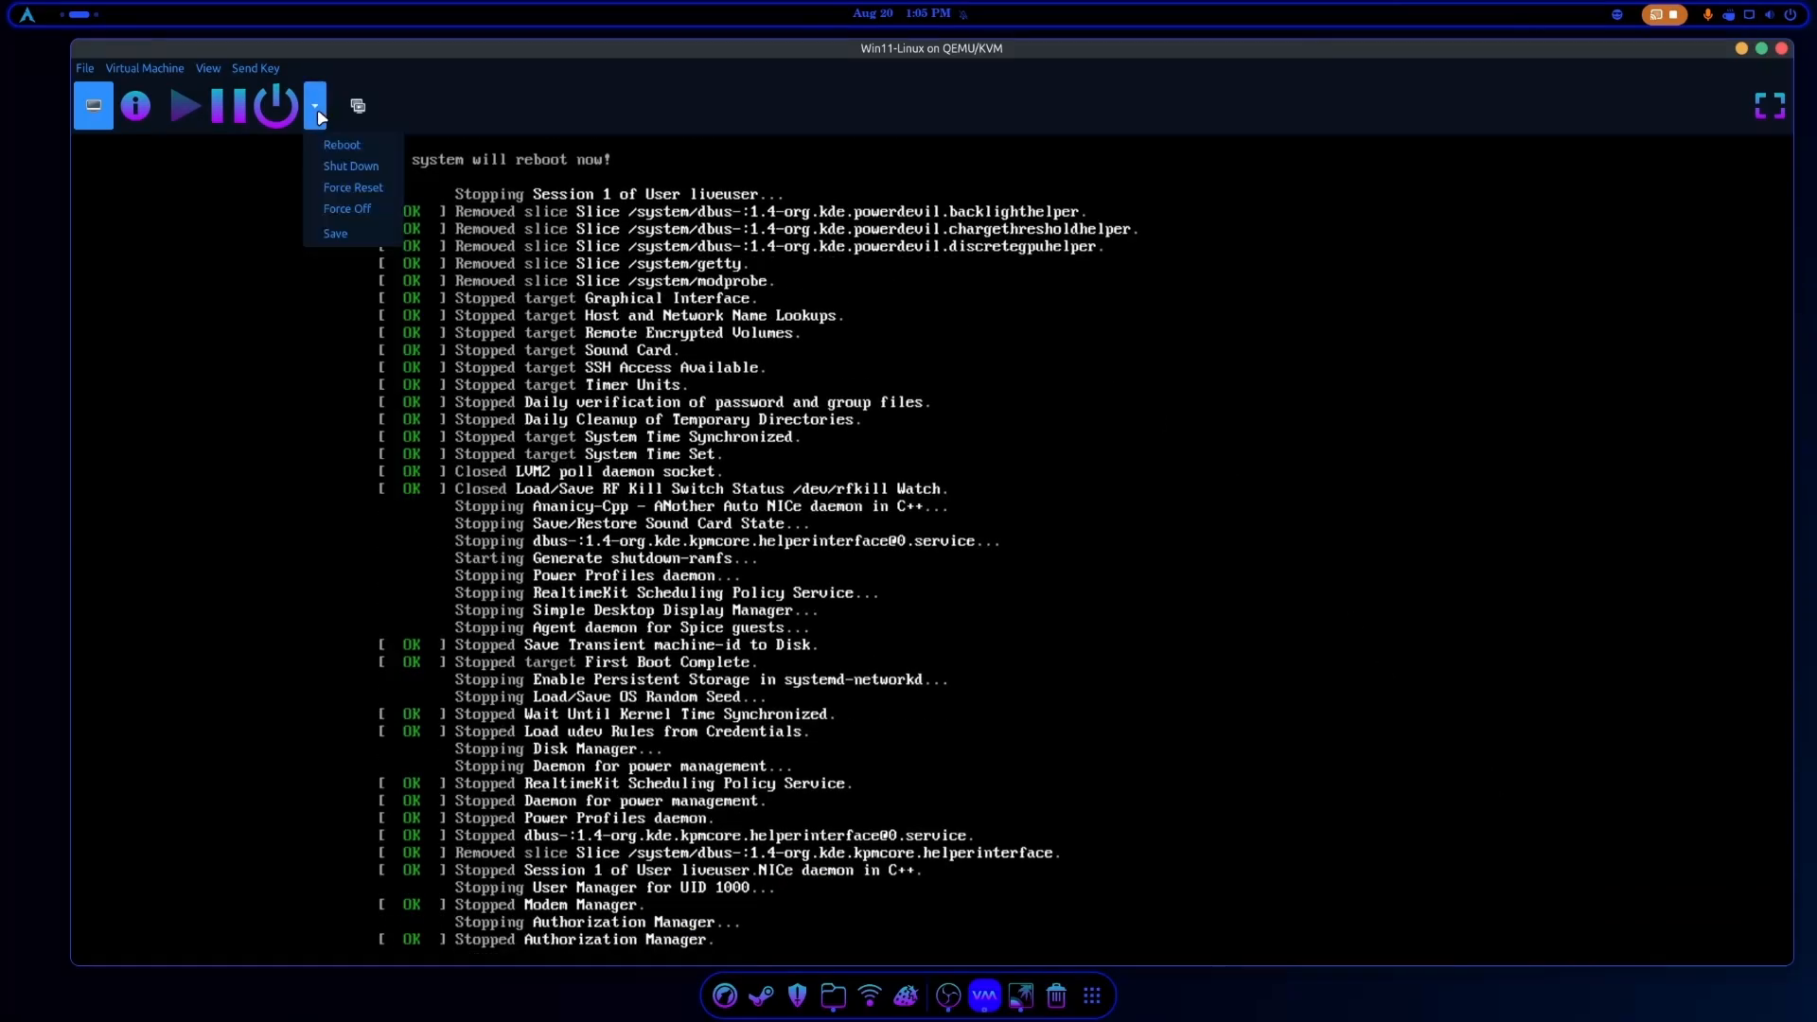
mouse_move(349, 209)
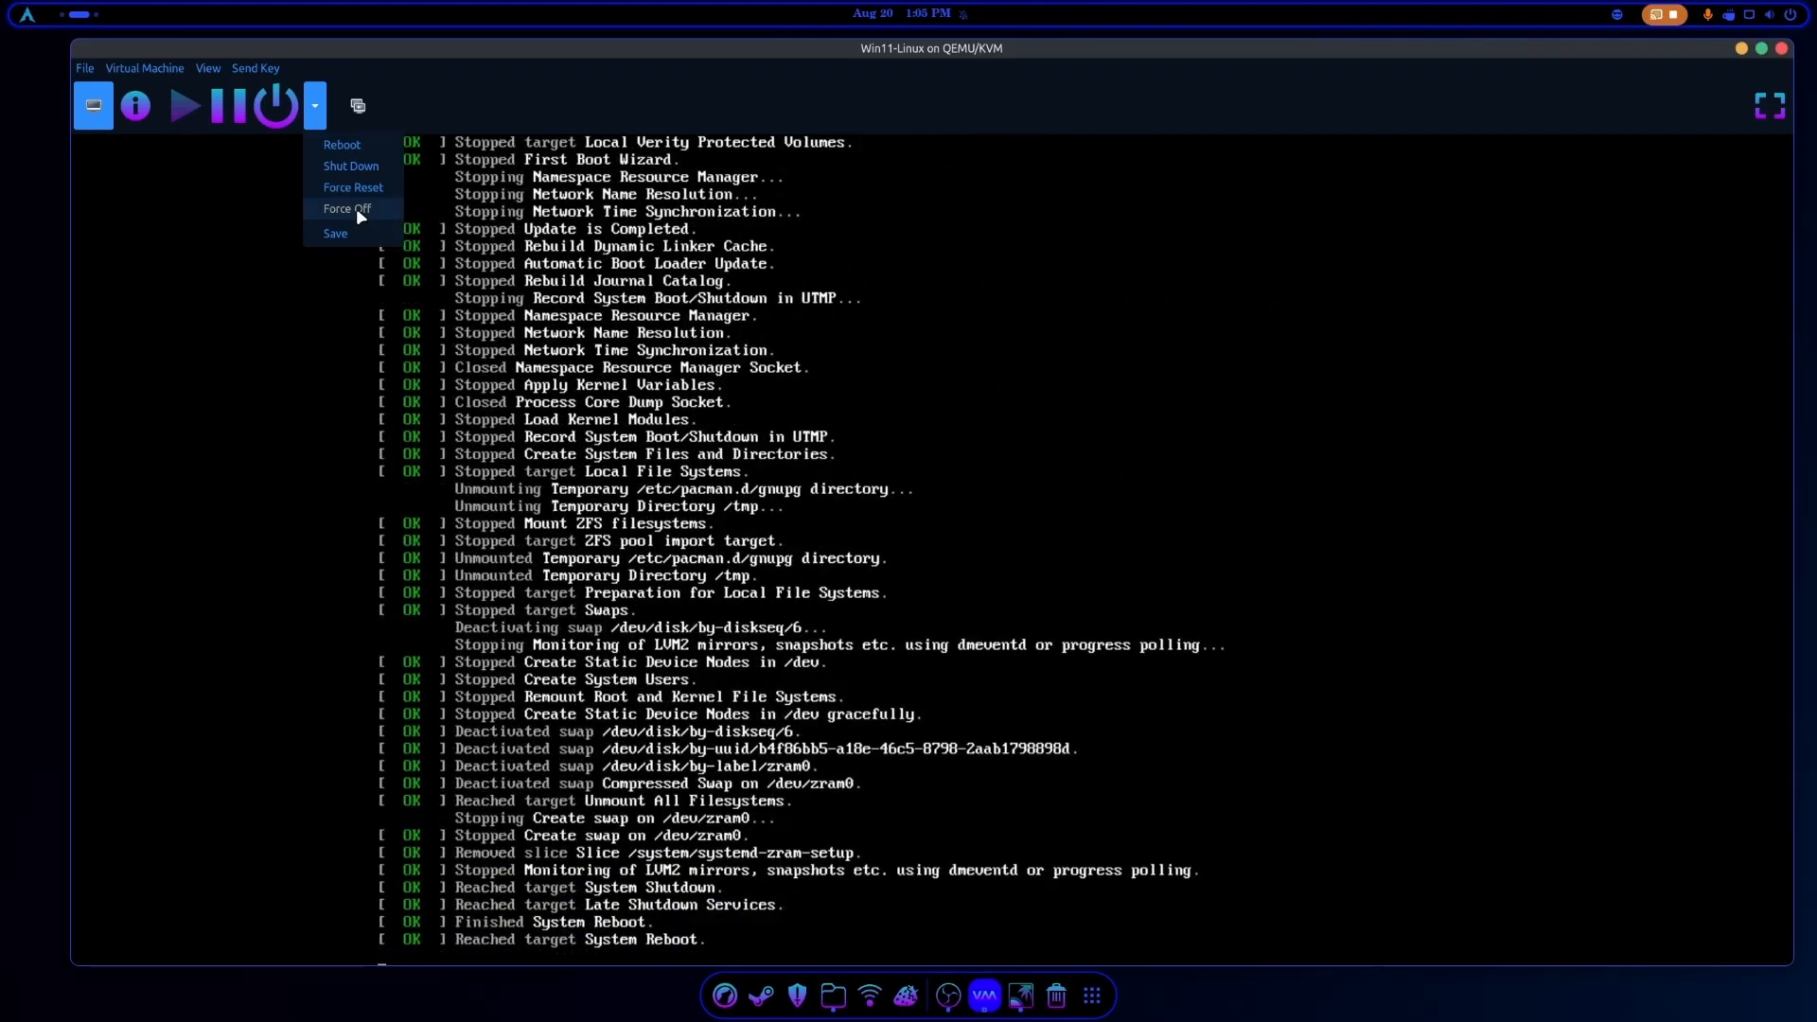
click(344, 209)
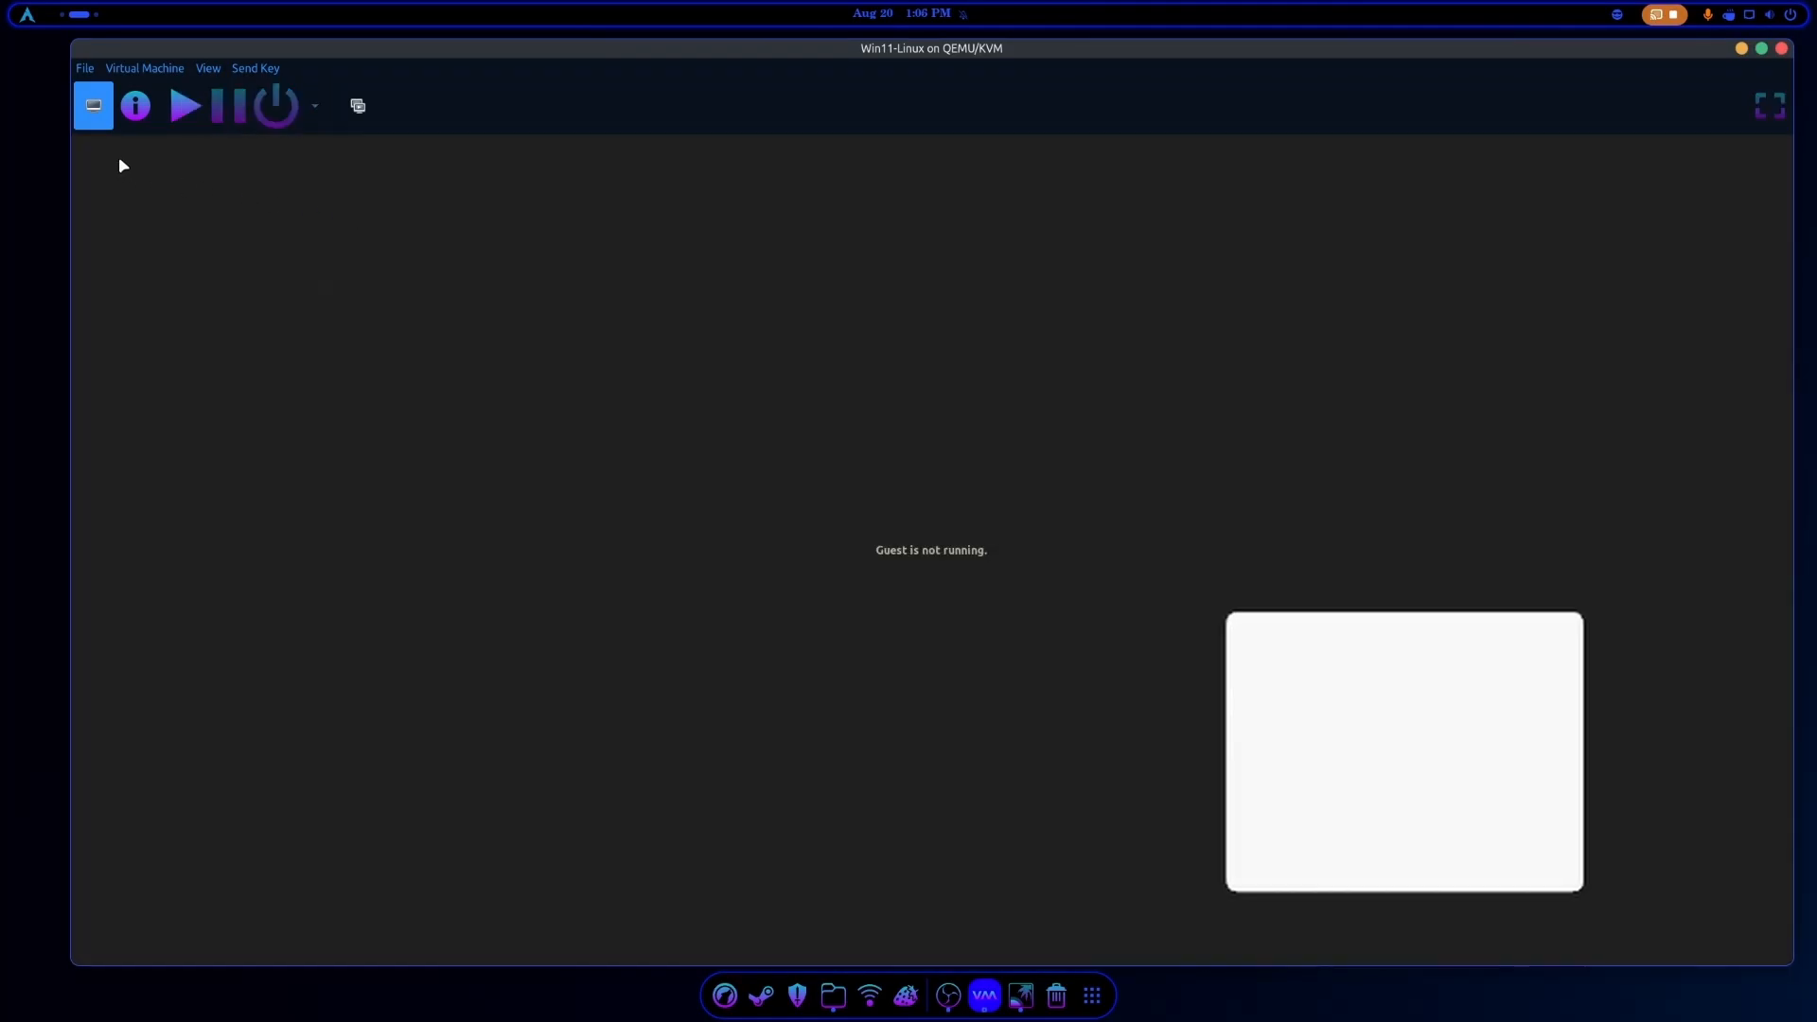
click(186, 106)
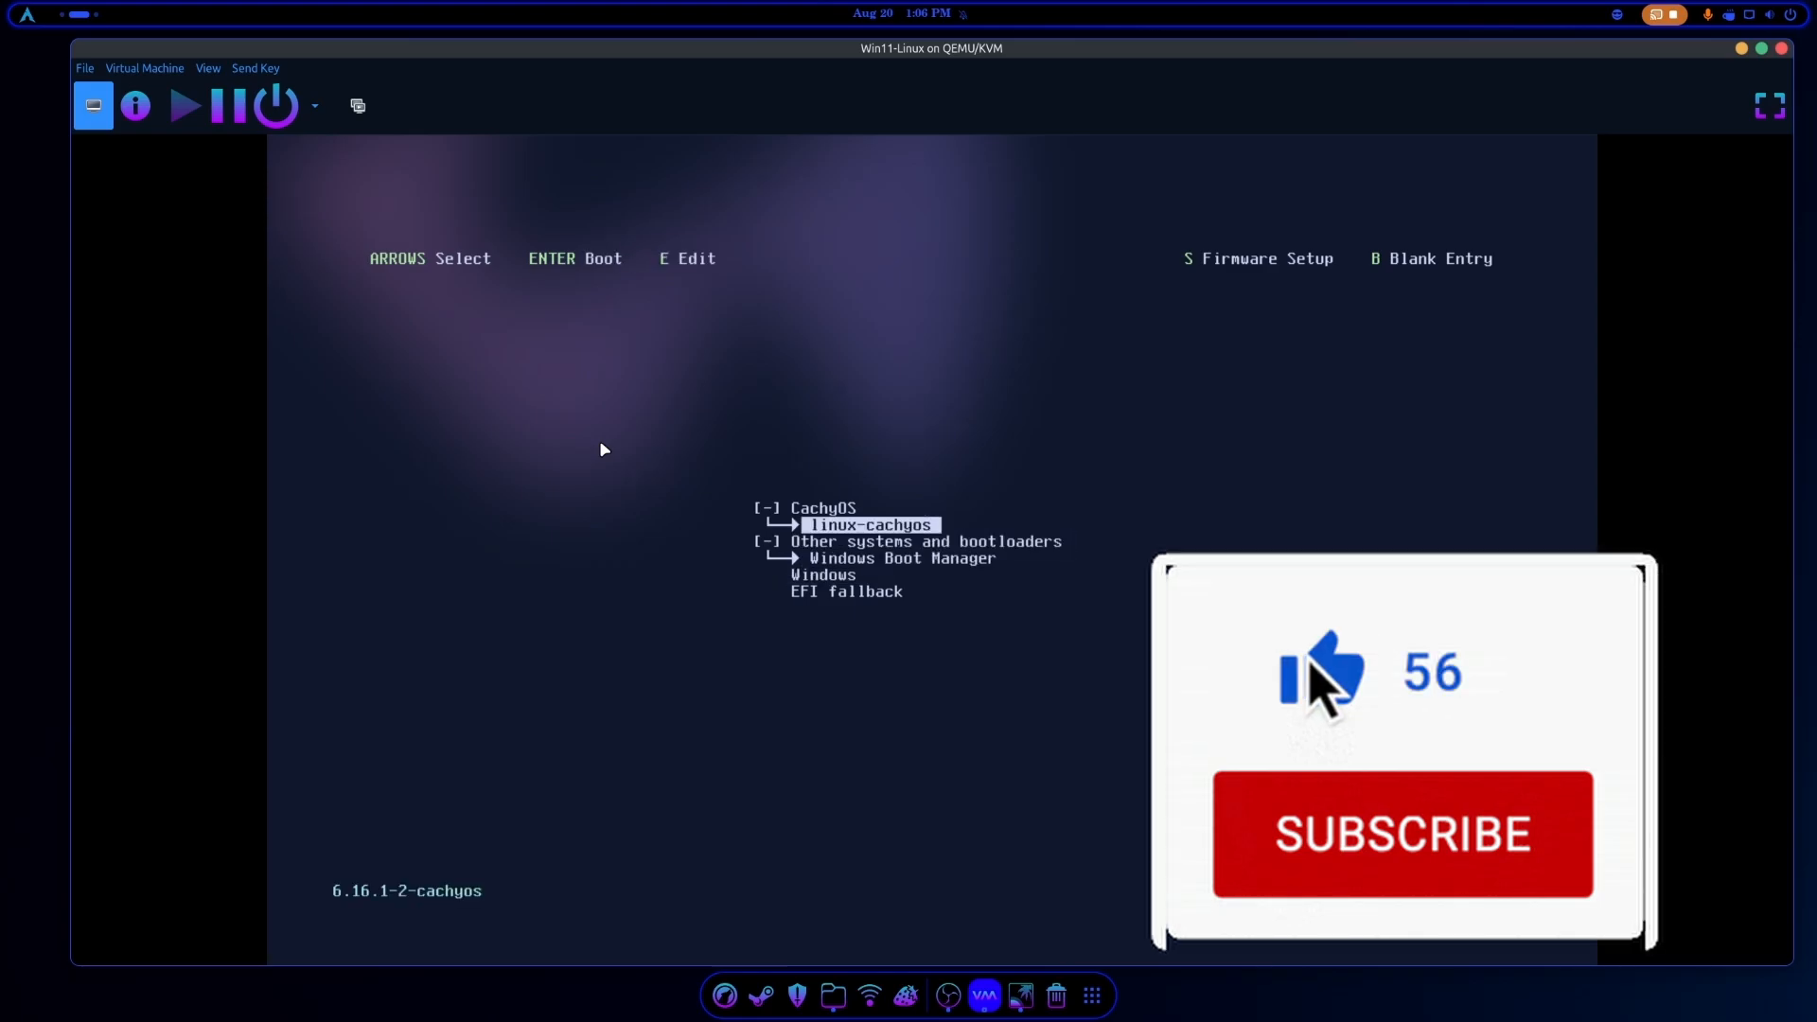
mouse_move(1413, 860)
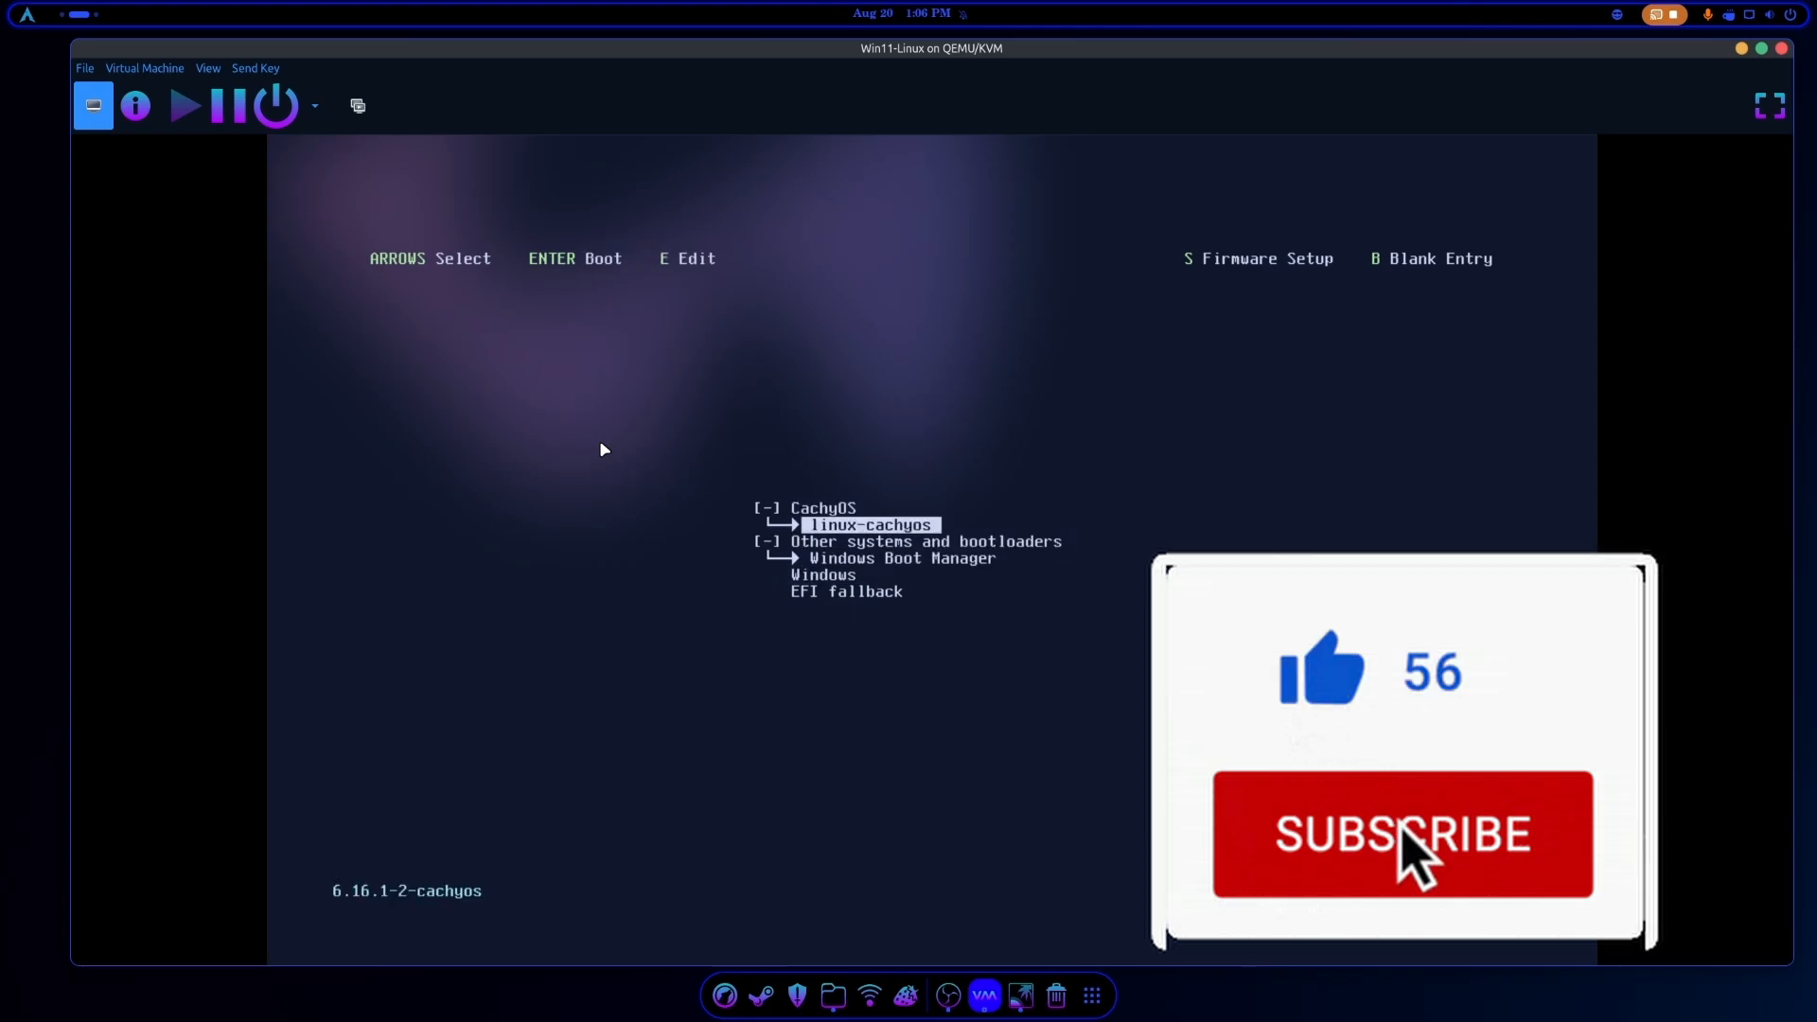
Boot the linux-cachyos entry to its desktop, then restart the guest from the launcher.
key(Return)
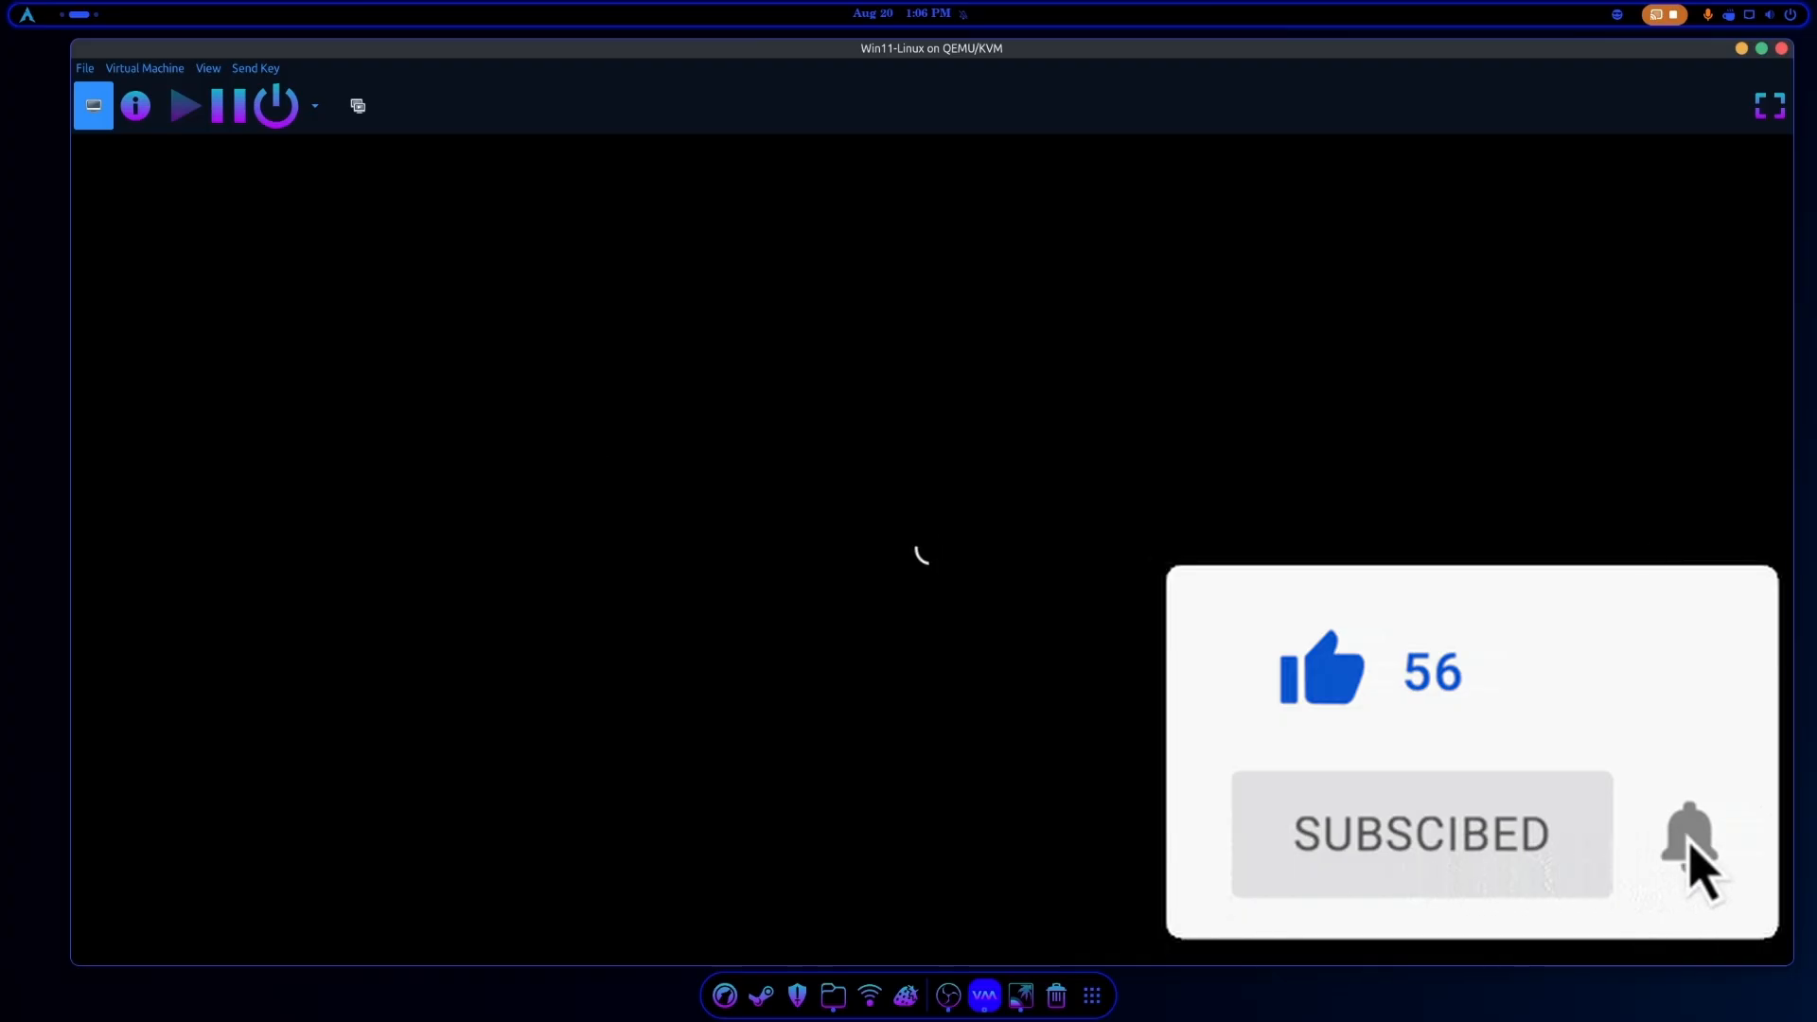
click(1686, 833)
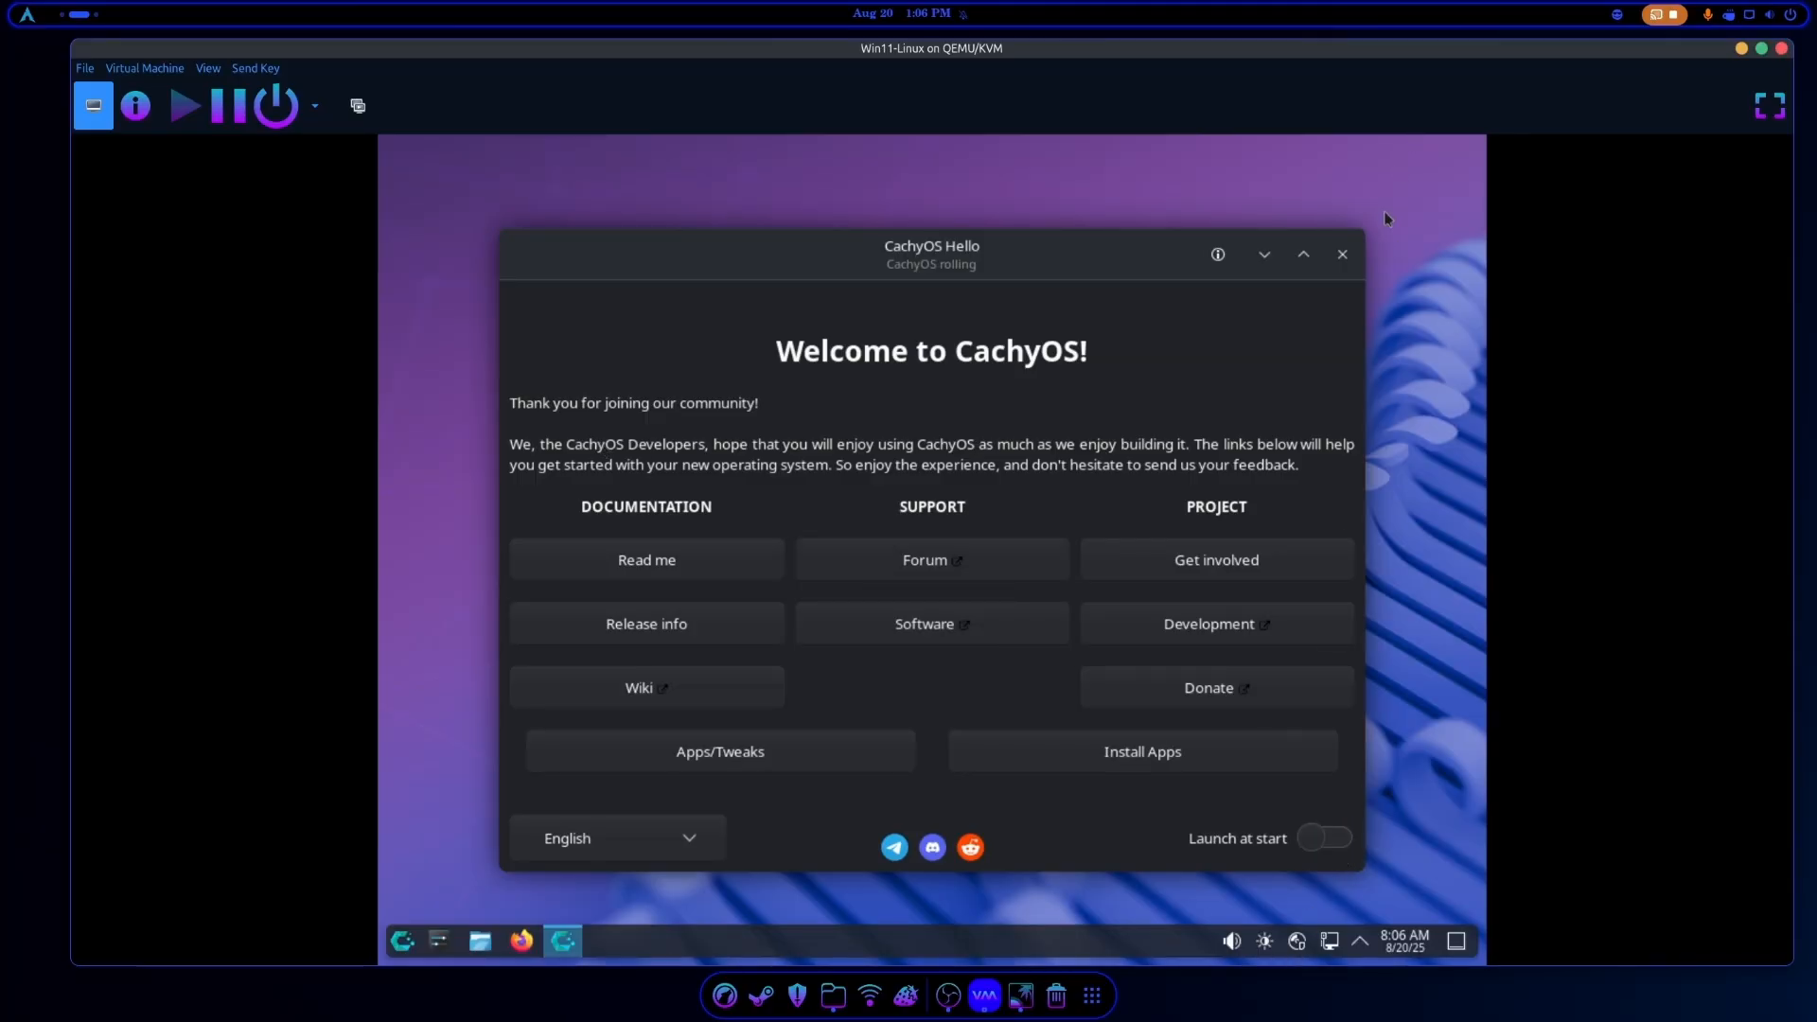
click(401, 941)
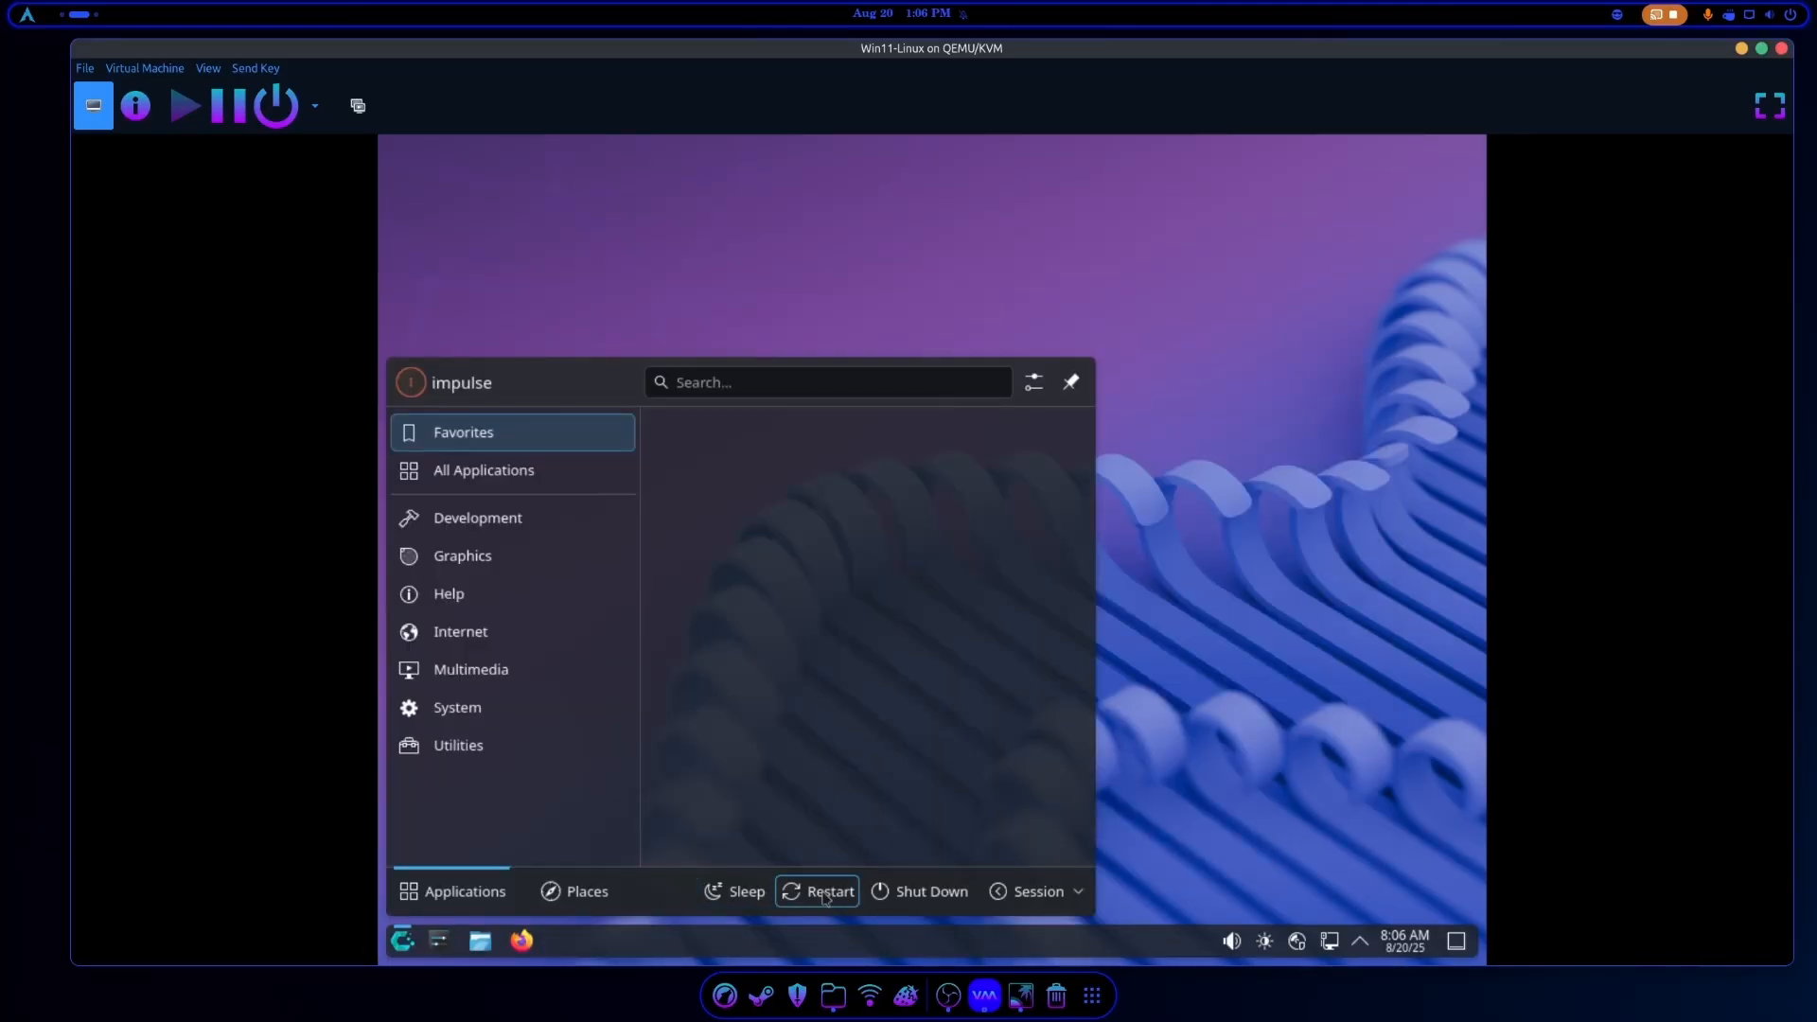
click(827, 891)
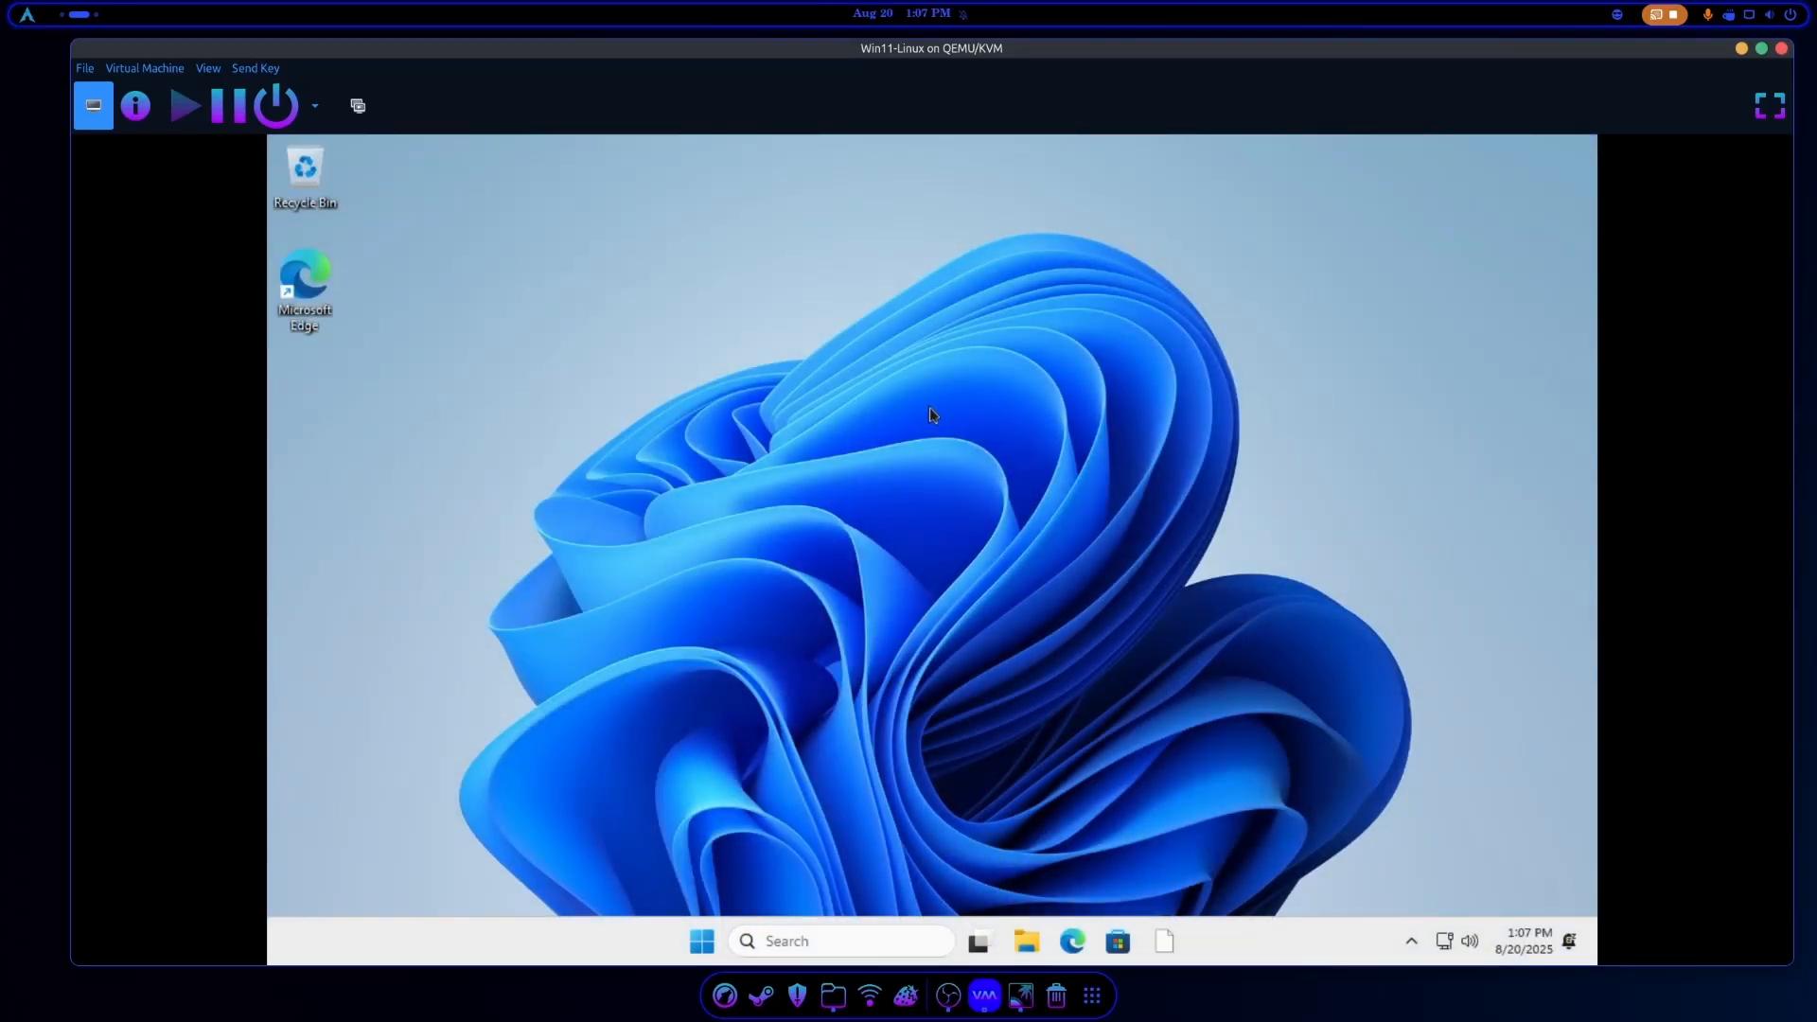
mouse_move(704, 859)
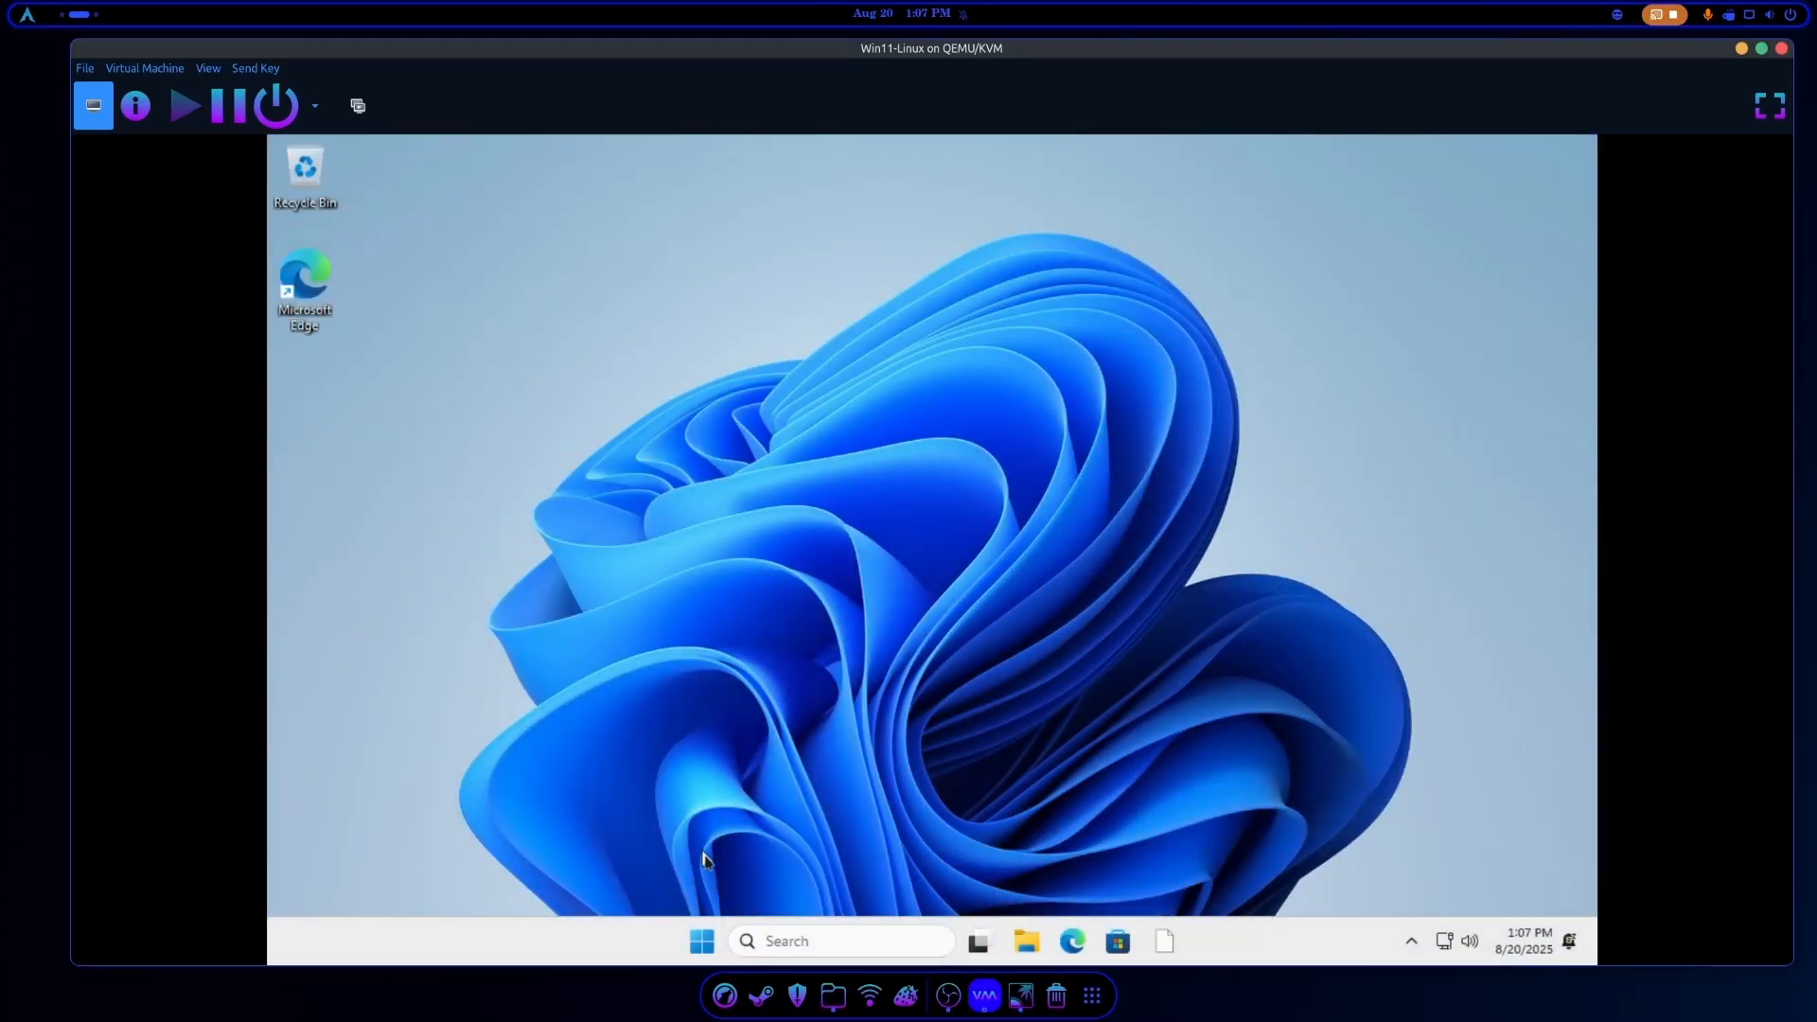
Restart Windows 11 from the Start menu power options so the VM returns to CachyOS.
click(701, 941)
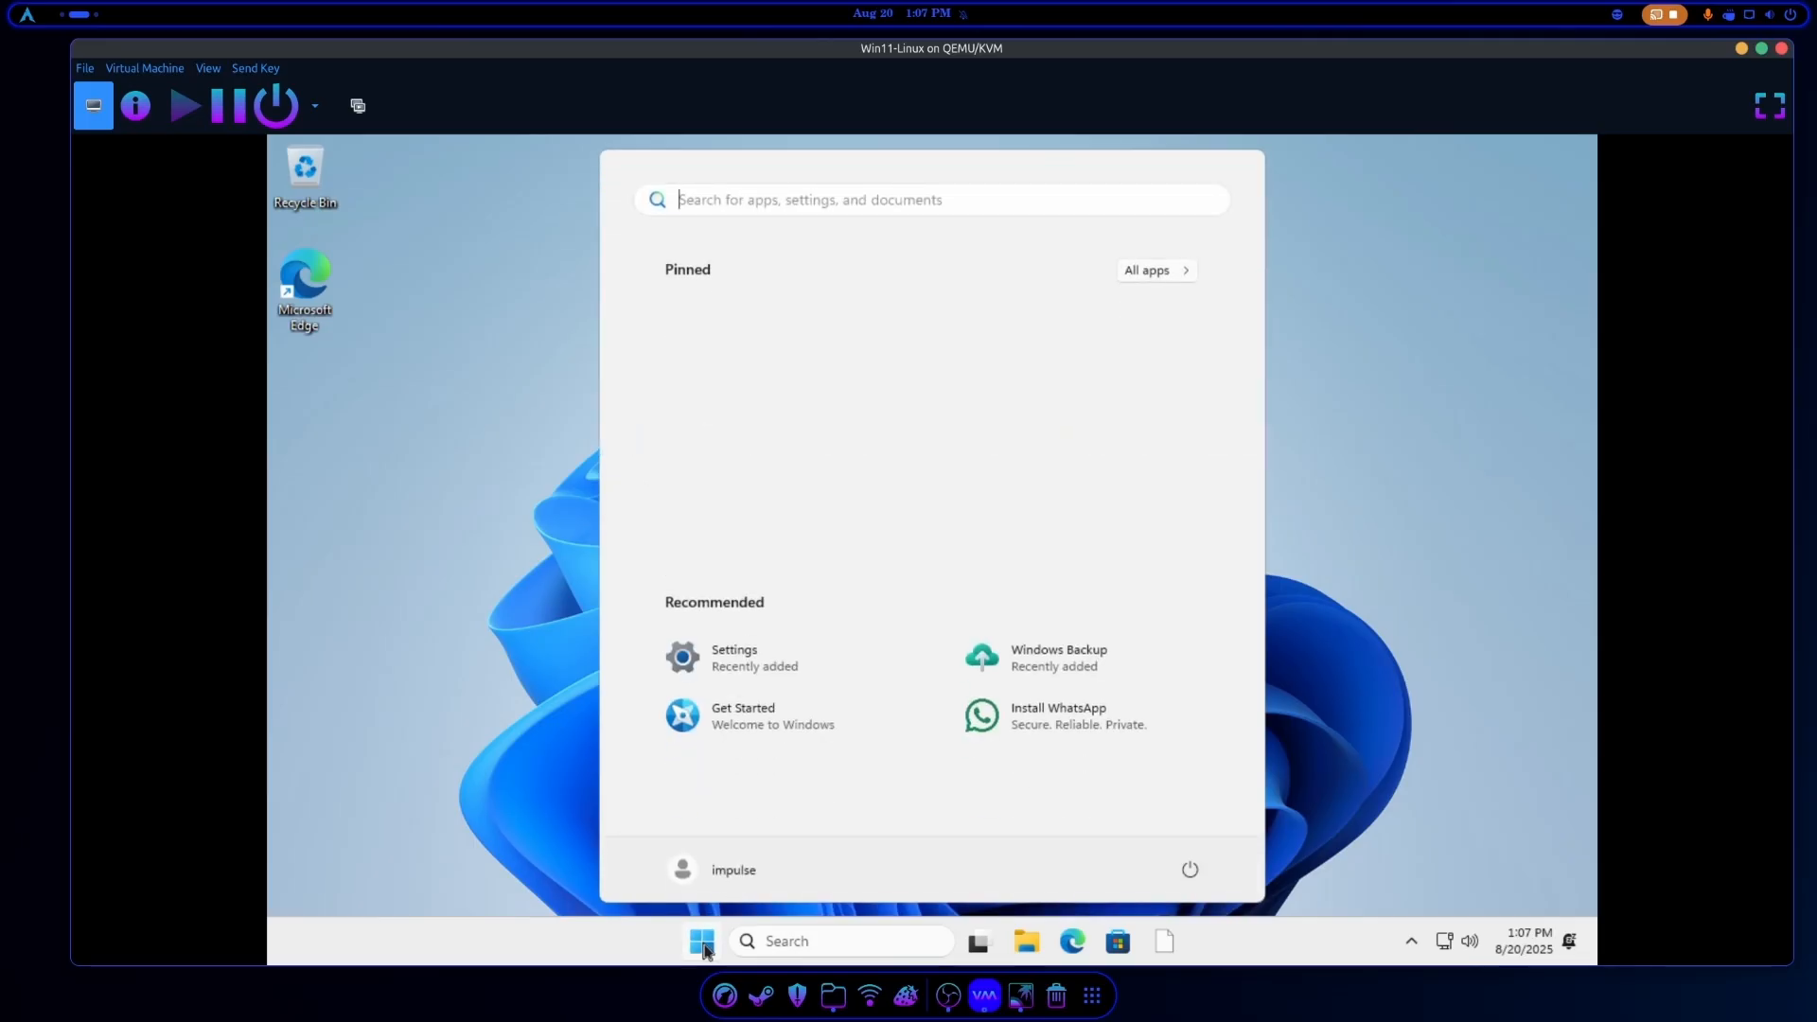
mouse_move(1397, 589)
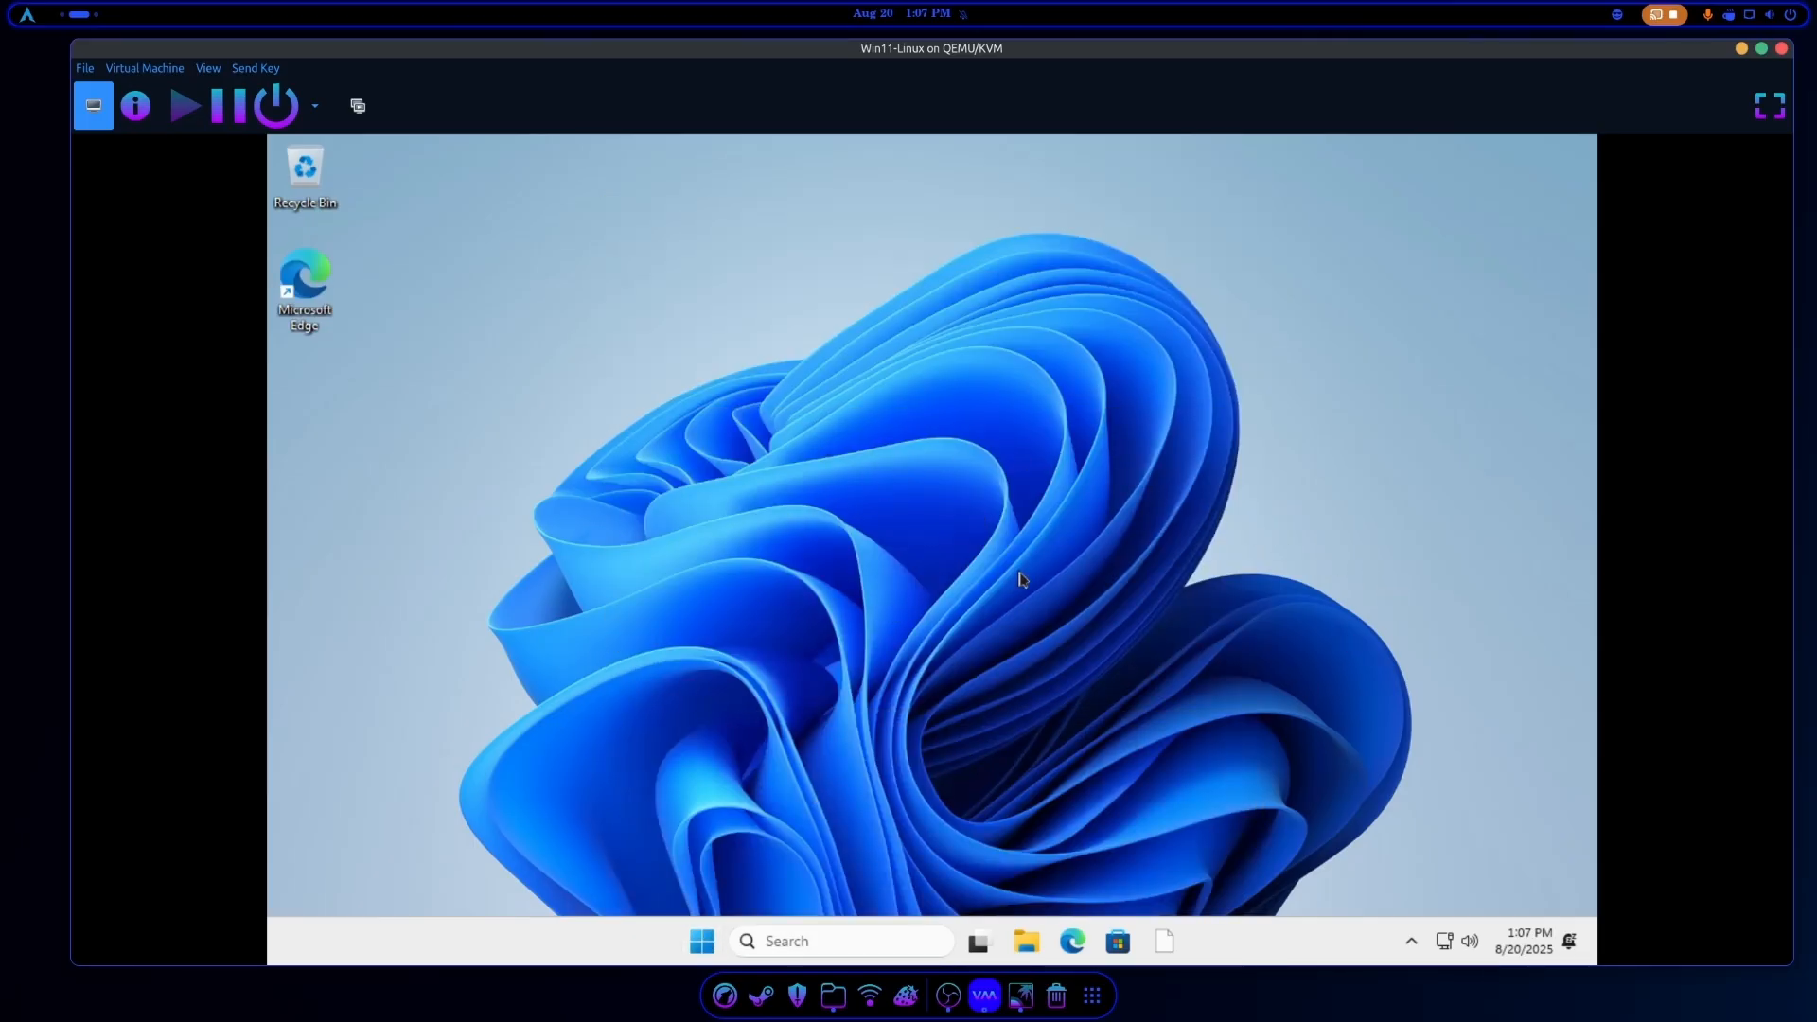
mouse_move(649, 686)
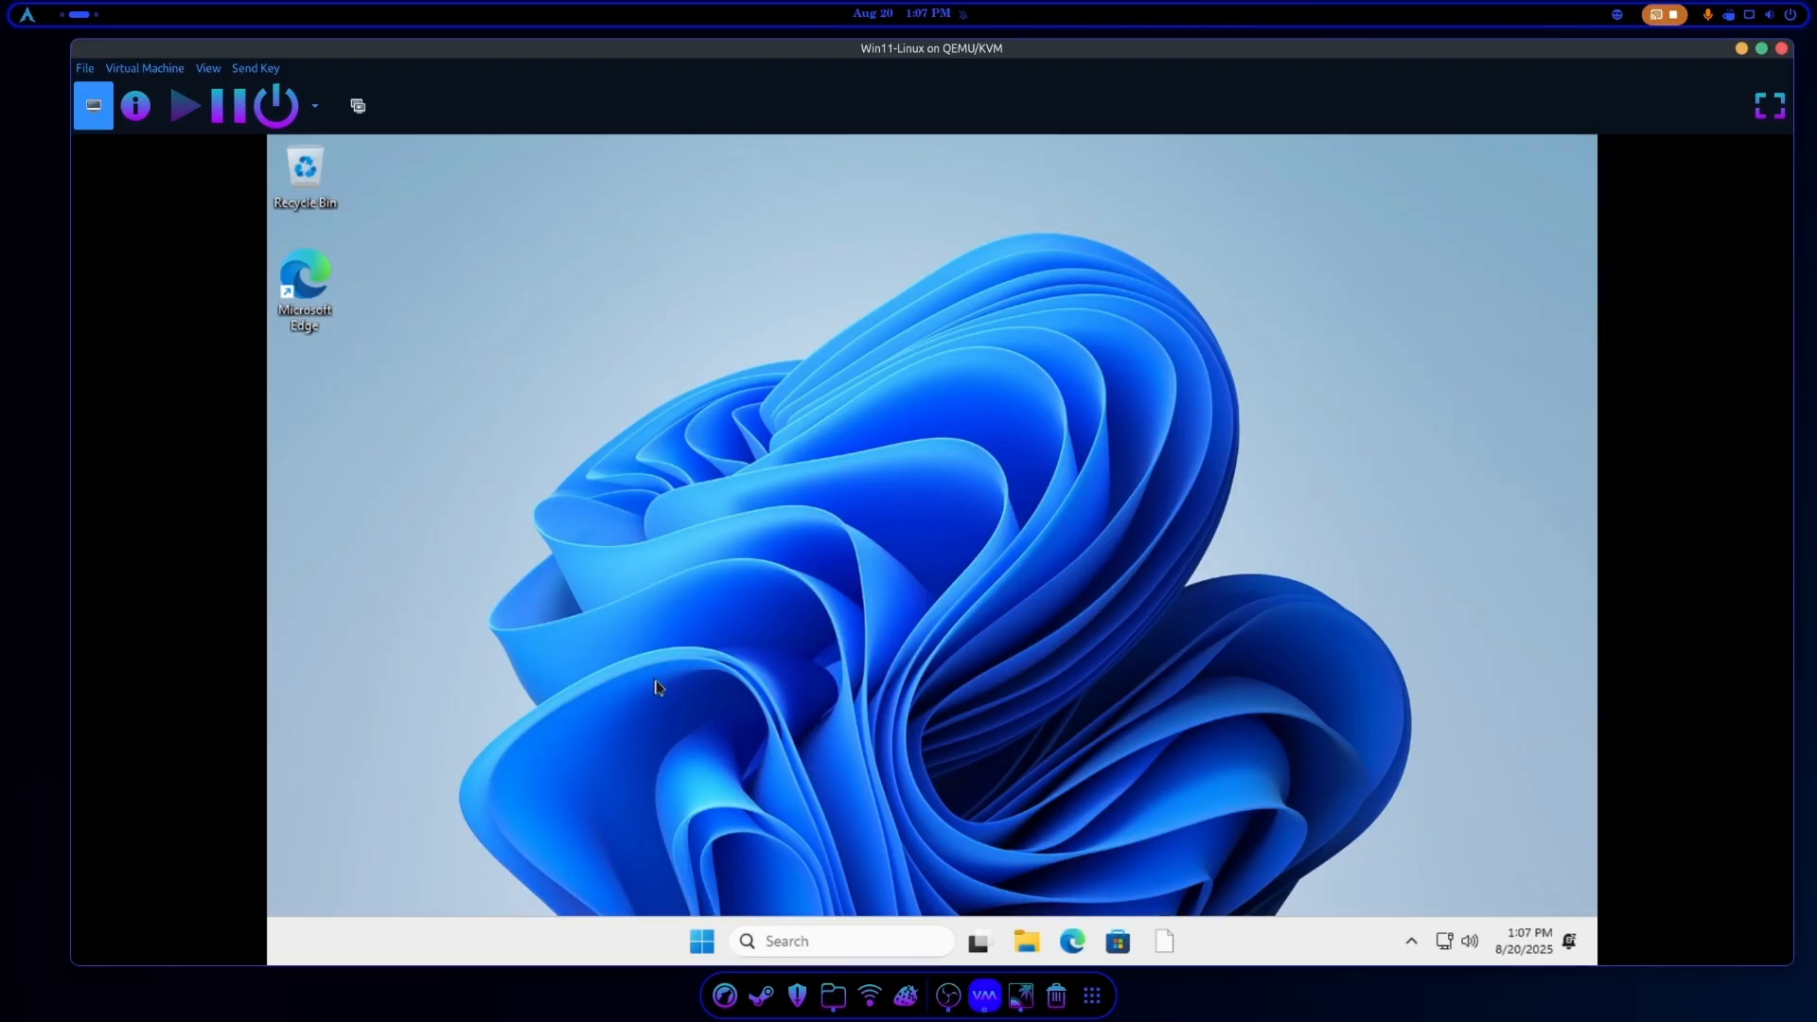
click(701, 941)
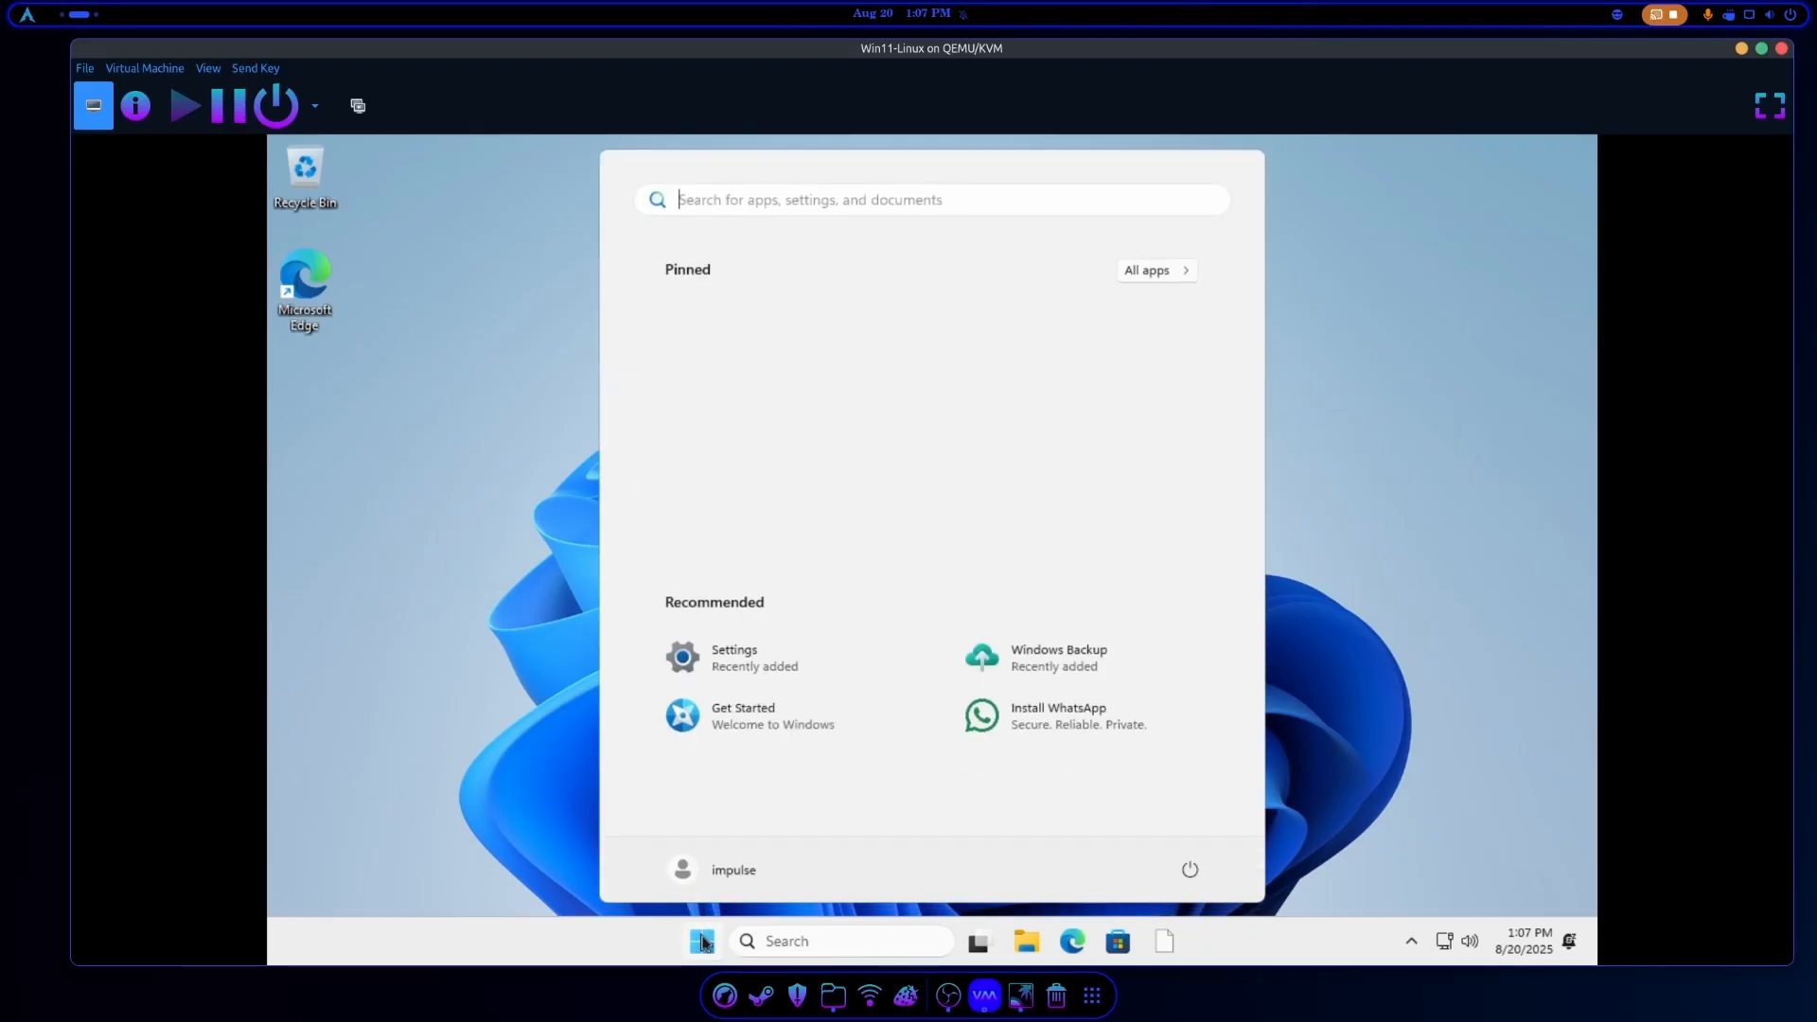
click(1189, 869)
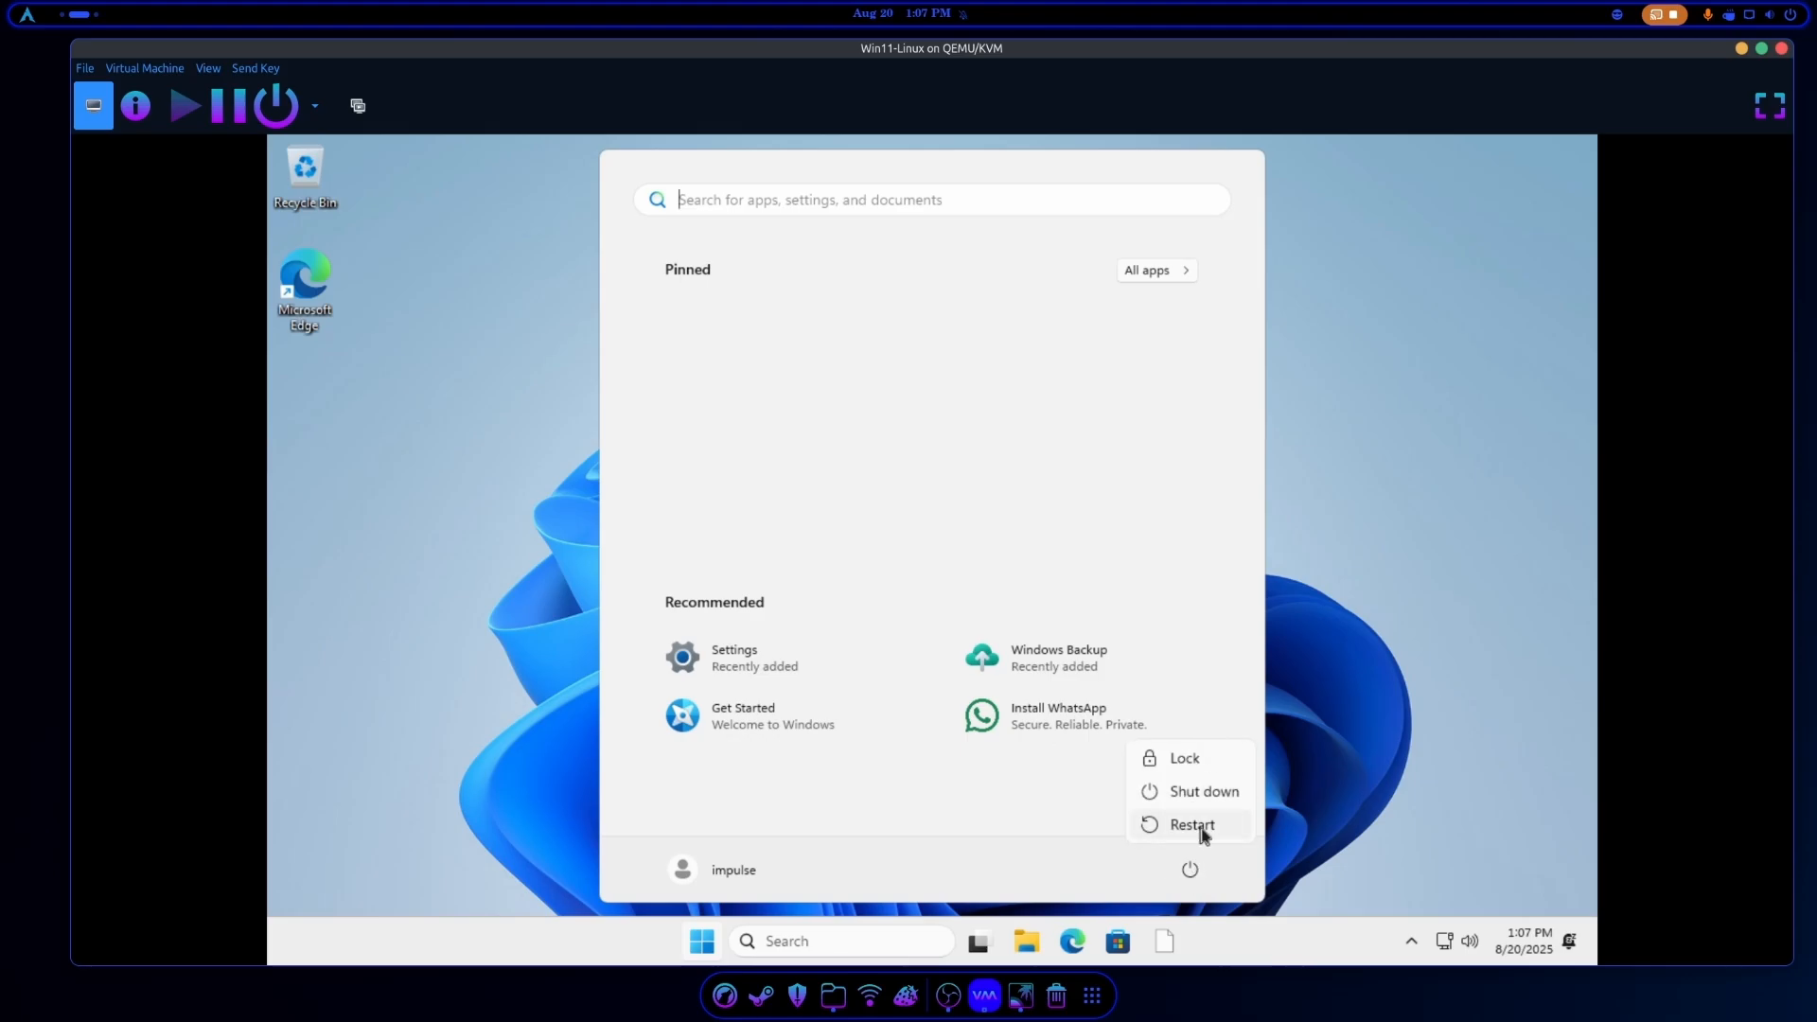
click(1191, 823)
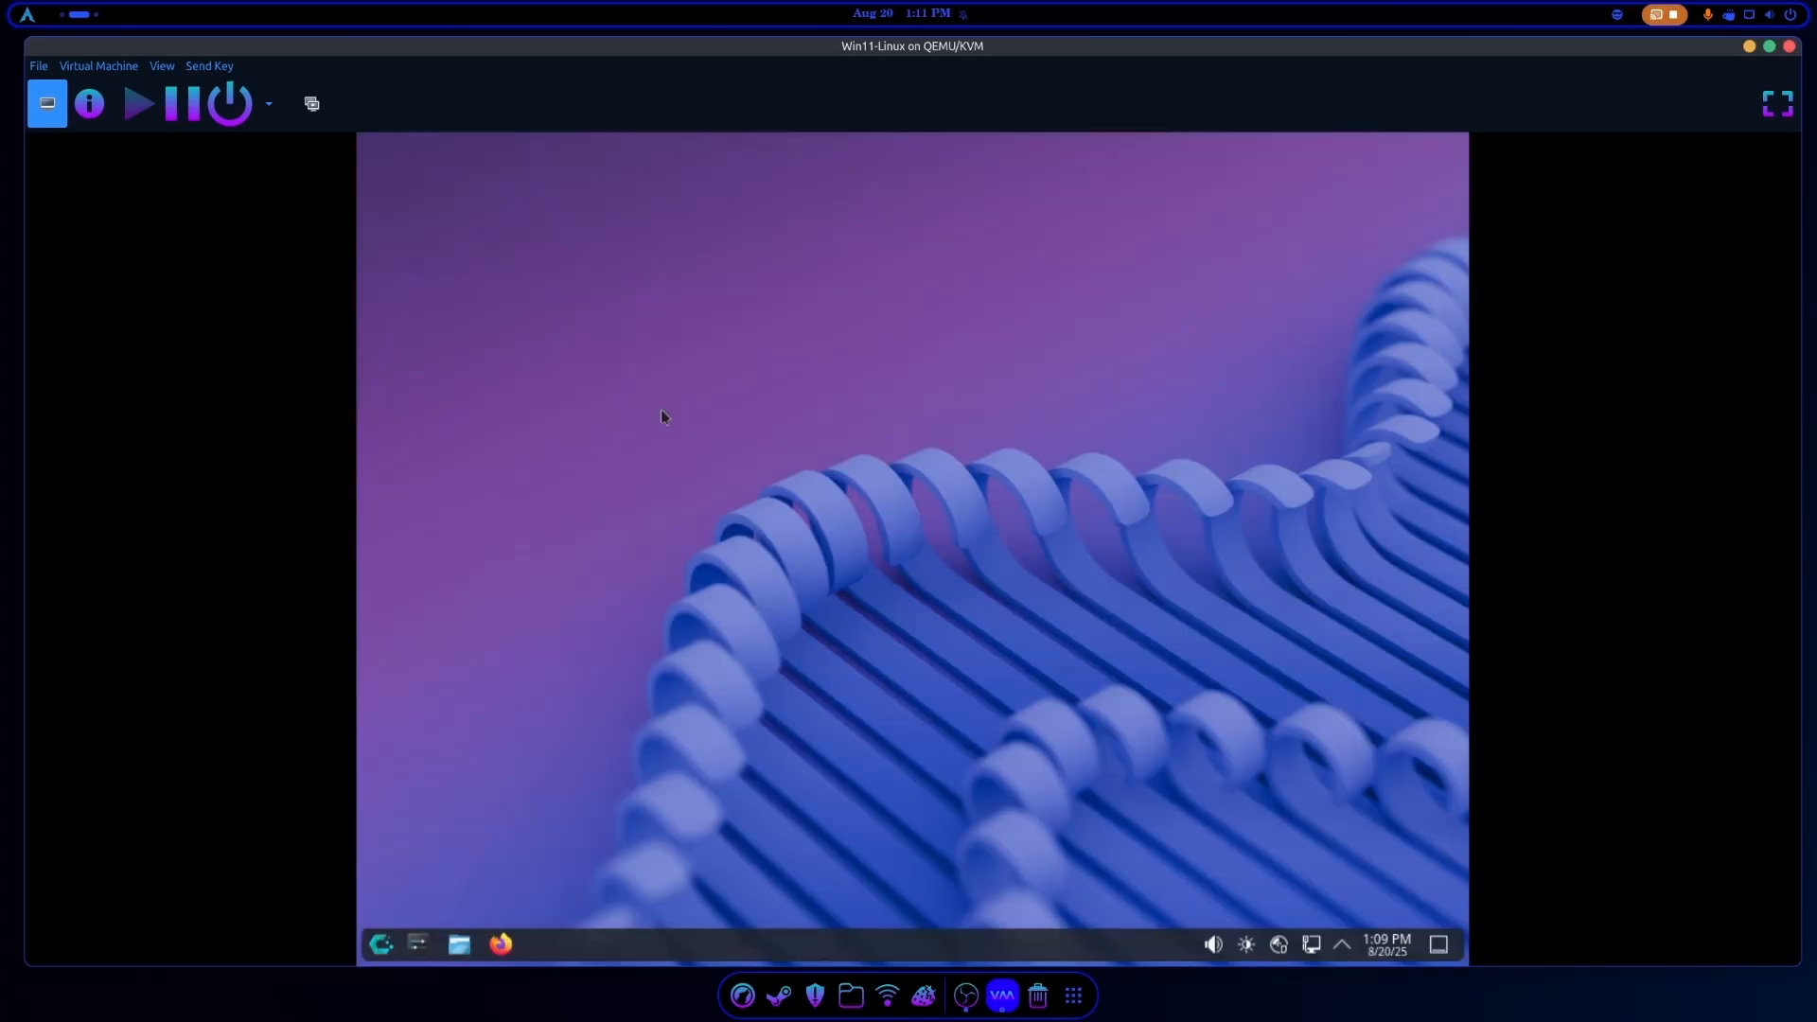
mouse_move(512, 596)
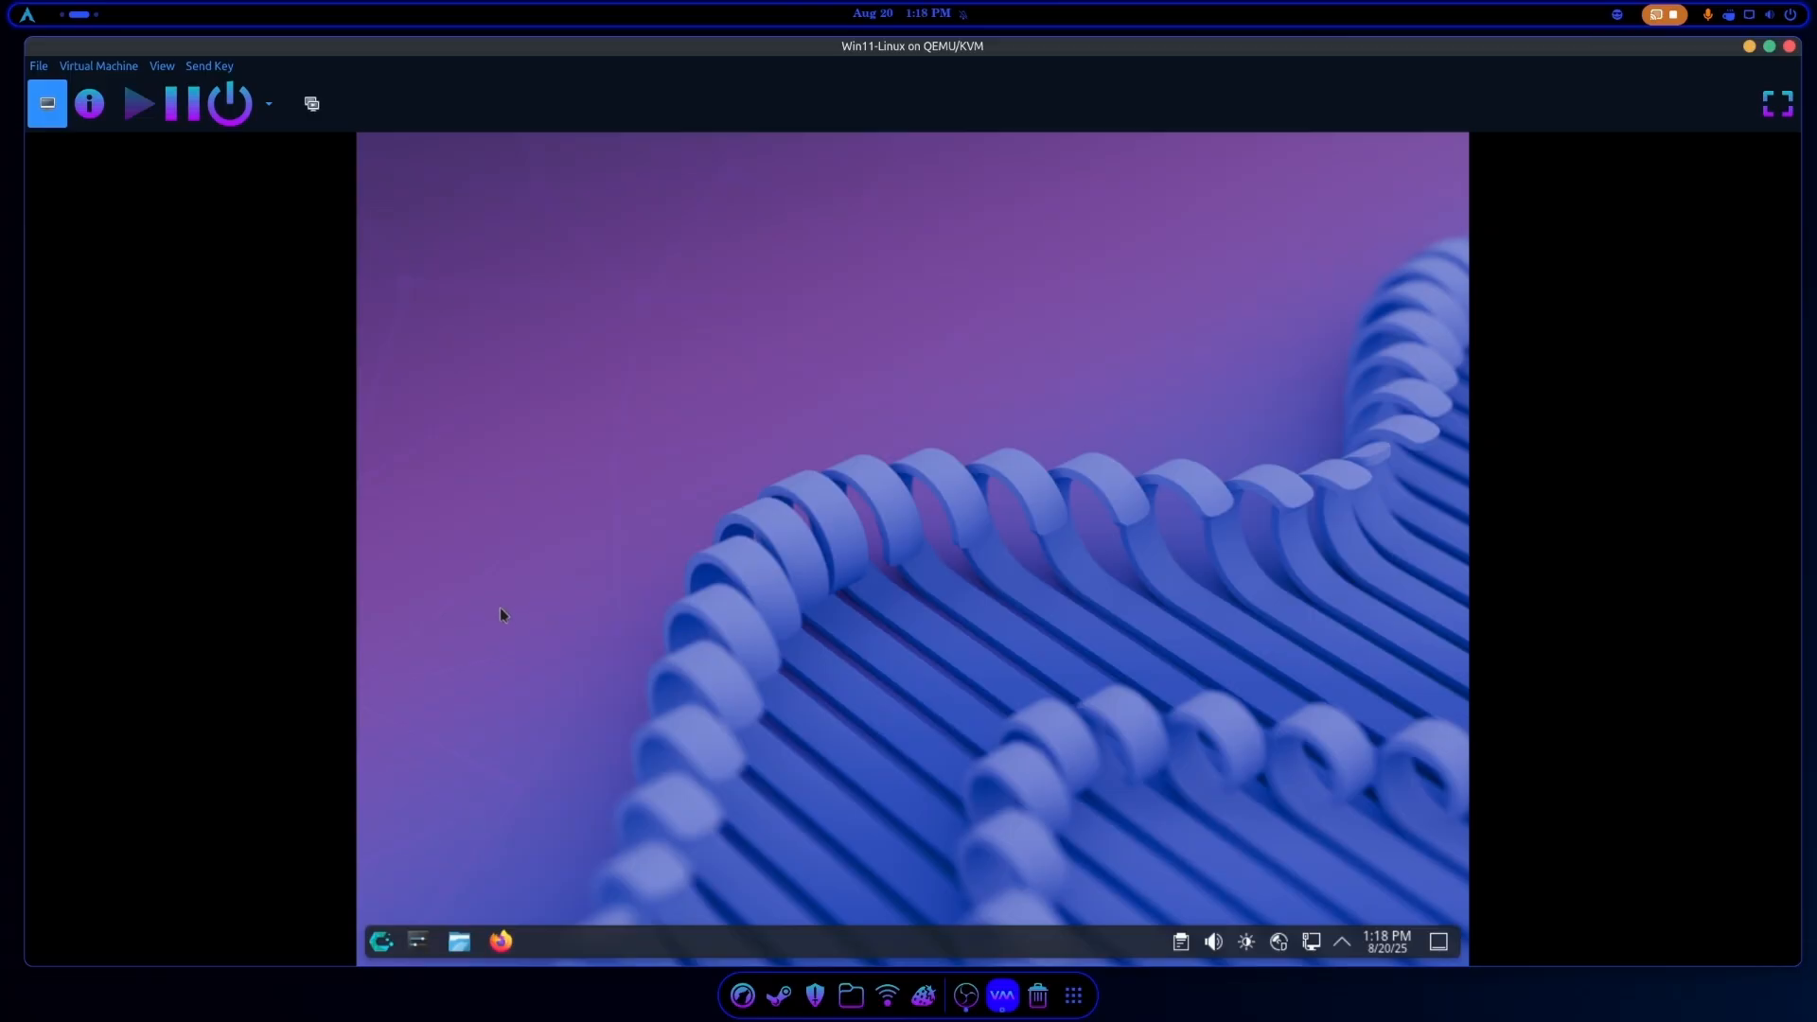
mouse_move(504, 644)
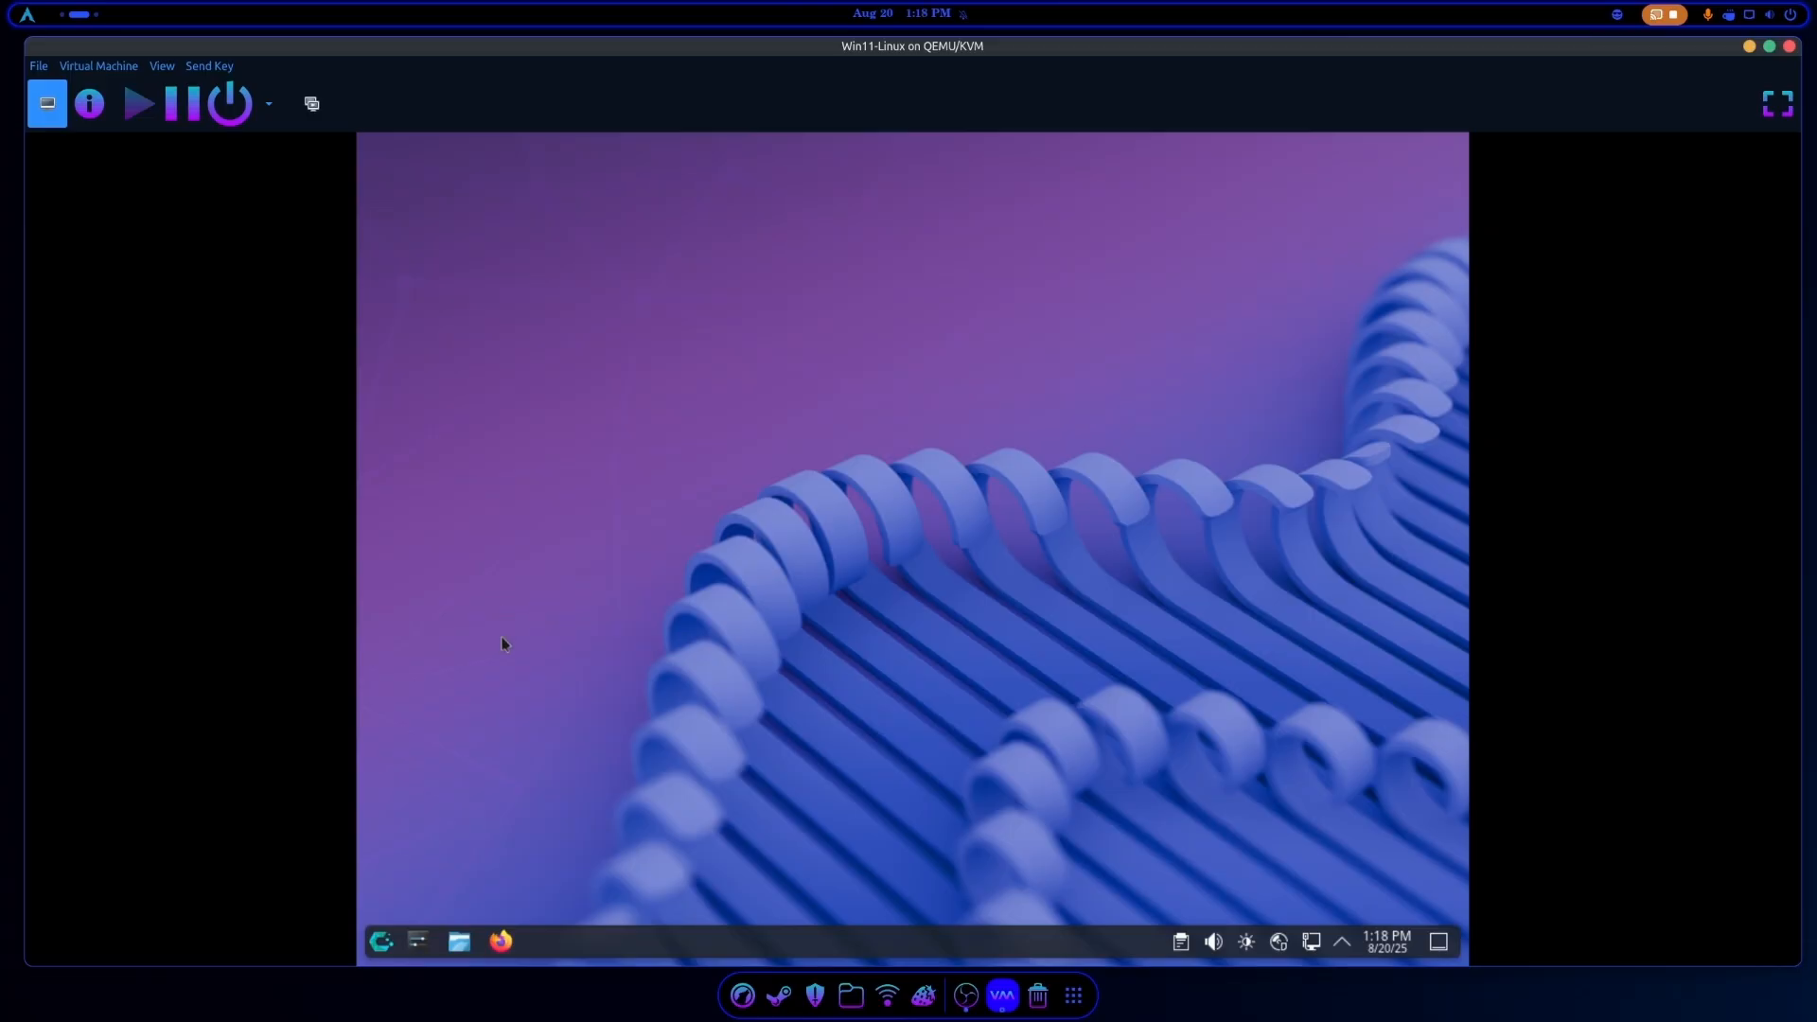
Launch Dolphin and mount the Windows Basic data partition, confirming the password.
click(458, 941)
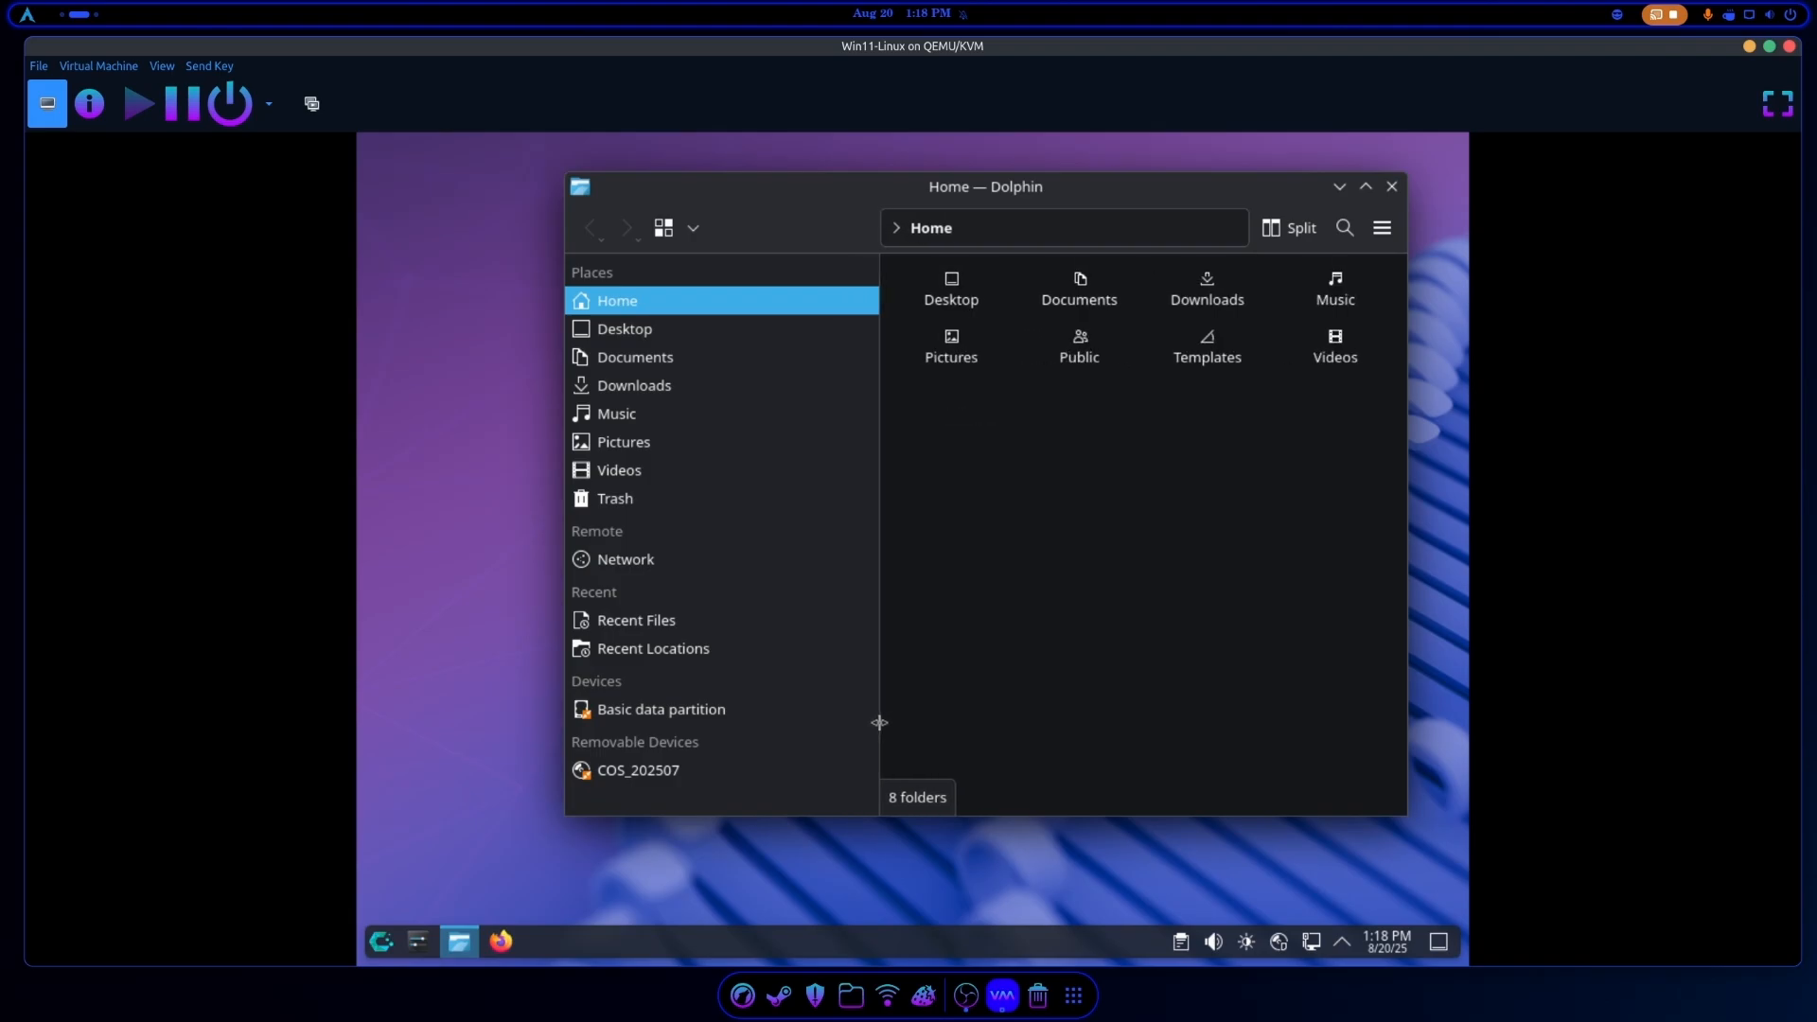
click(661, 708)
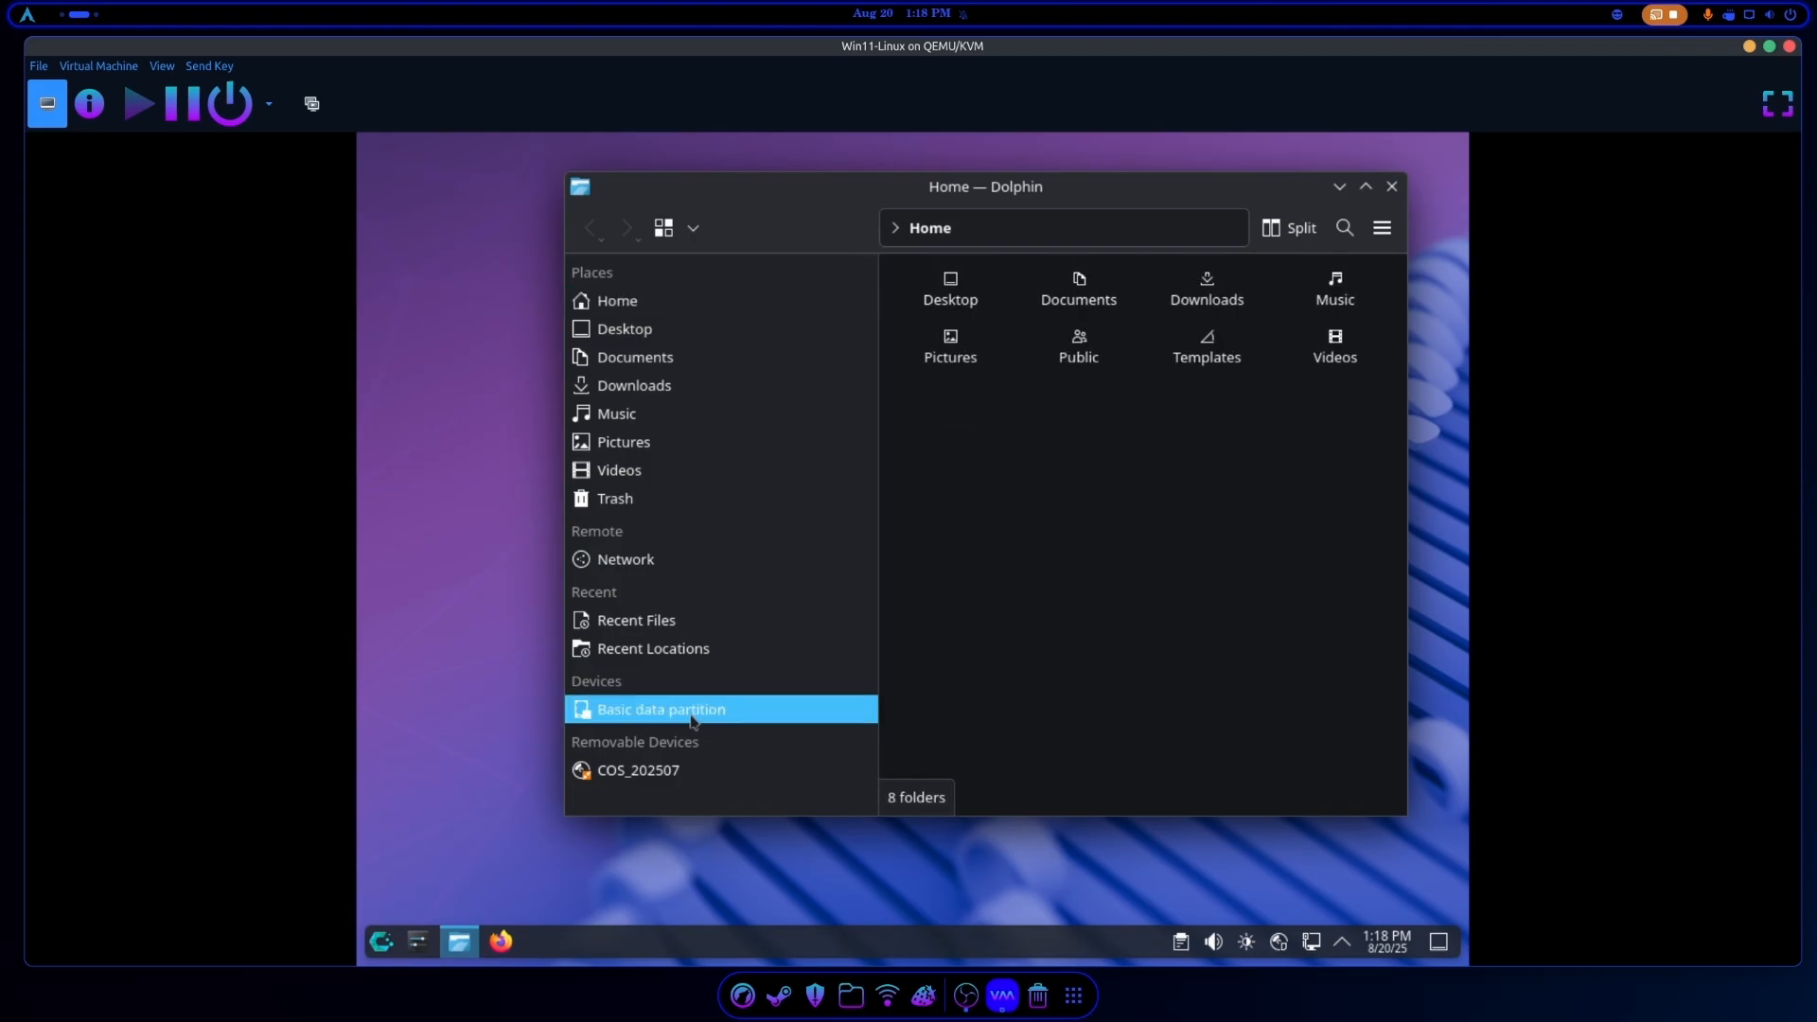
click(660, 708)
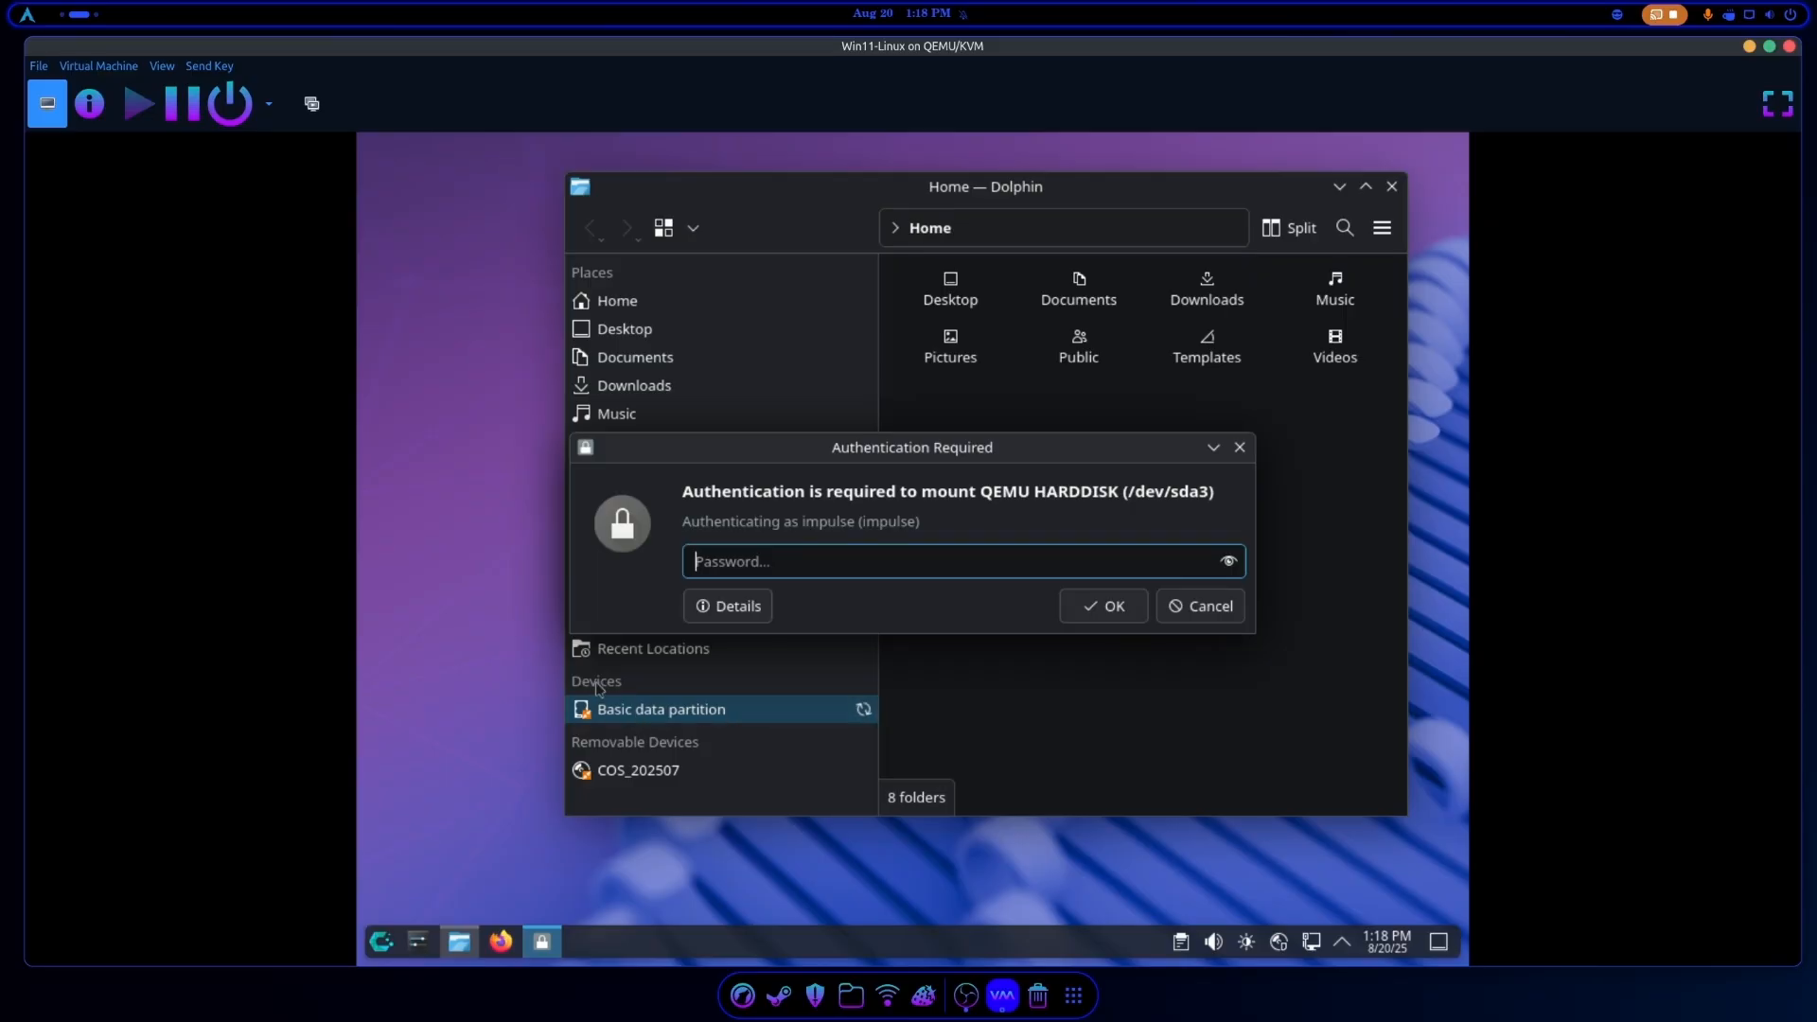
mouse_move(793, 567)
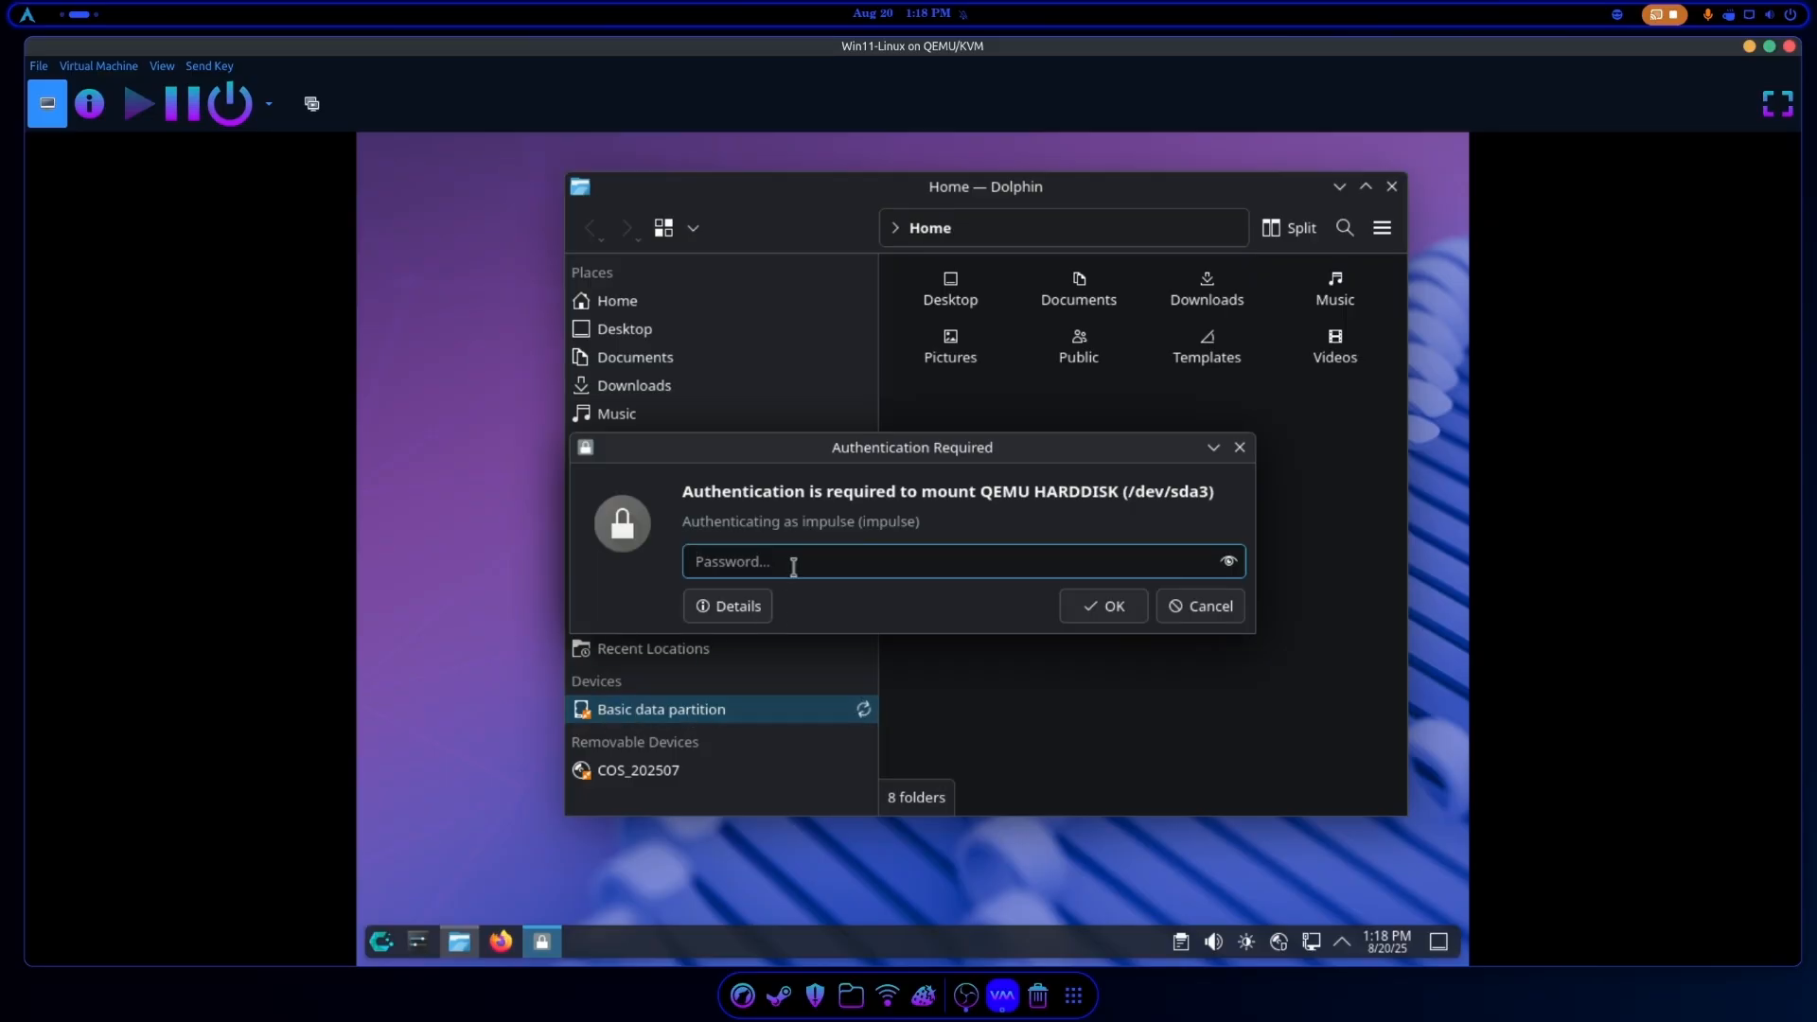
click(1200, 605)
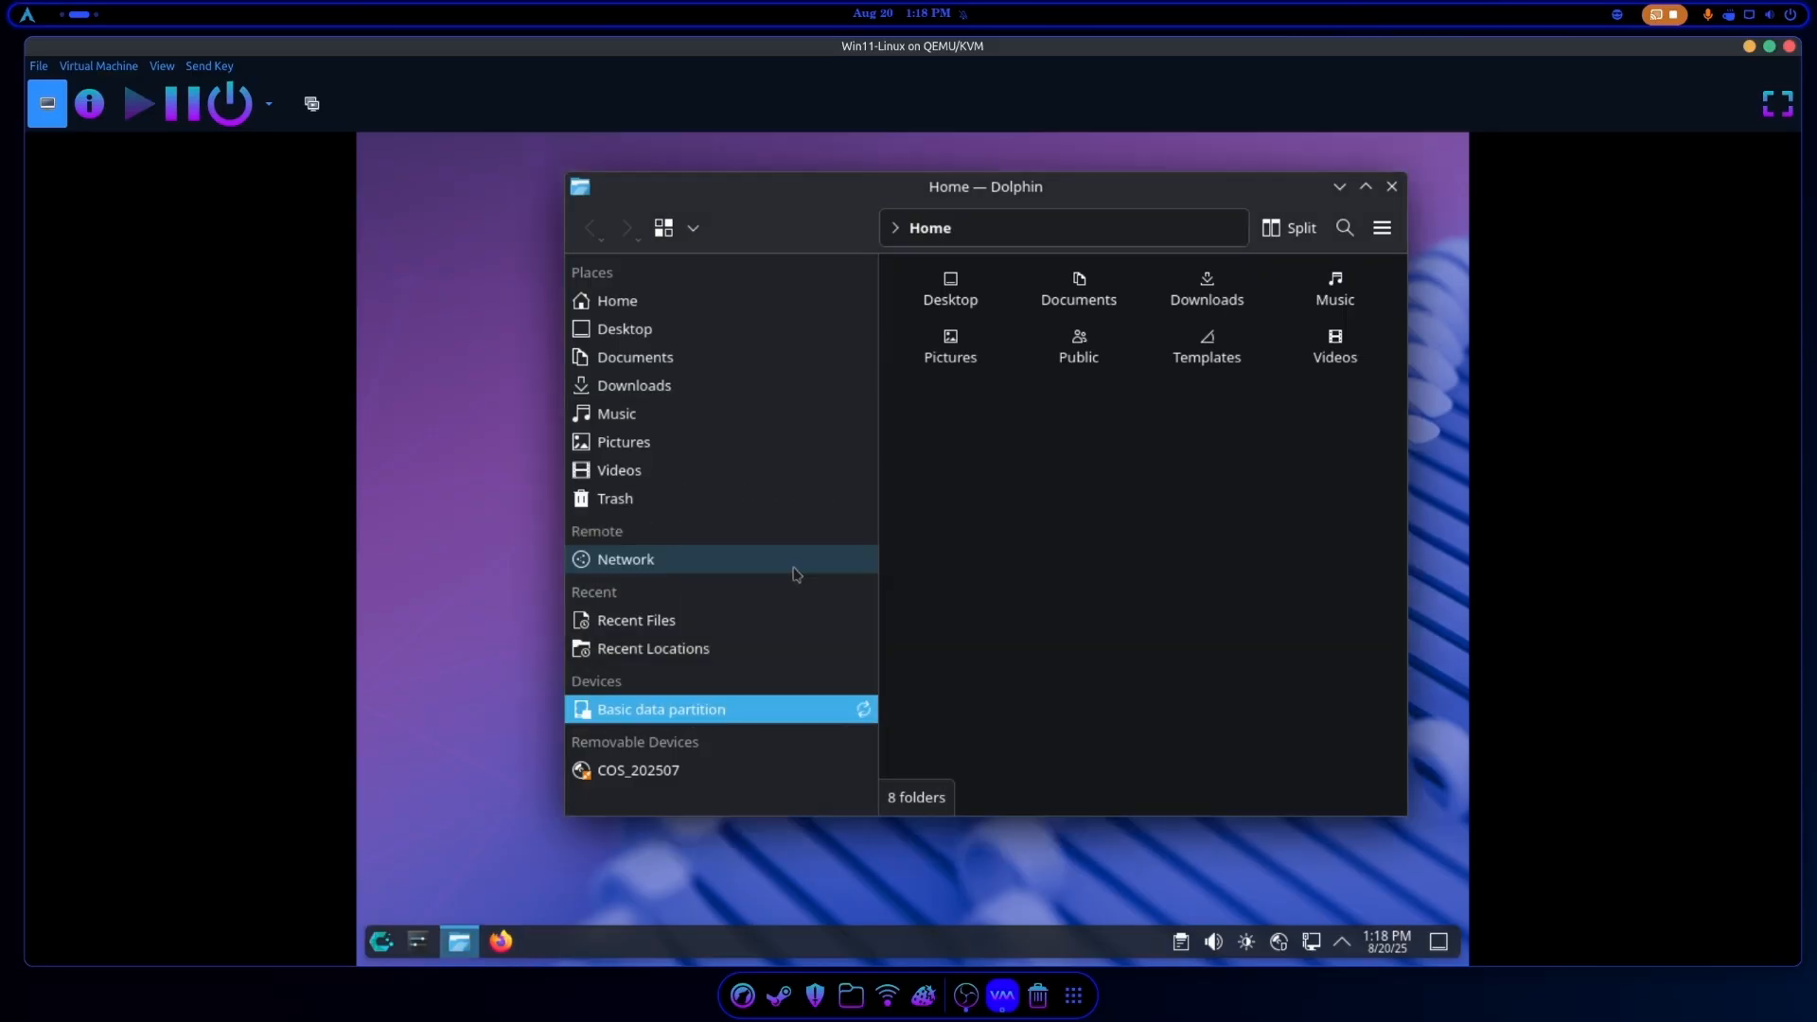
click(661, 708)
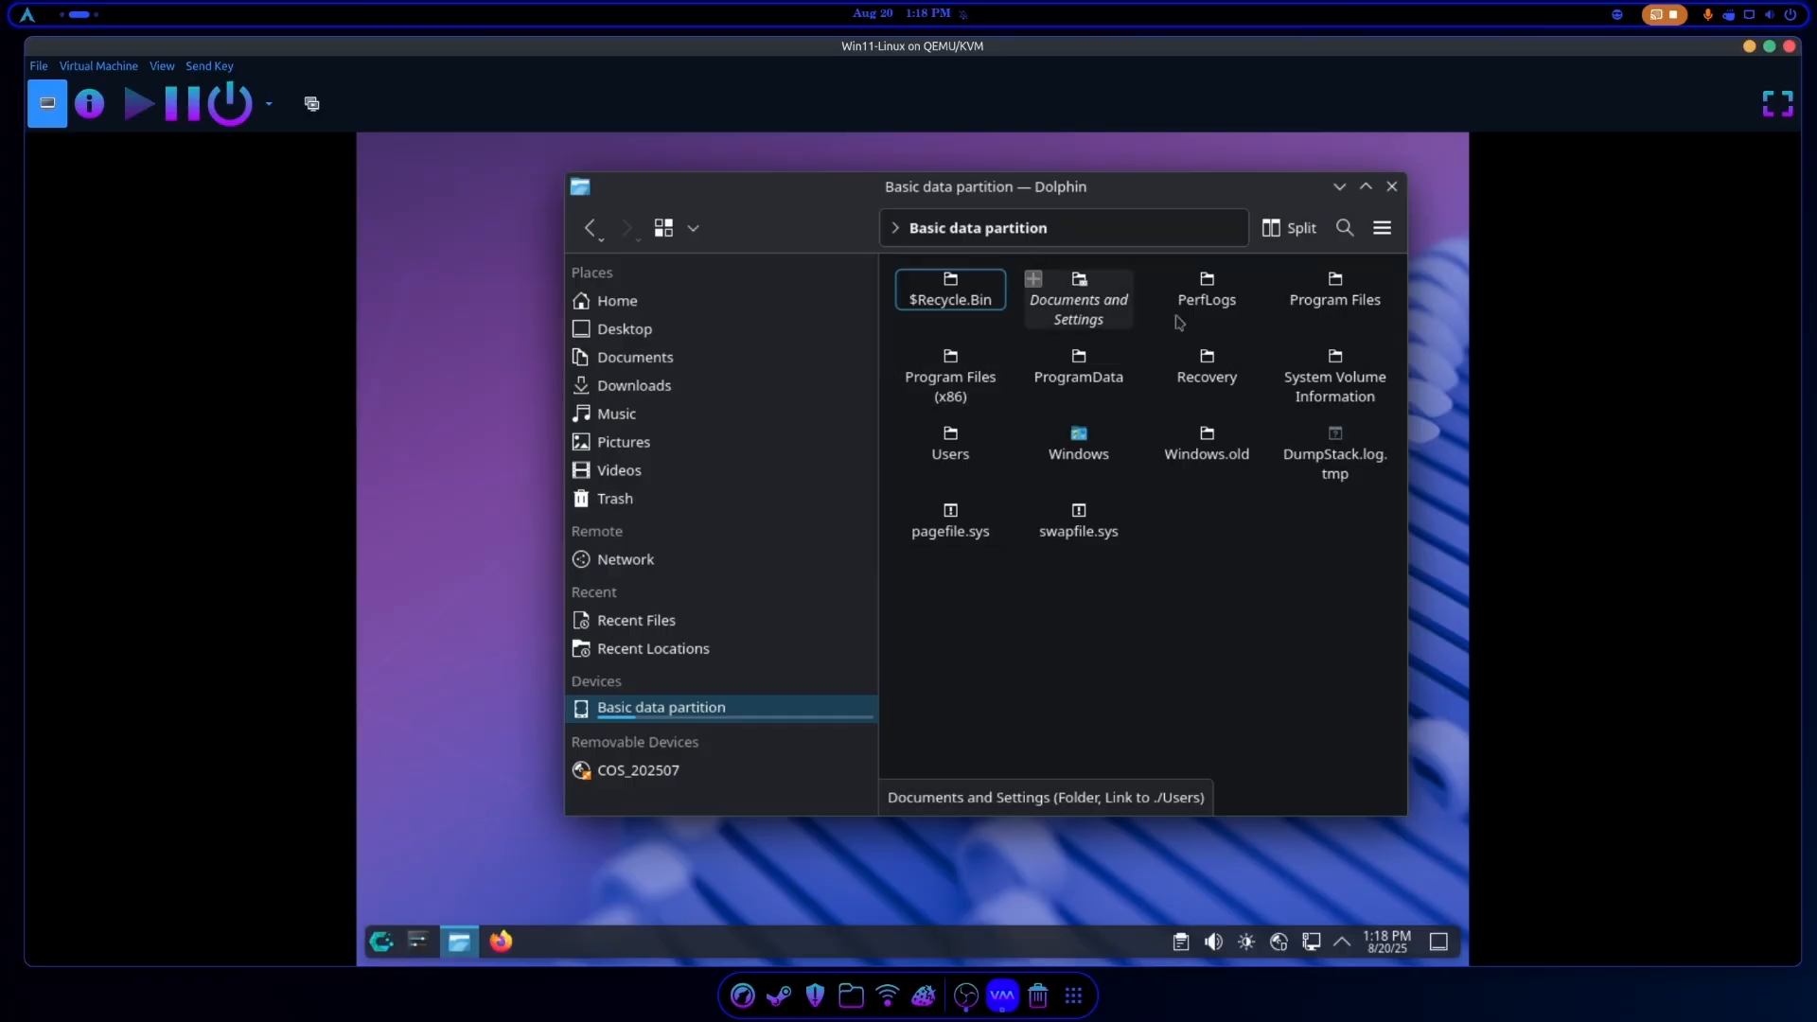
mouse_move(1103, 687)
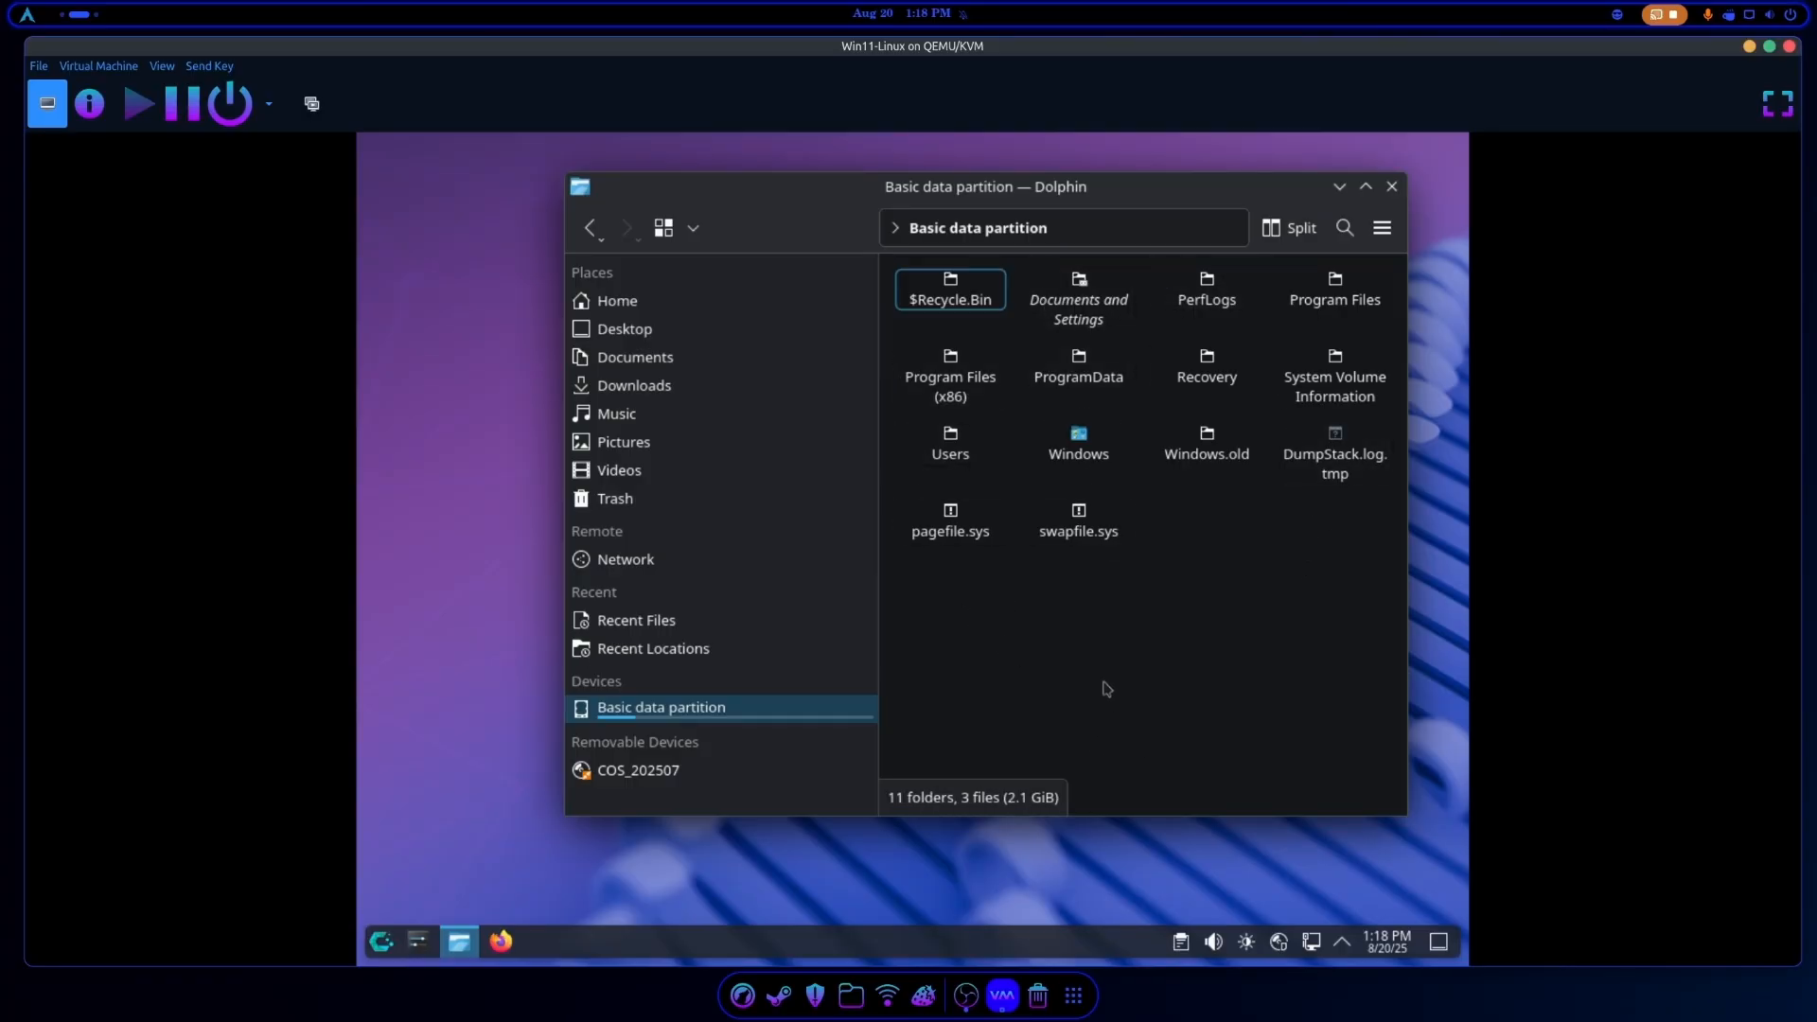
mouse_move(1009, 387)
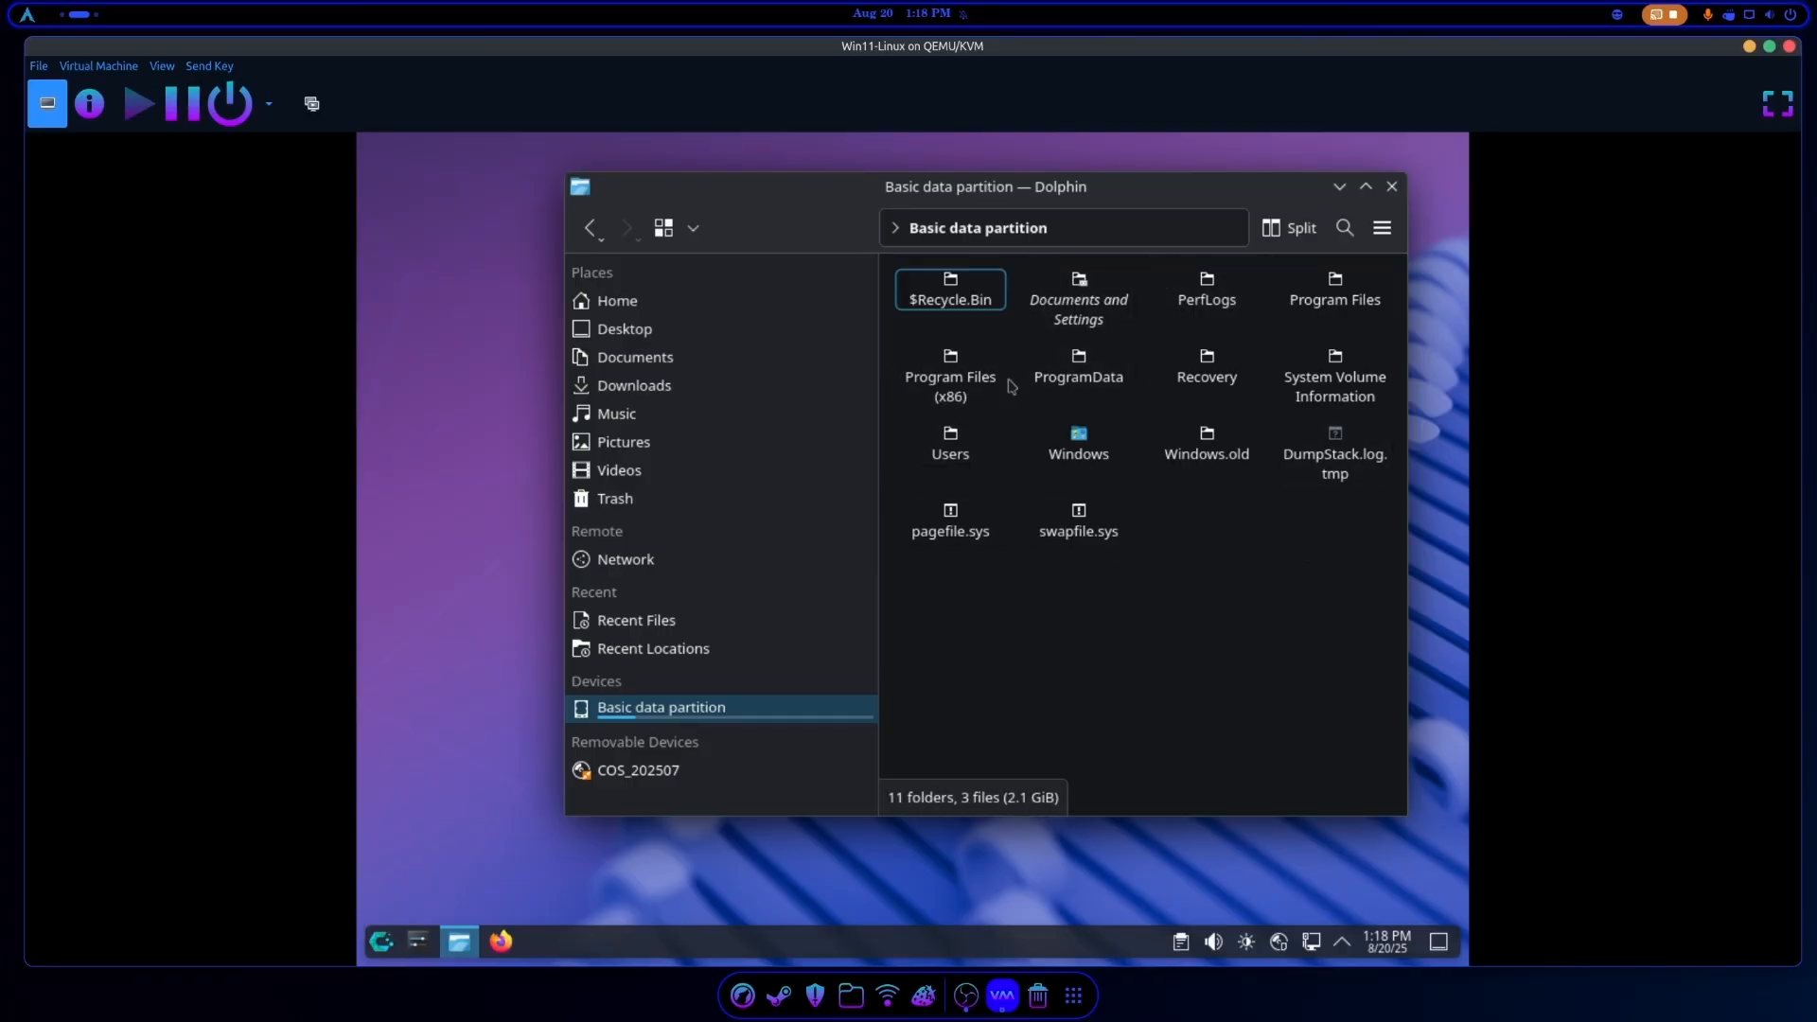
Browse into Users and the Windows user's home folder on the mounted partition.
double_click(949, 443)
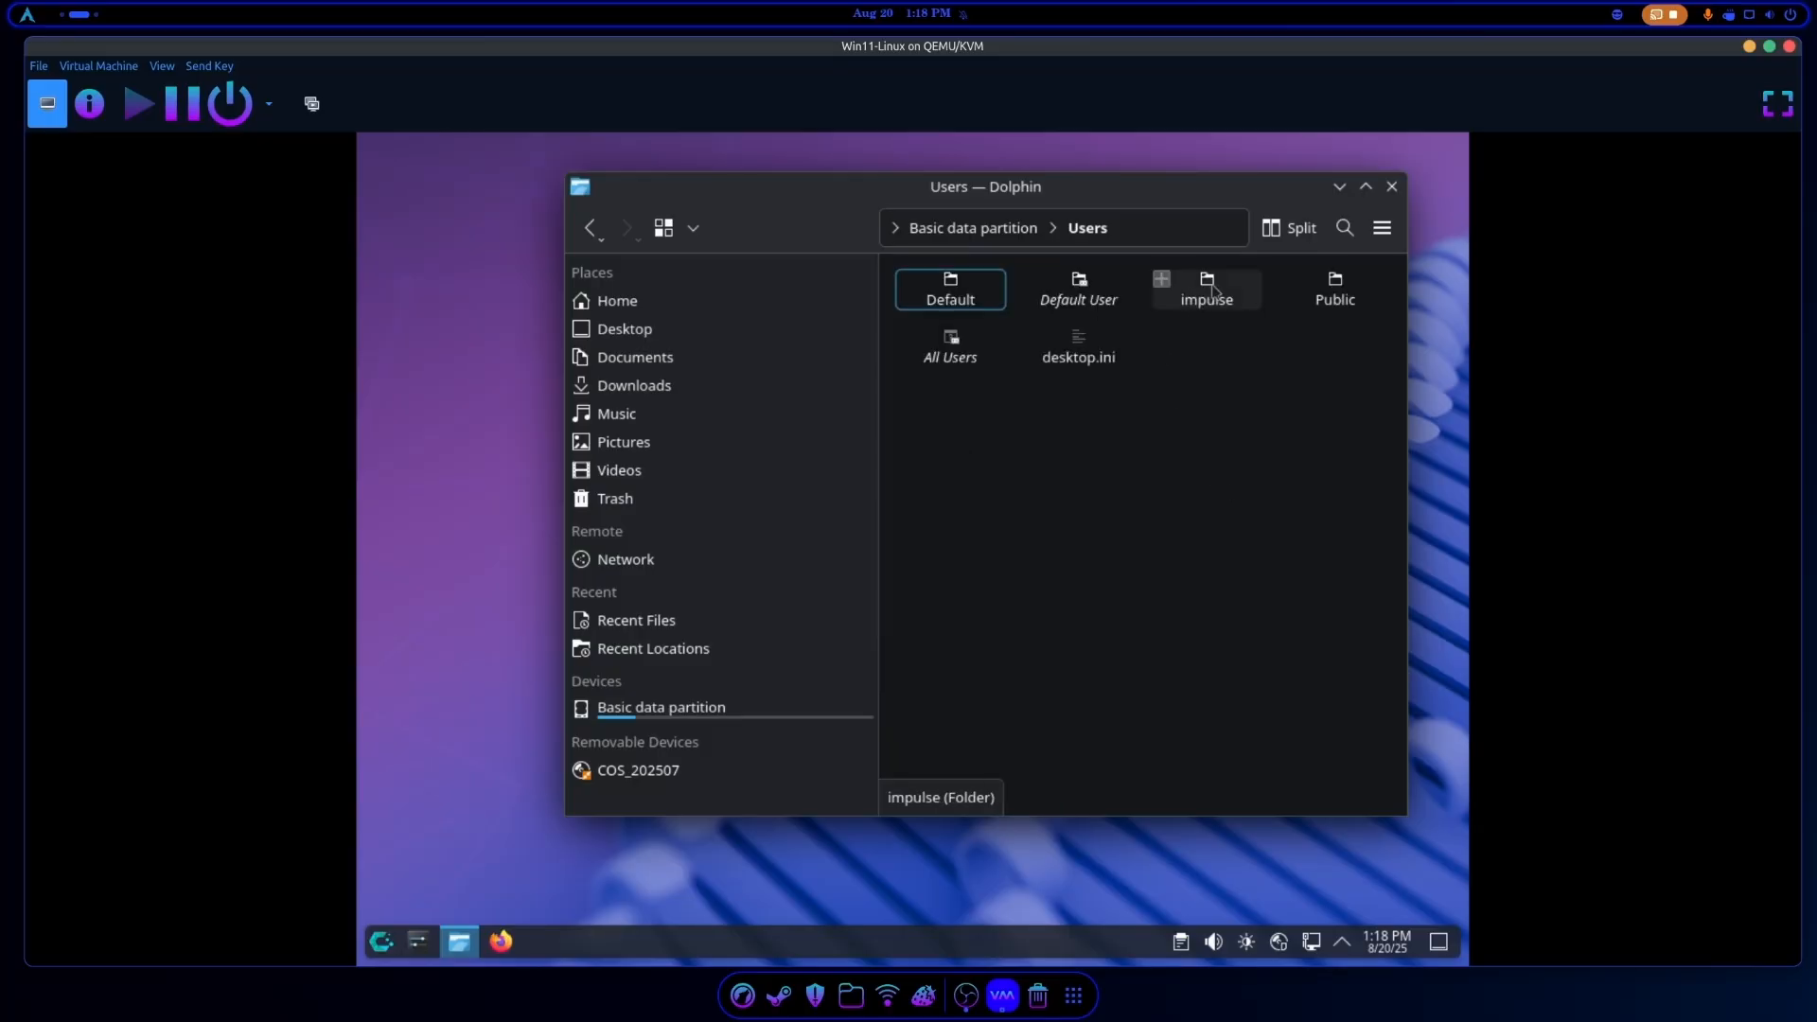
double_click(1206, 288)
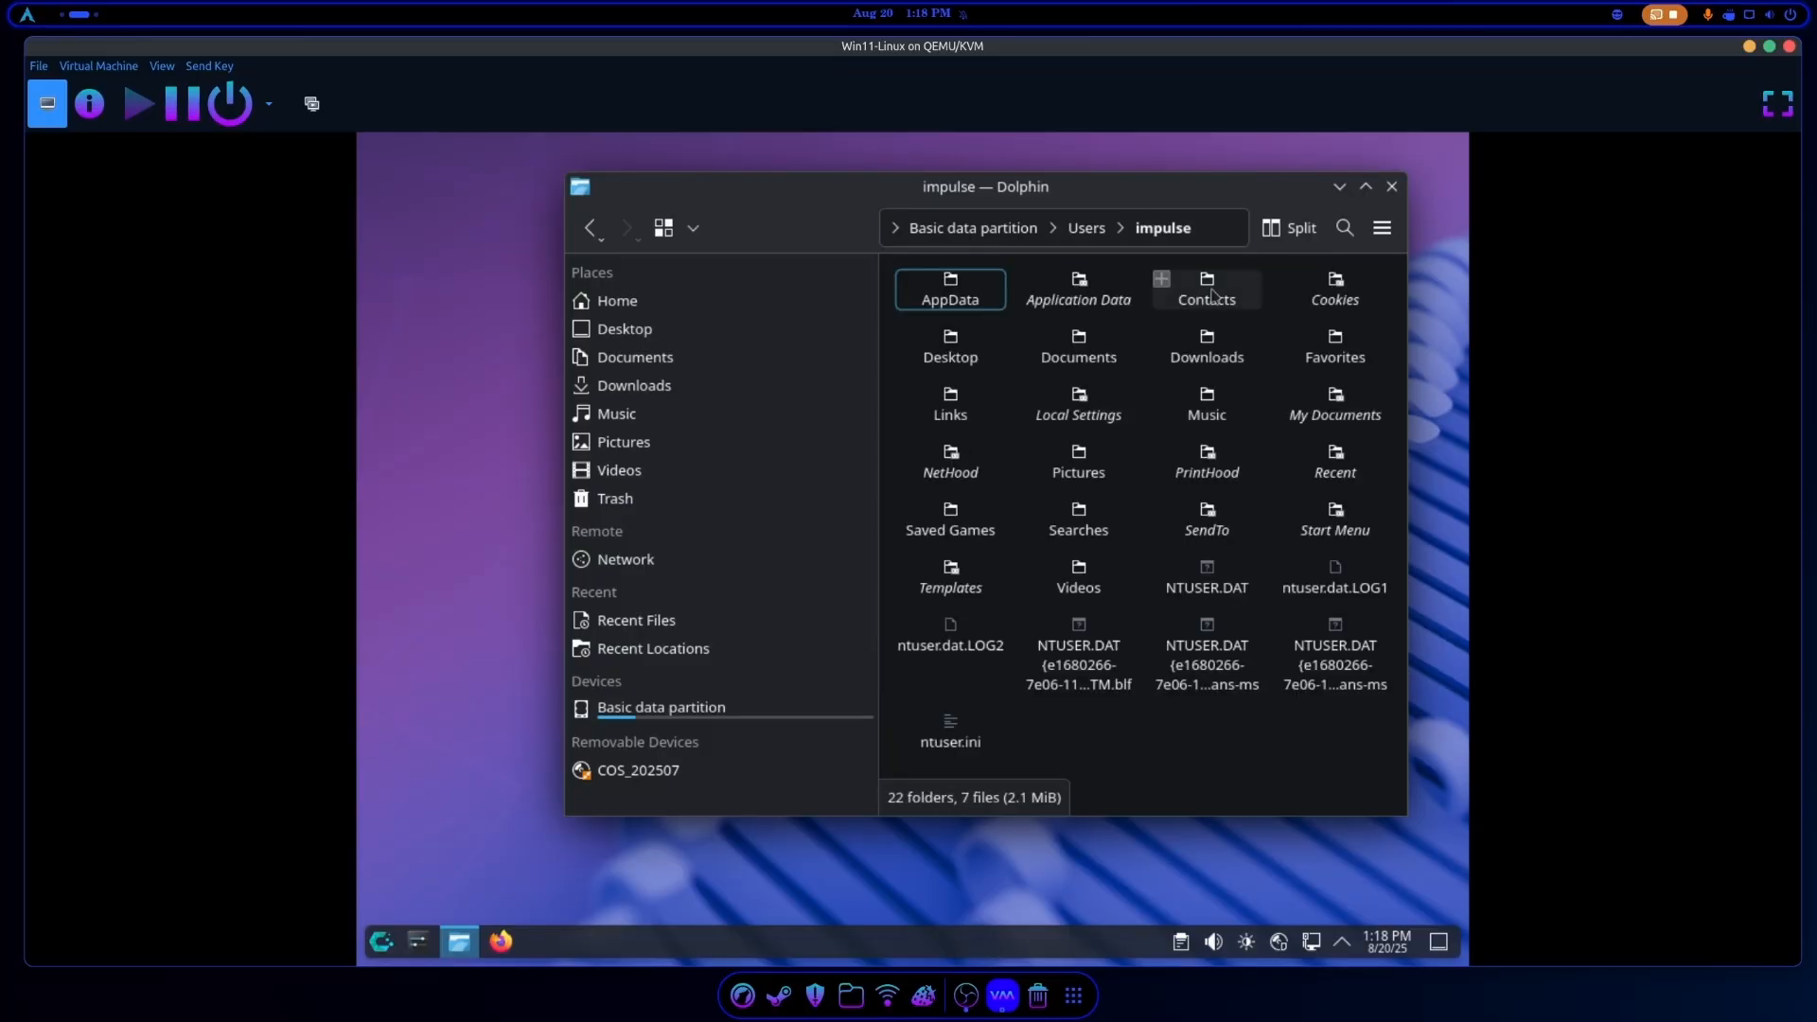
mouse_move(948, 348)
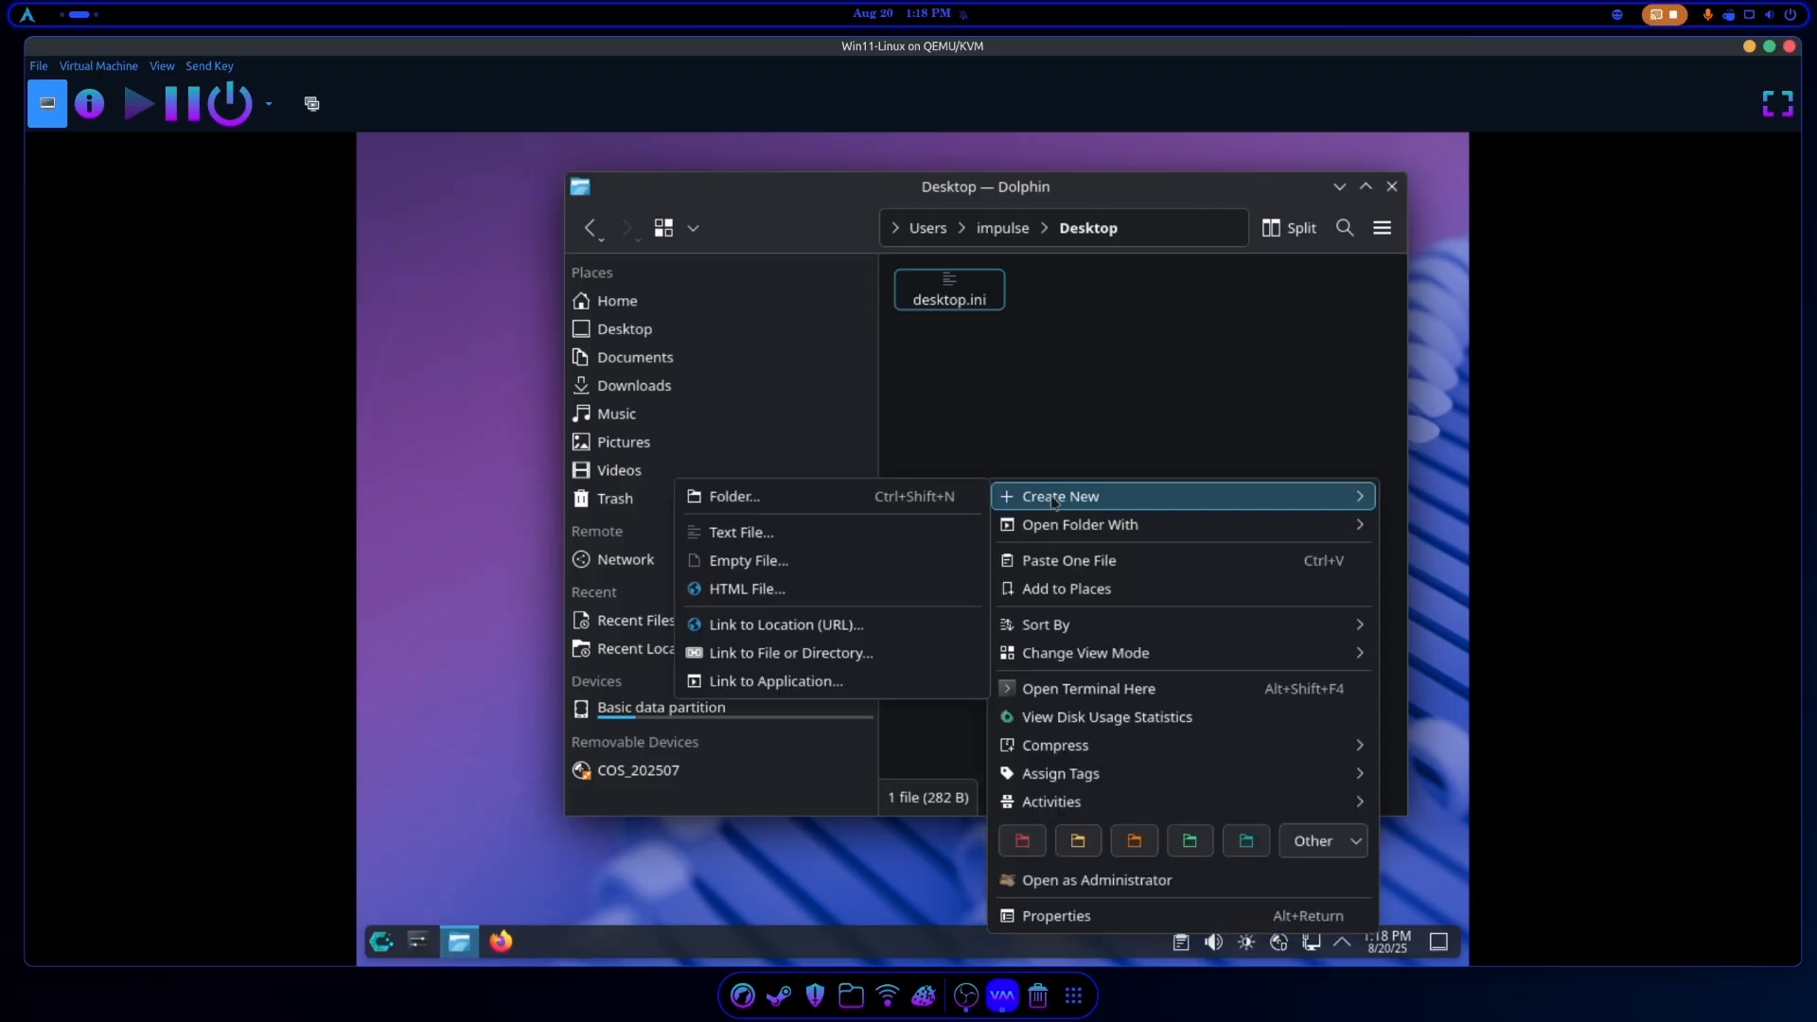
Create a New Folder and a text file named test.txt on the Windows user's Desktop.
click(733, 496)
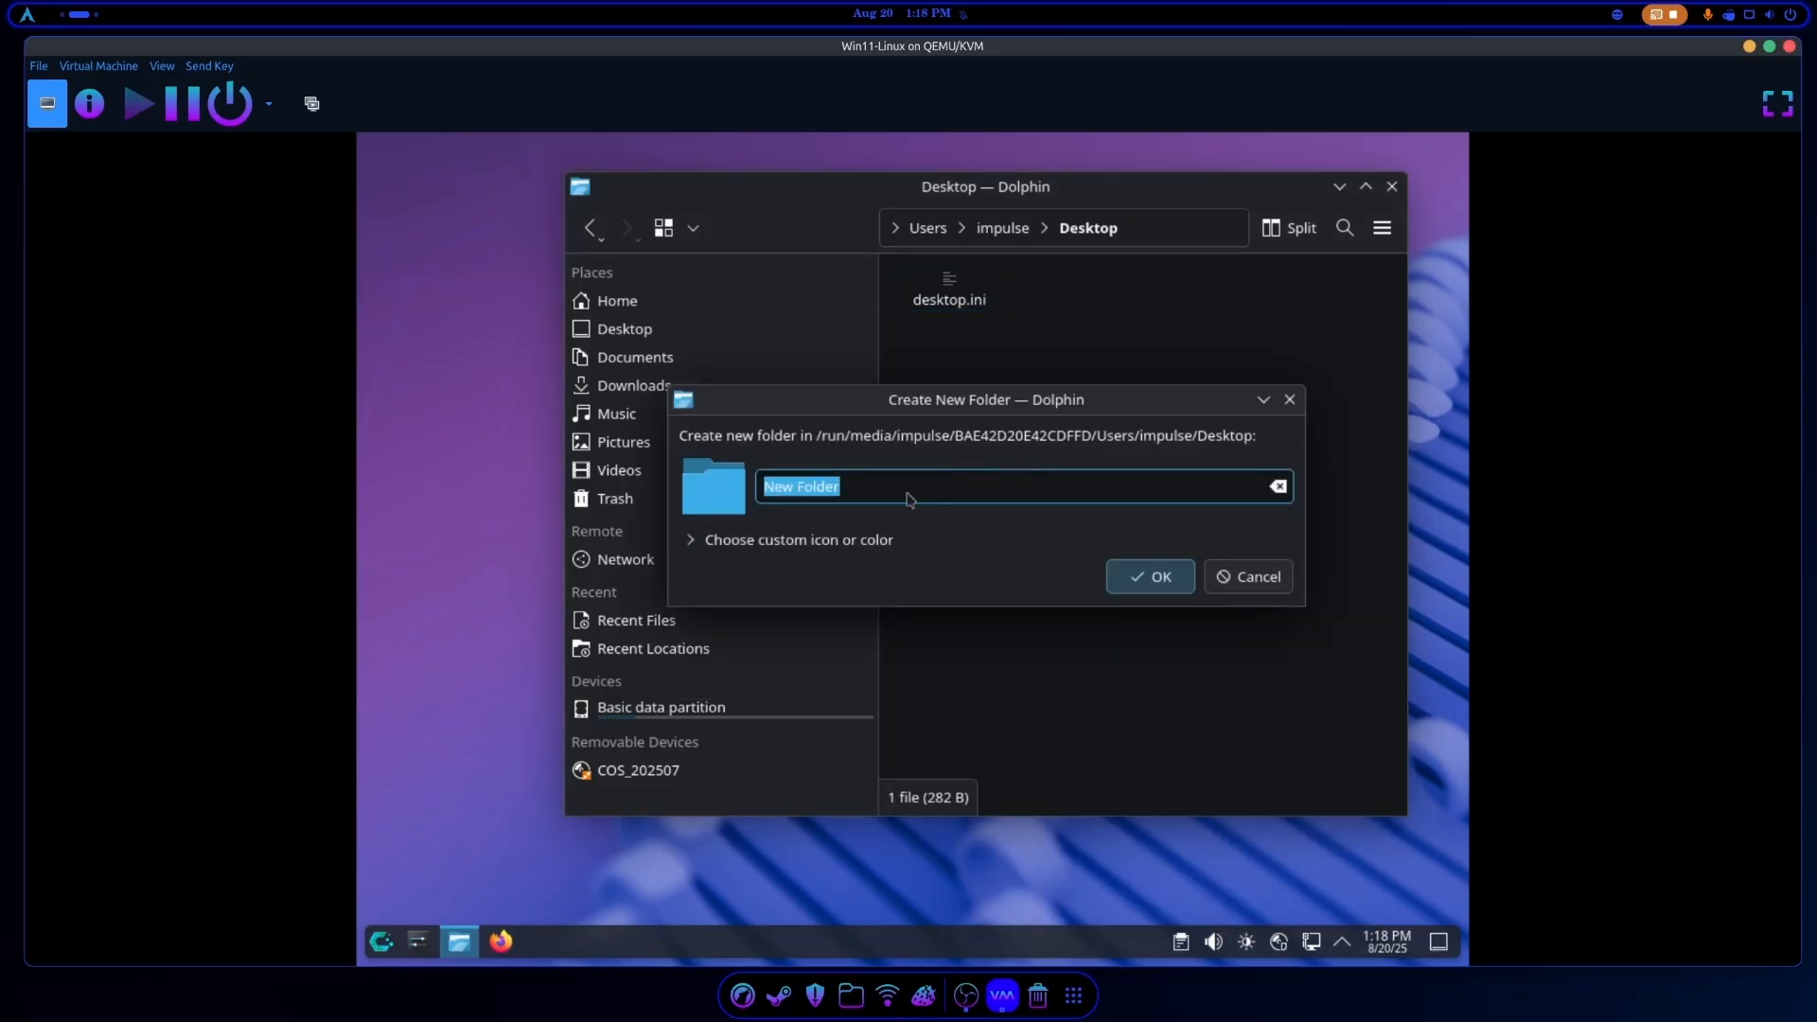
click(1149, 576)
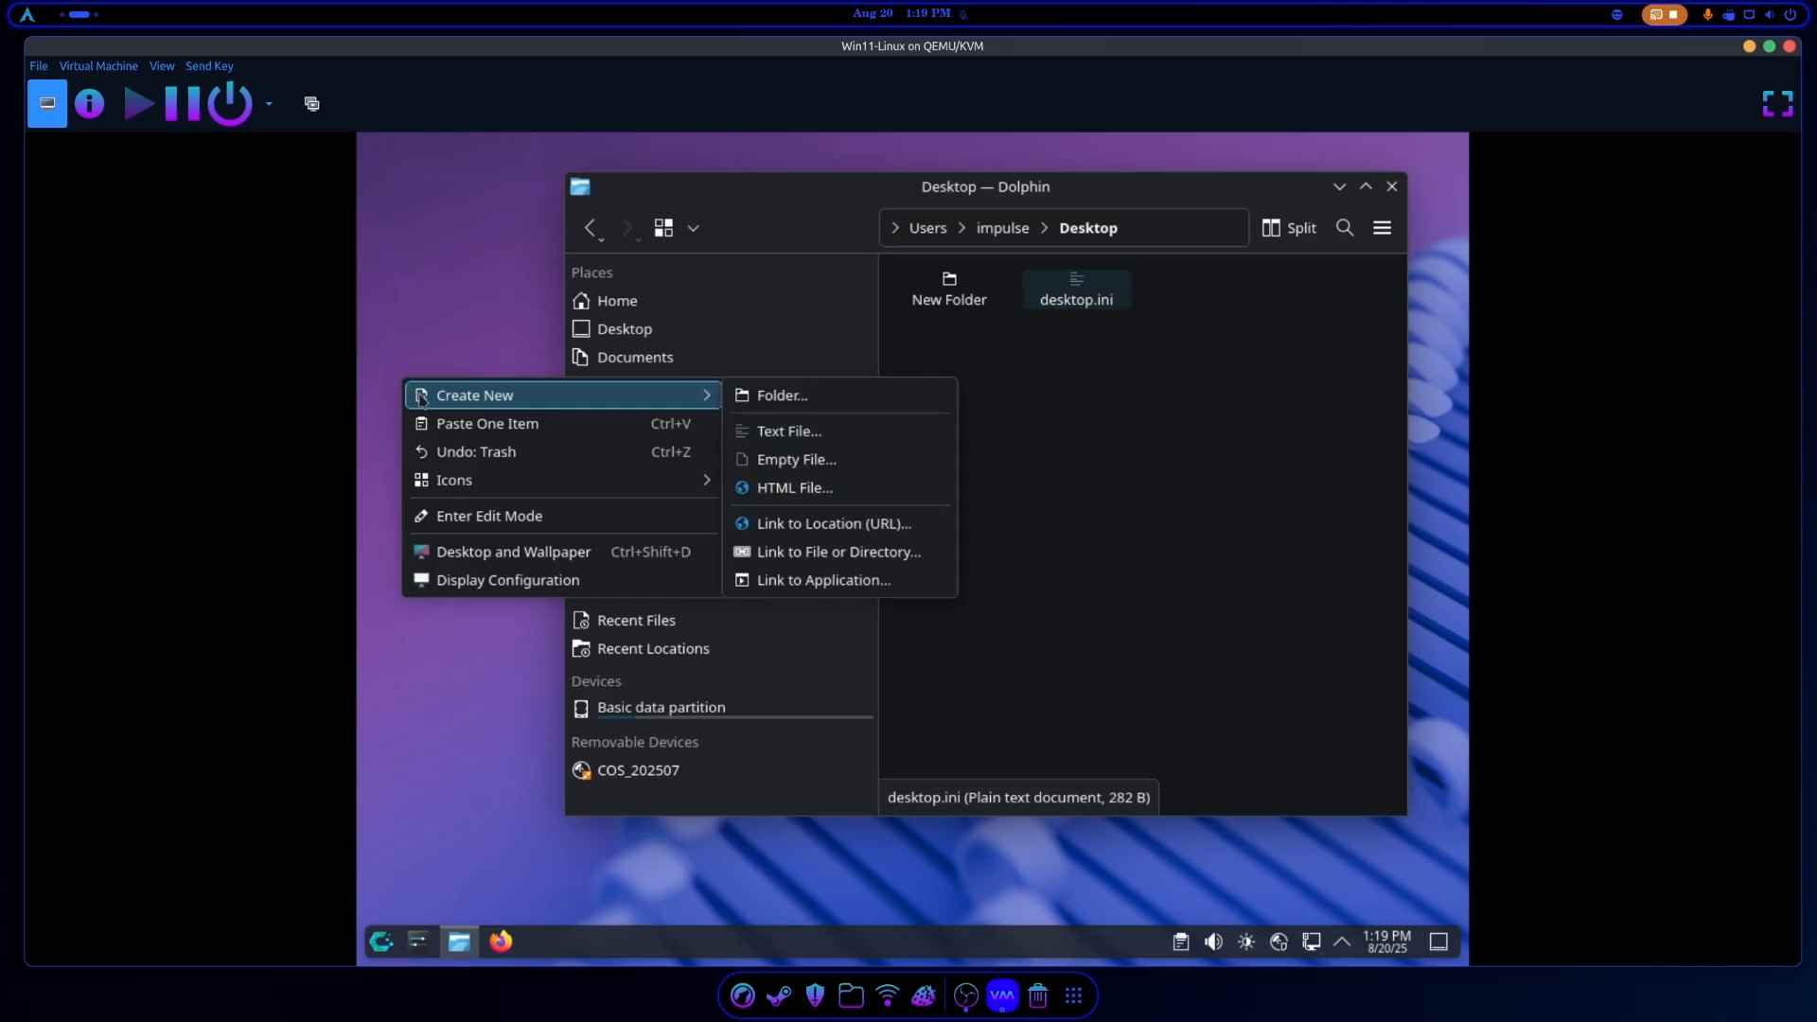
click(788, 430)
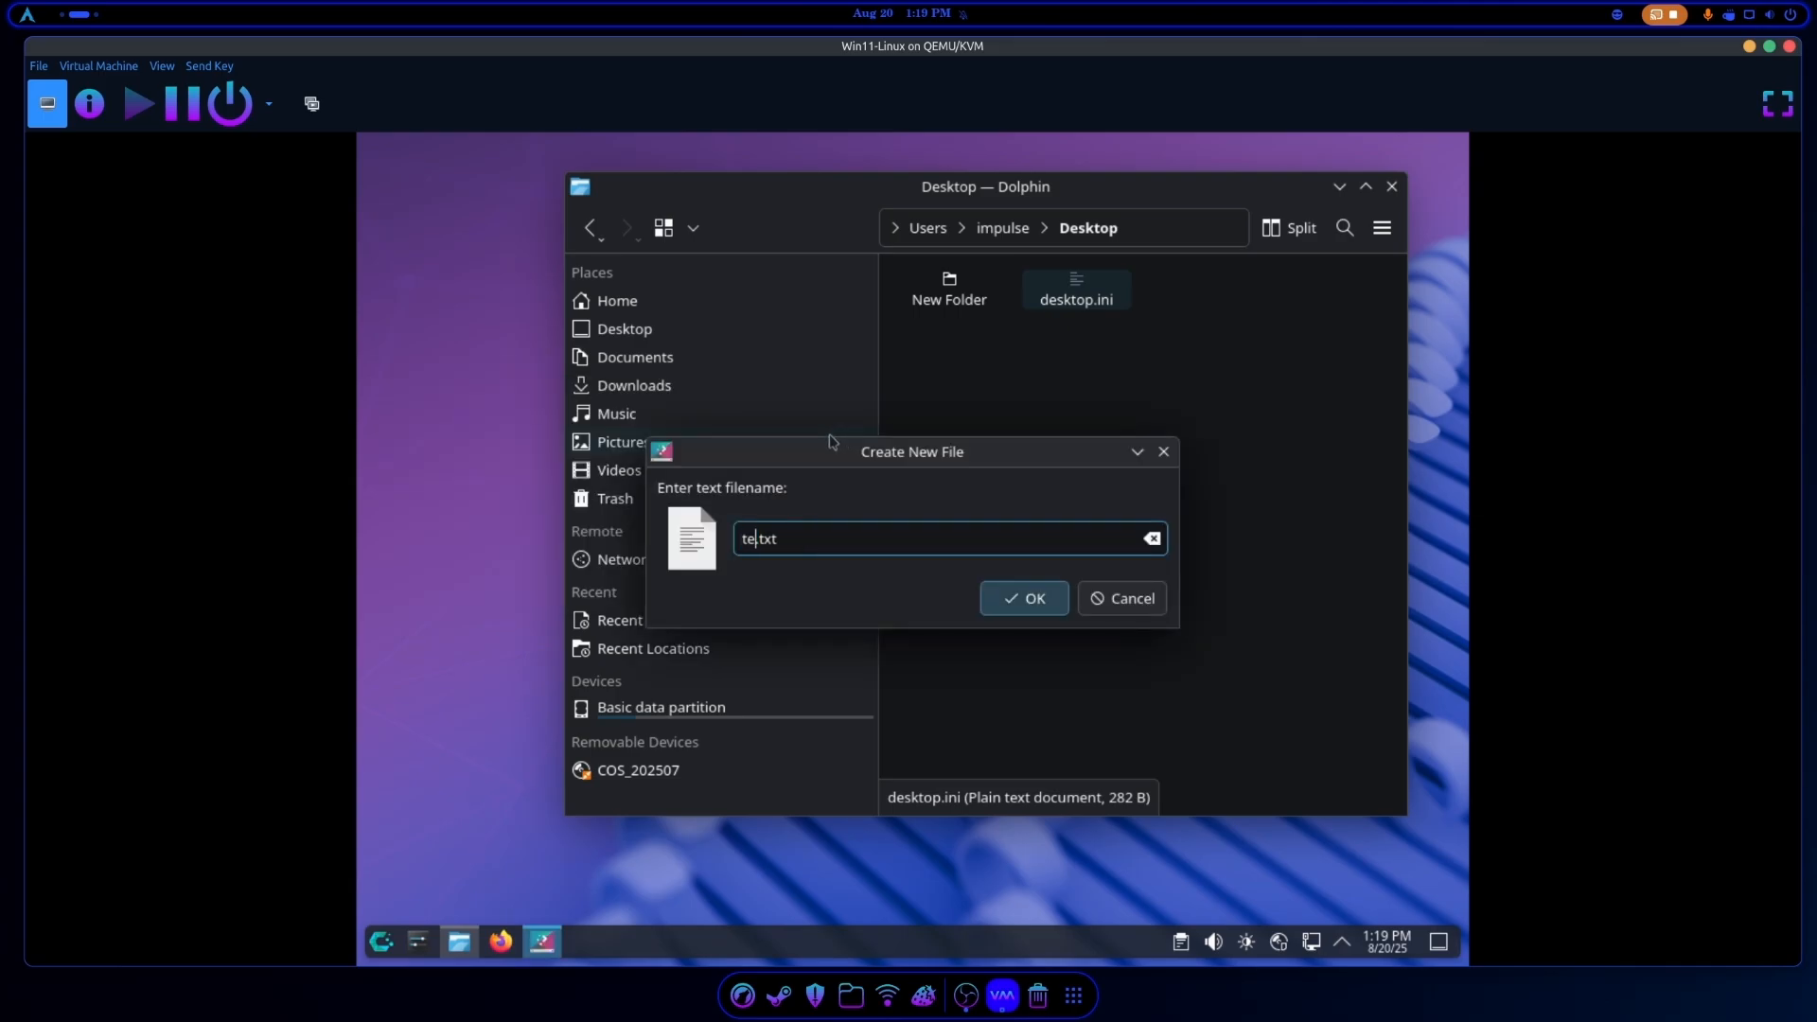
click(1024, 598)
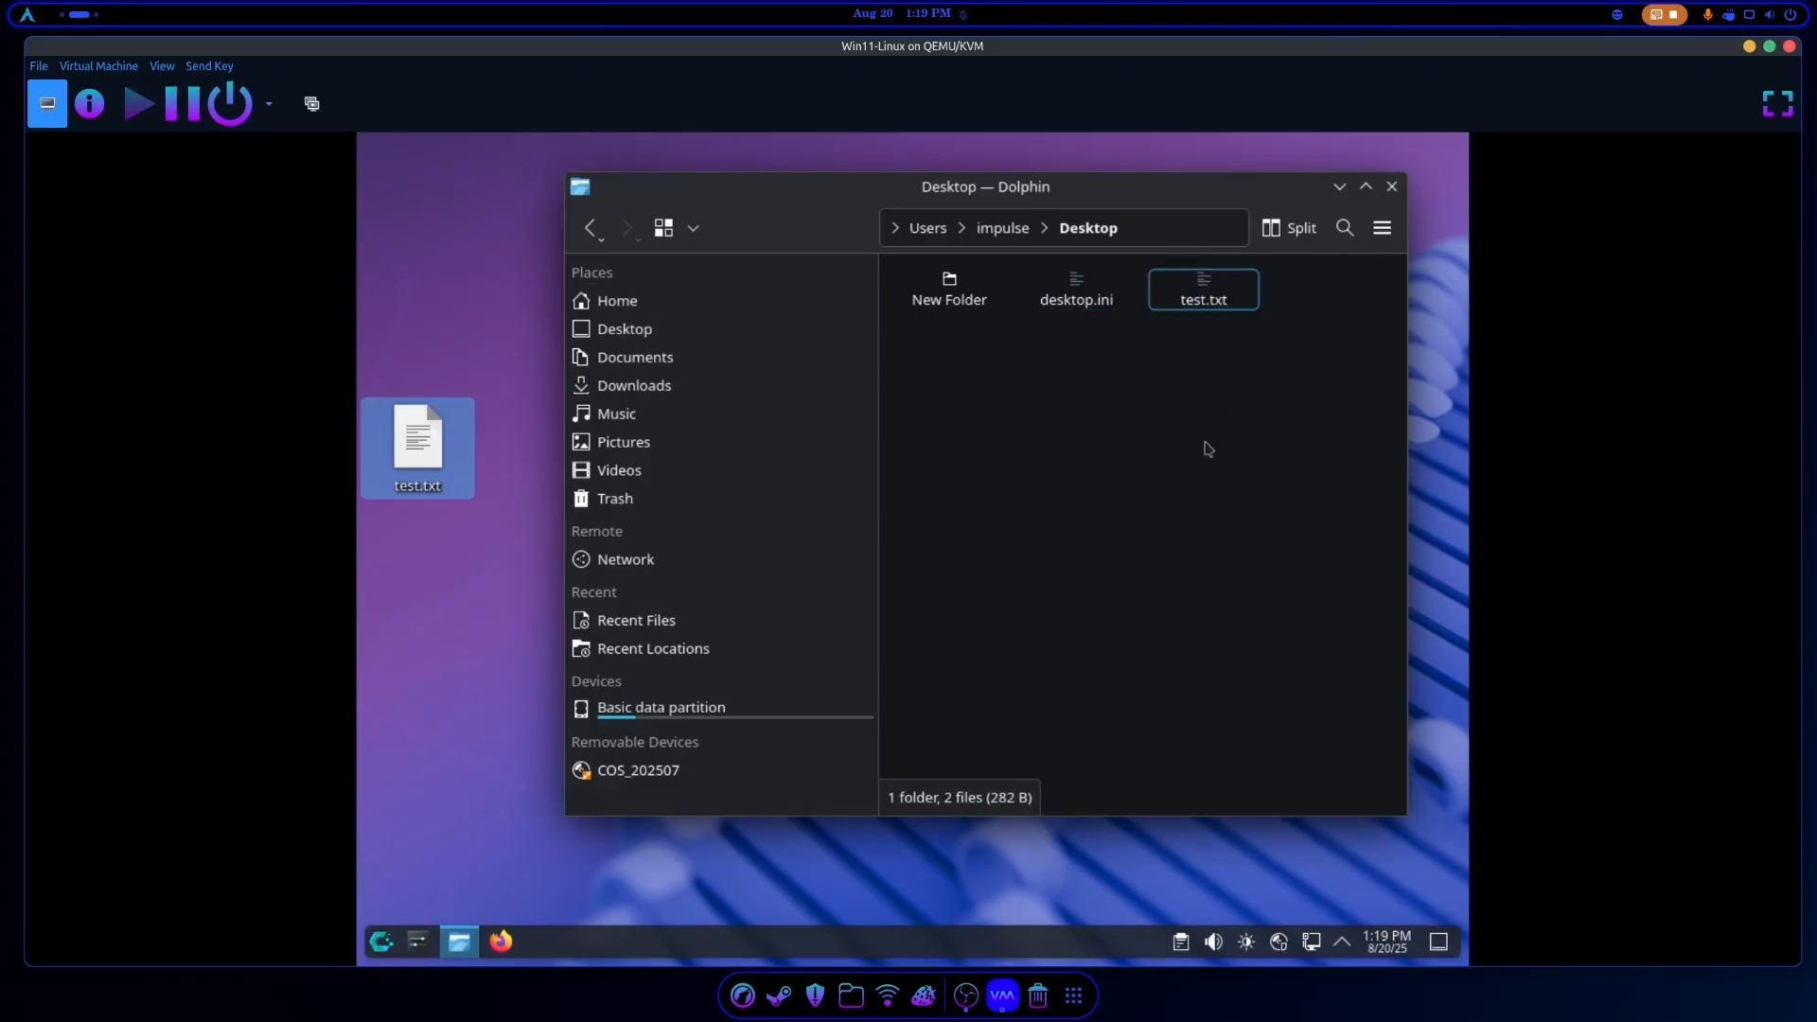
mouse_move(949, 287)
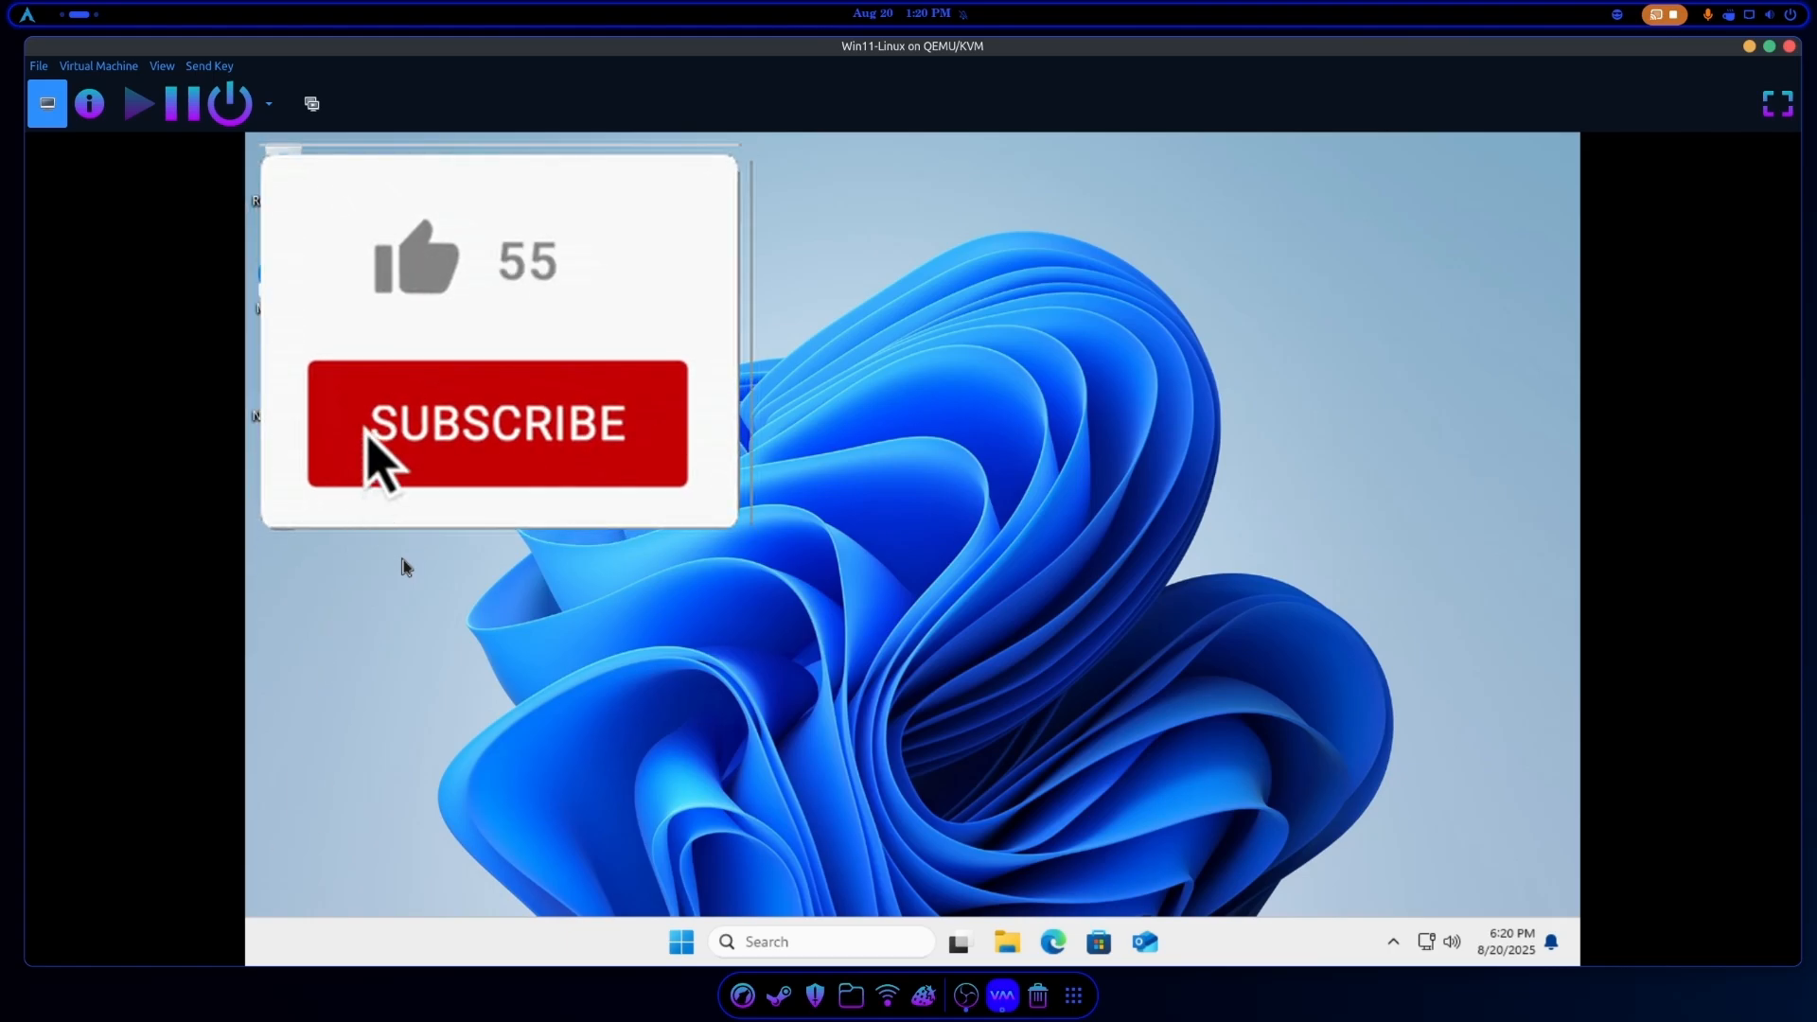
Boot back into Windows 11 and bring up File Explorer on its Home page.
click(414, 257)
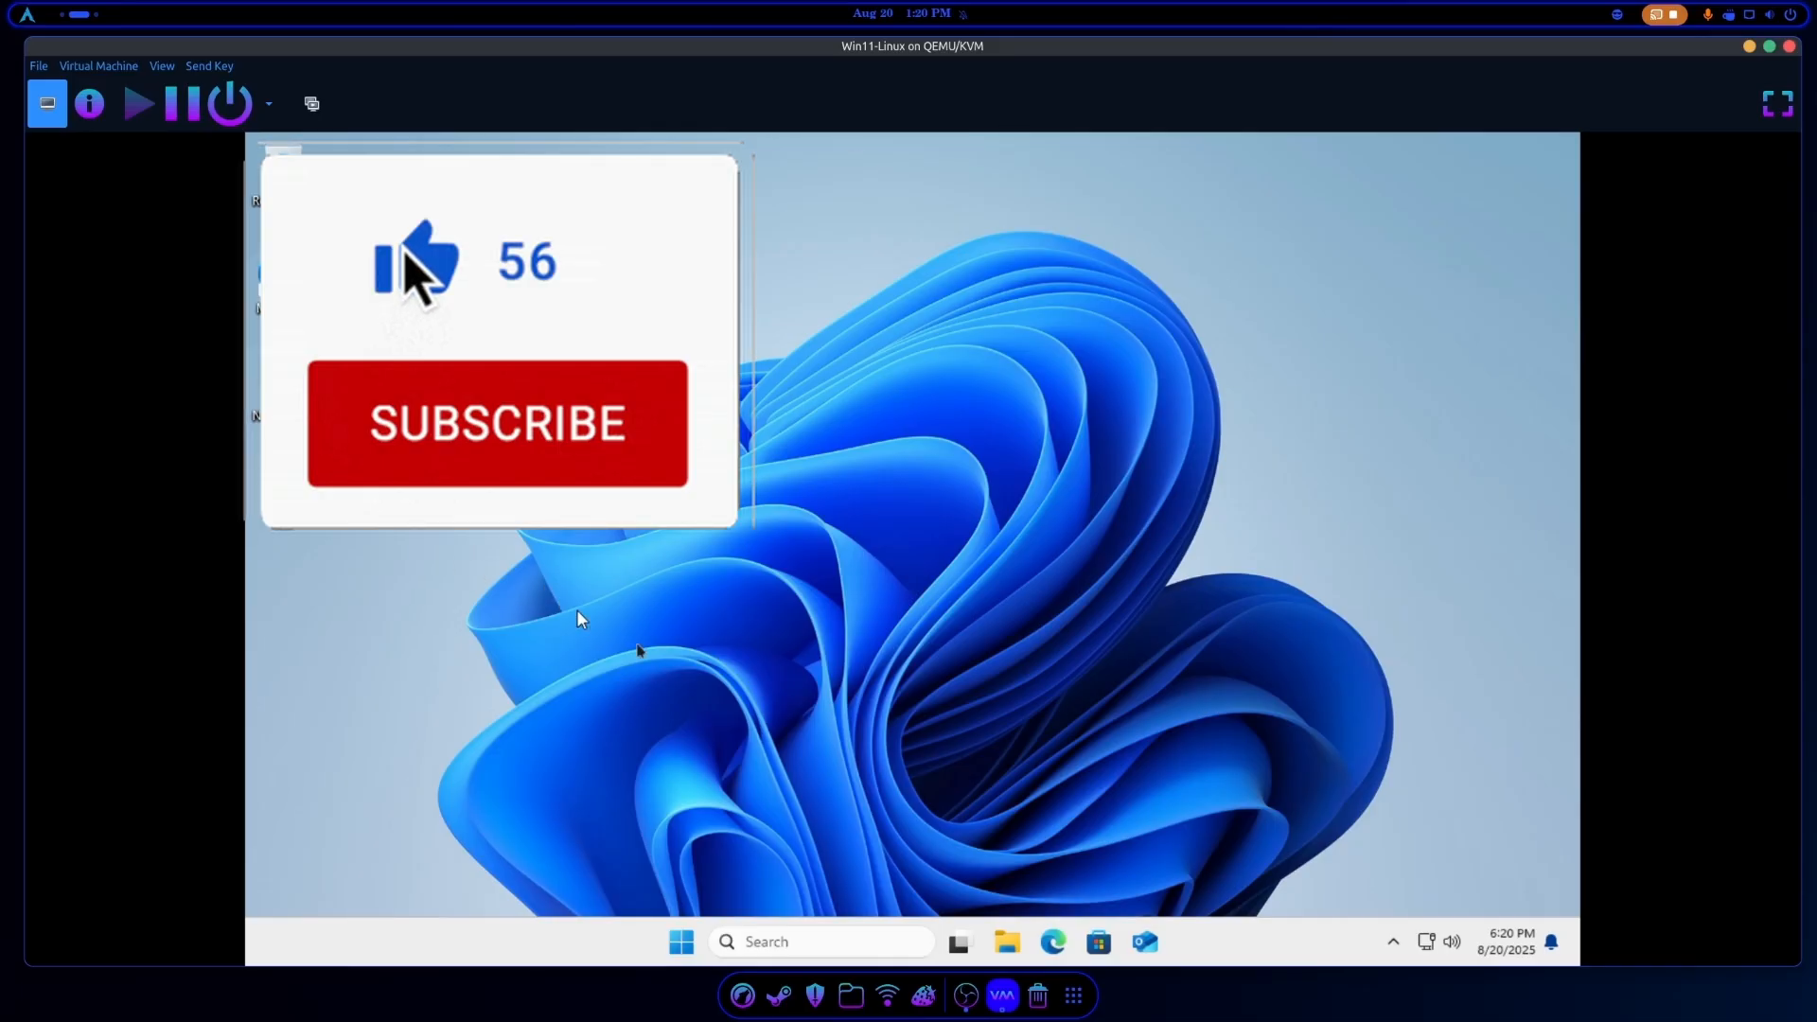
click(1005, 941)
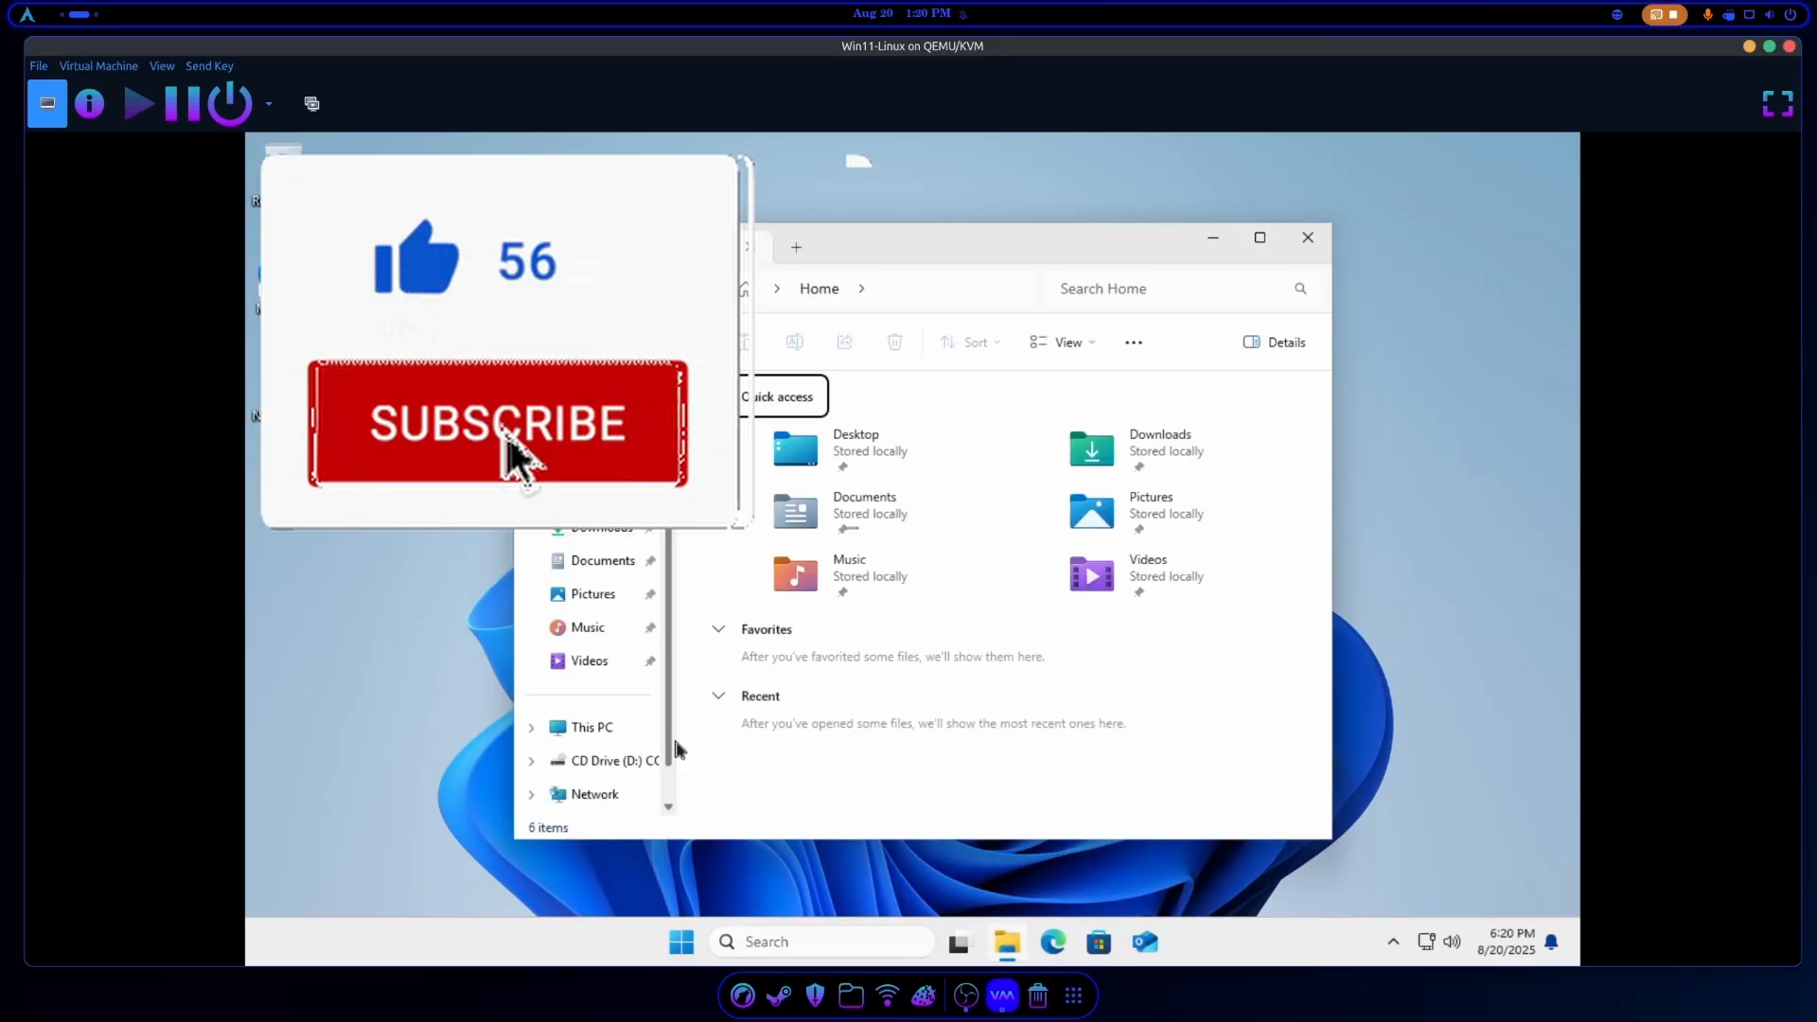
click(496, 422)
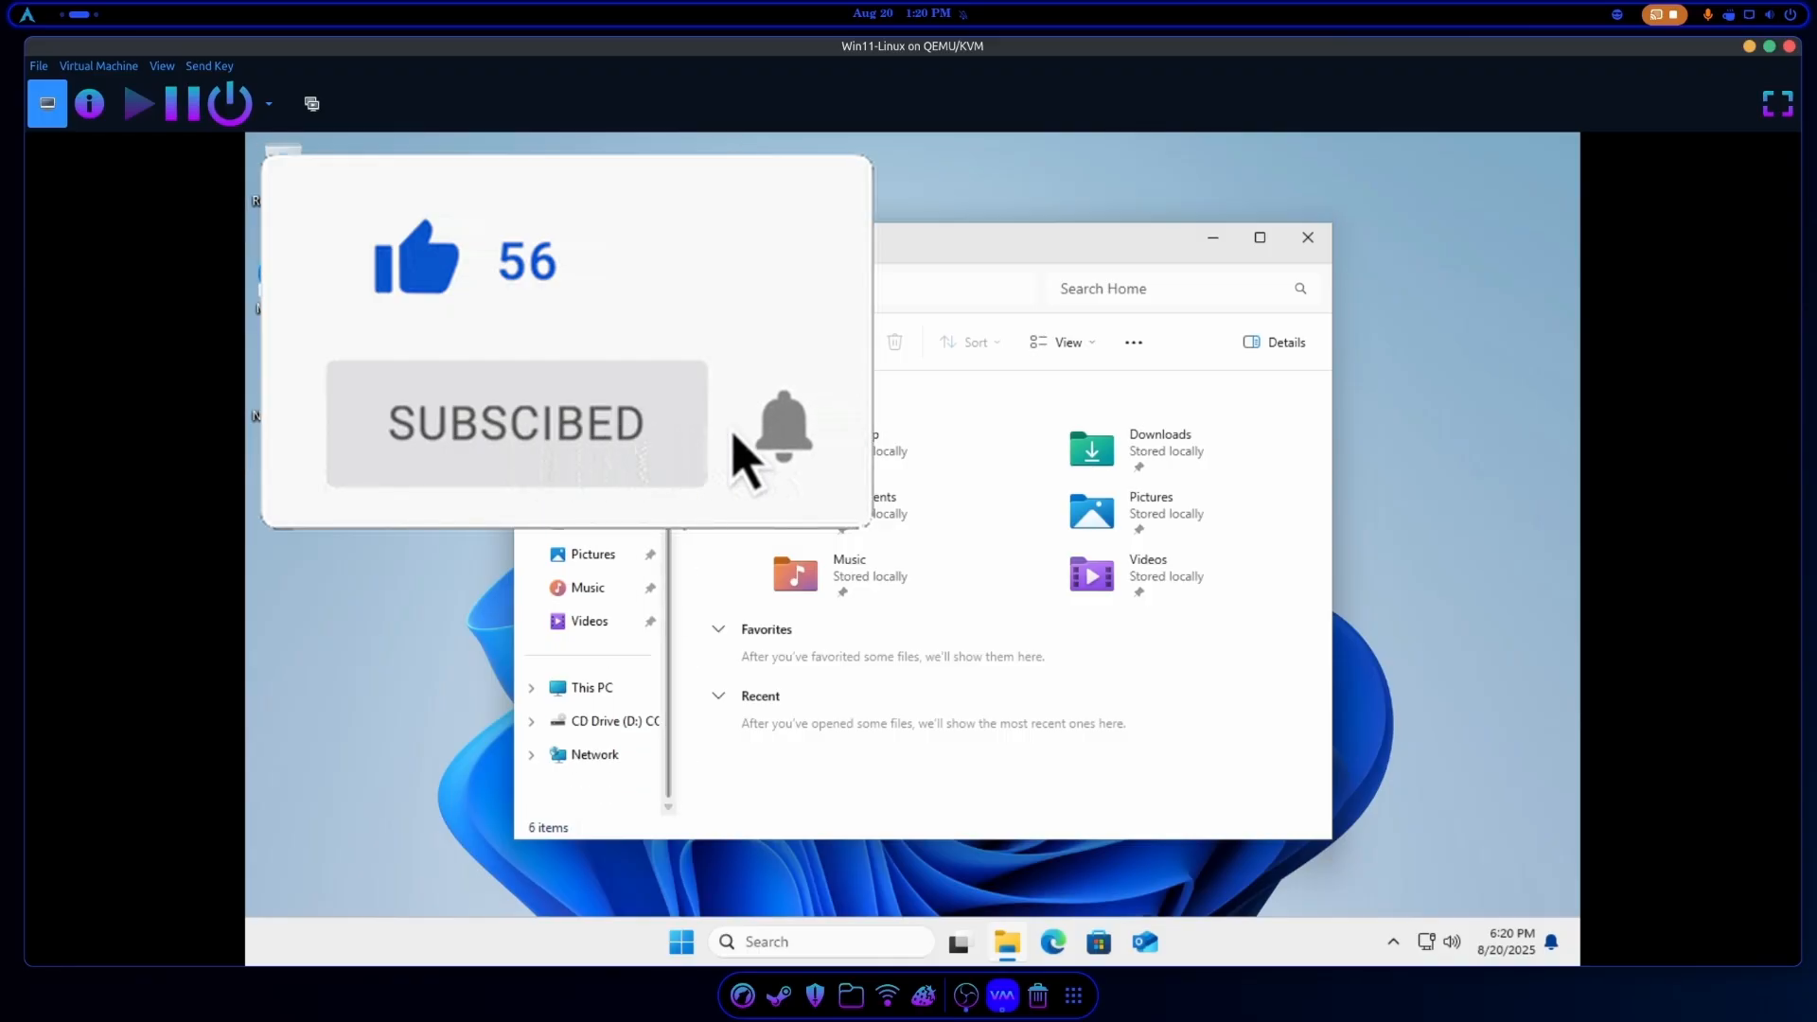